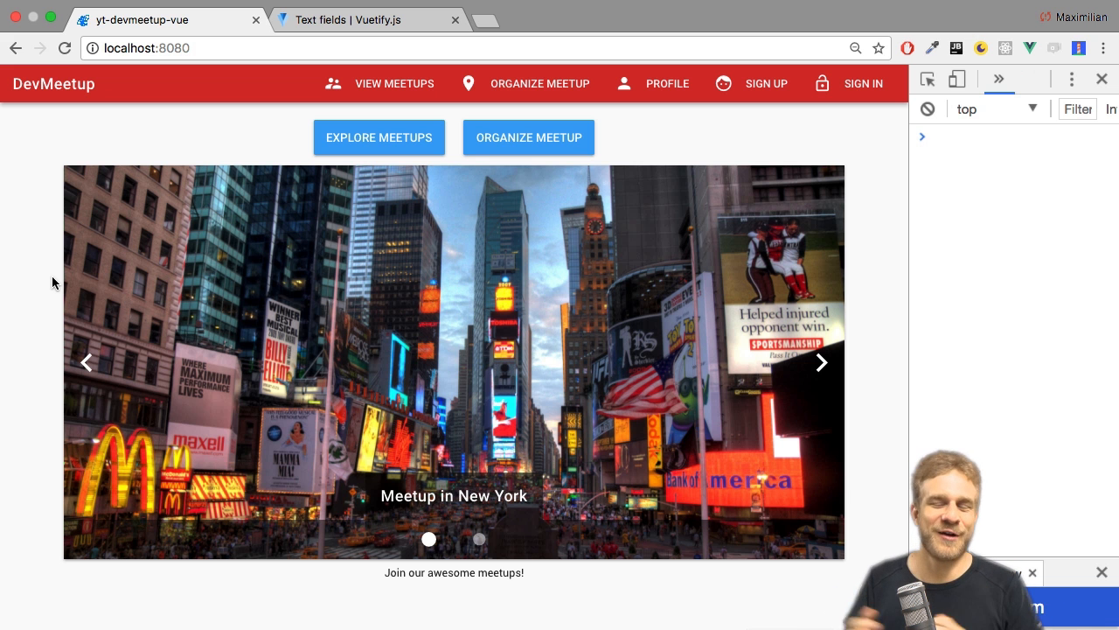
{"action": "mouse_move", "coordinate": [528, 86]}
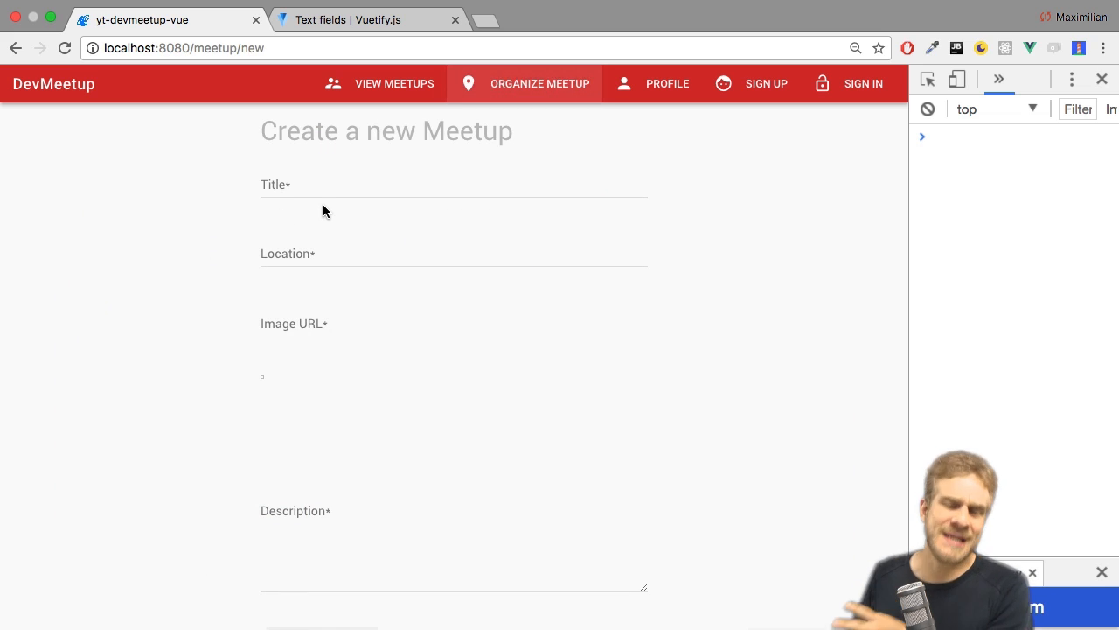
Scroll down the DevMeetup page showing the empty Create a new Meetup form
{"action": "scroll", "scroll_direction": "down", "scroll_amount": 3}
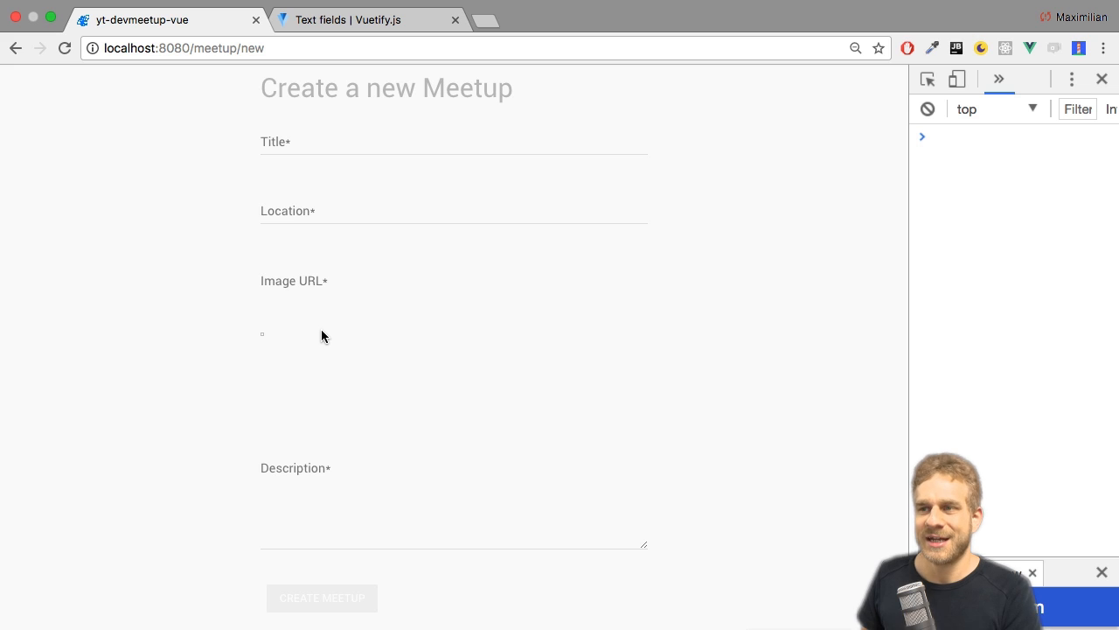
{"action": "mouse_move", "coordinate": [346, 328]}
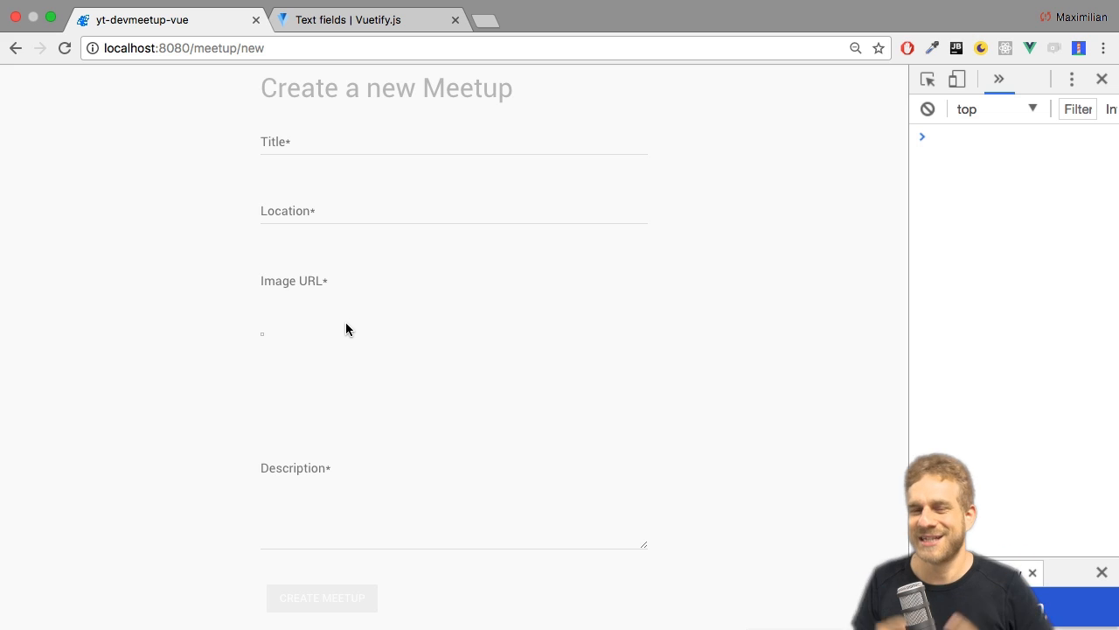
{"action": "mouse_move", "coordinate": [346, 229]}
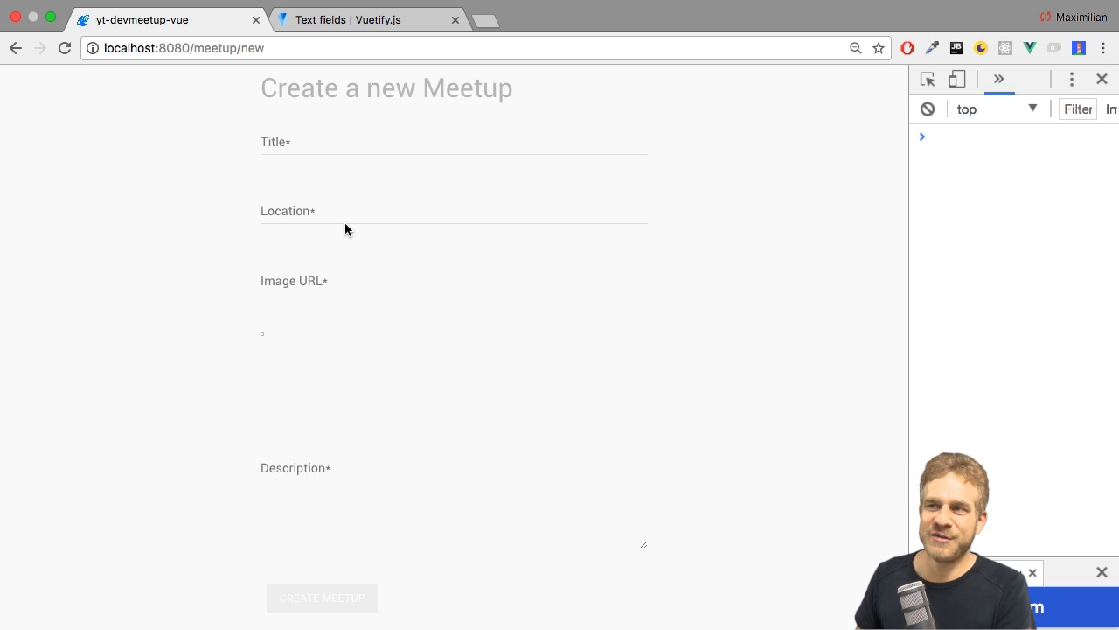
Switch to the Vuetify docs tab and bring up the Pickers component page from the sidebar
{"action": "left_click", "coordinate": [367, 19]}
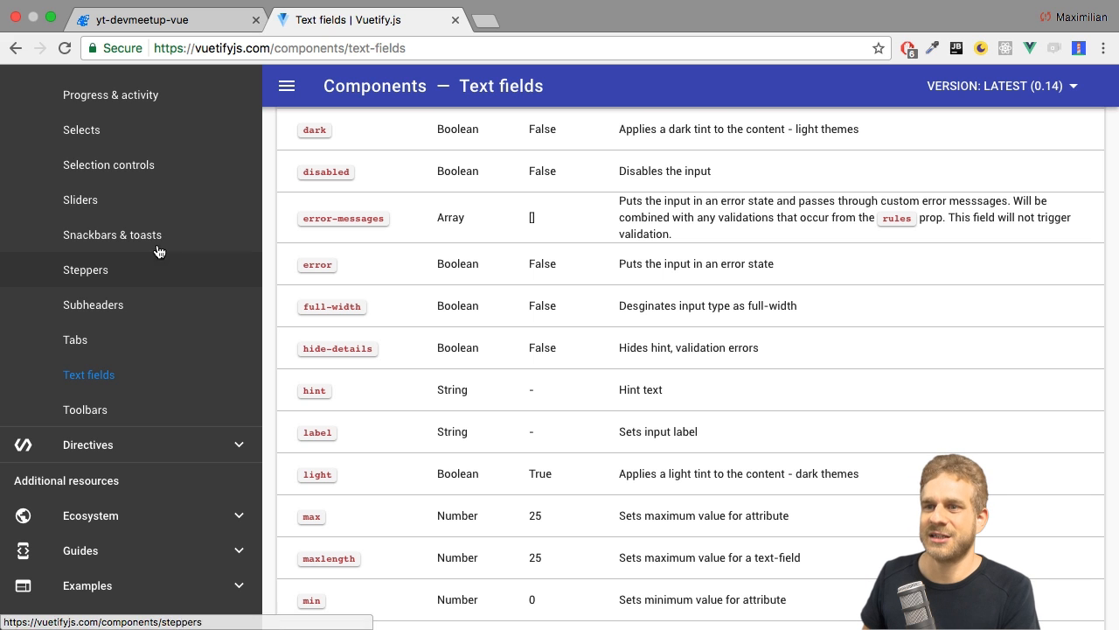
{"action": "scroll", "scroll_direction": "up", "scroll_amount": 3}
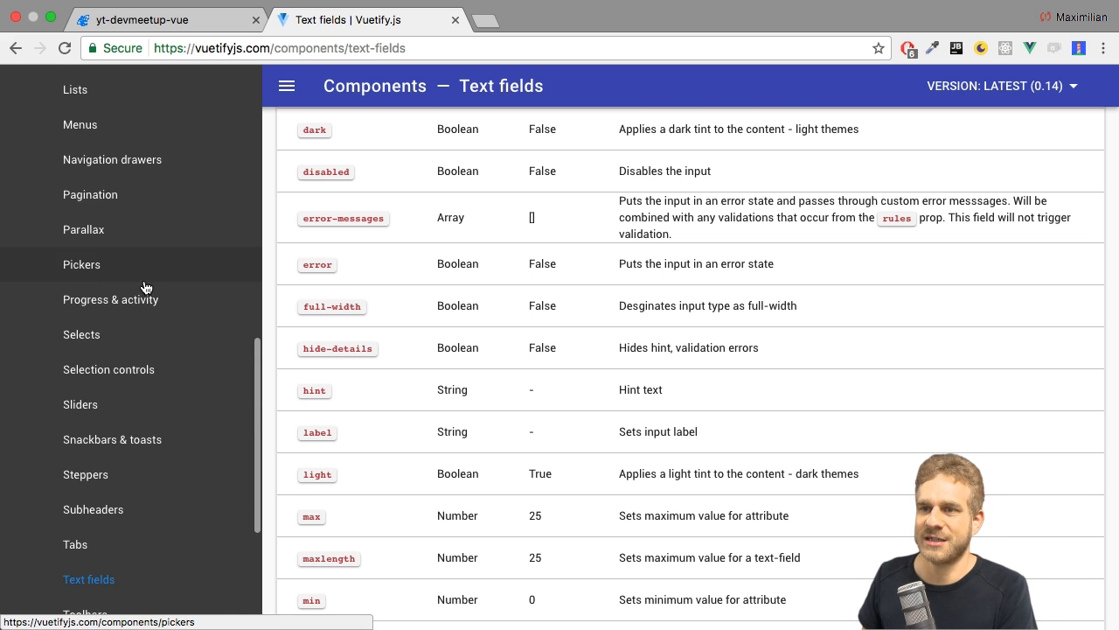
{"action": "left_click", "coordinate": [80, 264]}
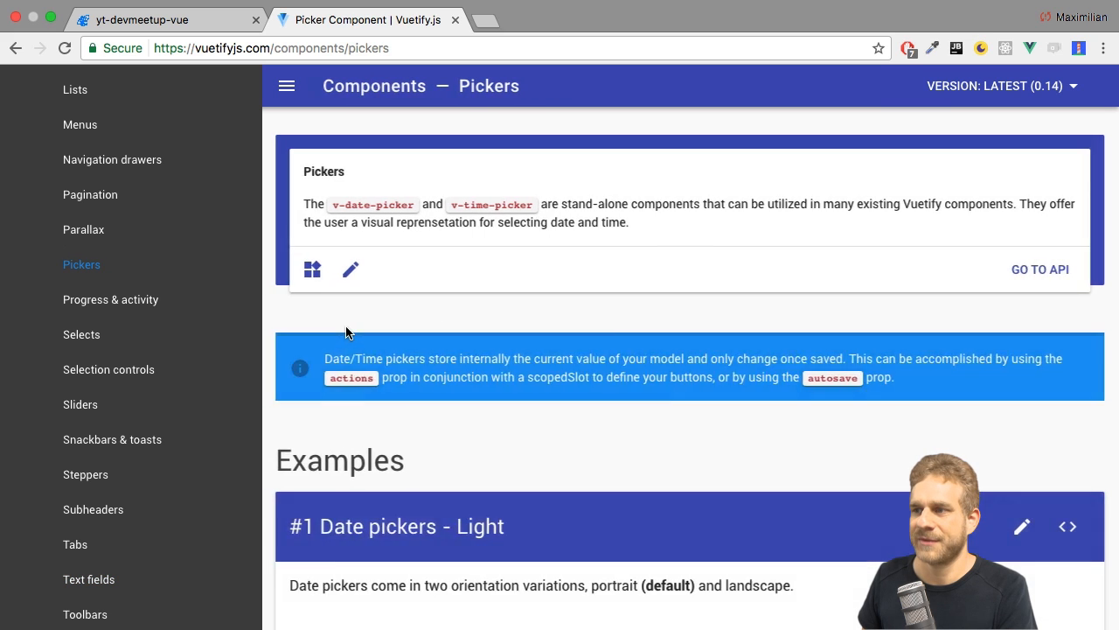
Scroll through the date picker examples and return to the light date picker example
{"action": "scroll", "scroll_direction": "down", "scroll_amount": 3}
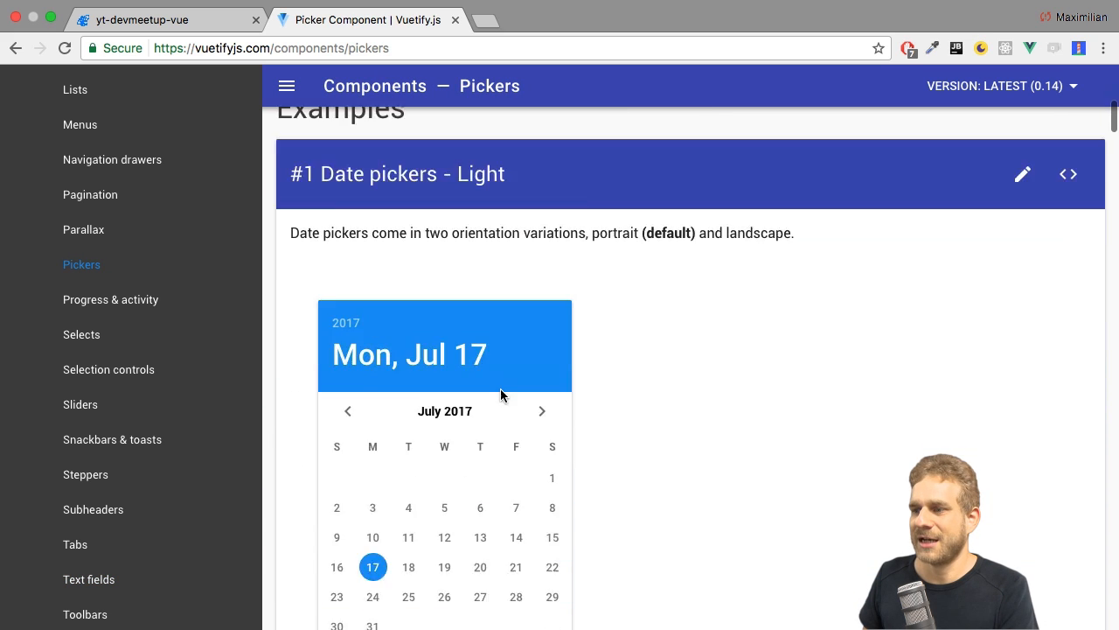
{"action": "scroll", "scroll_direction": "down", "scroll_amount": 3}
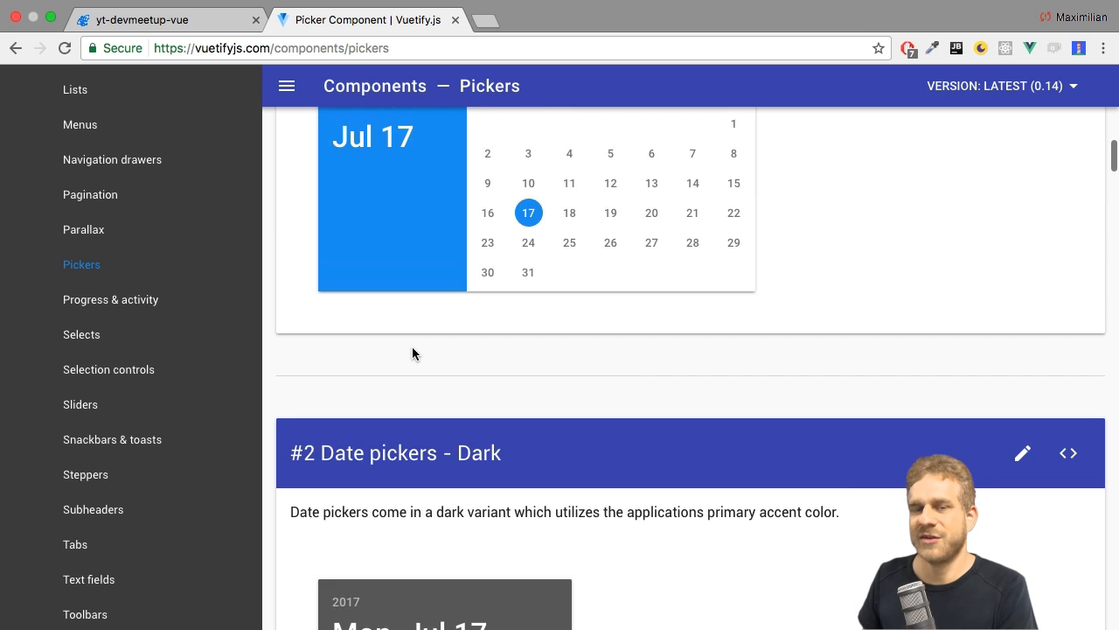
{"action": "scroll", "scroll_direction": "down", "scroll_amount": 3}
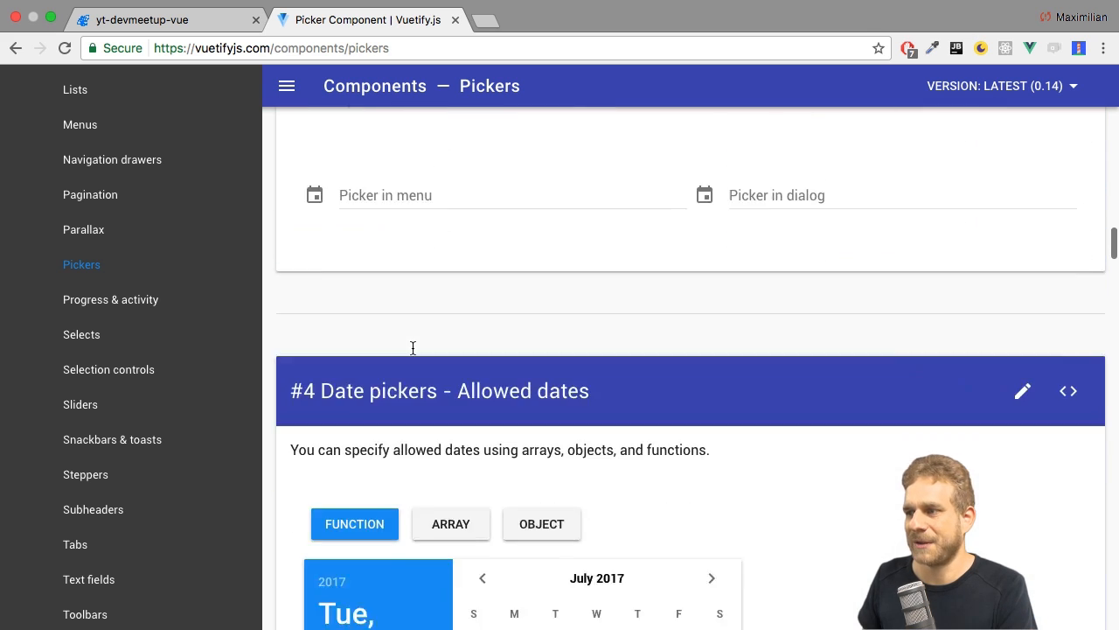
{"action": "scroll", "scroll_direction": "up", "scroll_amount": 3}
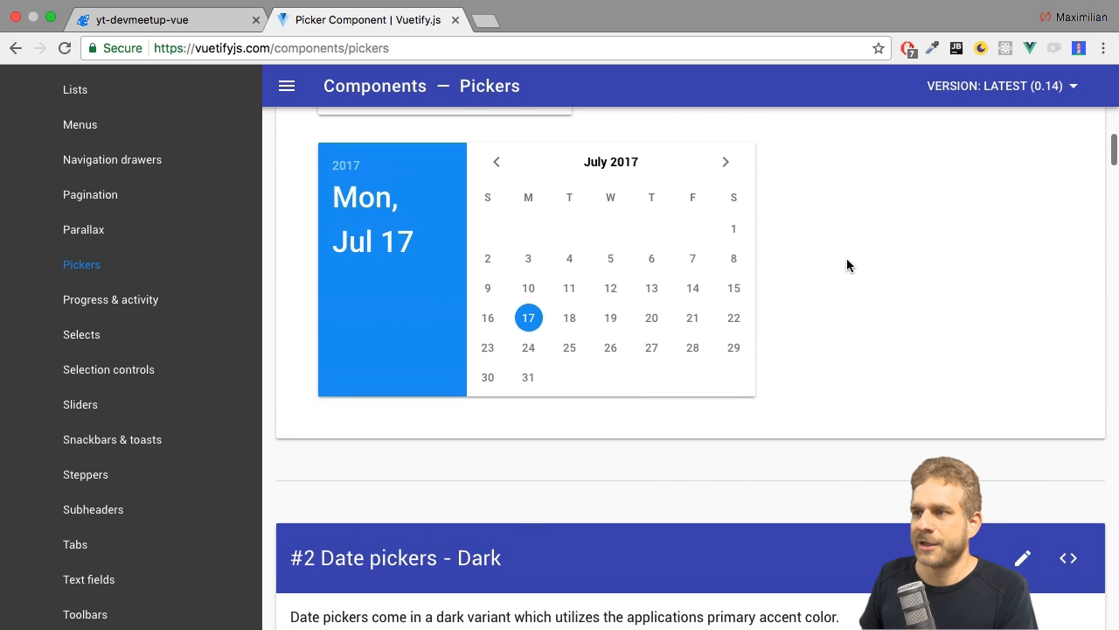
{"action": "scroll", "scroll_direction": "up", "scroll_amount": 3}
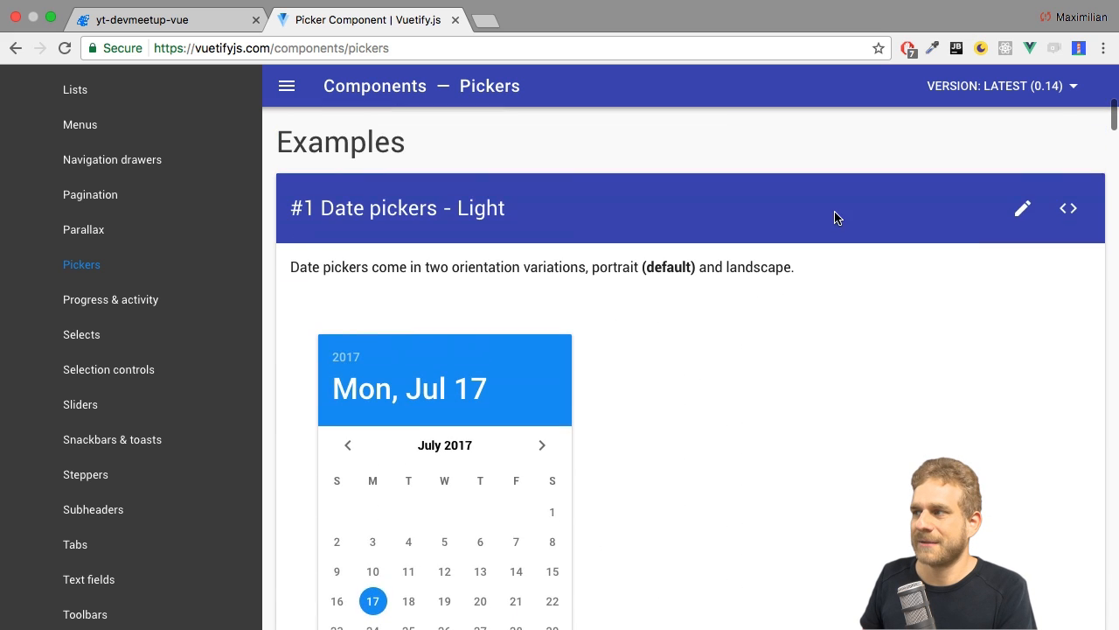
Show the template source of the '#1 Date pickers - Light' example with its v-date-picker v-model bindings
{"action": "left_click", "coordinate": [1066, 208]}
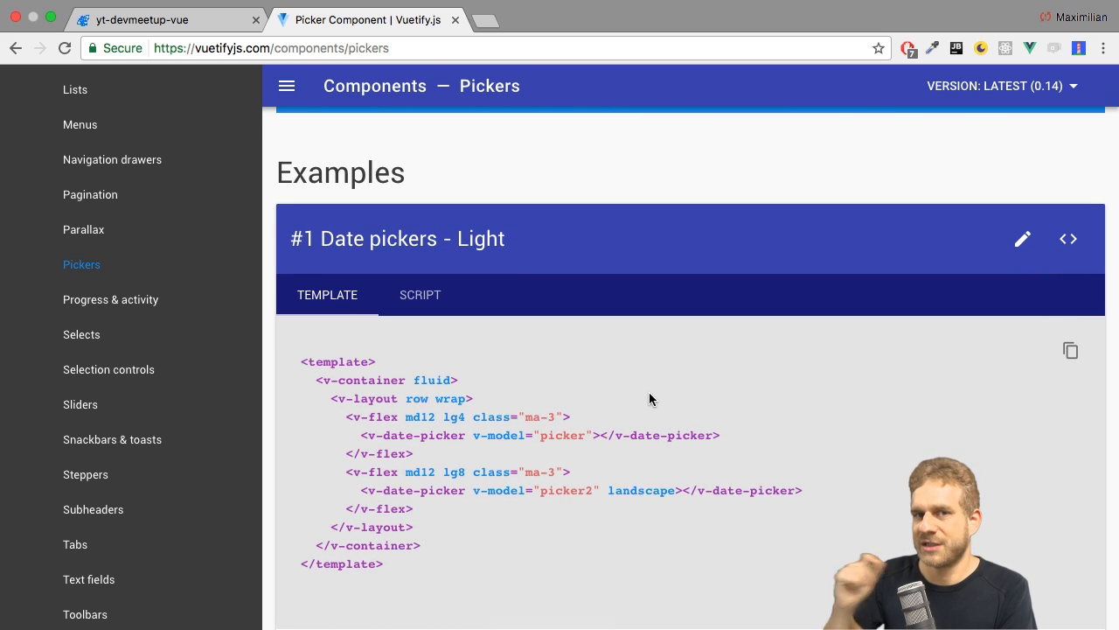
{"action": "mouse_move", "coordinate": [461, 379]}
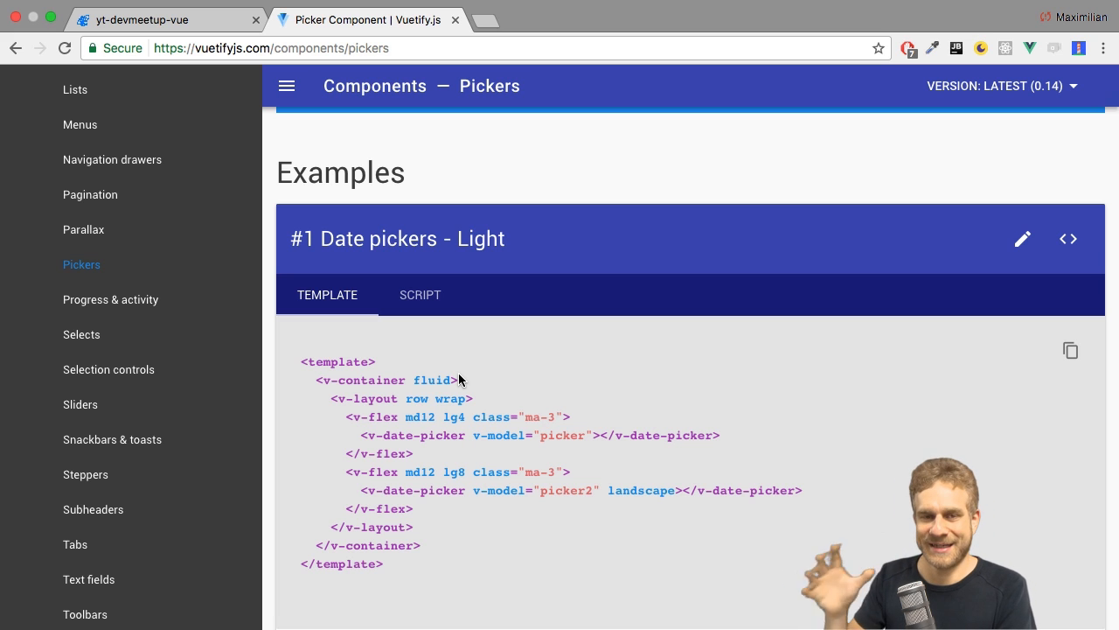
{"action": "mouse_move", "coordinate": [363, 350]}
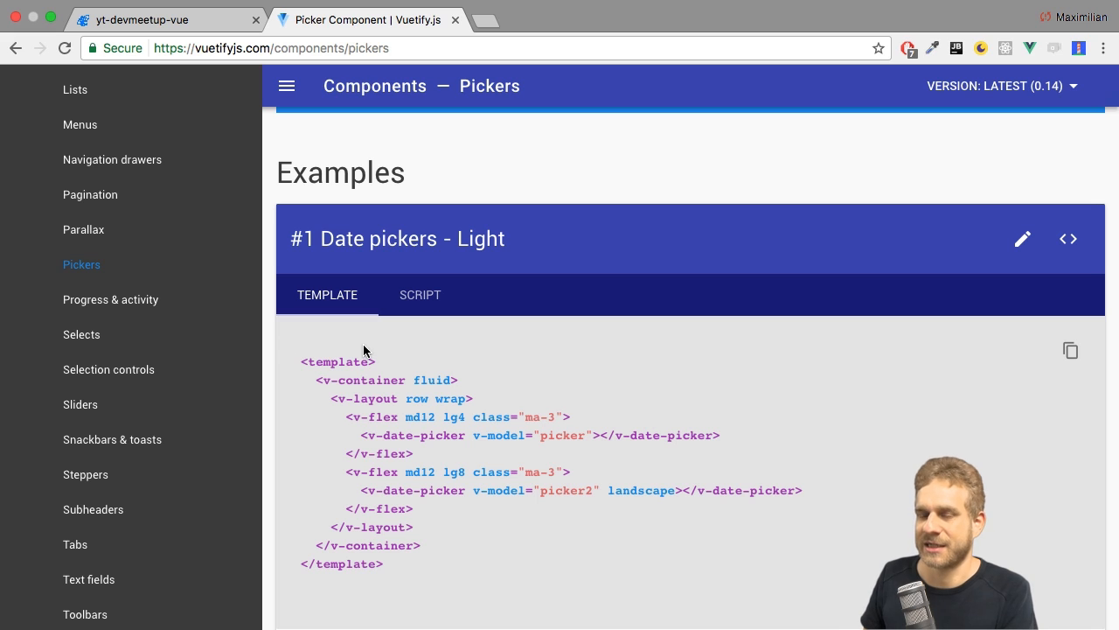
{"action": "mouse_move", "coordinate": [343, 416]}
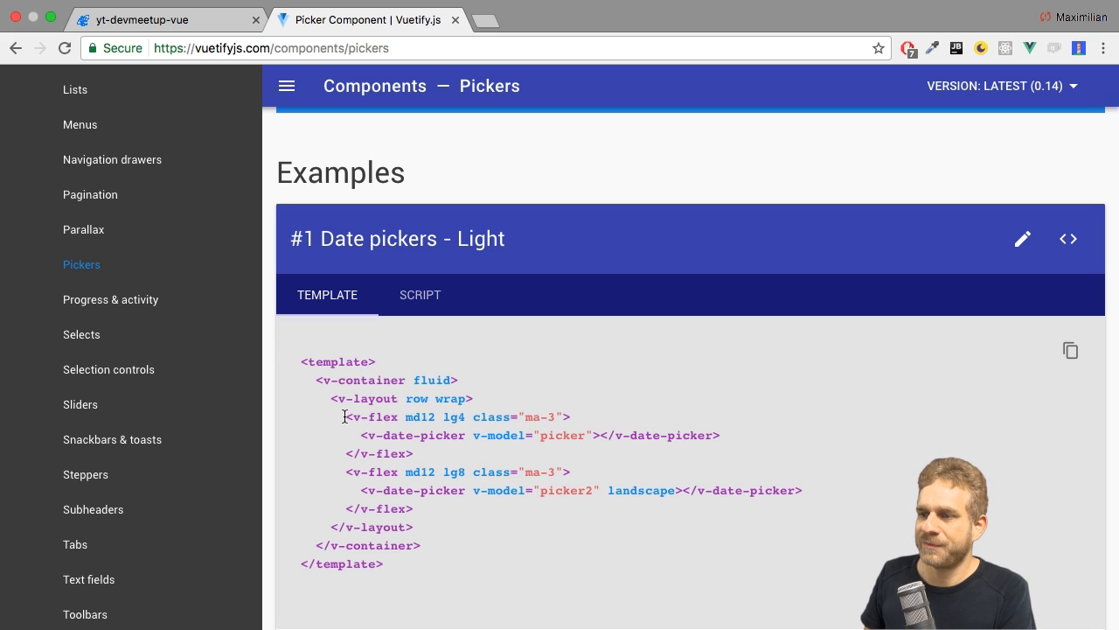
{"action": "mouse_move", "coordinate": [374, 429]}
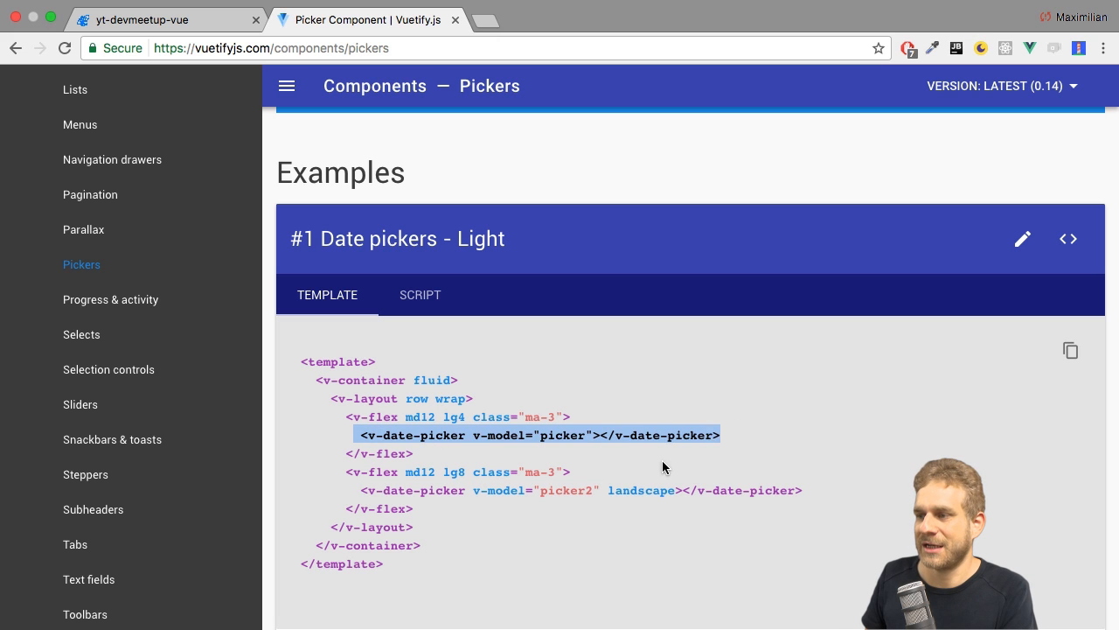
{"action": "mouse_move", "coordinate": [451, 402]}
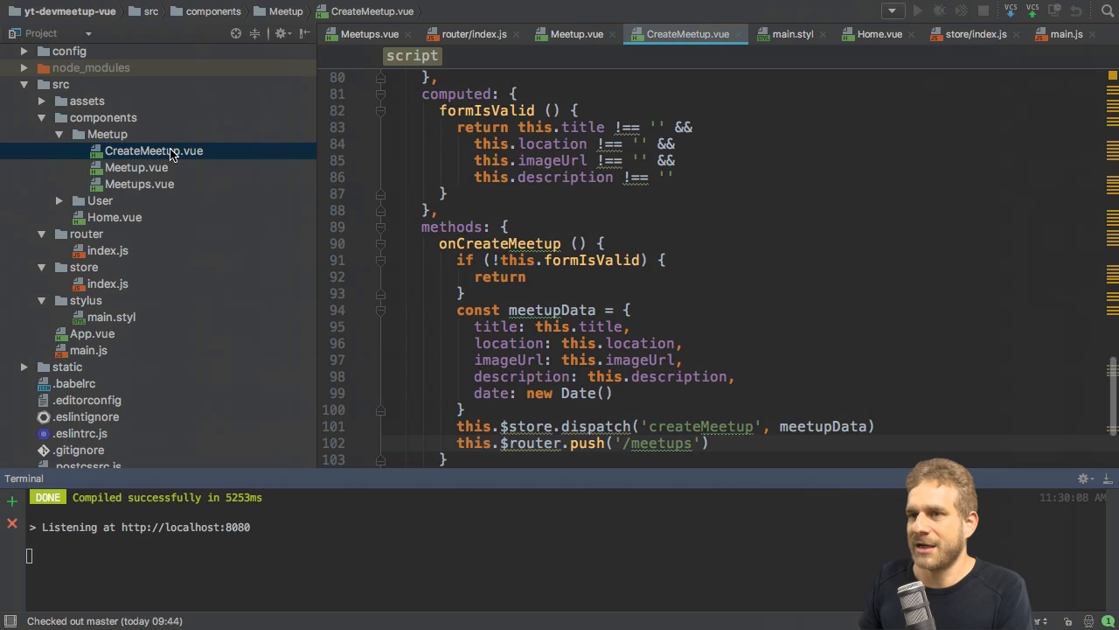
After the description row add a v-layout with v-flex xs12 sm6 offset-sm3 holding h4 'Choose a Data & Time', then a duplicate row holding v-date-picker
{"action": "scroll", "scroll_direction": "up", "scroll_amount": 3}
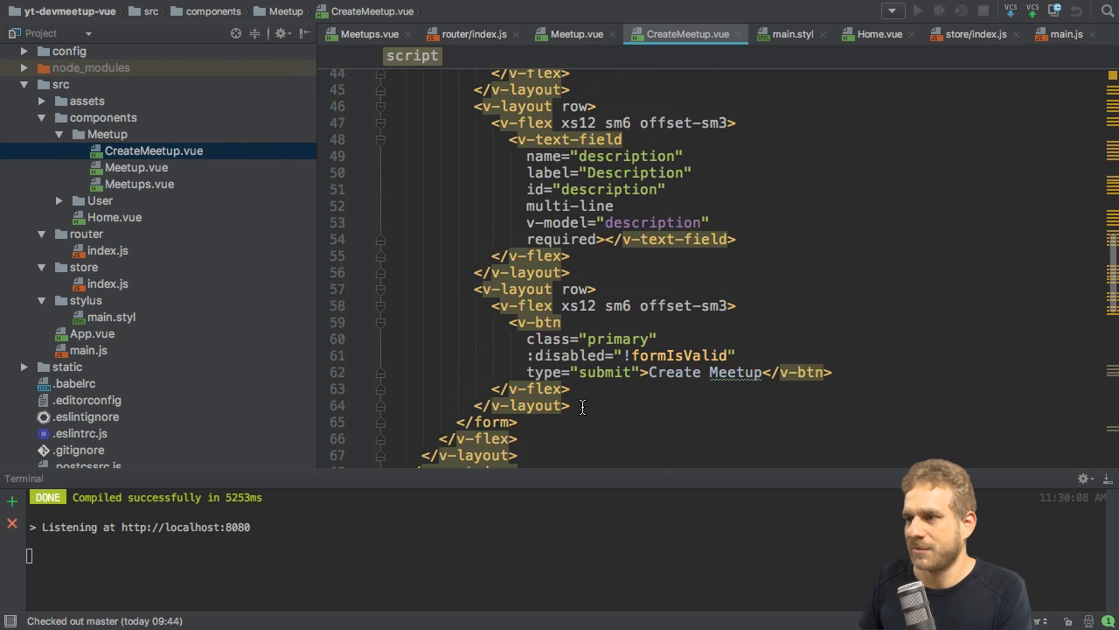
{"action": "left_click", "coordinate": [569, 273]}
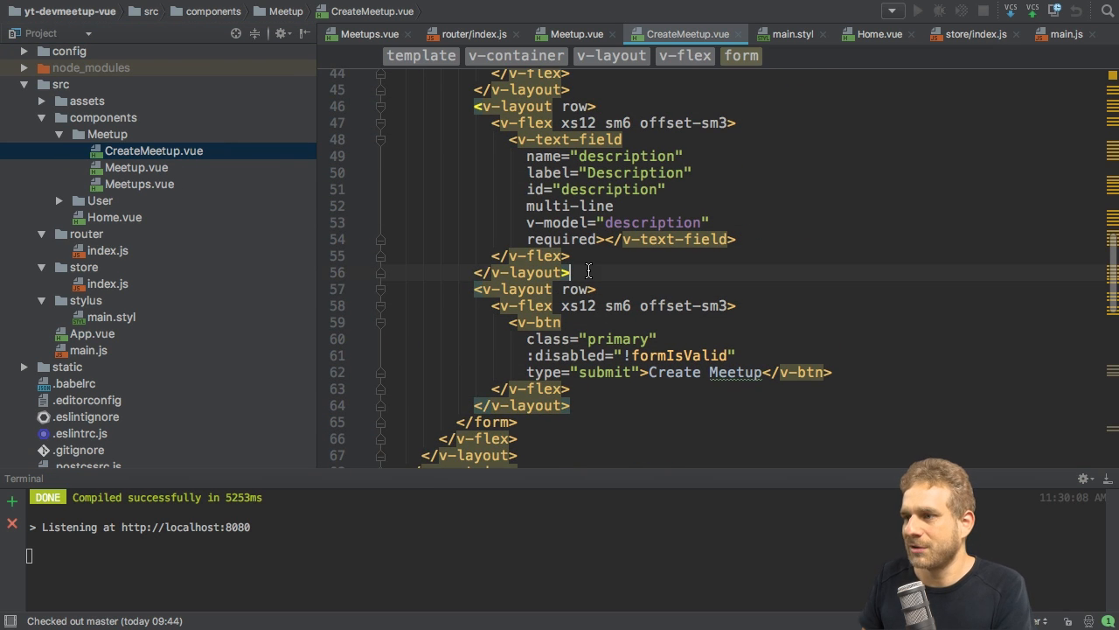
{"action": "type", "text": "v-layout row>"}
{"action": "type", "text": "<v-flex></v-flex>"}
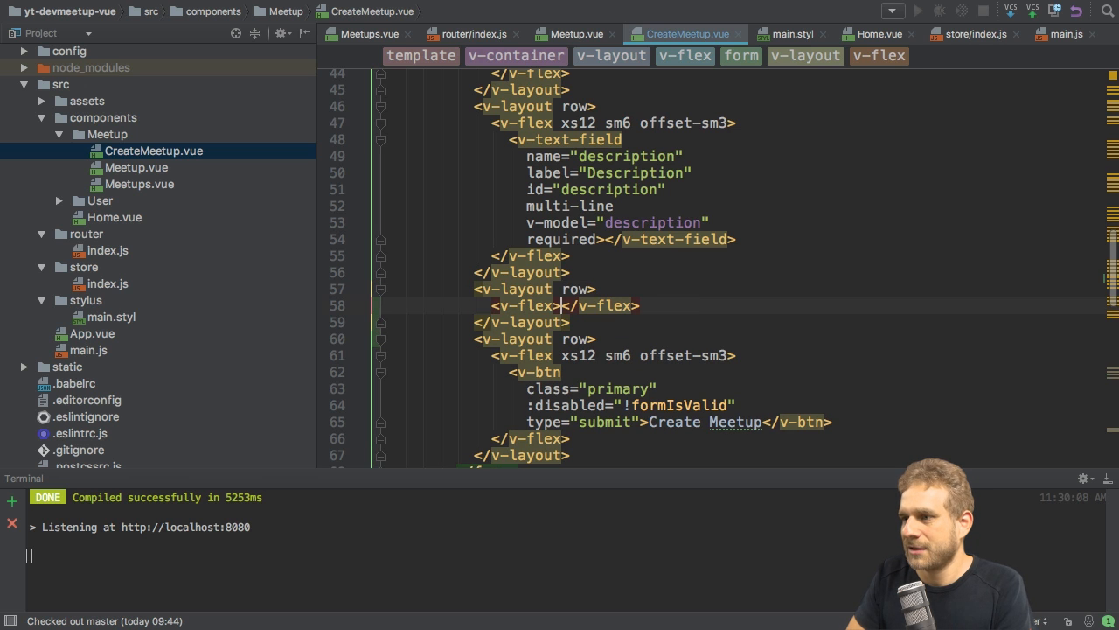
{"action": "type", "text": "xs"}
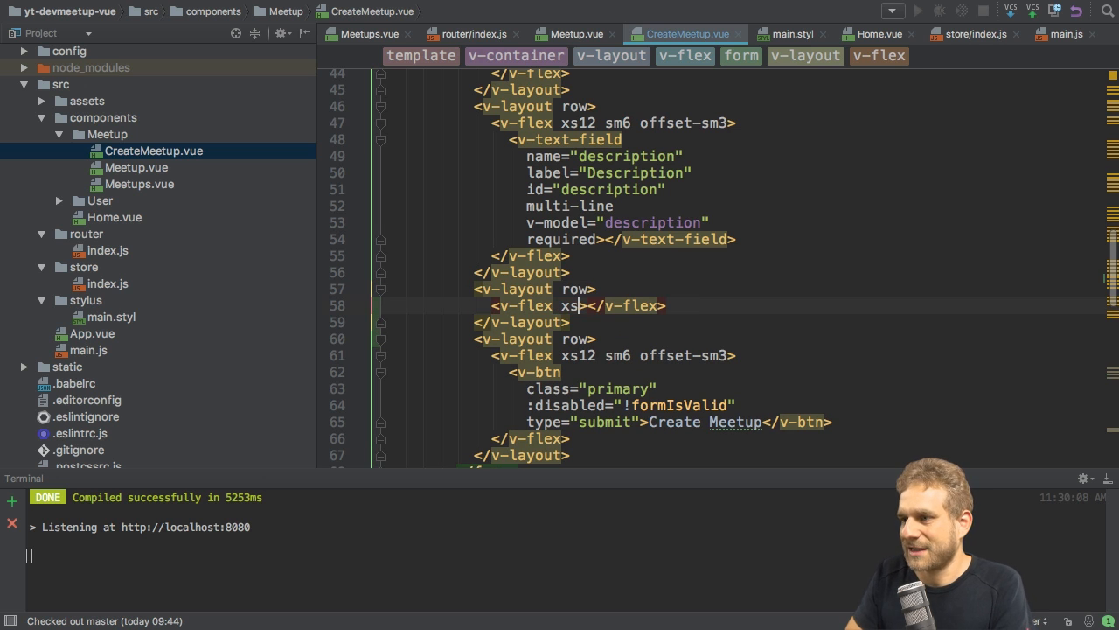
{"action": "type", "text": "12"}
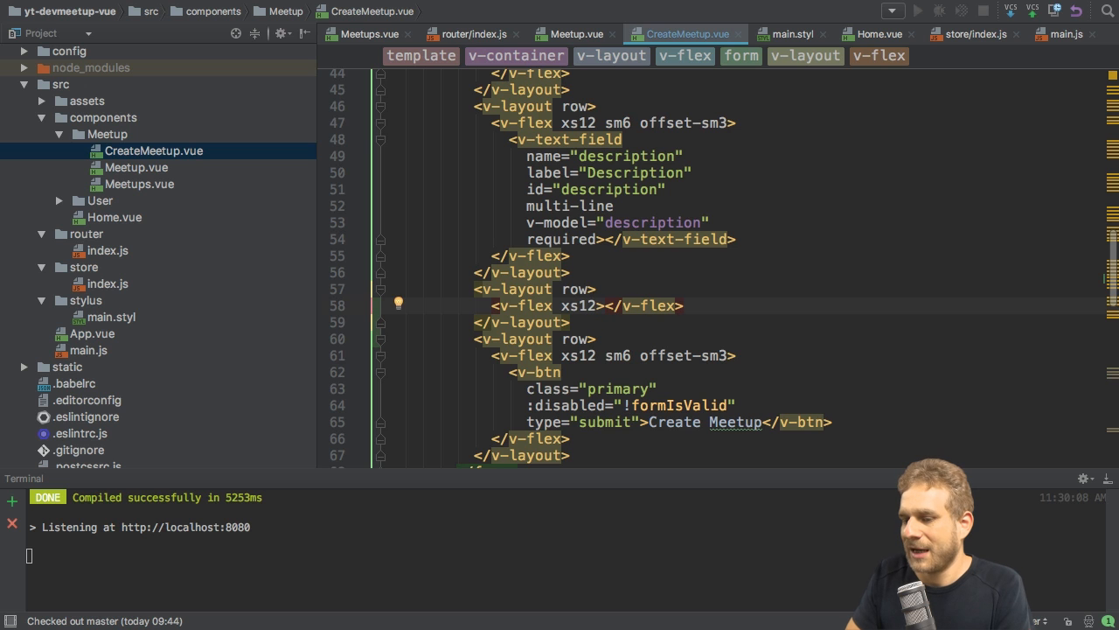
{"action": "key", "text": "Return"}
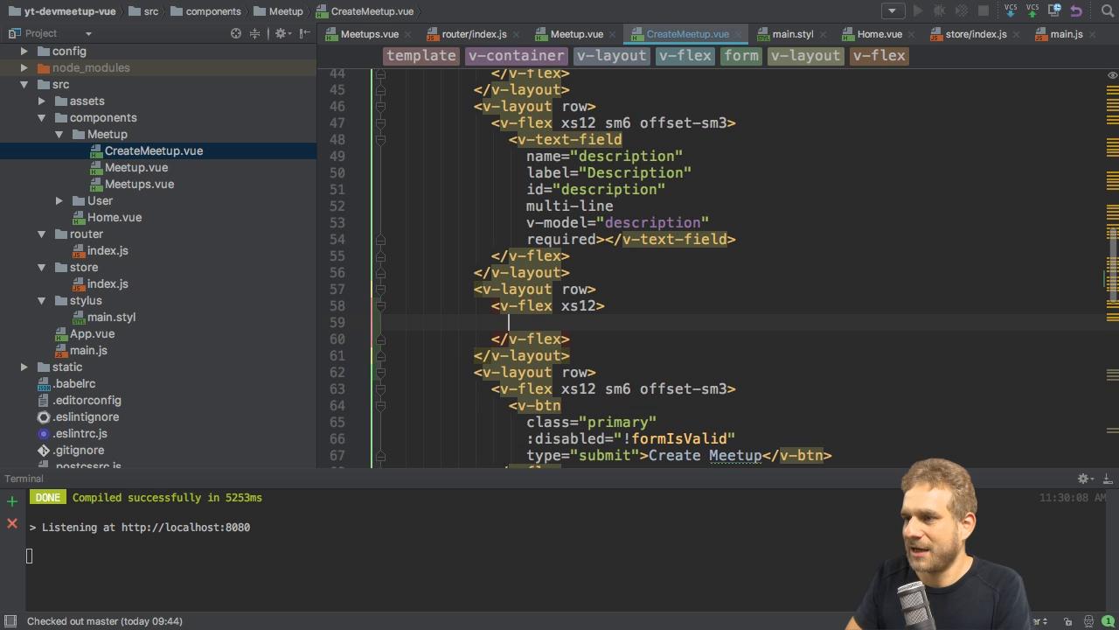
{"action": "type", "text": "<h4>Ch</h4>"}
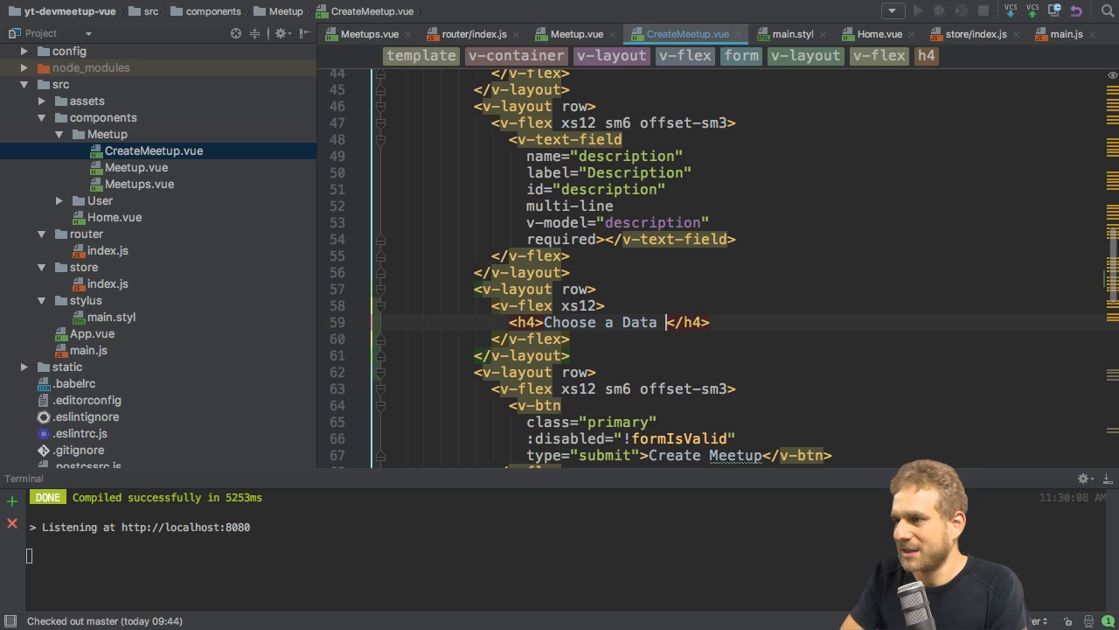
{"action": "type", "text": "& Time"}
{"action": "left_click", "coordinate": [745, 304]}
{"action": "type", "text": " sm"}
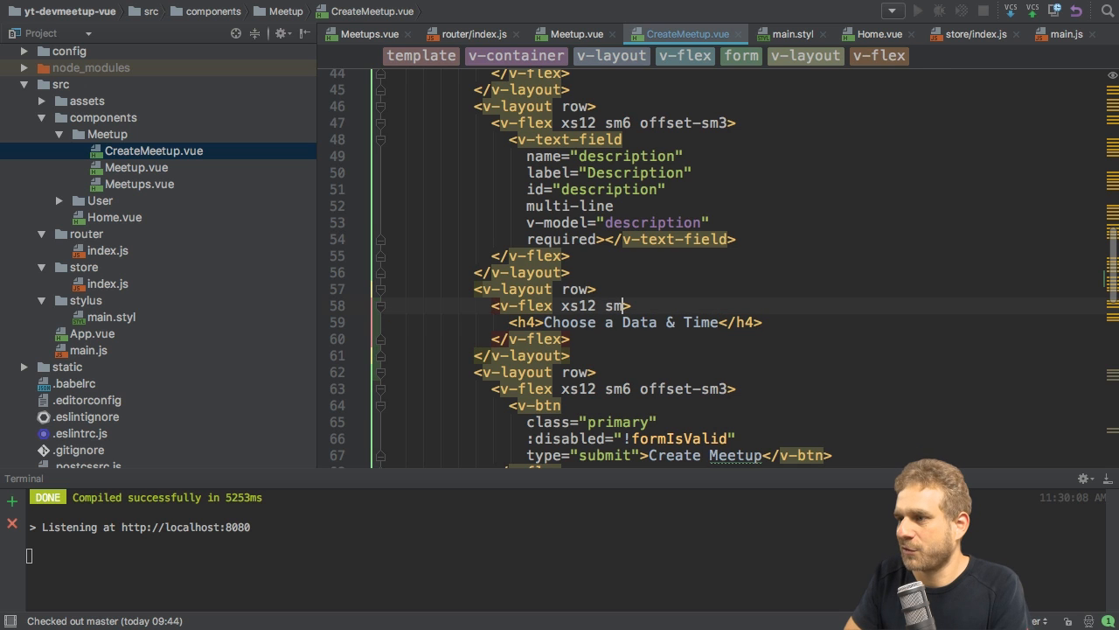
{"action": "type", "text": "offset-sm3>"}
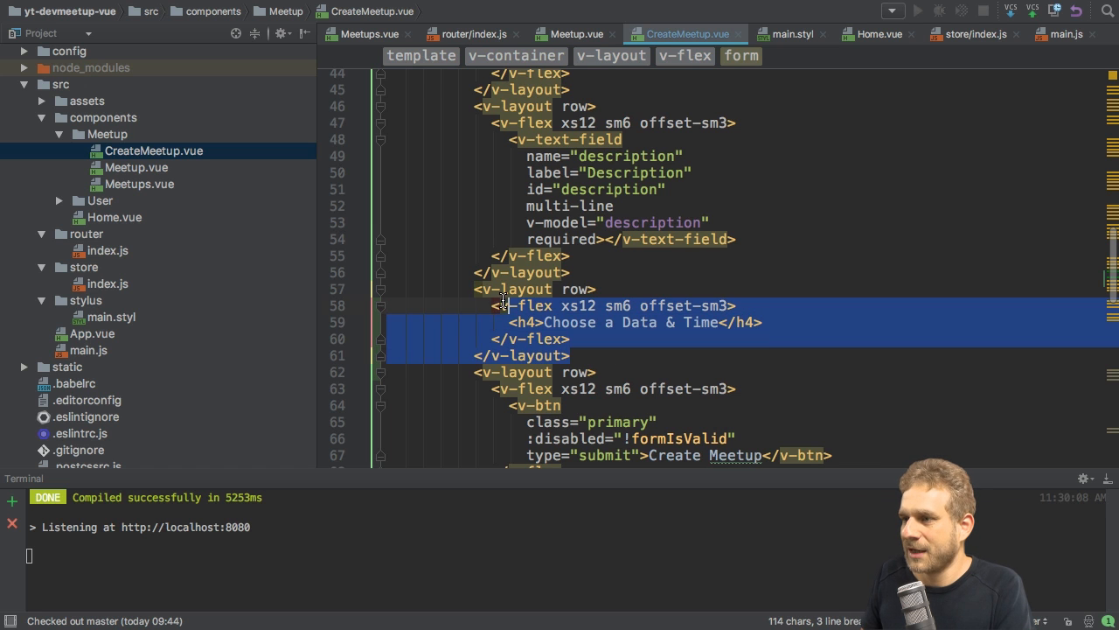
{"action": "left_click", "coordinate": [601, 355]}
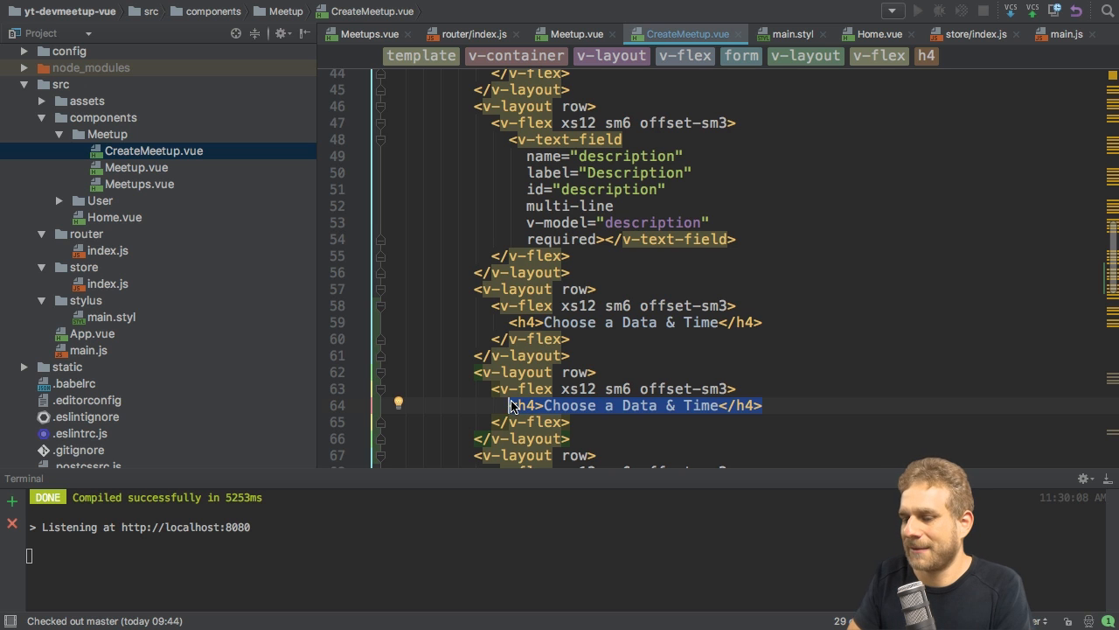
{"action": "type", "text": "v-date-picker></v-date-picker>"}
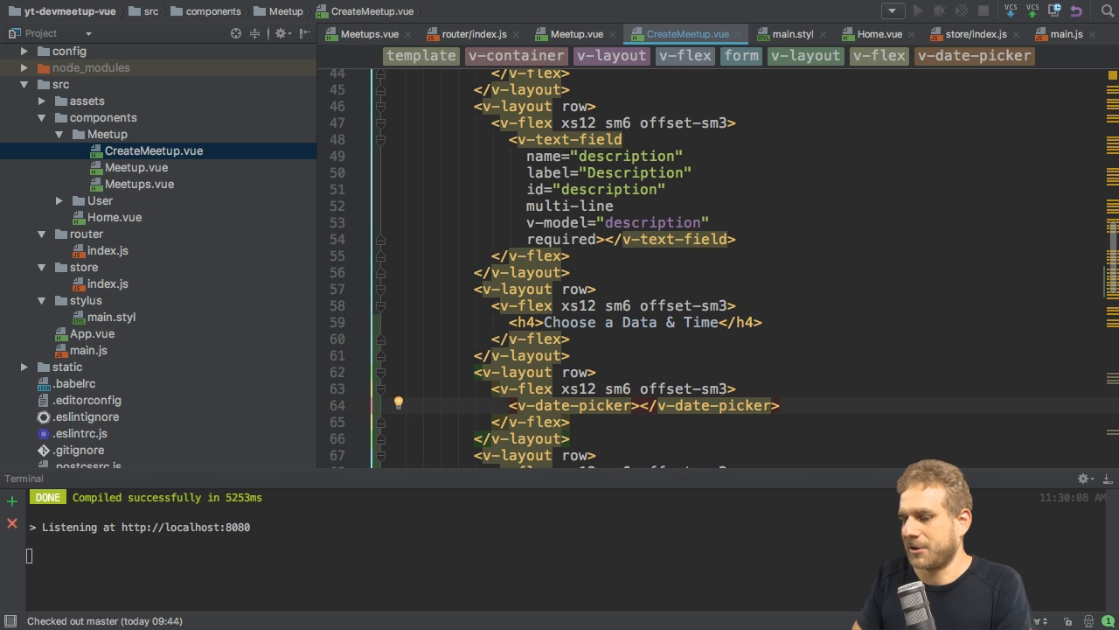
{"action": "left_click", "coordinate": [399, 19]}
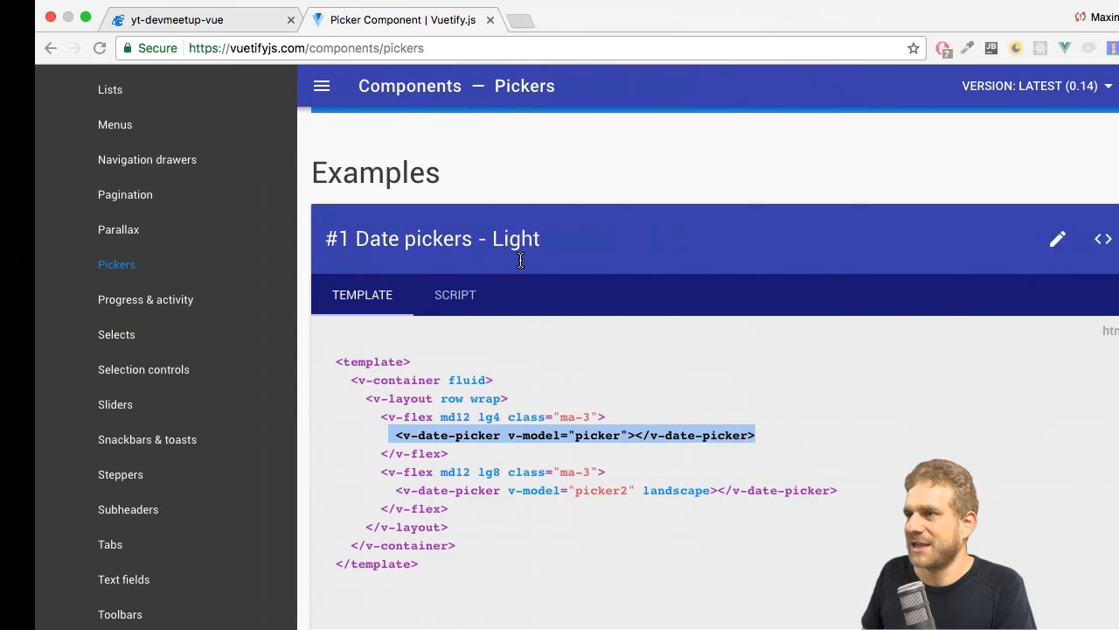
{"action": "left_click", "coordinate": [166, 20]}
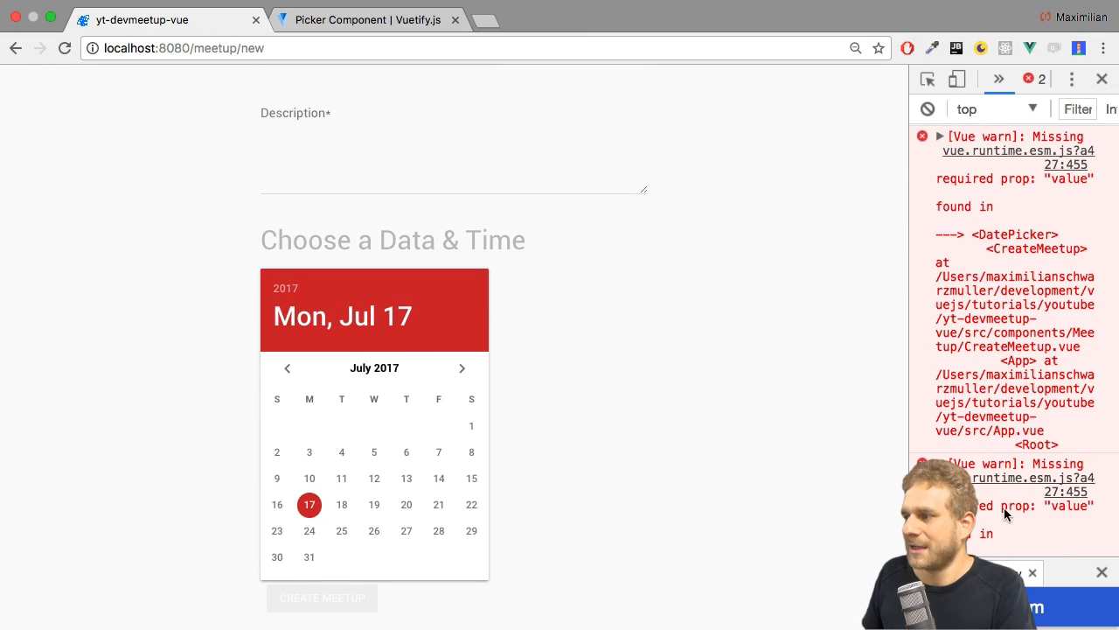
{"action": "mouse_move", "coordinate": [708, 432]}
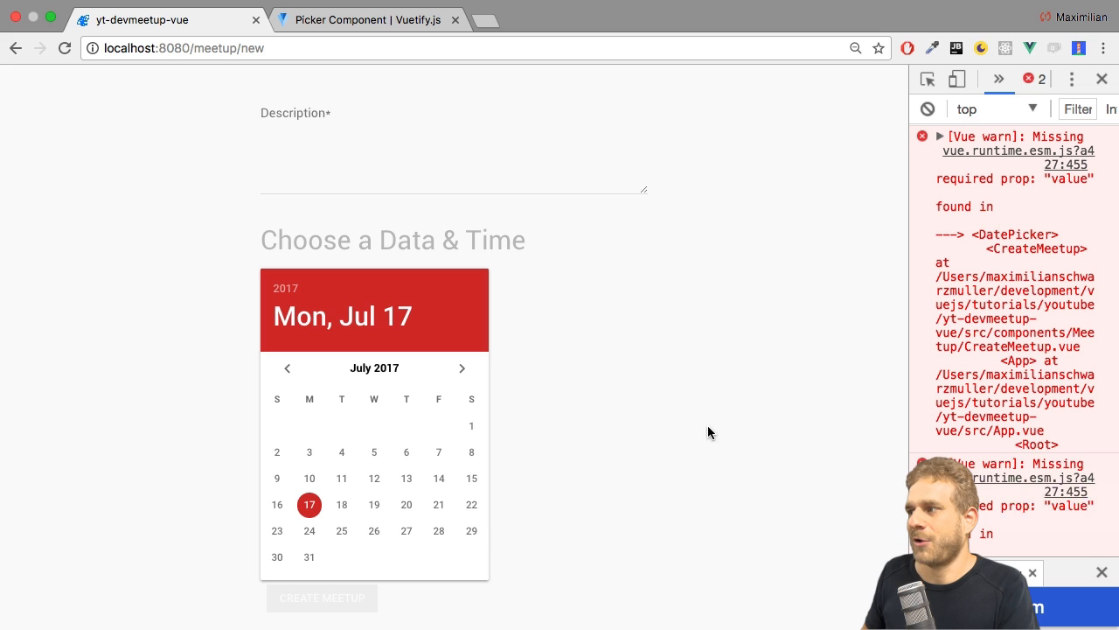
{"action": "mouse_move", "coordinate": [542, 413]}
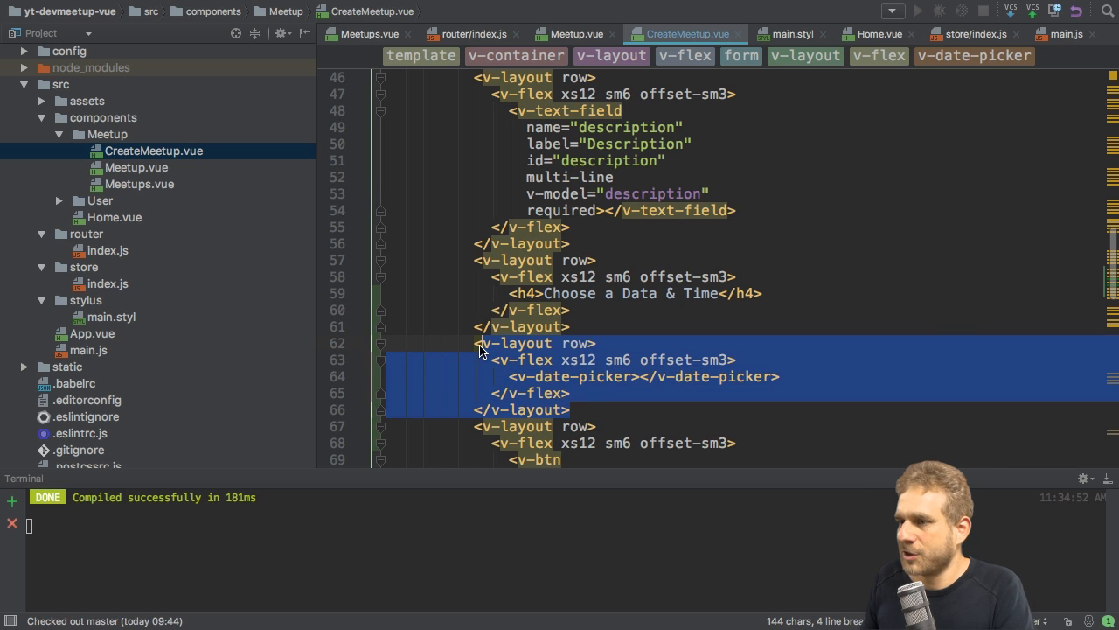
Duplicate the date picker row below it and change its element to v-time-picker
{"action": "left_click", "coordinate": [573, 410]}
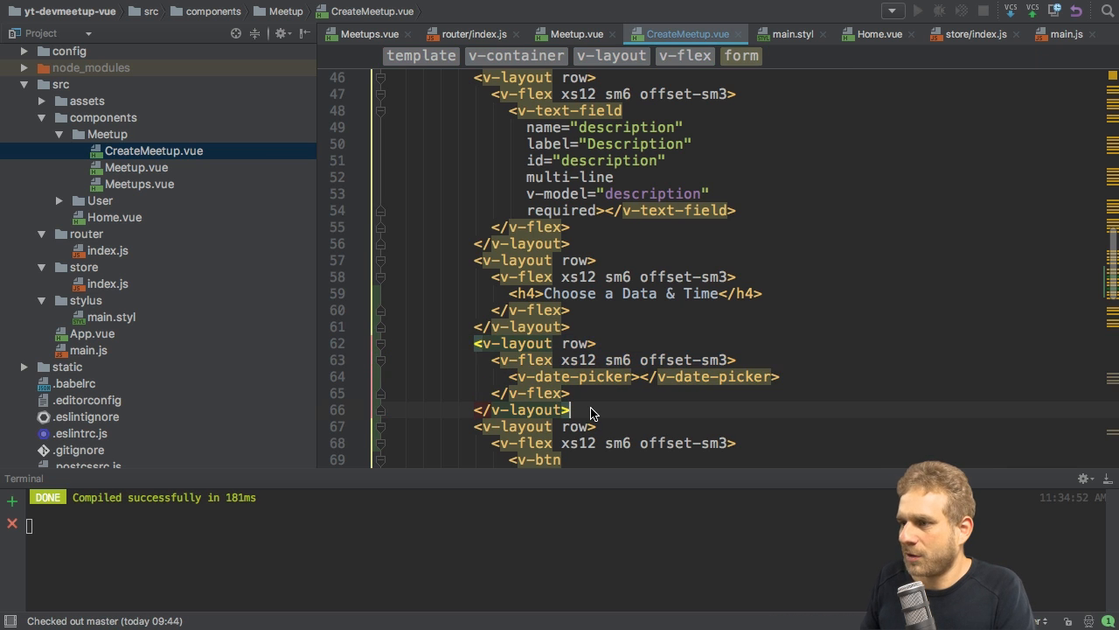
{"action": "scroll", "scroll_direction": "down", "scroll_amount": 3}
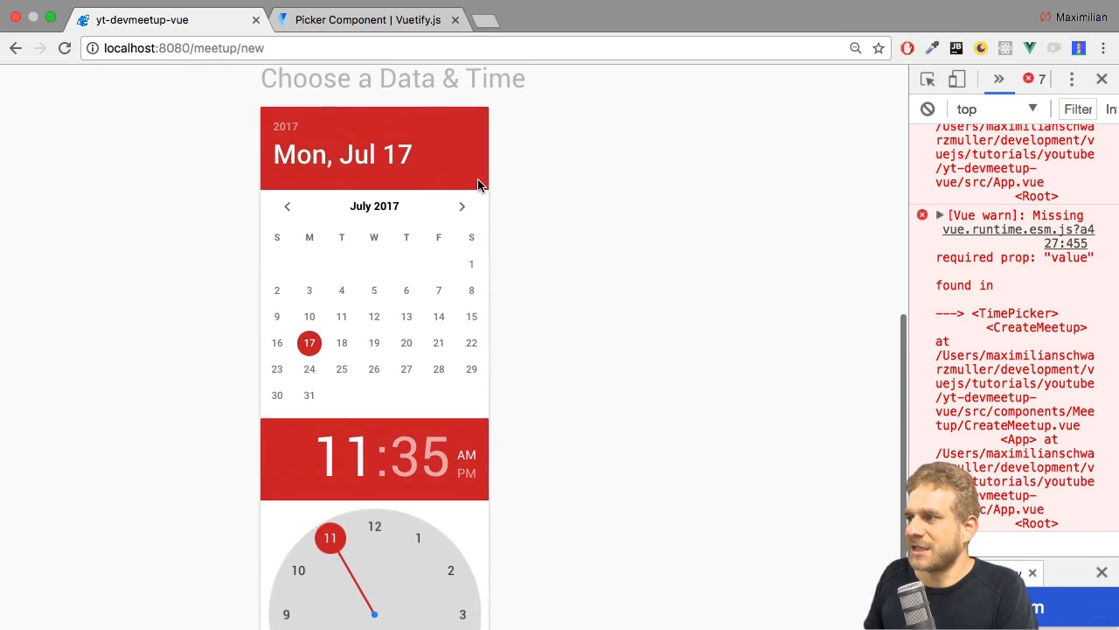
{"action": "scroll", "scroll_direction": "up", "scroll_amount": 3}
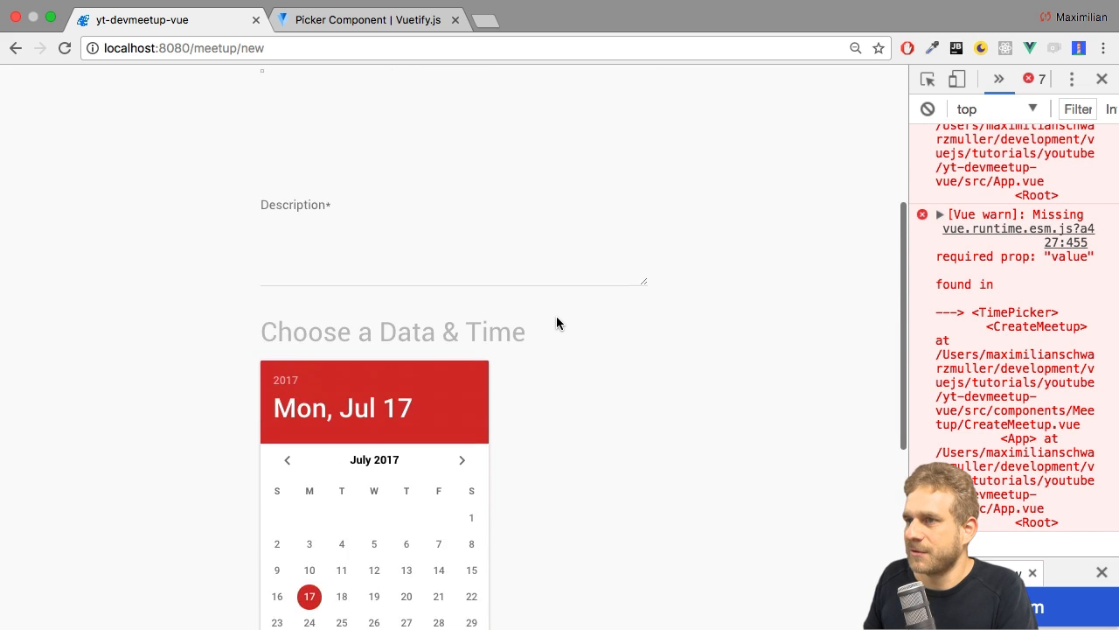
{"action": "scroll", "scroll_direction": "down", "scroll_amount": 3}
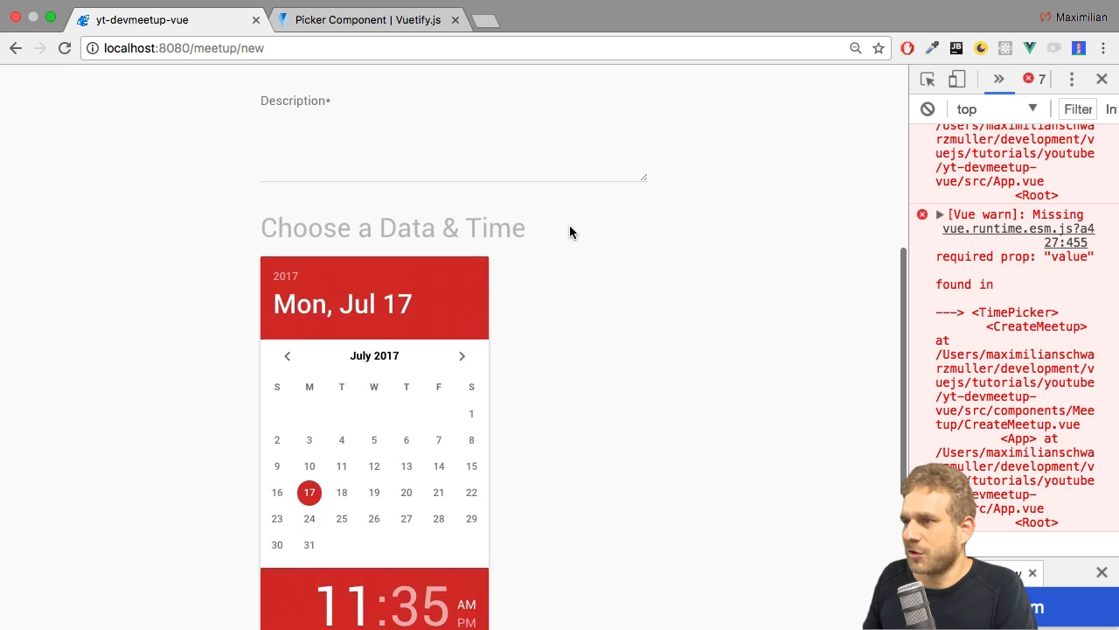
{"action": "scroll", "scroll_direction": "up", "scroll_amount": 3}
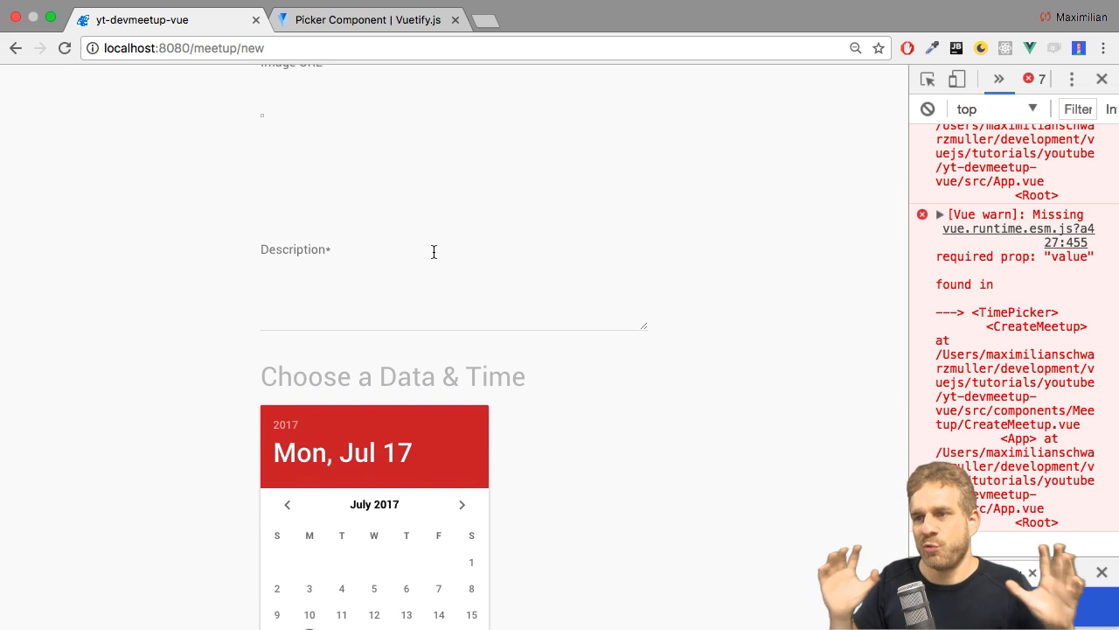
{"action": "scroll", "scroll_direction": "down", "scroll_amount": 3}
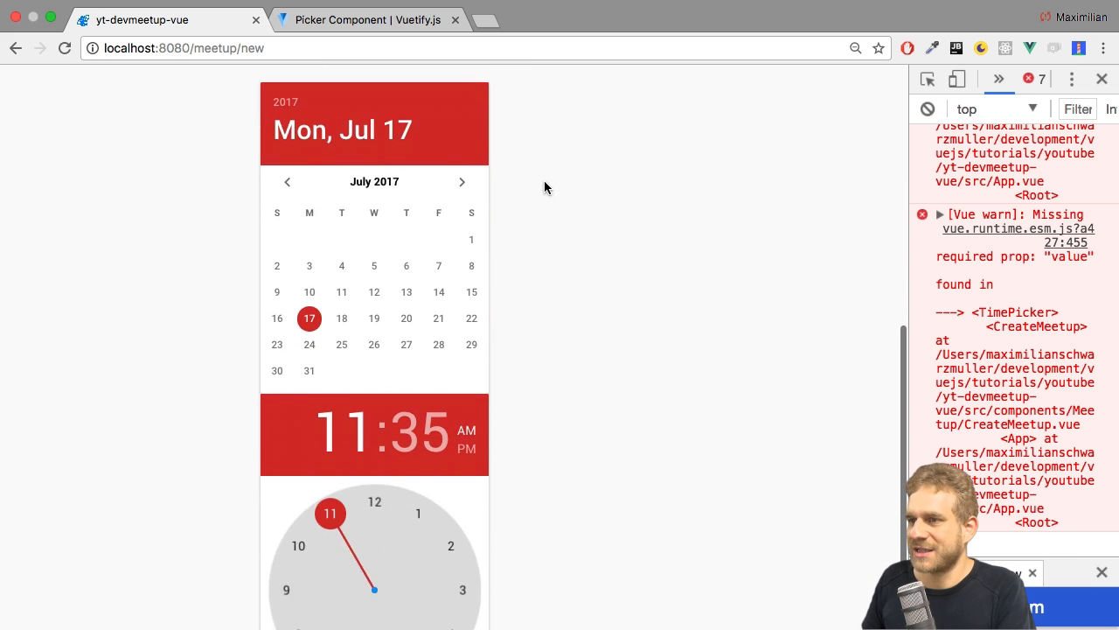
{"action": "scroll", "scroll_direction": "up", "scroll_amount": 3}
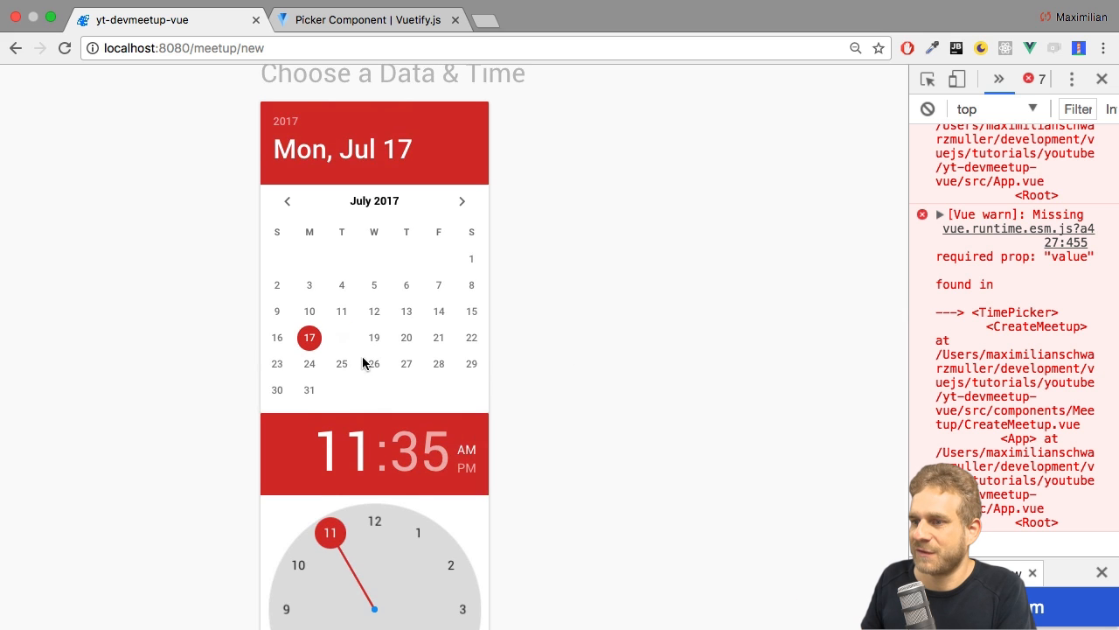
{"action": "scroll", "scroll_direction": "down", "scroll_amount": 3}
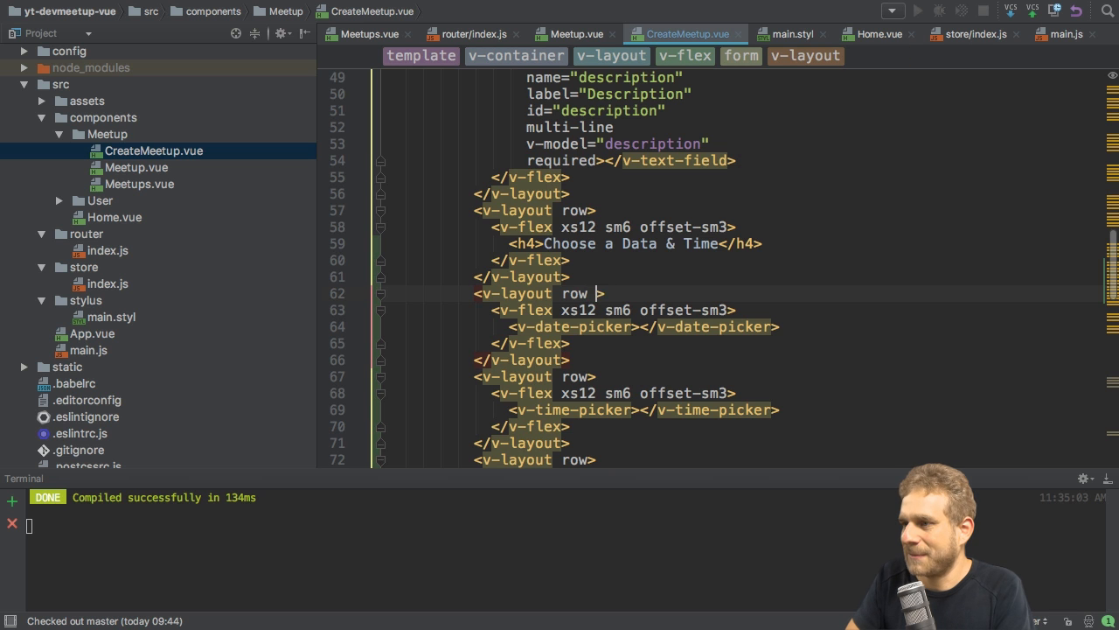
Add class="mb-2" to the v-layout wrapping the date picker and check the picker spacing in the browser
{"action": "type", "text": "class=\"mb\""}
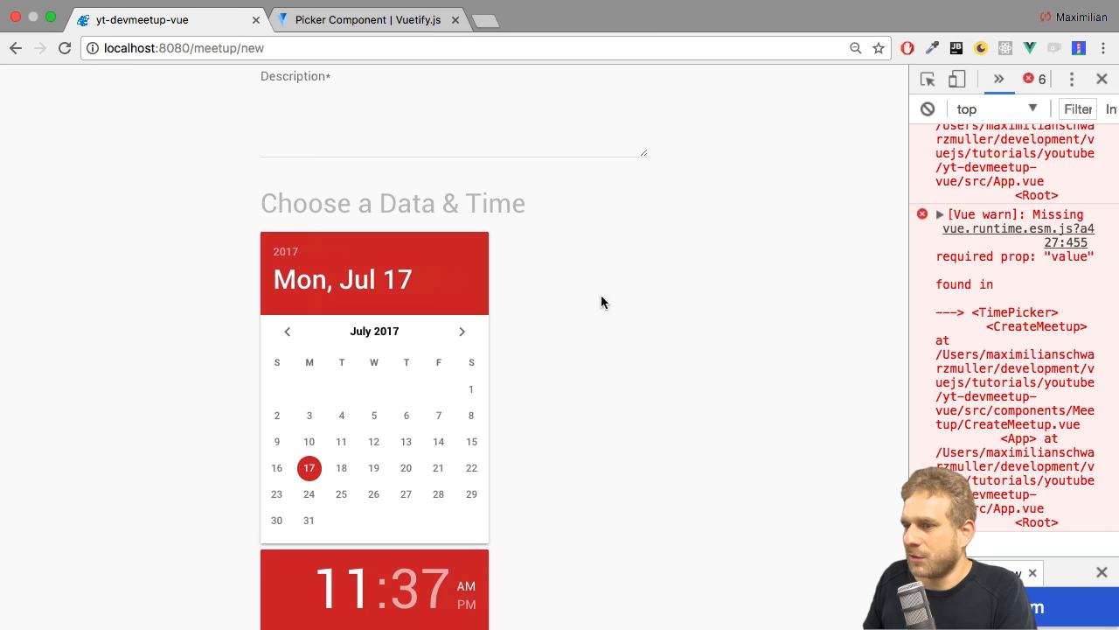
{"action": "scroll", "scroll_direction": "down", "scroll_amount": 3}
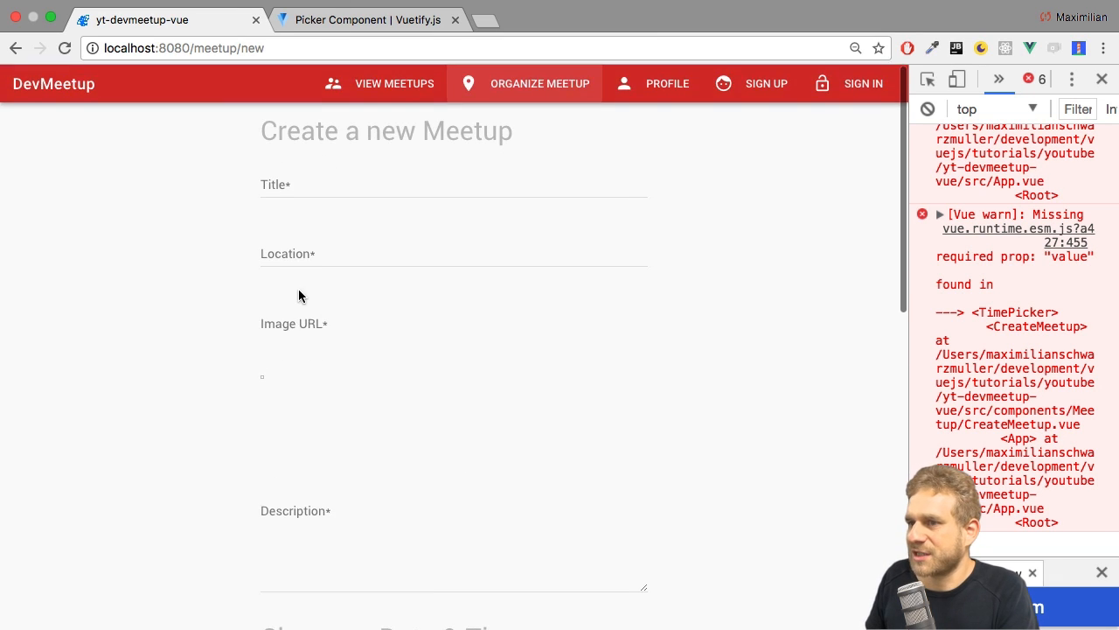
{"action": "scroll", "scroll_direction": "down", "scroll_amount": 3}
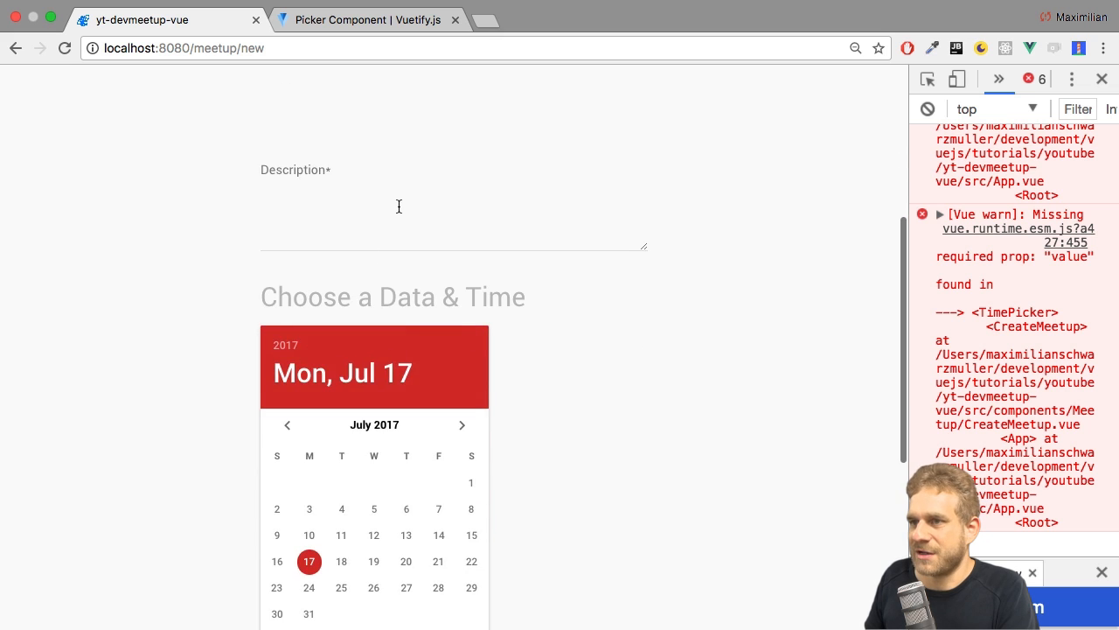
{"action": "scroll", "scroll_direction": "up", "scroll_amount": 3}
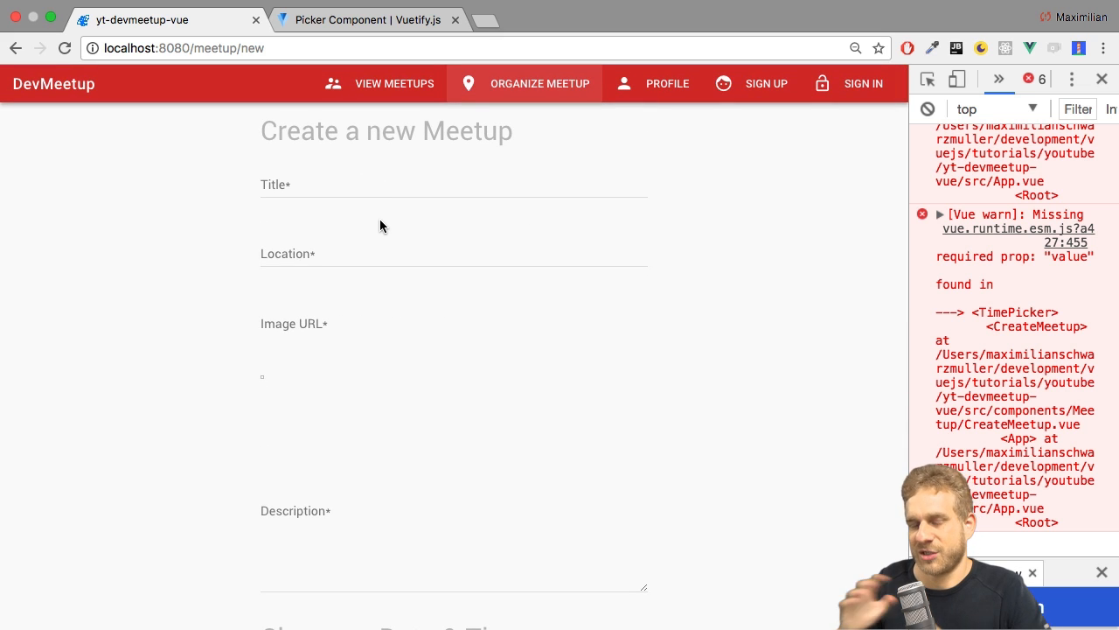
{"action": "scroll", "scroll_direction": "down", "scroll_amount": 3}
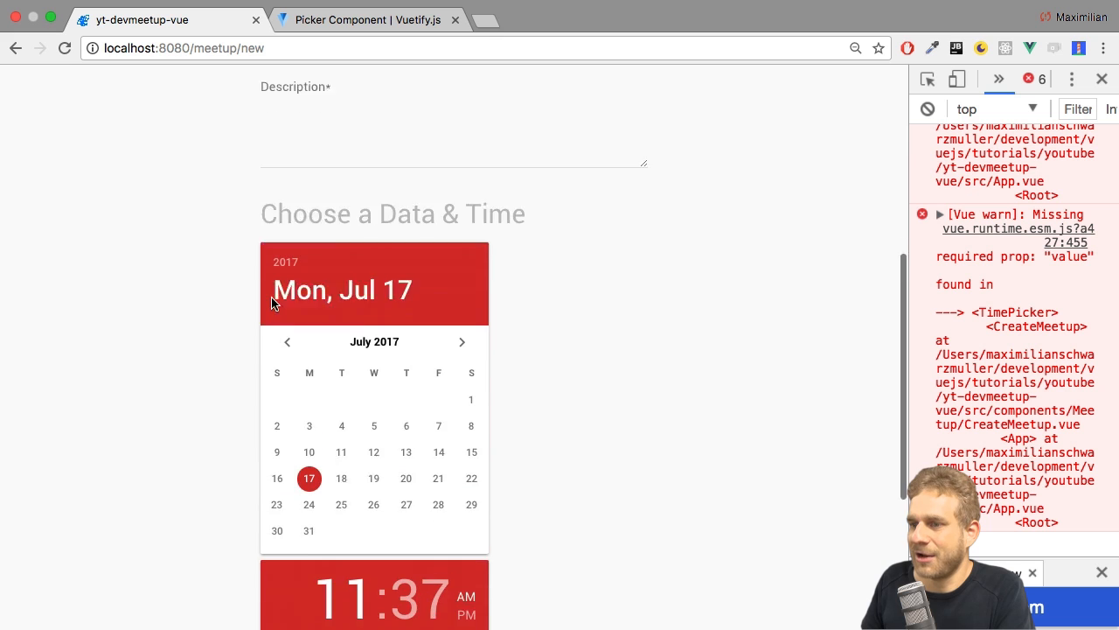
{"action": "scroll", "scroll_direction": "down", "scroll_amount": 3}
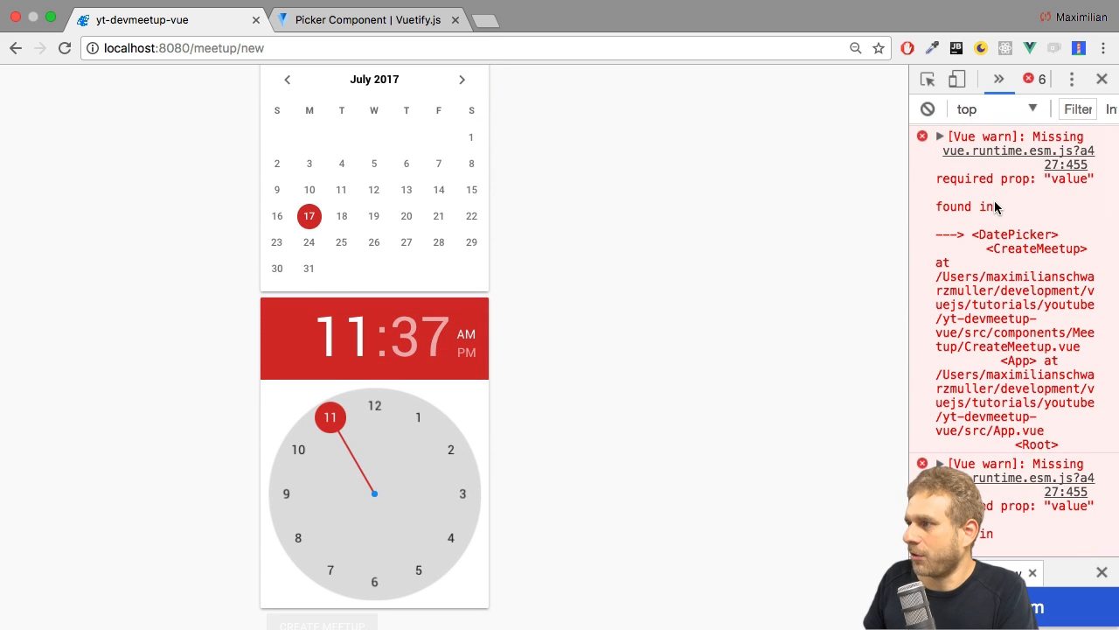
{"action": "mouse_move", "coordinate": [612, 267]}
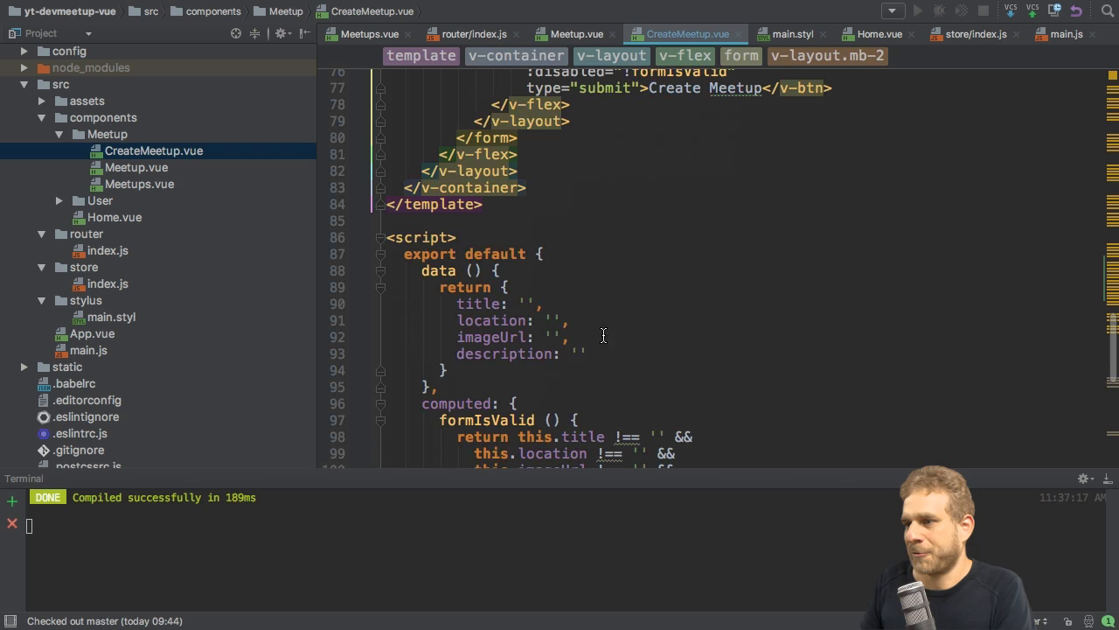
Add date and time properties to data() after description, each initialized to new Date()
{"action": "type", "text": "date"}
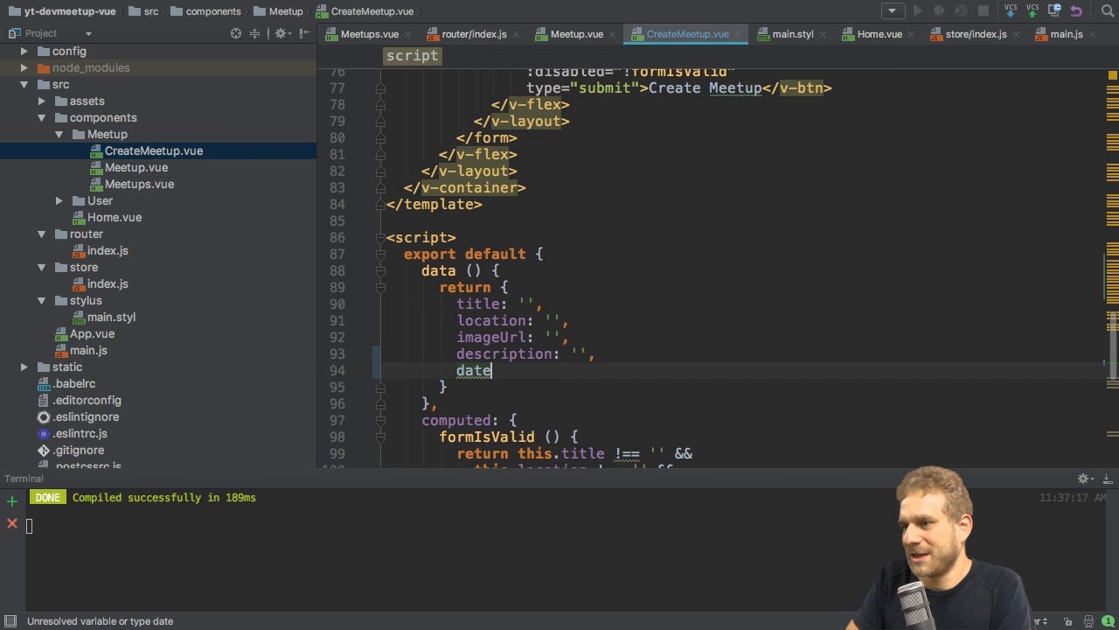
{"action": "type", "text": ": ''"}
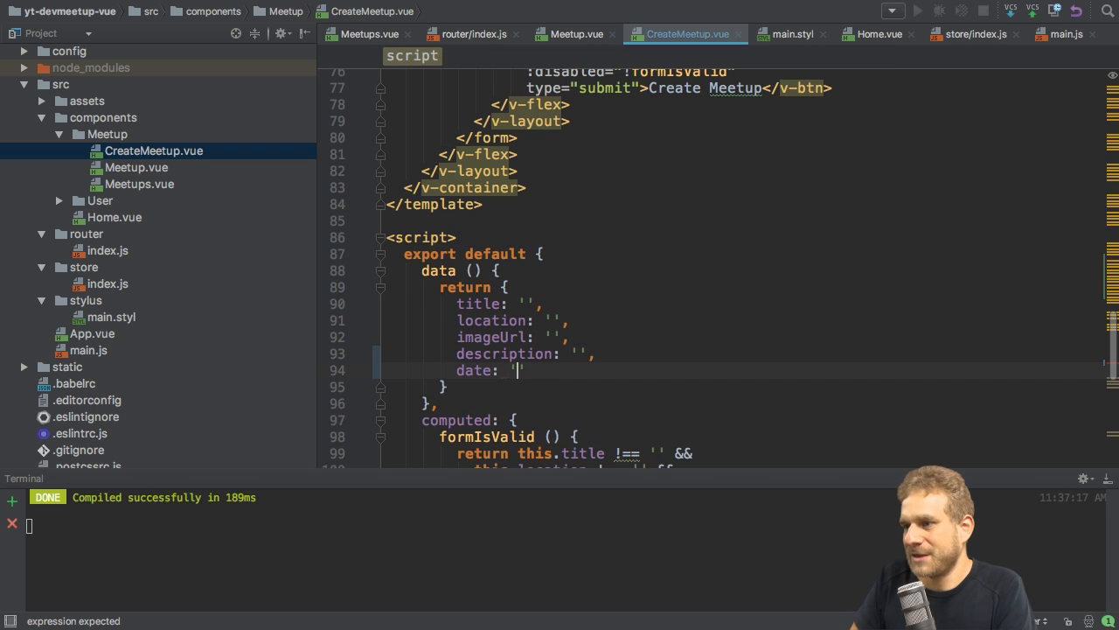
{"action": "type", "text": "time: '',"}
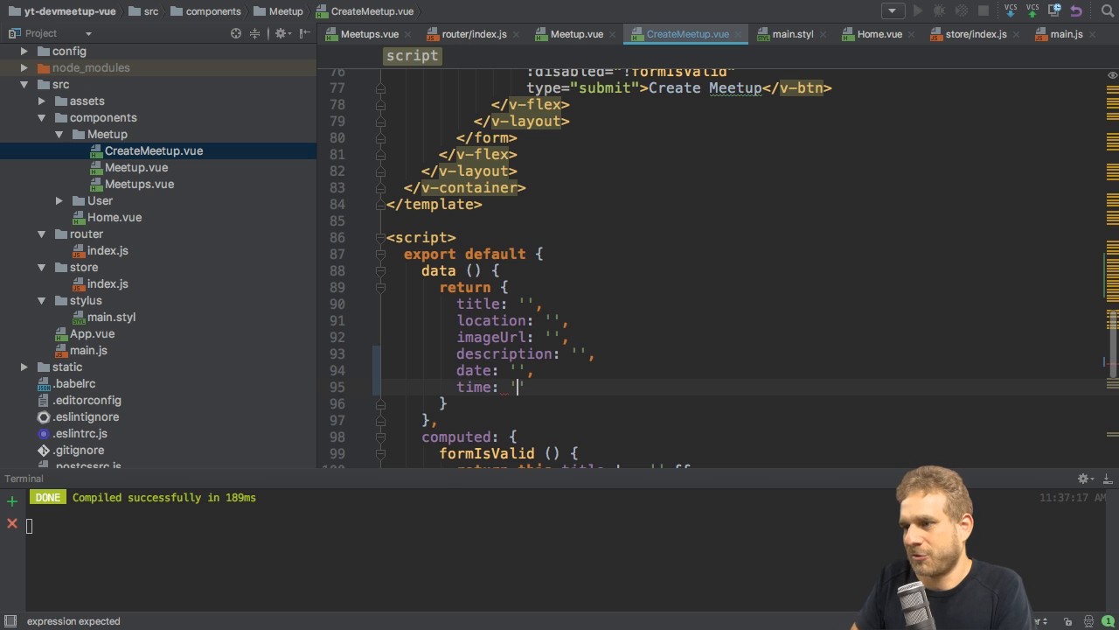
{"action": "left_click", "coordinate": [514, 371]}
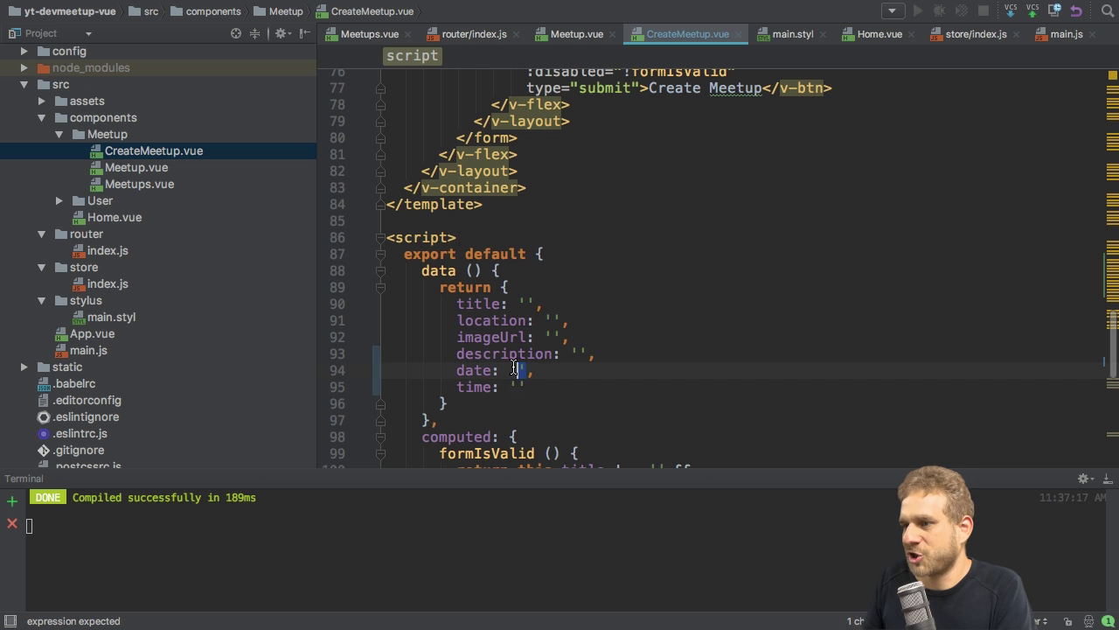
{"action": "type", "text": "new Date("}
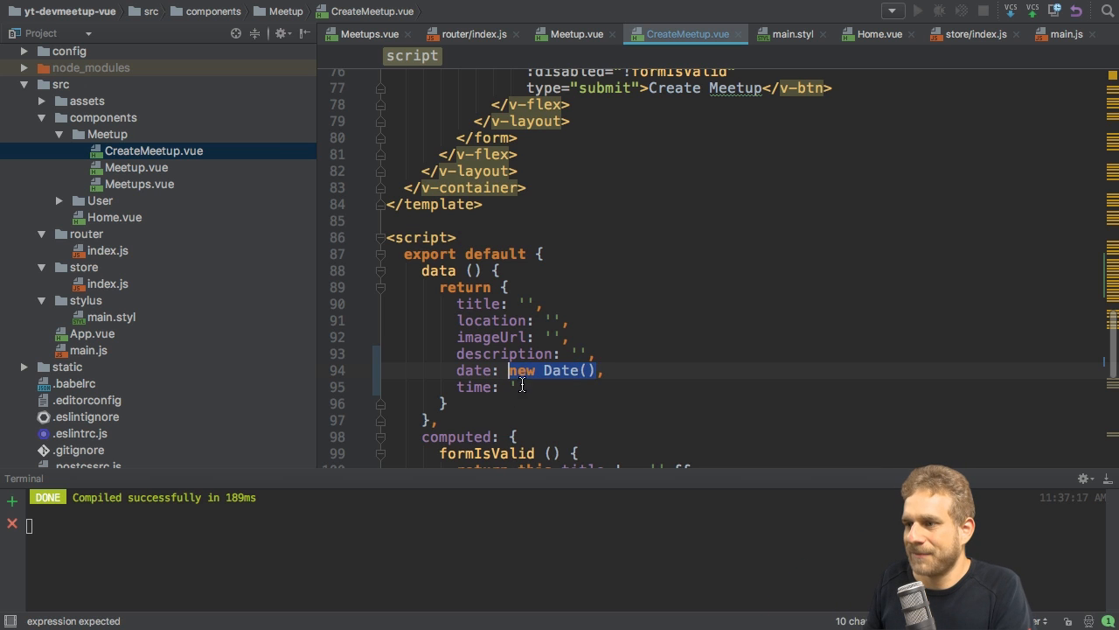
{"action": "type", "text": "new Date()"}
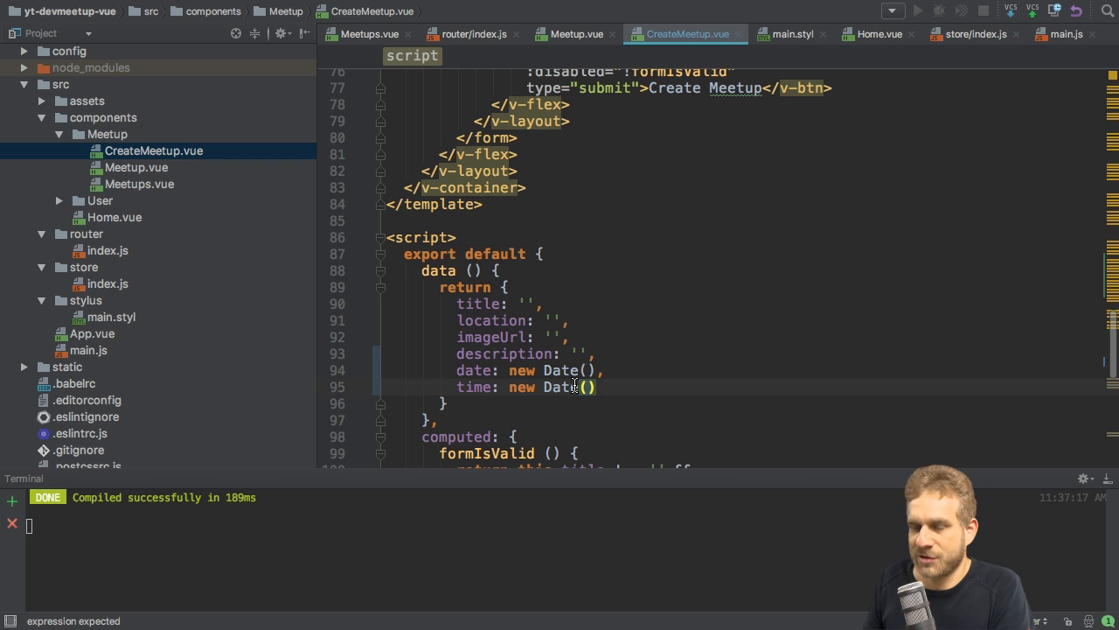
{"action": "scroll", "scroll_direction": "up", "scroll_amount": 3}
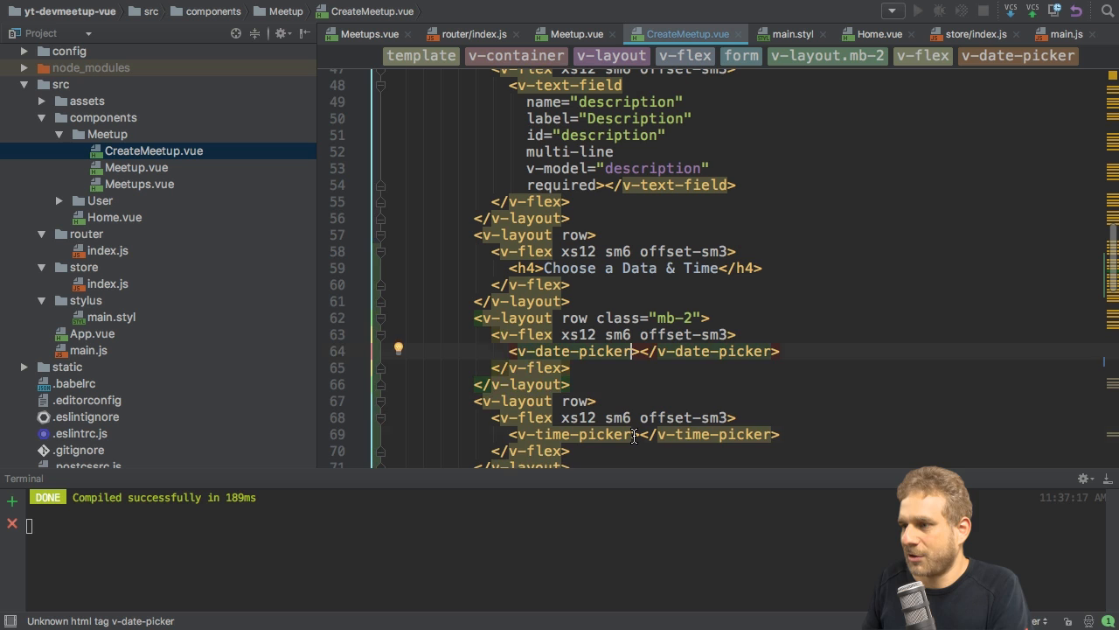
Bind v-date-picker with v-model="date" and v-time-picker with v-model="time", printing {{ date }} and {{ time }} beneath them
{"action": "type", "text": "v-model=\""}
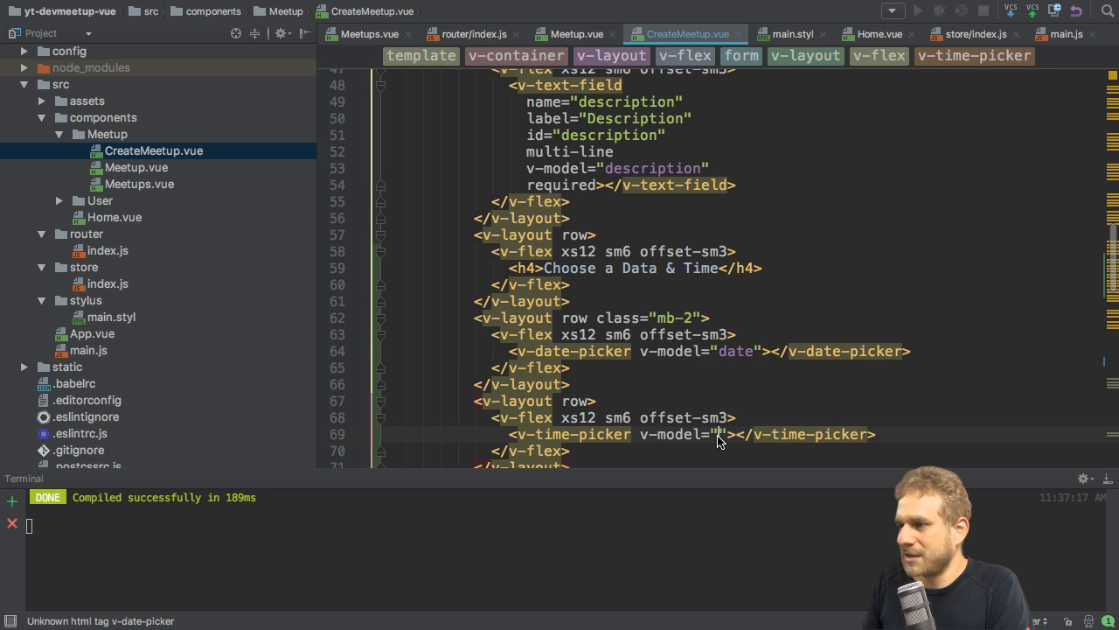
{"action": "scroll", "scroll_direction": "down", "scroll_amount": 3}
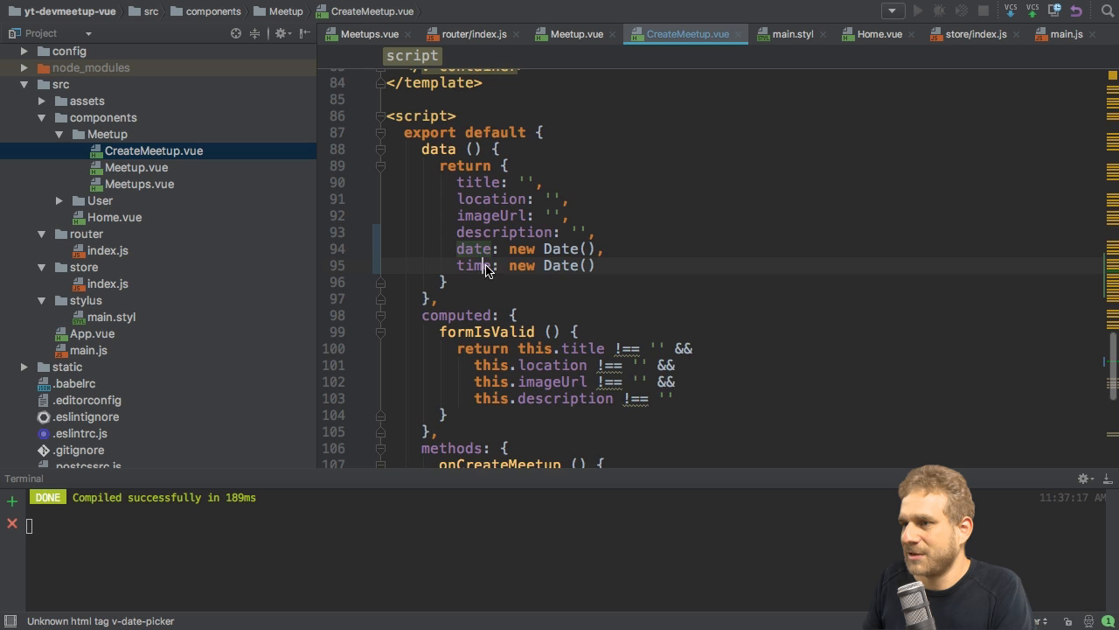
{"action": "scroll", "scroll_direction": "up", "scroll_amount": 3}
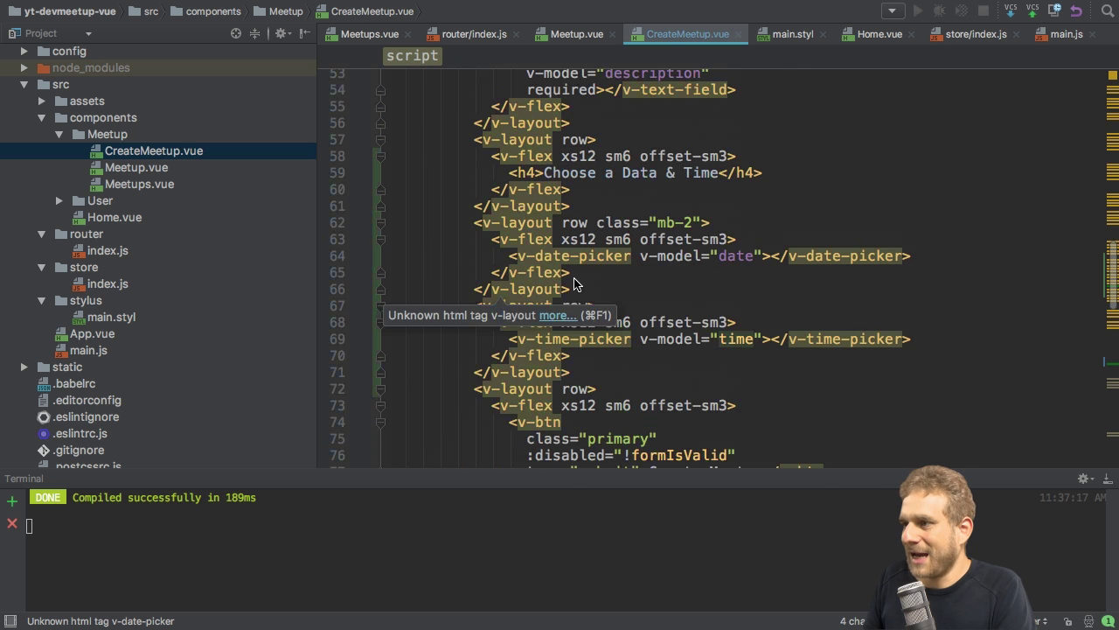
{"action": "mouse_move", "coordinate": [594, 288]}
{"action": "type", "text": "<p>{{ time }}</p>"}
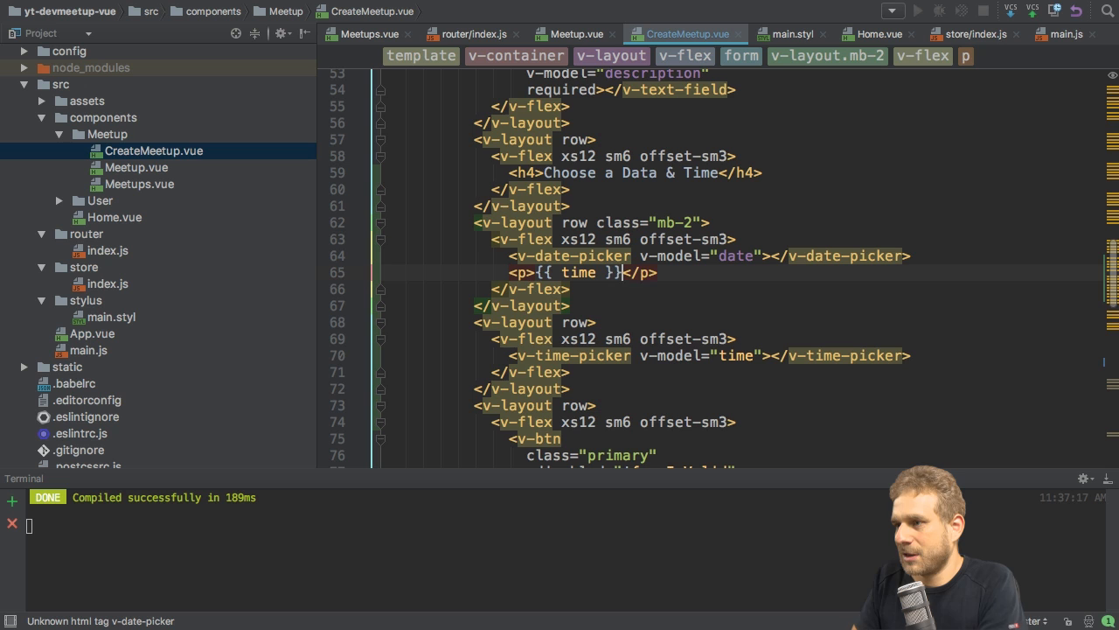
{"action": "type", "text": "date"}
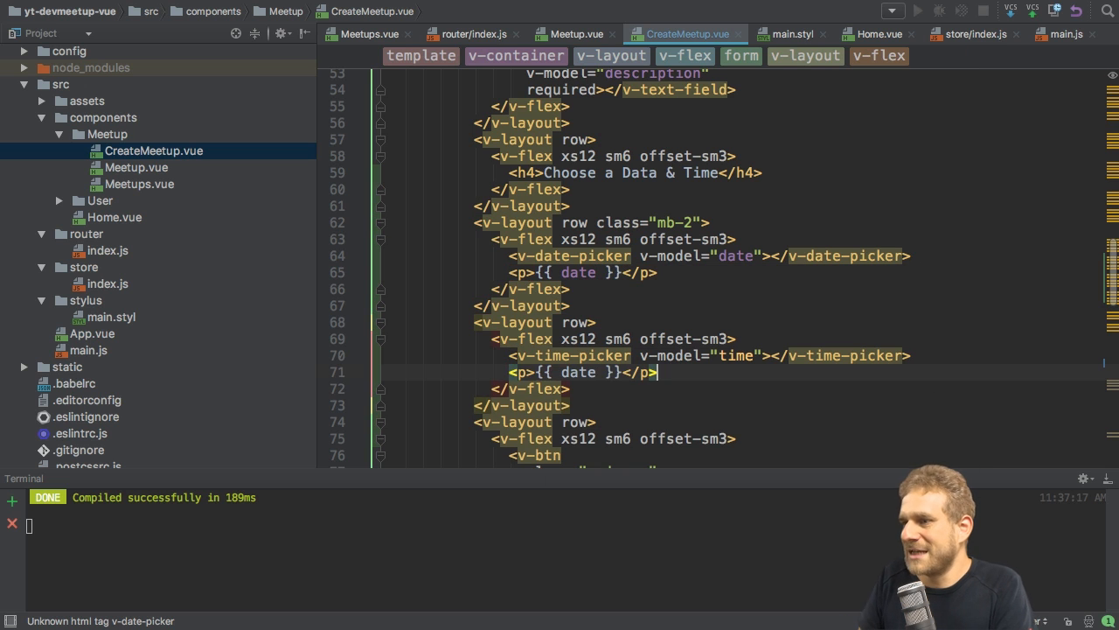
{"action": "type", "text": "ti"}
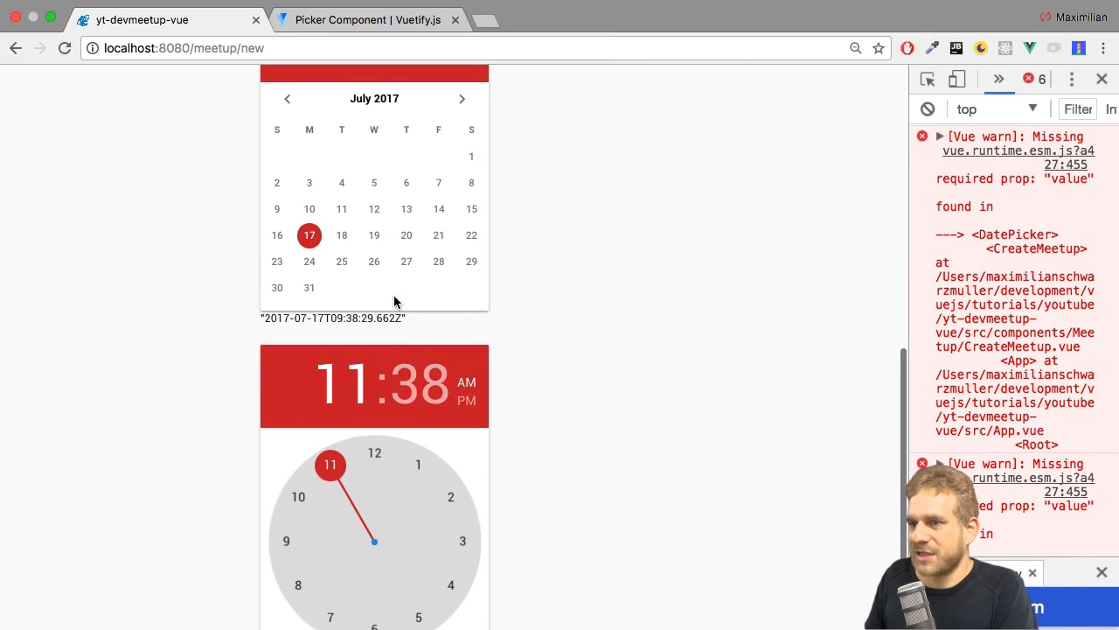
Pick July 19 on the calendar so the printed date reads 2017-07-19, glancing at the Vuetify Pickers docs before returning
{"action": "double_click", "coordinate": [332, 319]}
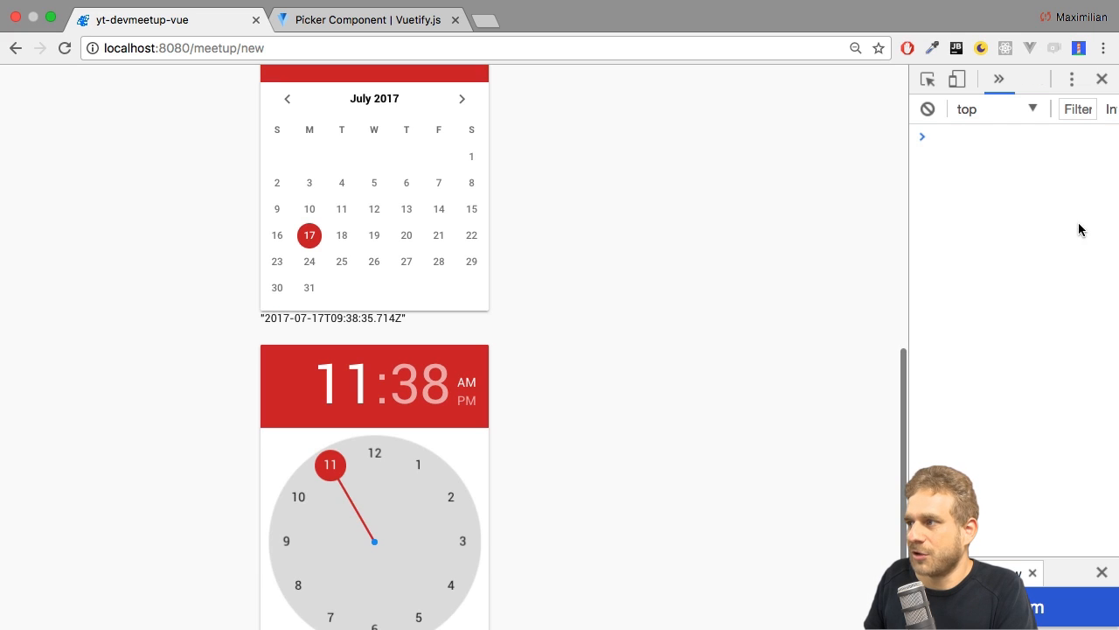
{"action": "scroll", "scroll_direction": "down", "scroll_amount": 3}
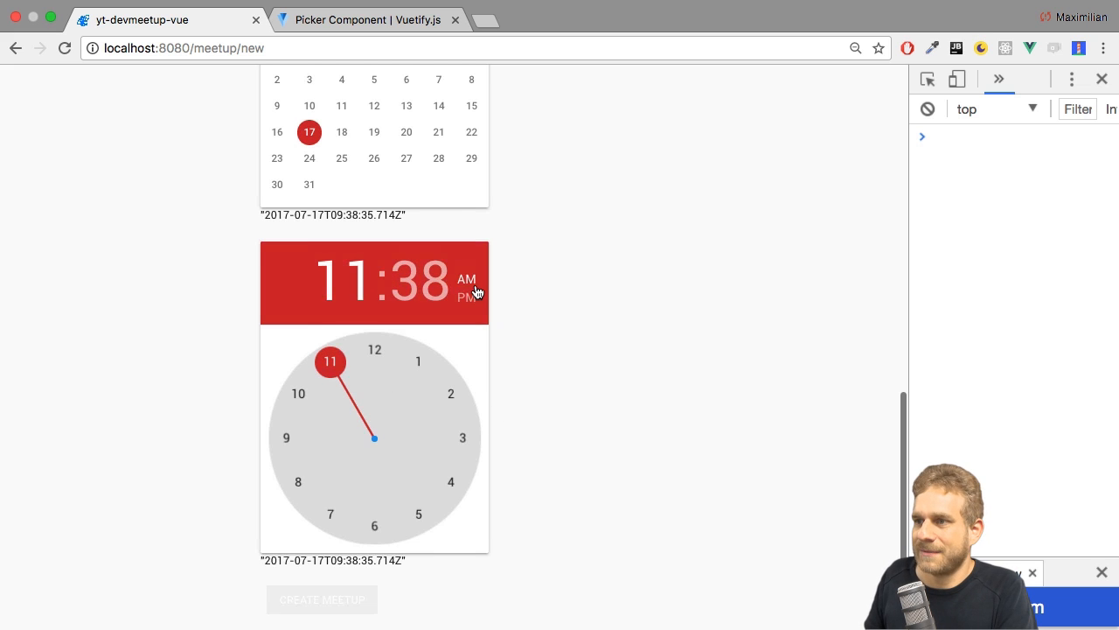
{"action": "left_click", "coordinate": [374, 199]}
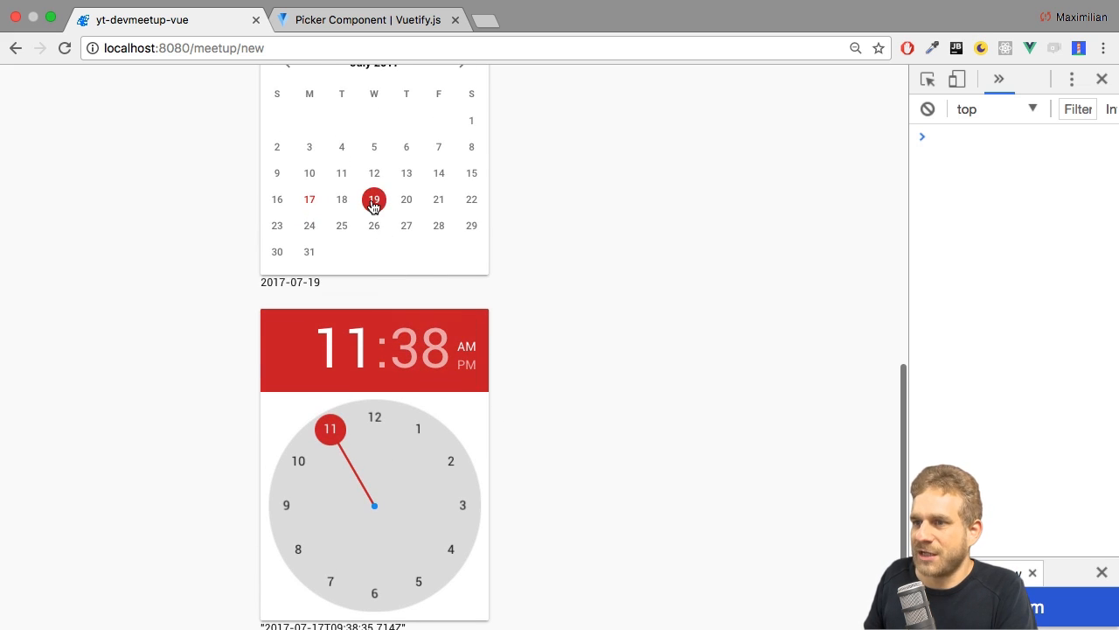
{"action": "mouse_move", "coordinate": [256, 289]}
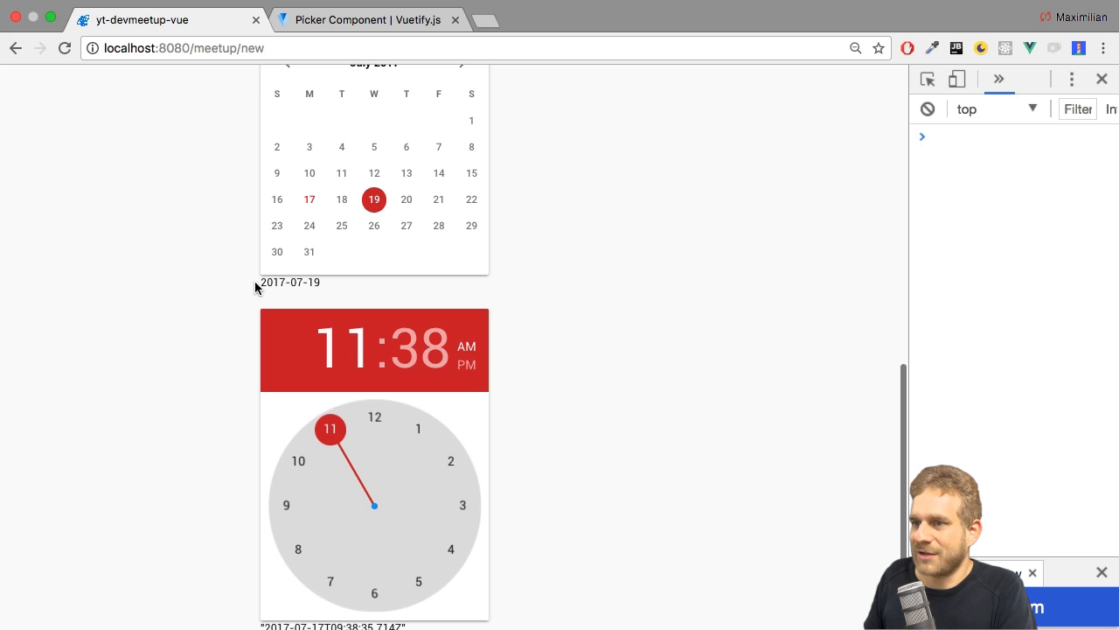
{"action": "double_click", "coordinate": [291, 281]}
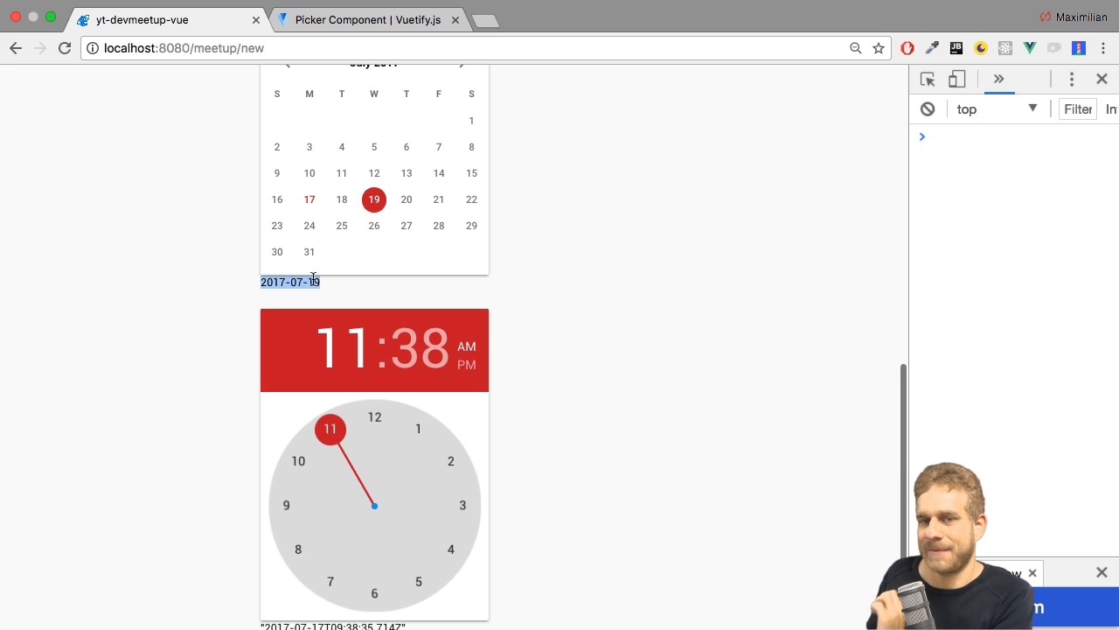
{"action": "mouse_move", "coordinate": [332, 290]}
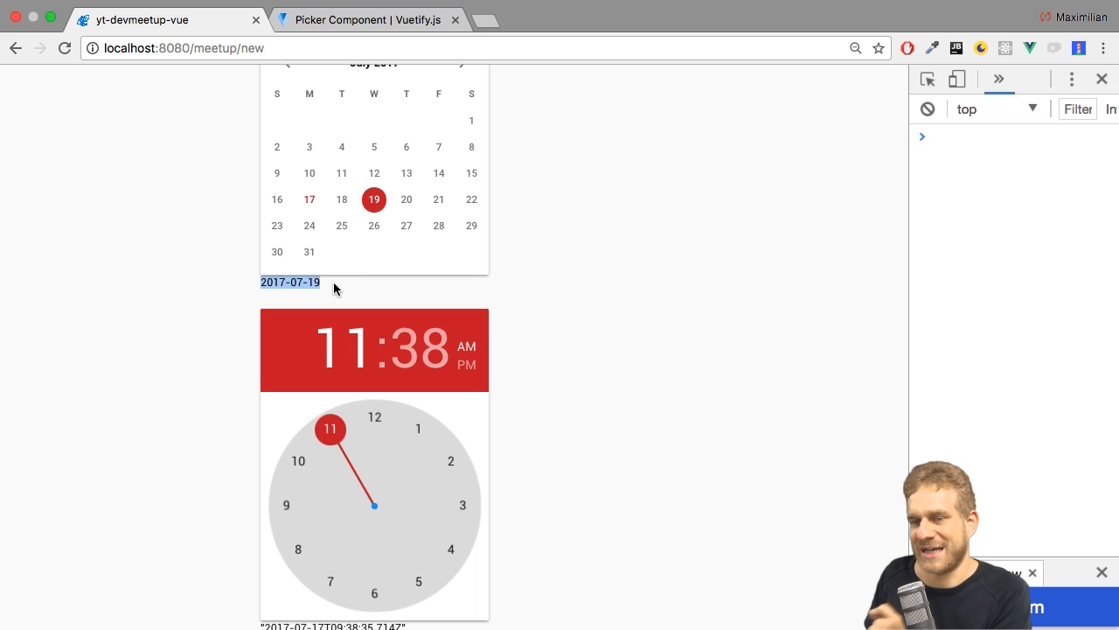
{"action": "left_click", "coordinate": [368, 19]}
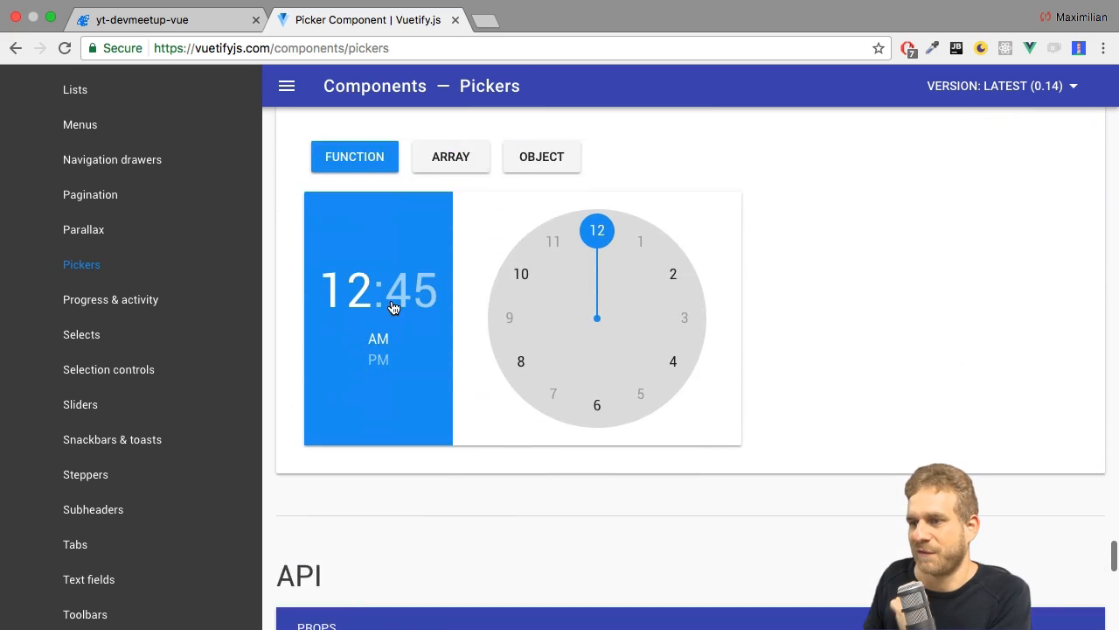
{"action": "left_click", "coordinate": [167, 19]}
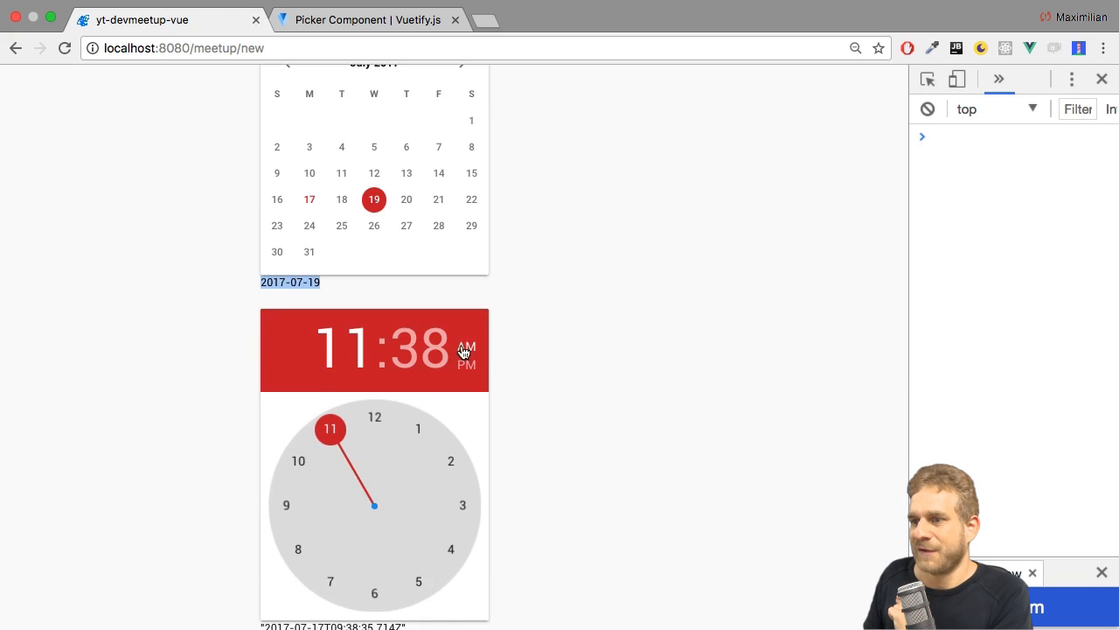
Choose 30 on the minute clock so the printed time reads 11:30am
{"action": "scroll", "scroll_direction": "down", "scroll_amount": 3}
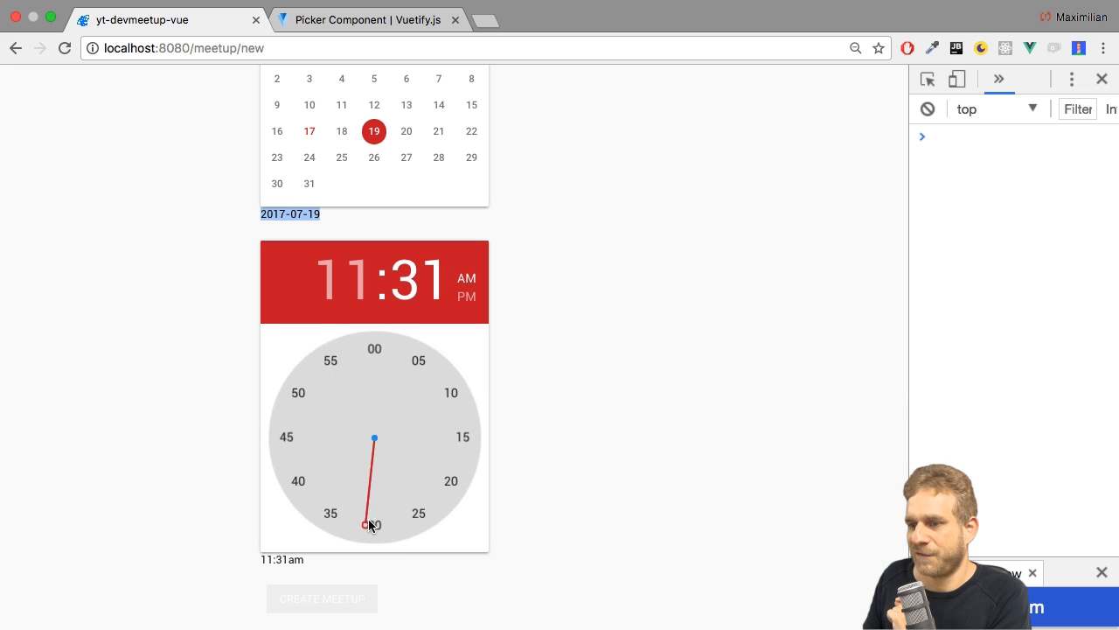
{"action": "left_click", "coordinate": [374, 525]}
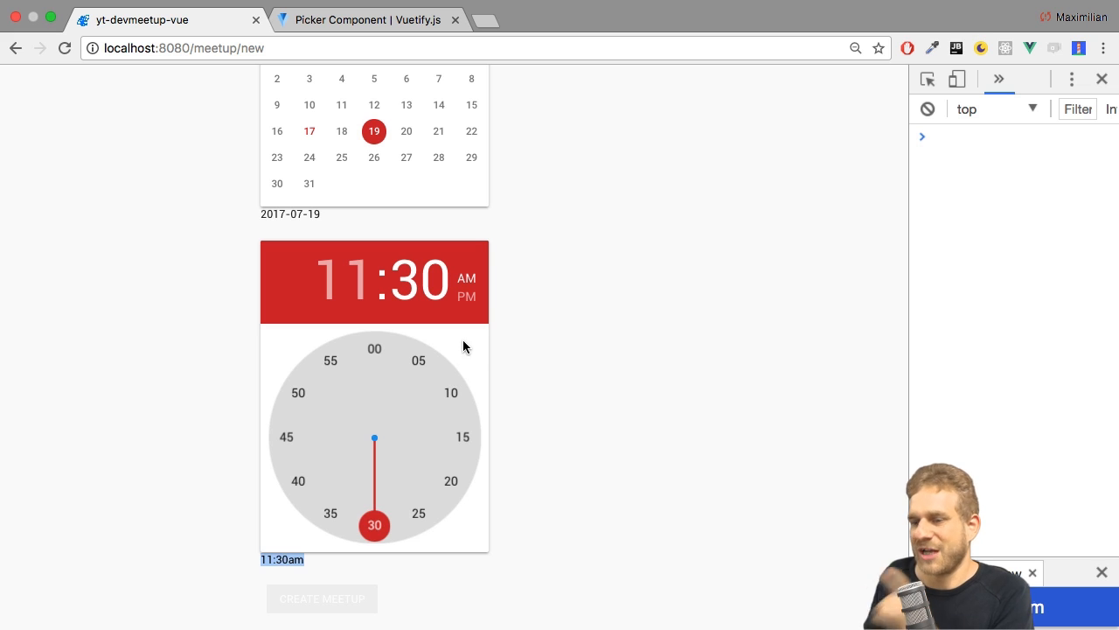
{"action": "mouse_move", "coordinate": [488, 304]}
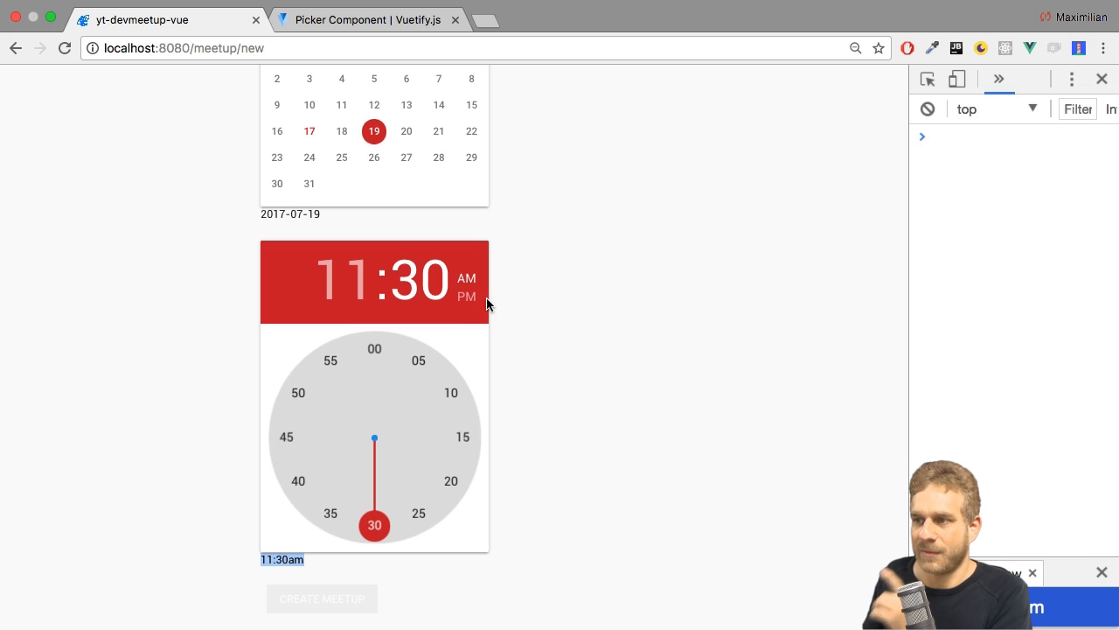
{"action": "mouse_move", "coordinate": [374, 440]}
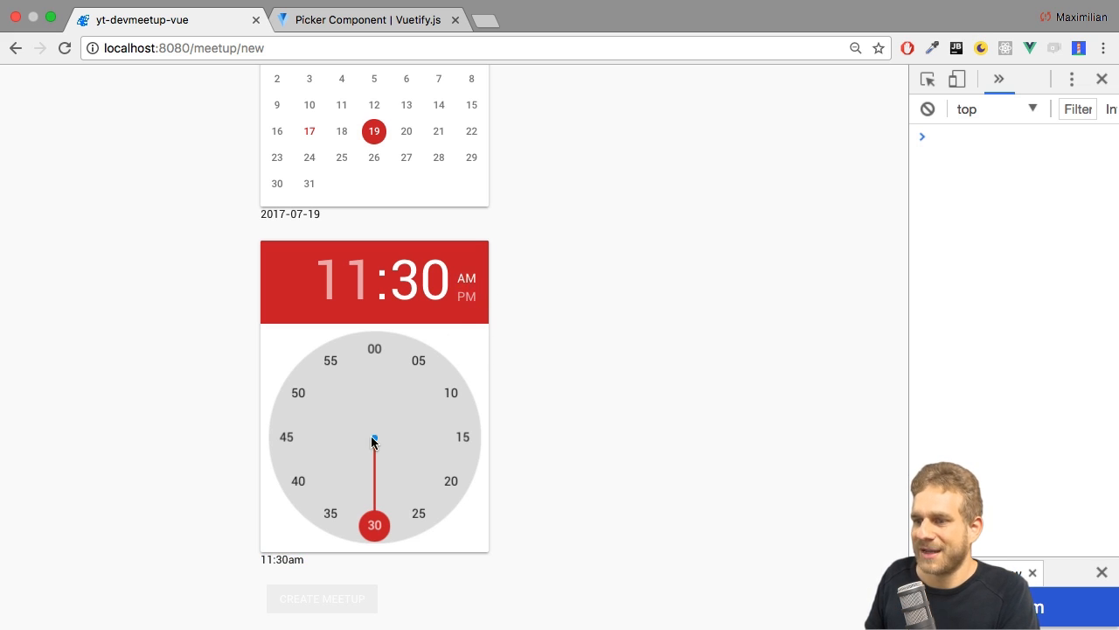
{"action": "scroll", "scroll_direction": "up", "scroll_amount": 3}
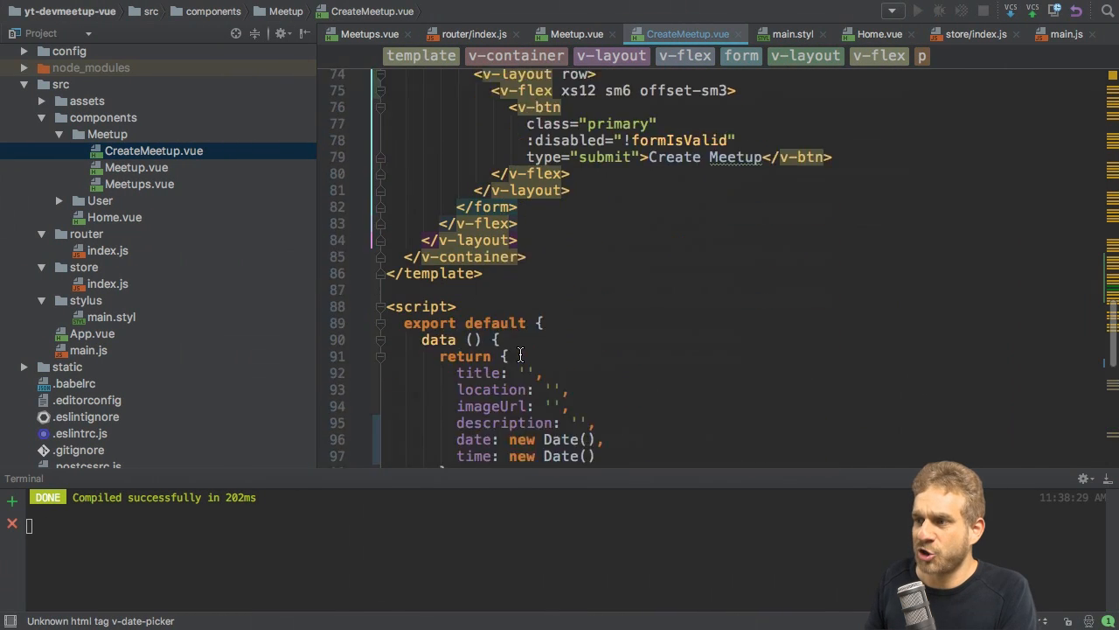
{"action": "scroll", "scroll_direction": "down", "scroll_amount": 3}
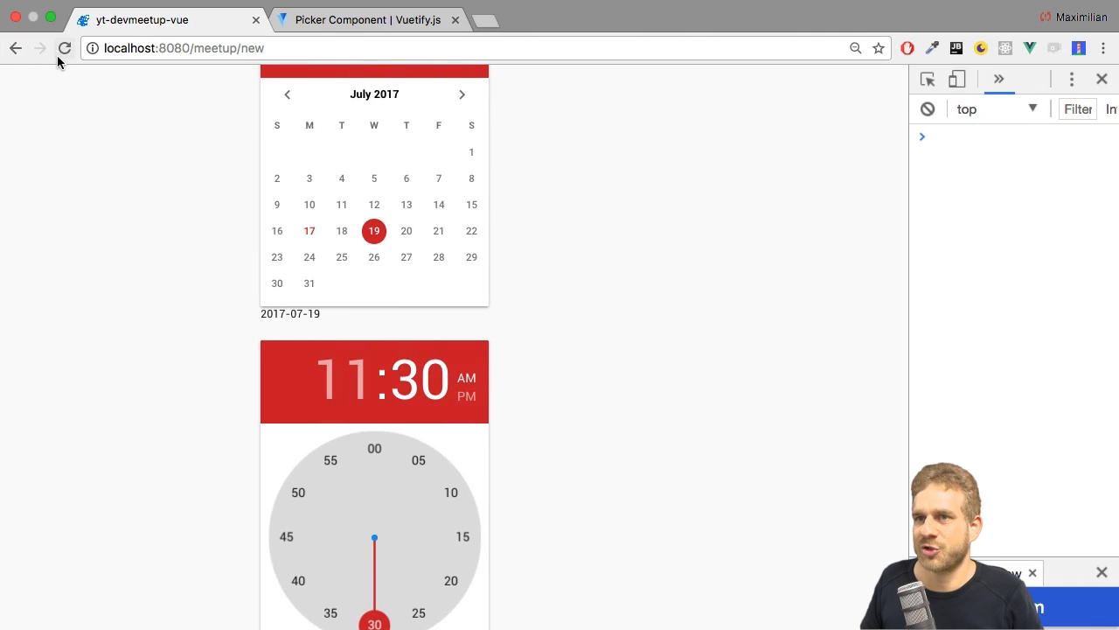
Reload the new meetup page and inspect the date and time pickers reset to July 17, 11:39
{"action": "left_click", "coordinate": [308, 231]}
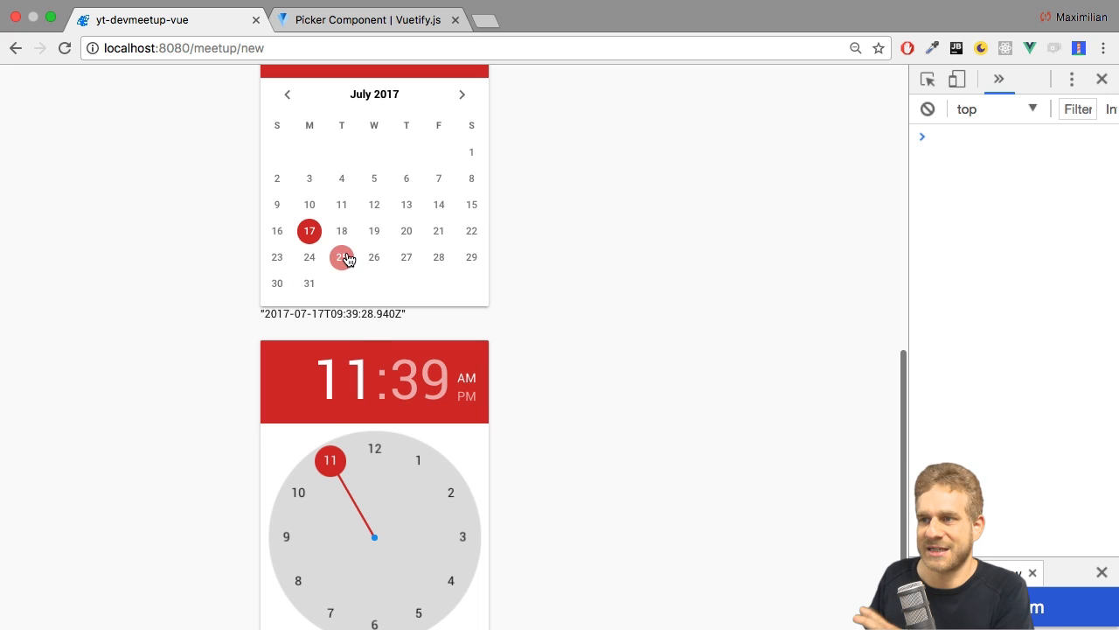
{"action": "mouse_move", "coordinate": [342, 230]}
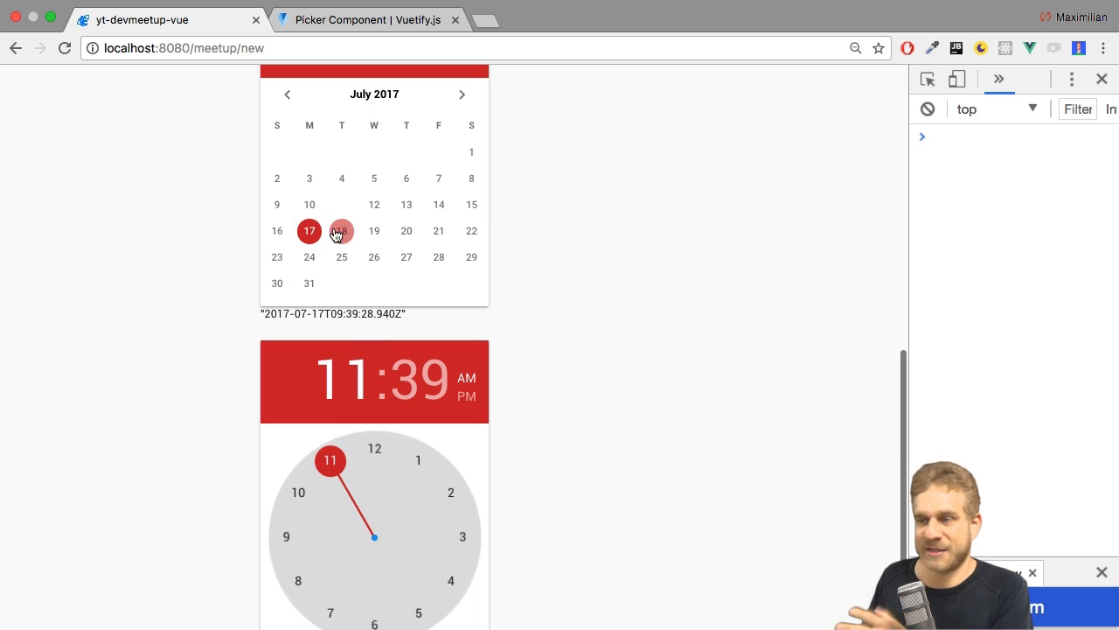
{"action": "mouse_move", "coordinate": [327, 168]}
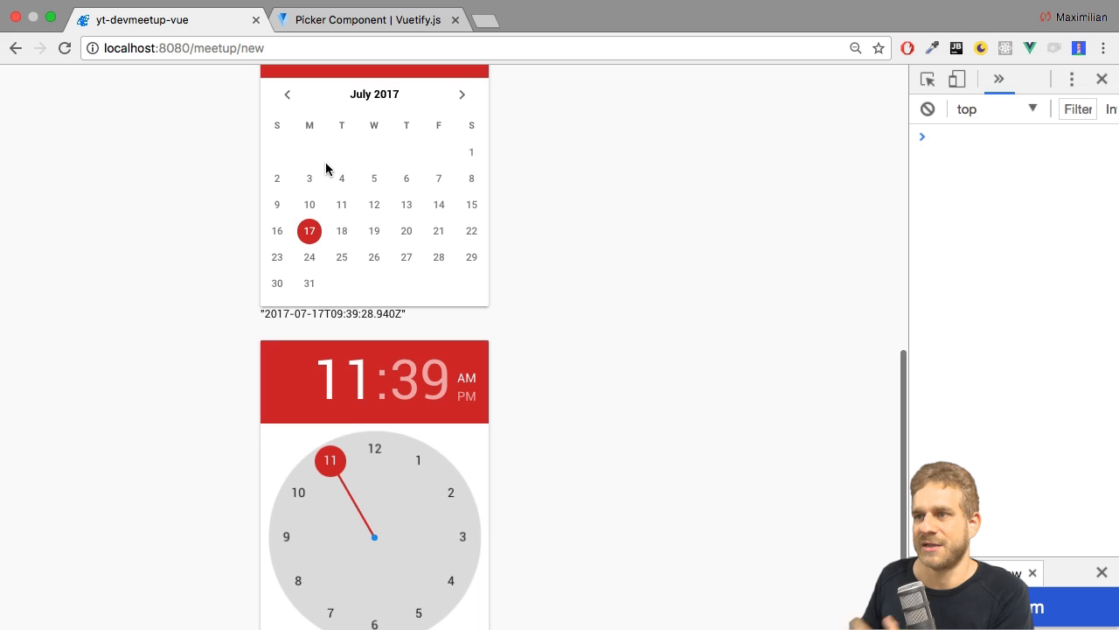
{"action": "double_click", "coordinate": [332, 313]}
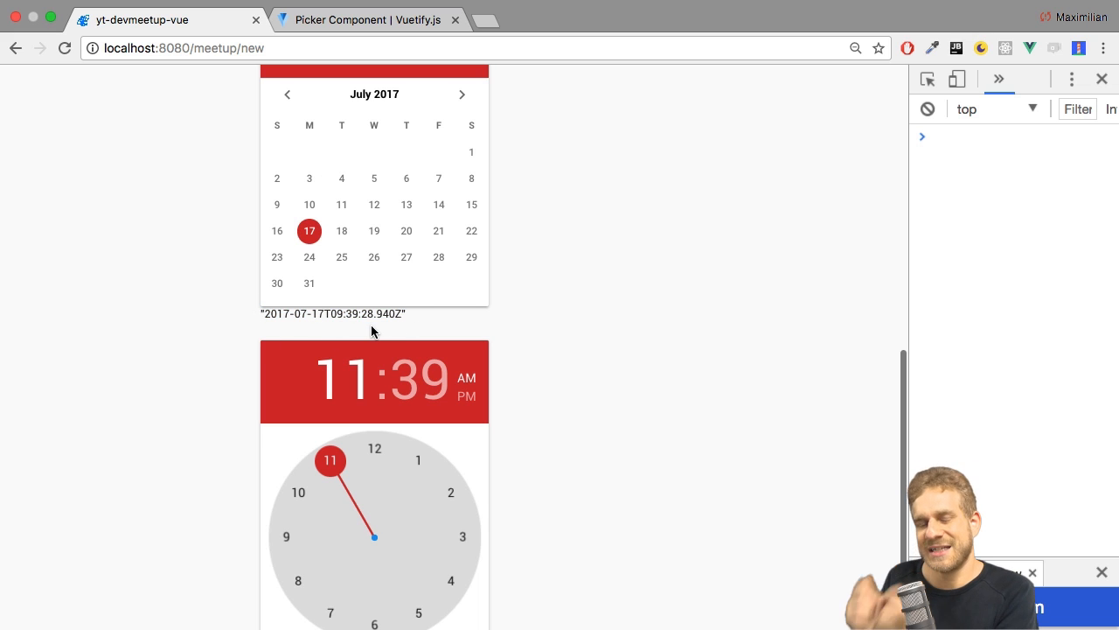
{"action": "mouse_move", "coordinate": [588, 367]}
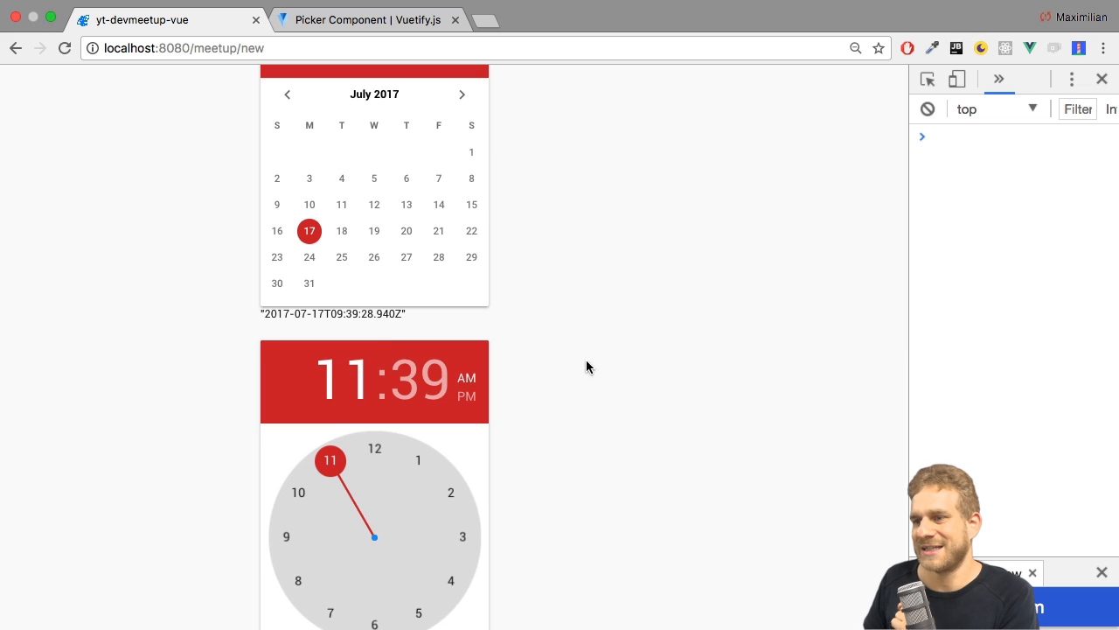
{"action": "scroll", "scroll_direction": "down", "scroll_amount": 3}
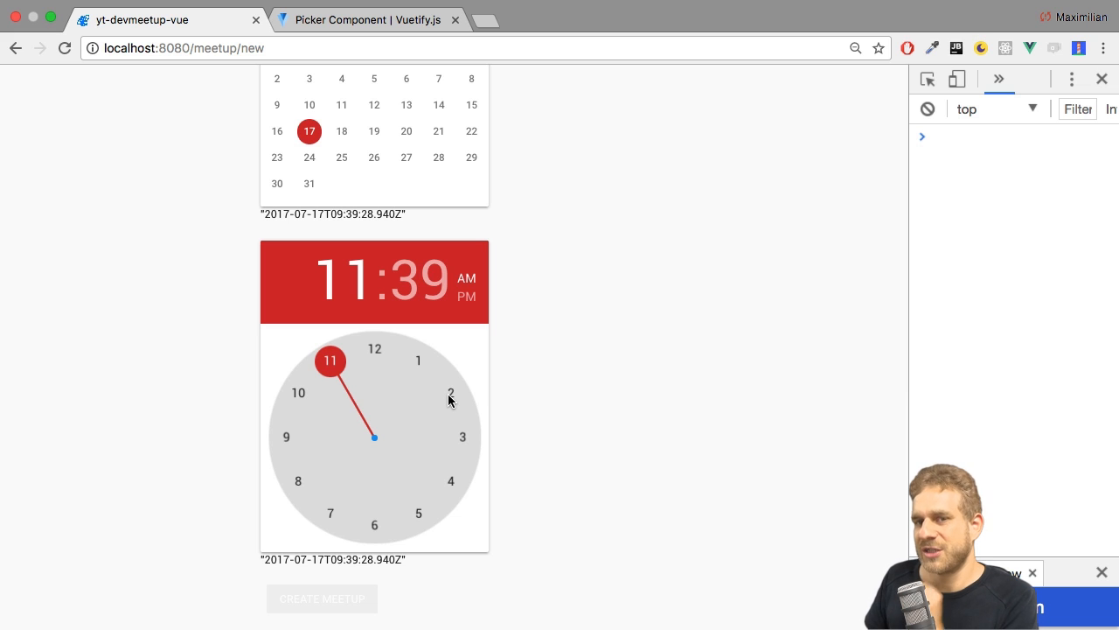
{"action": "left_click", "coordinate": [451, 392]}
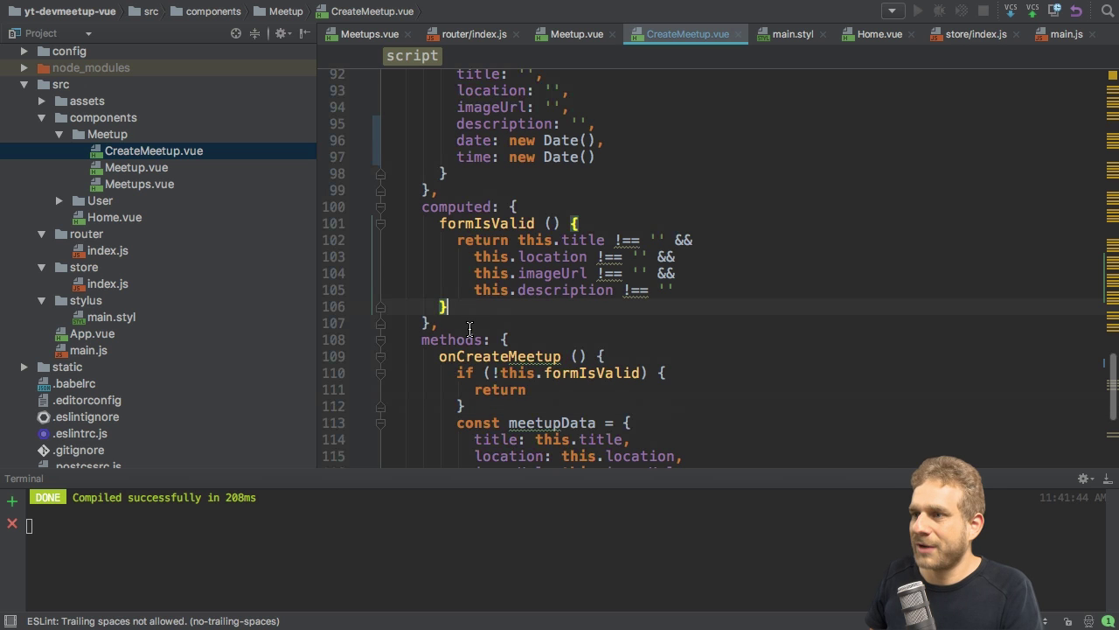
Add a submittableDateTime computed property creating const date = new Date(this.date) and returning it
{"action": "key", "text": "enter"}
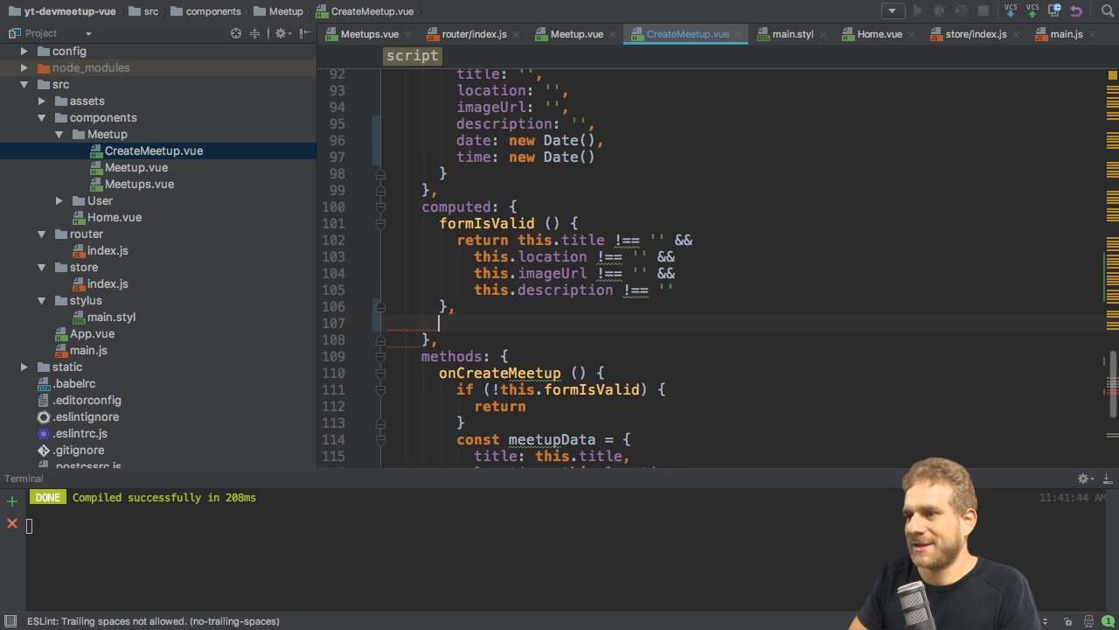
{"action": "type", "text": "submi"}
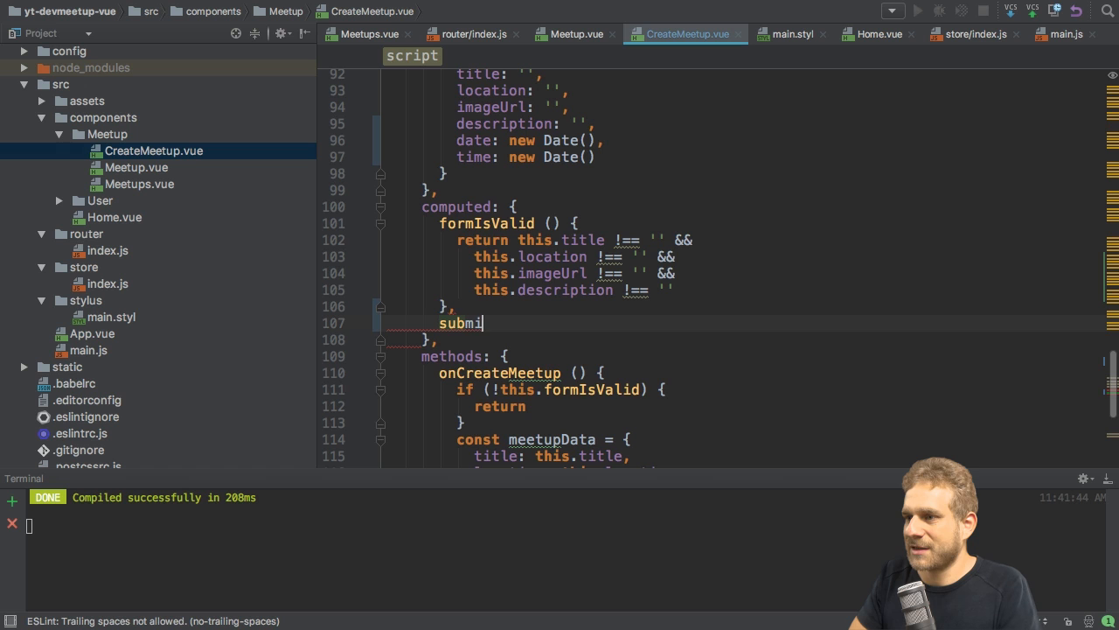
{"action": "type", "text": "ttableDate"}
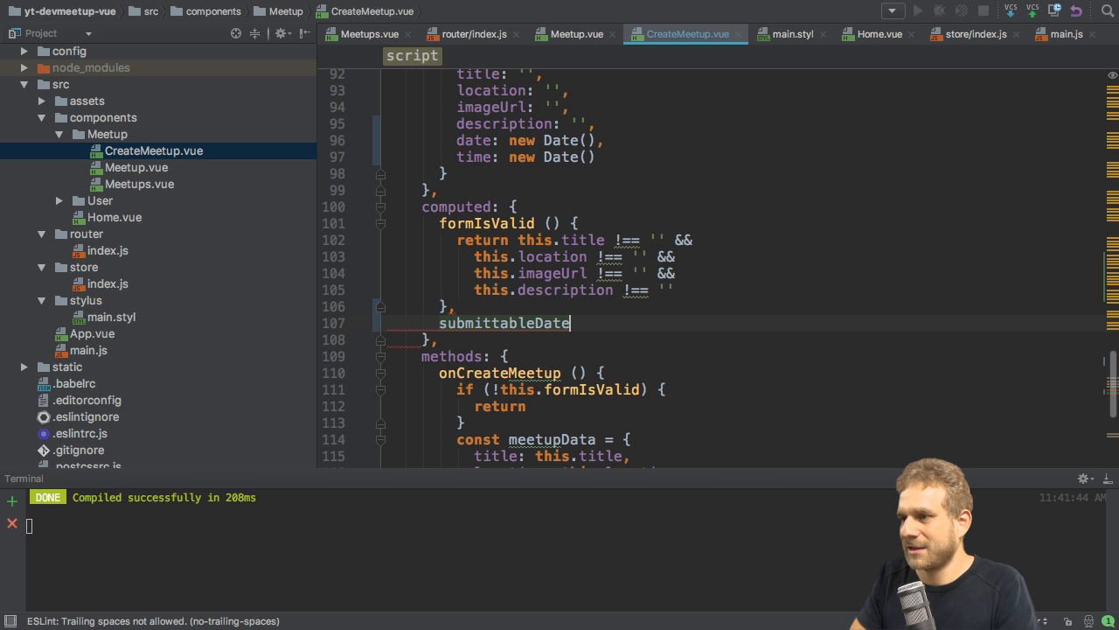
{"action": "type", "text": "Time"}
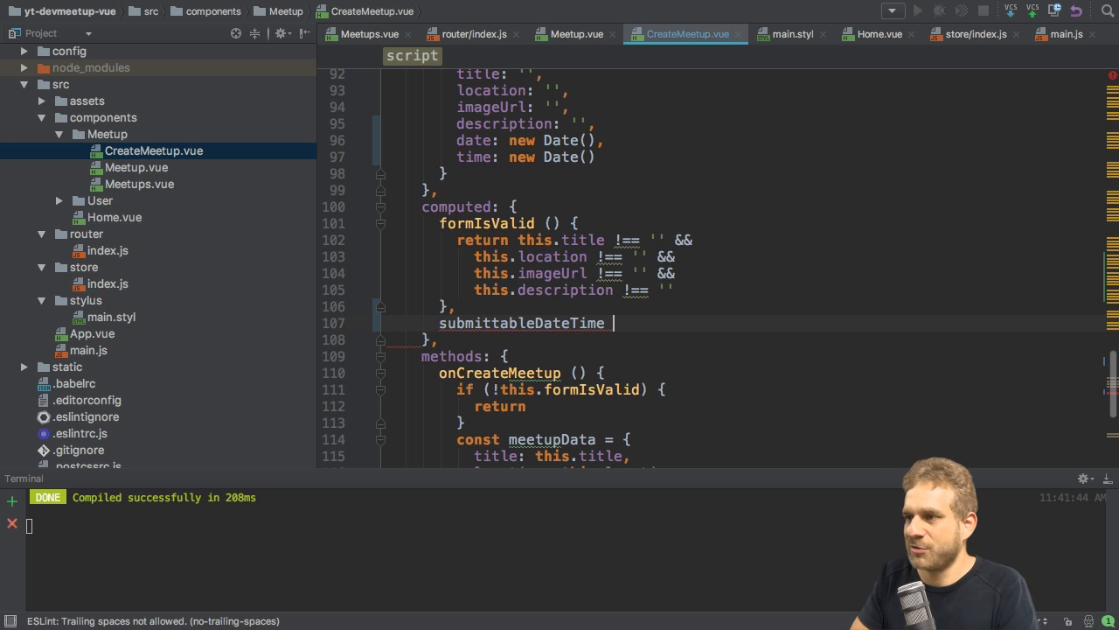
{"action": "type", "text": "() {"}
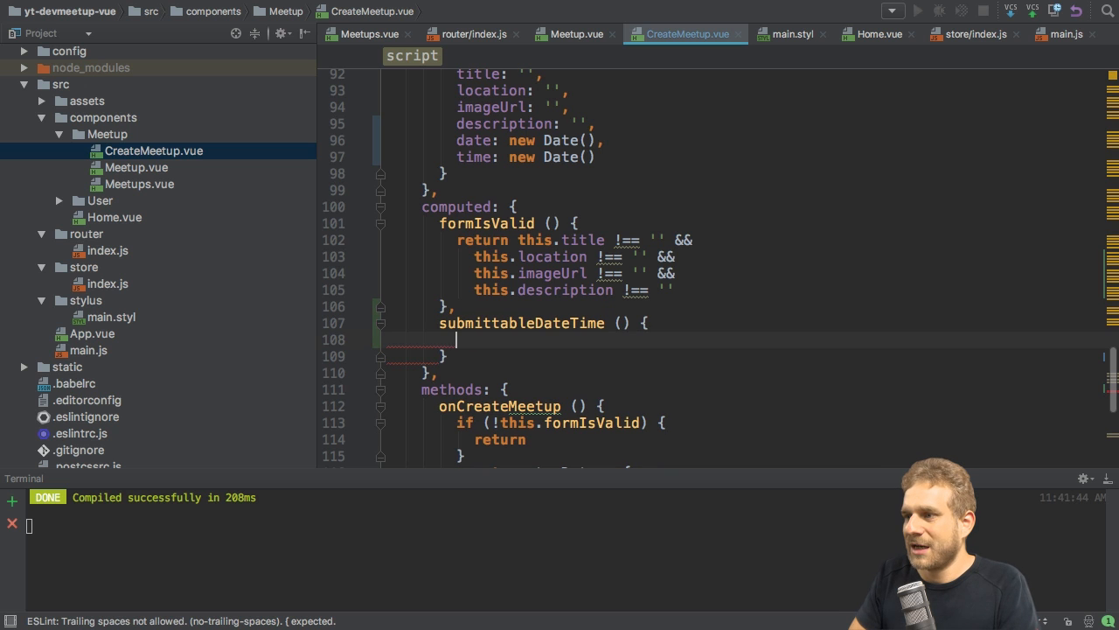
{"action": "type", "text": "return"}
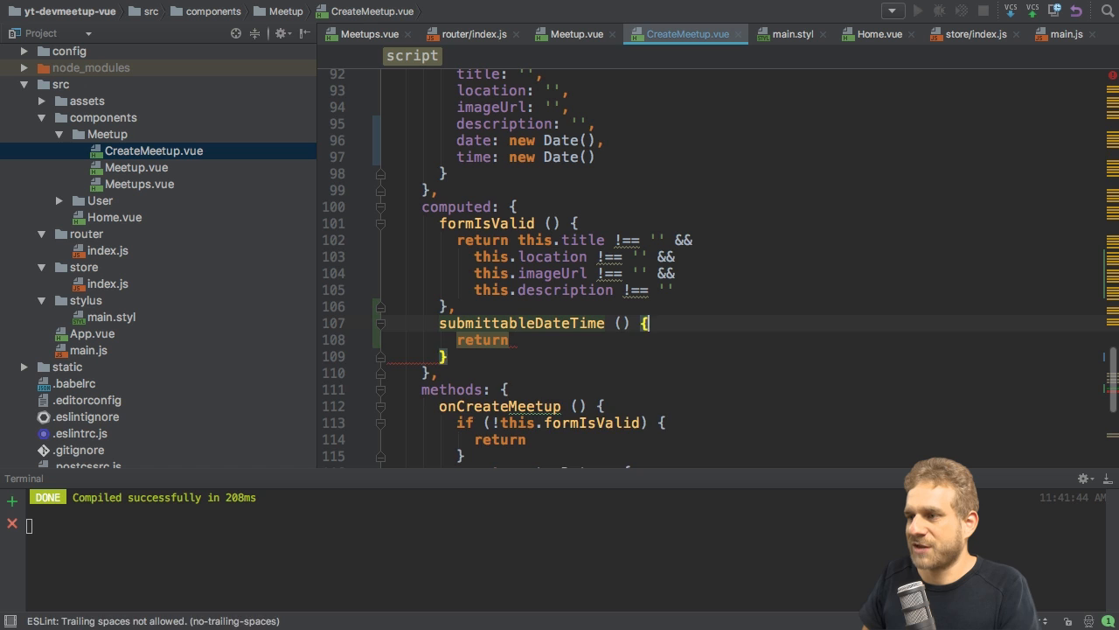
{"action": "type", "text": "const date"}
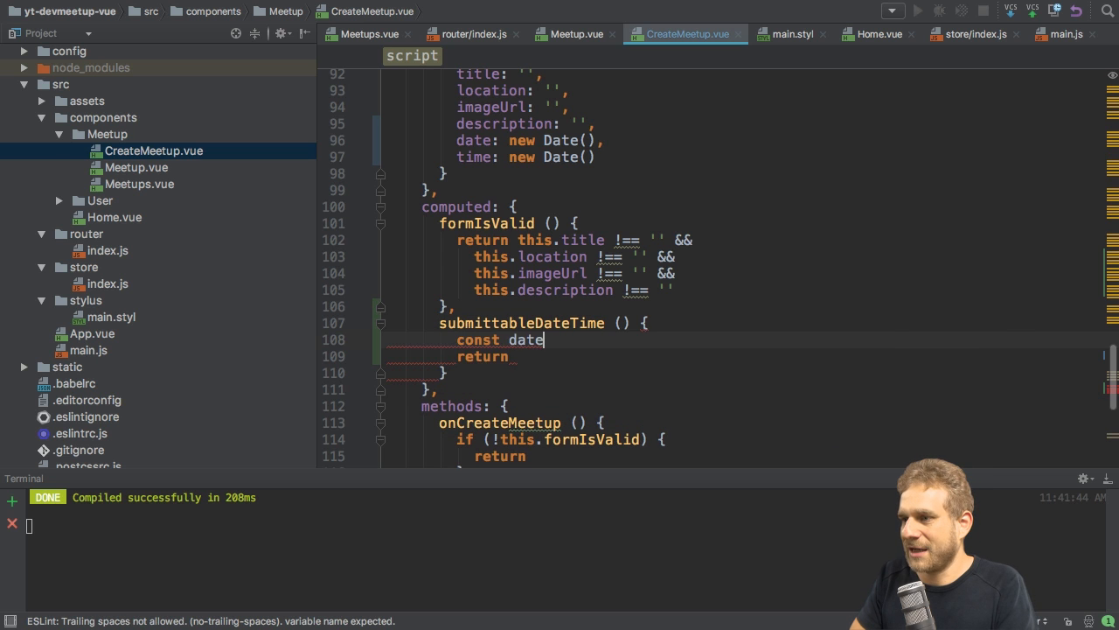
{"action": "type", "text": "= new Date()"}
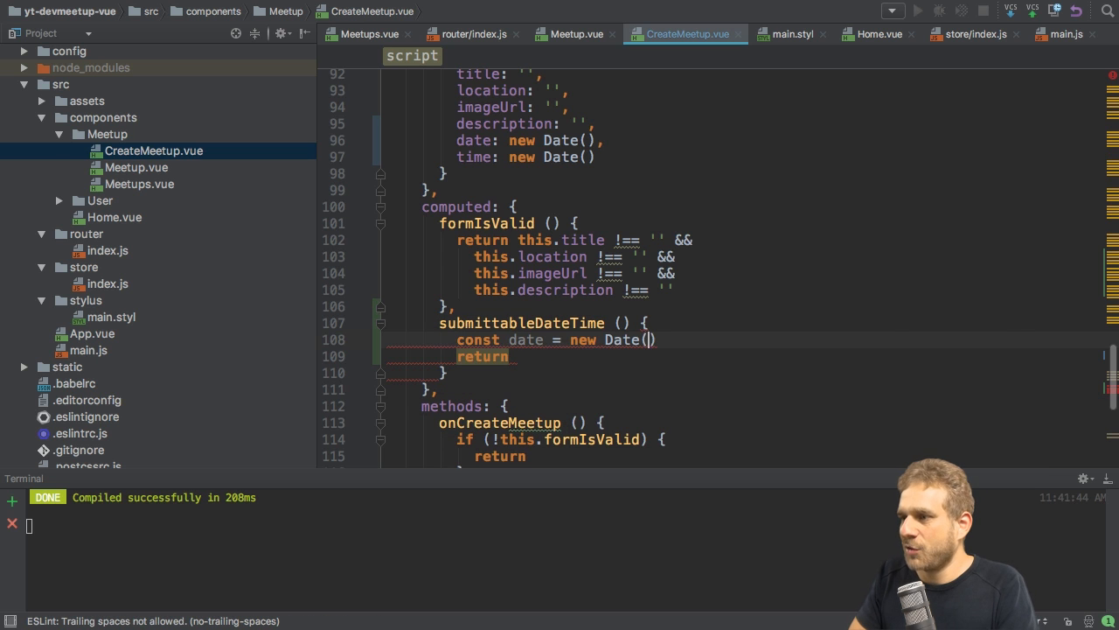
{"action": "type", "text": "this.date"}
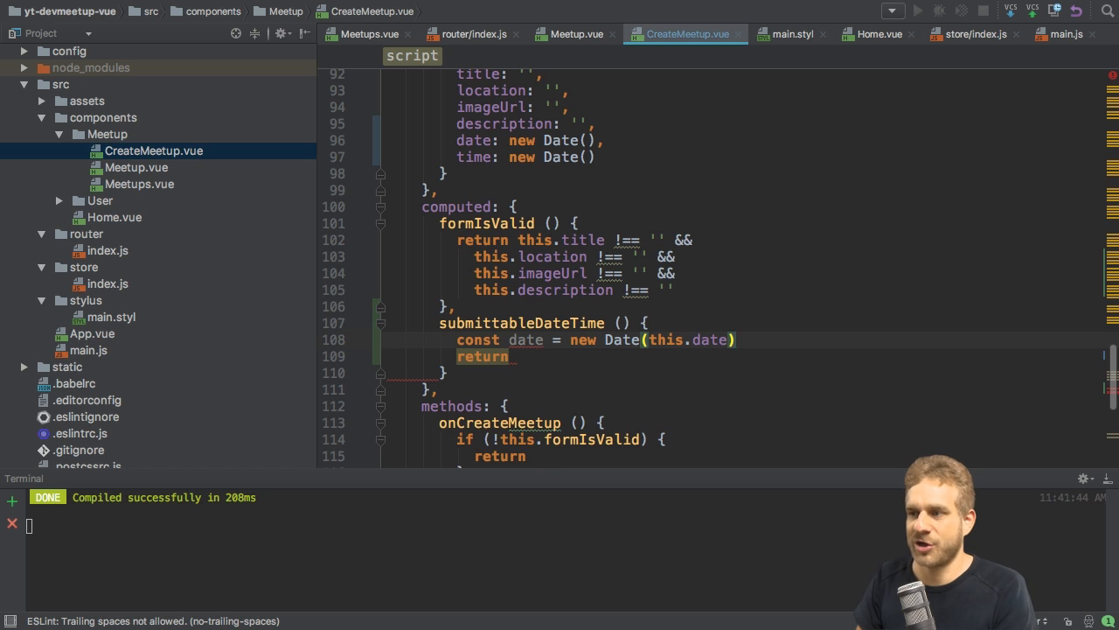
Log the built date with console.log(date) before returning it
{"action": "type", "text": "console.log(date"}
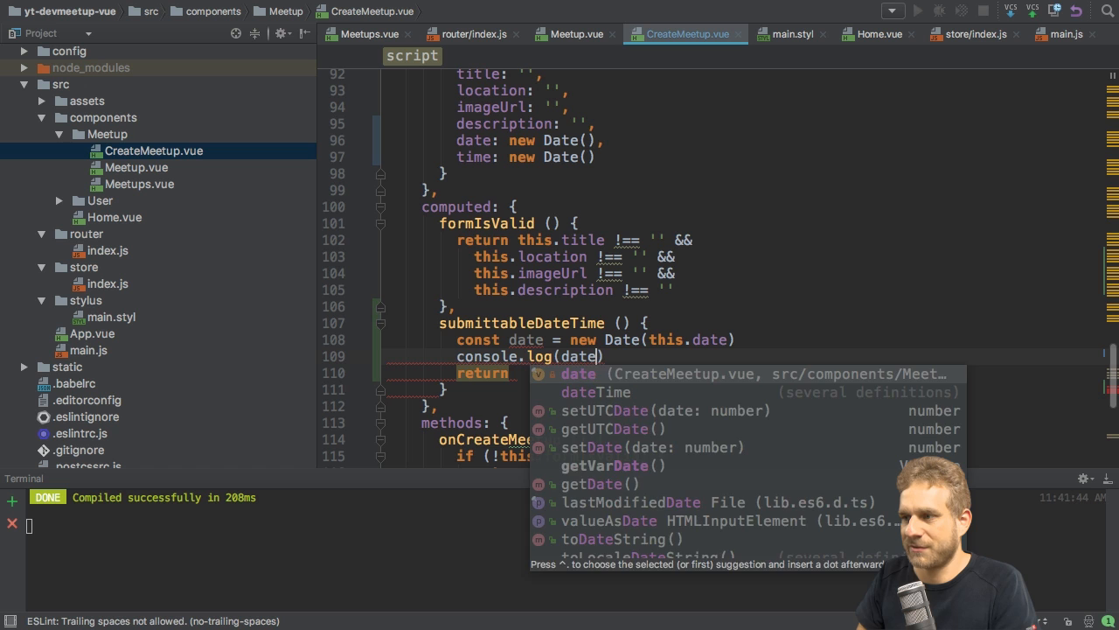
{"action": "key", "text": "Escape"}
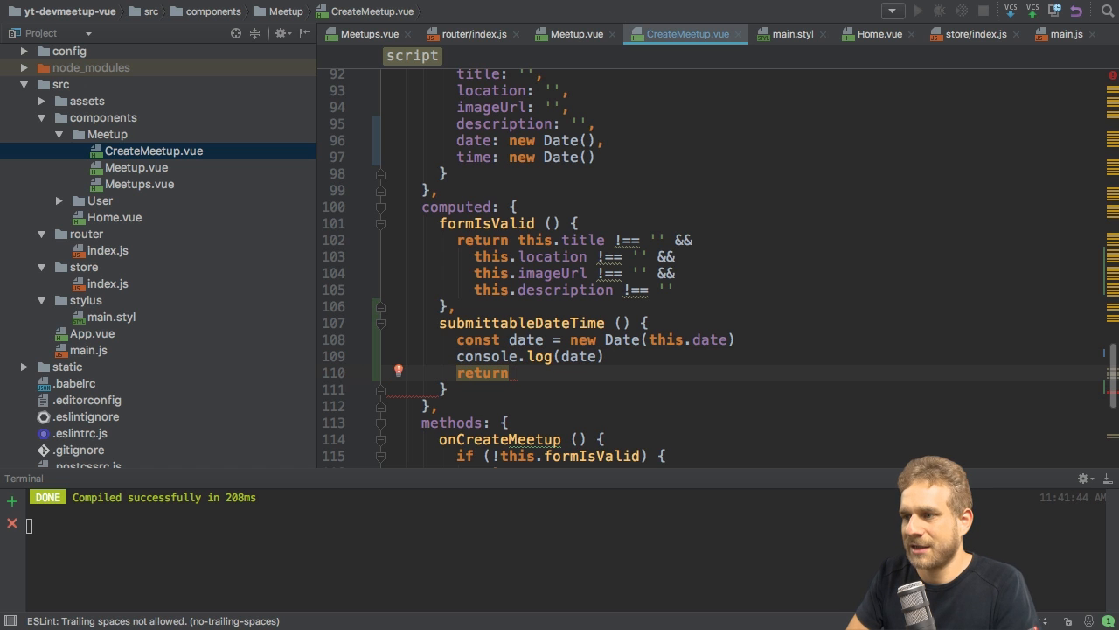
{"action": "type", "text": "date"}
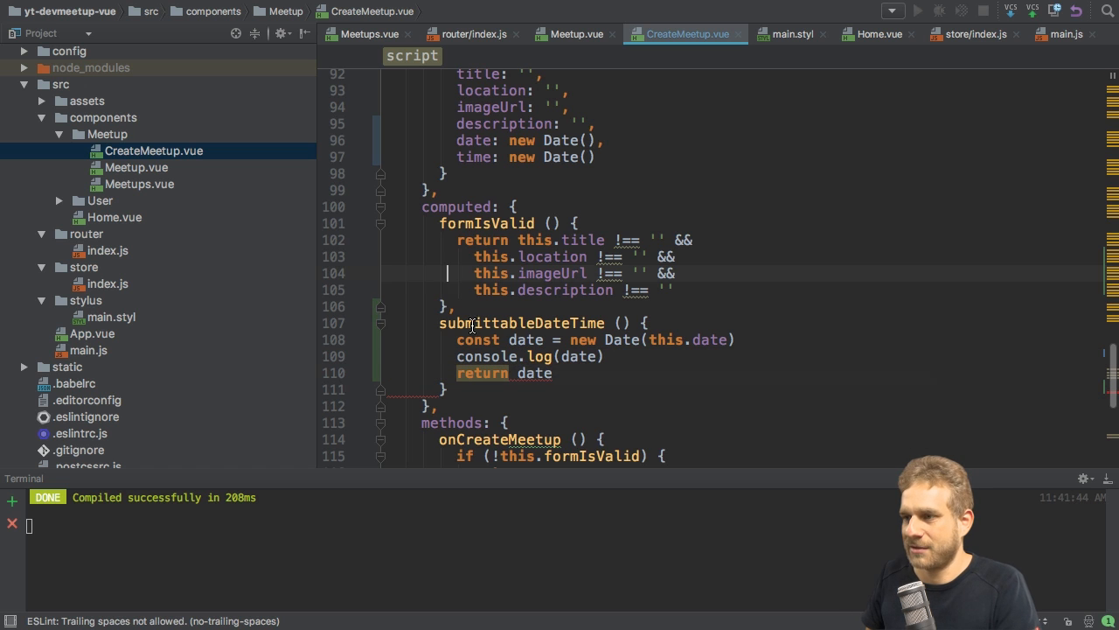
Print {{ submittableDateTime }} in the template after the Create Meetup v-btn
{"action": "scroll", "scroll_direction": "up", "scroll_amount": 3}
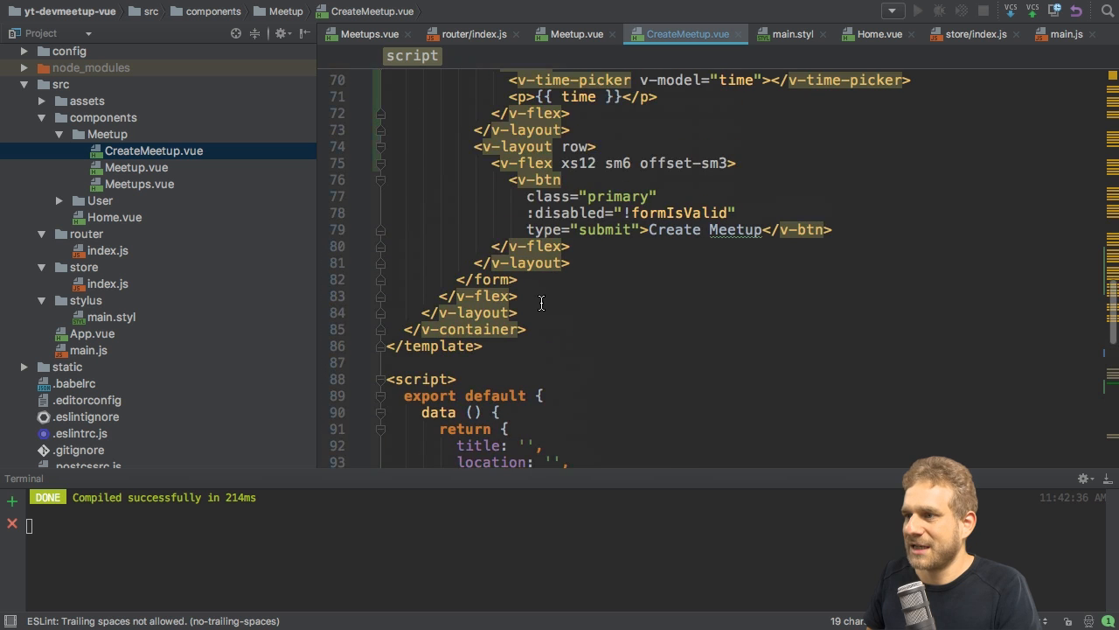
{"action": "scroll", "scroll_direction": "up", "scroll_amount": 3}
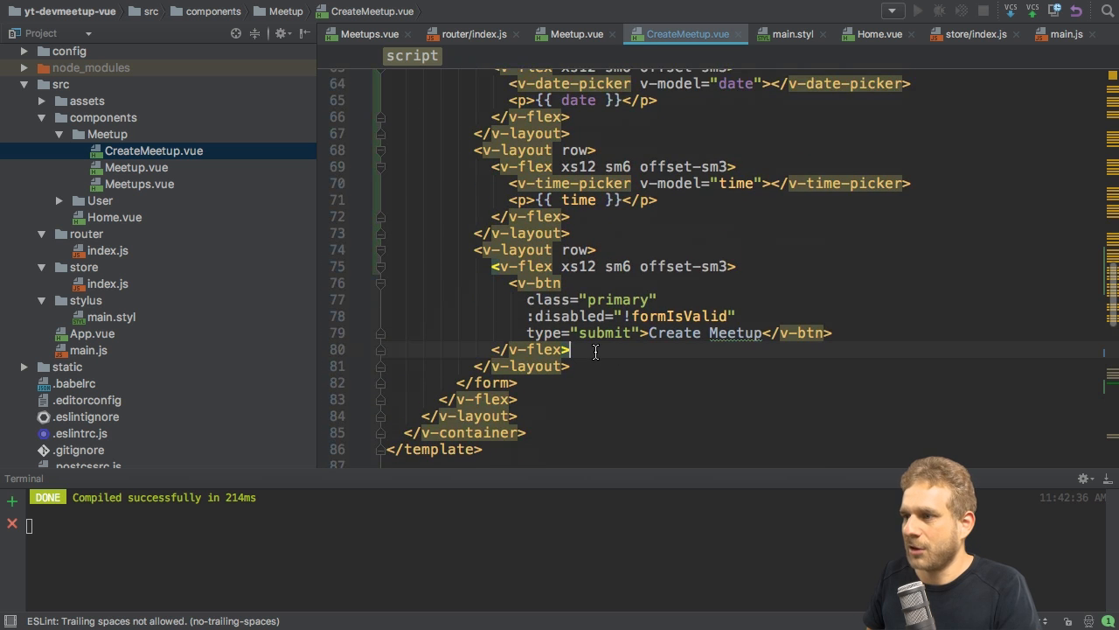
{"action": "scroll", "scroll_direction": "up", "scroll_amount": 3}
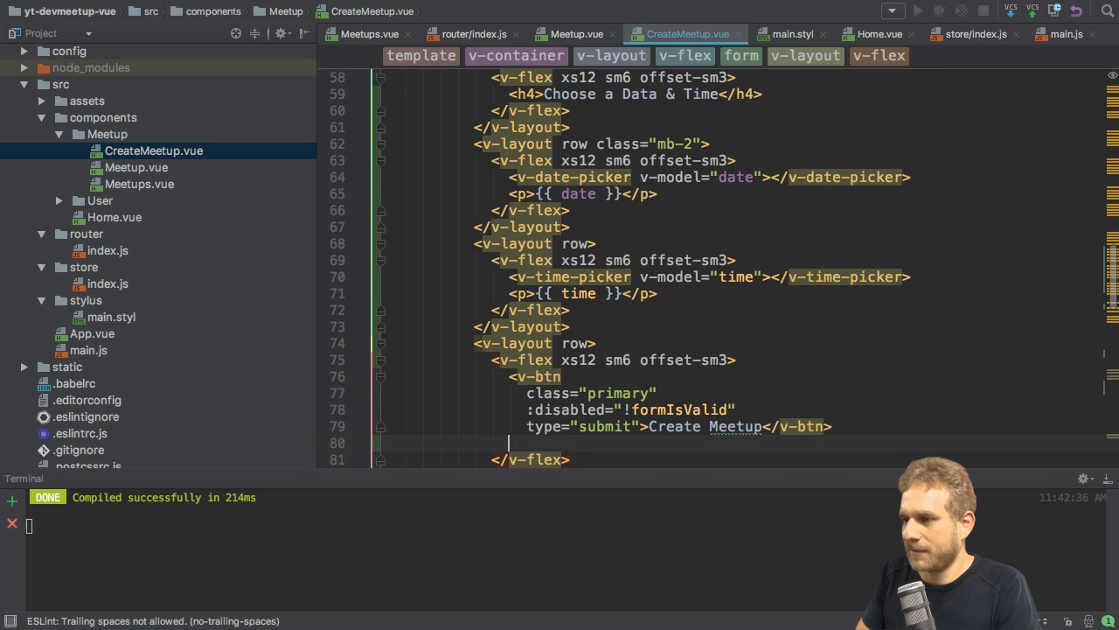
{"action": "type", "text": "{{ submittableDateTime }}"}
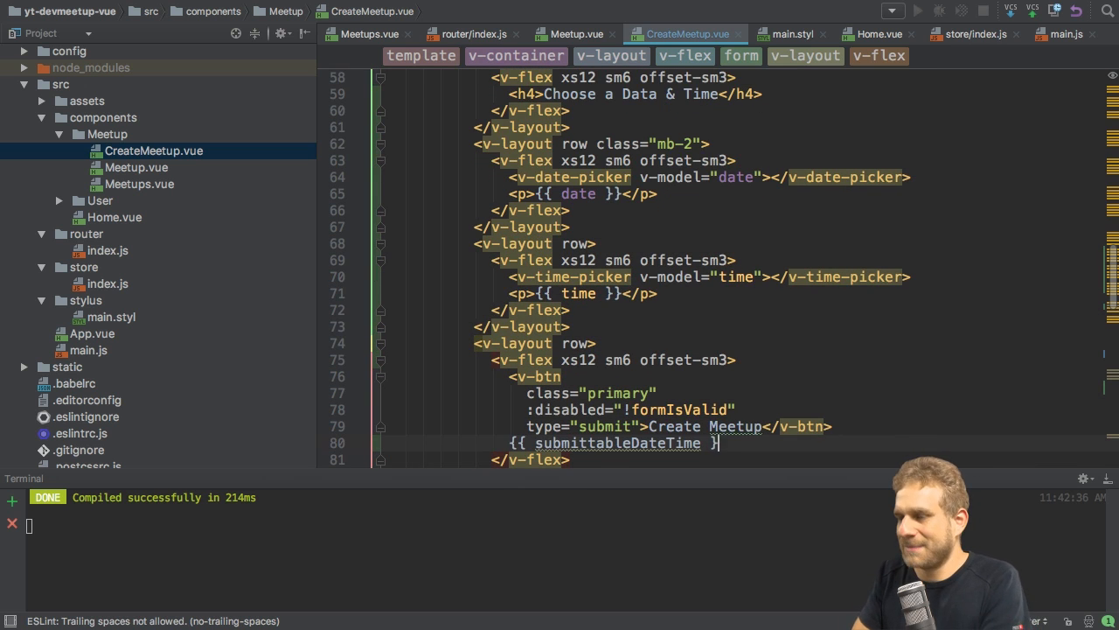
{"action": "scroll", "scroll_direction": "down", "scroll_amount": 3}
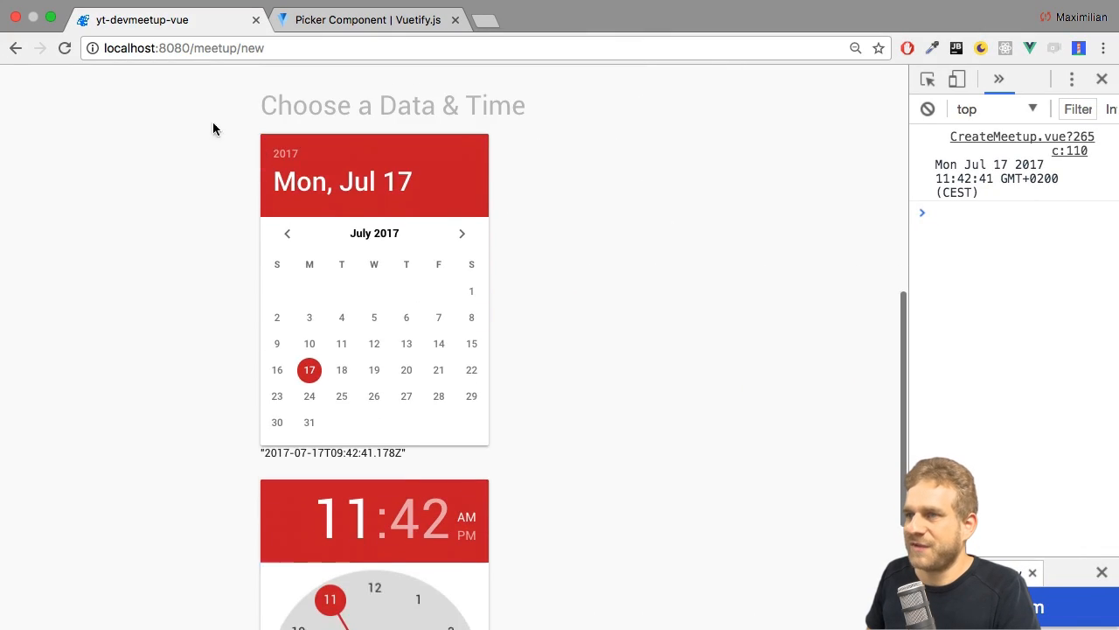
Pick July 20 in the date picker and inspect the 2017-07-20T00:00:00.000Z output under the form
{"action": "left_click", "coordinate": [406, 369]}
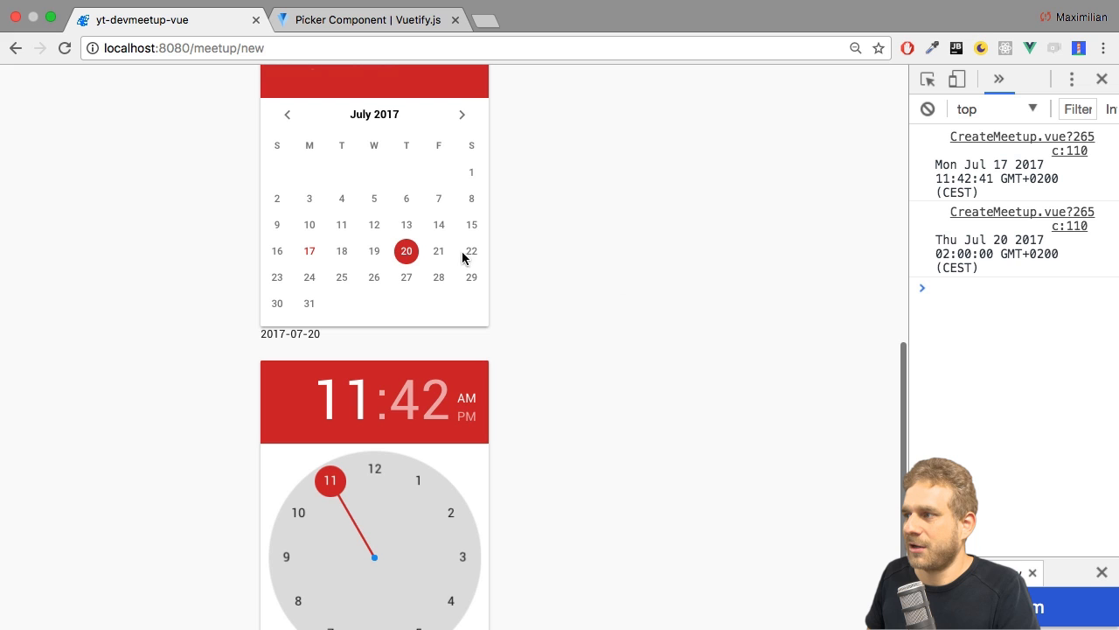
{"action": "scroll", "scroll_direction": "down", "scroll_amount": 3}
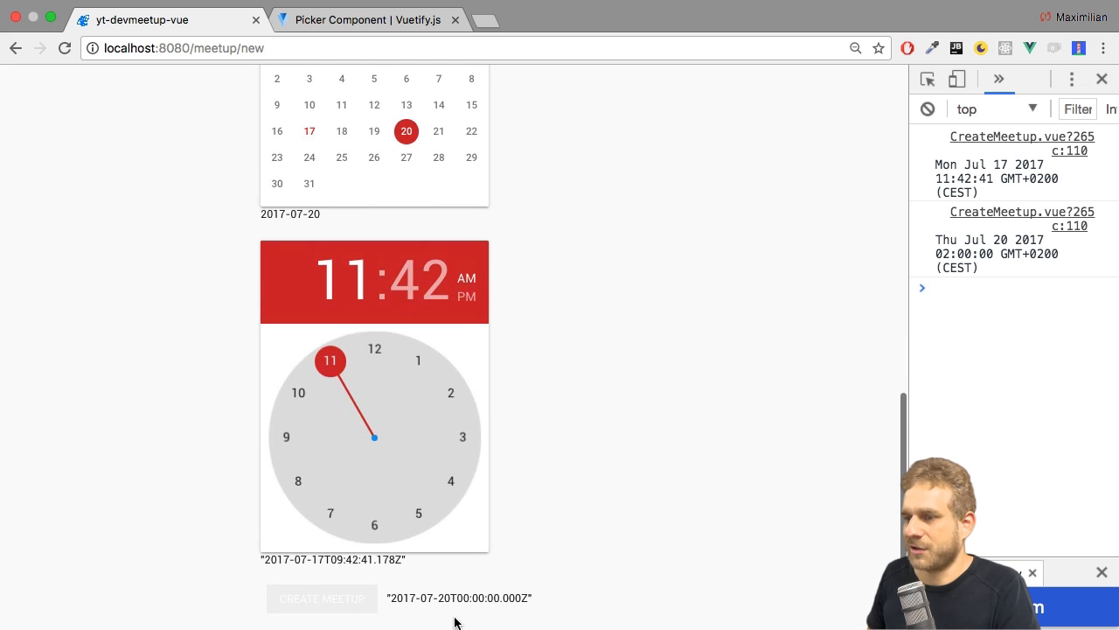
{"action": "double_click", "coordinate": [458, 598]}
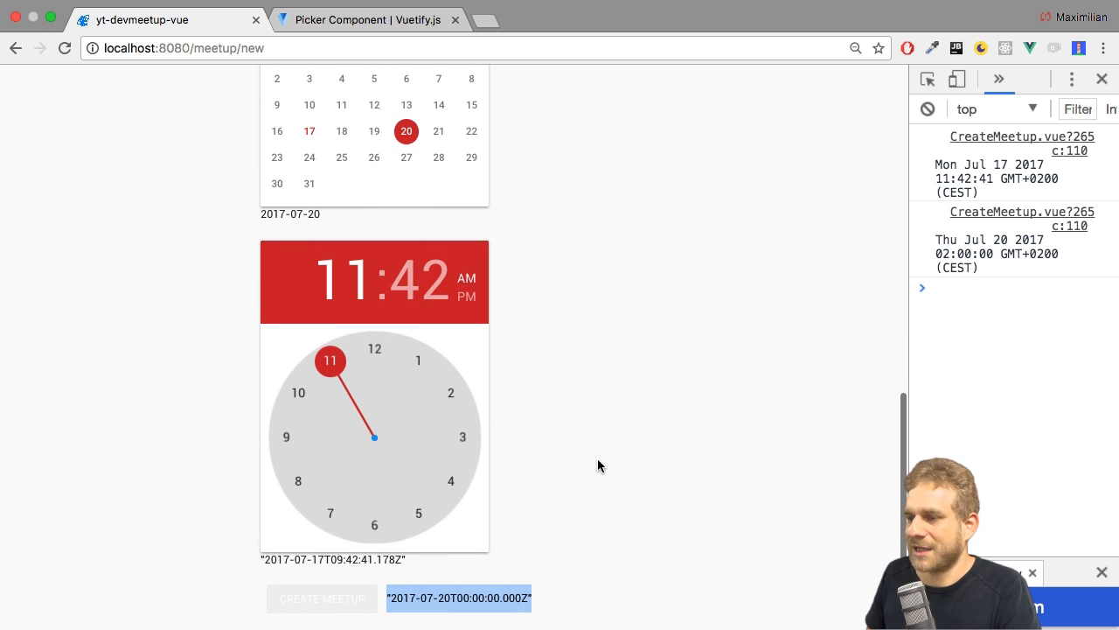
{"action": "mouse_move", "coordinate": [515, 588]}
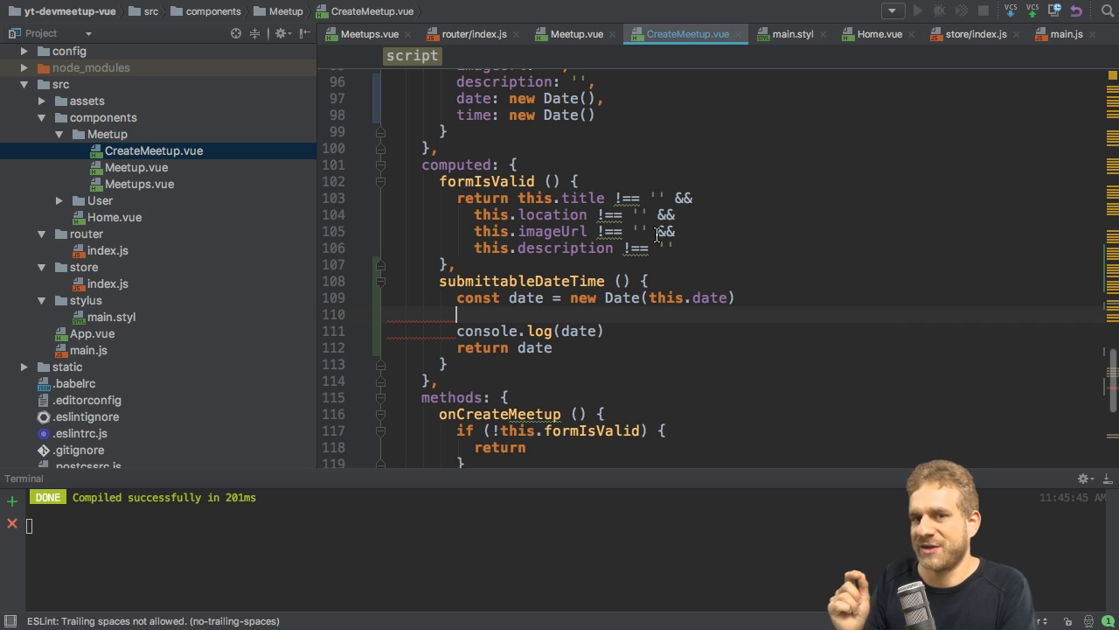
Add date.setHours(this.time.getHours()) in submittableDateTime and begin a setMinutes line
{"action": "scroll", "scroll_direction": "up", "scroll_amount": 3}
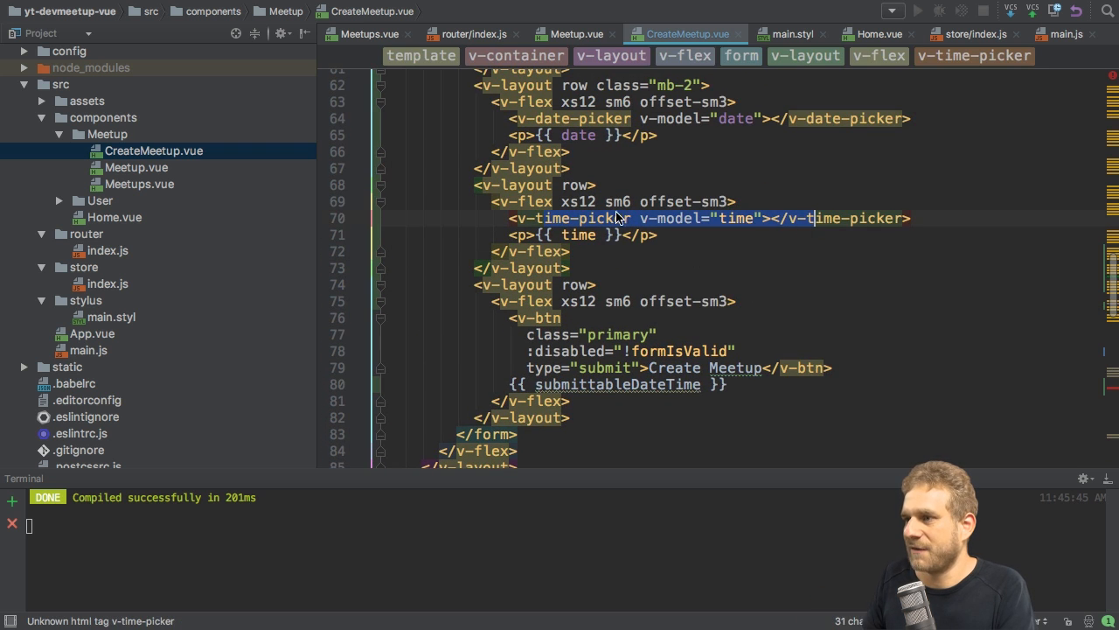
{"action": "scroll", "scroll_direction": "down", "scroll_amount": 3}
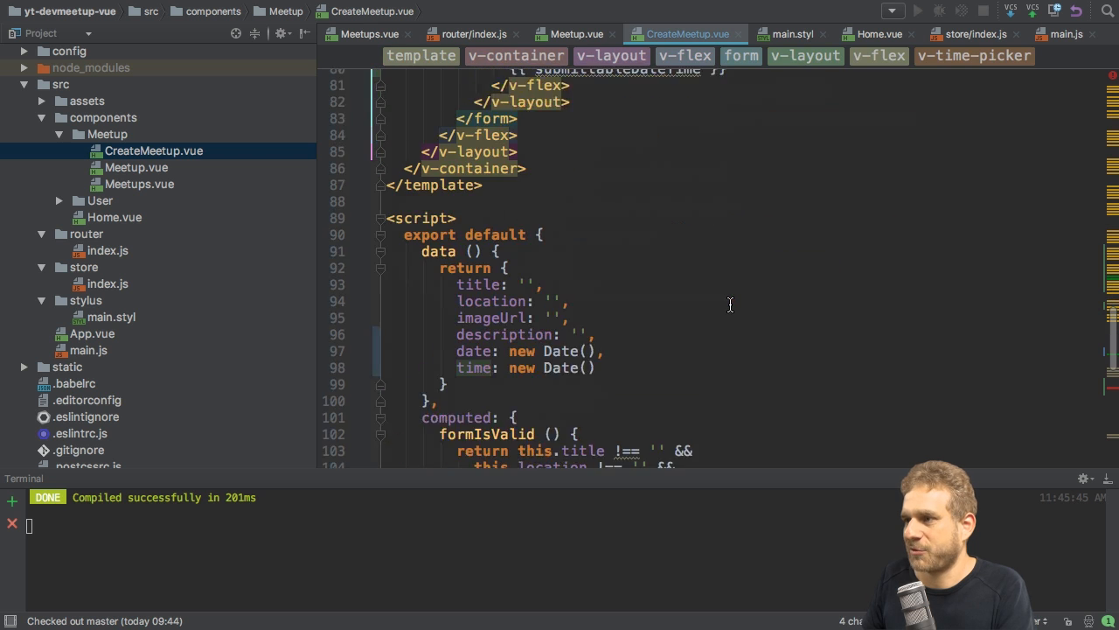
{"action": "scroll", "scroll_direction": "down", "scroll_amount": 3}
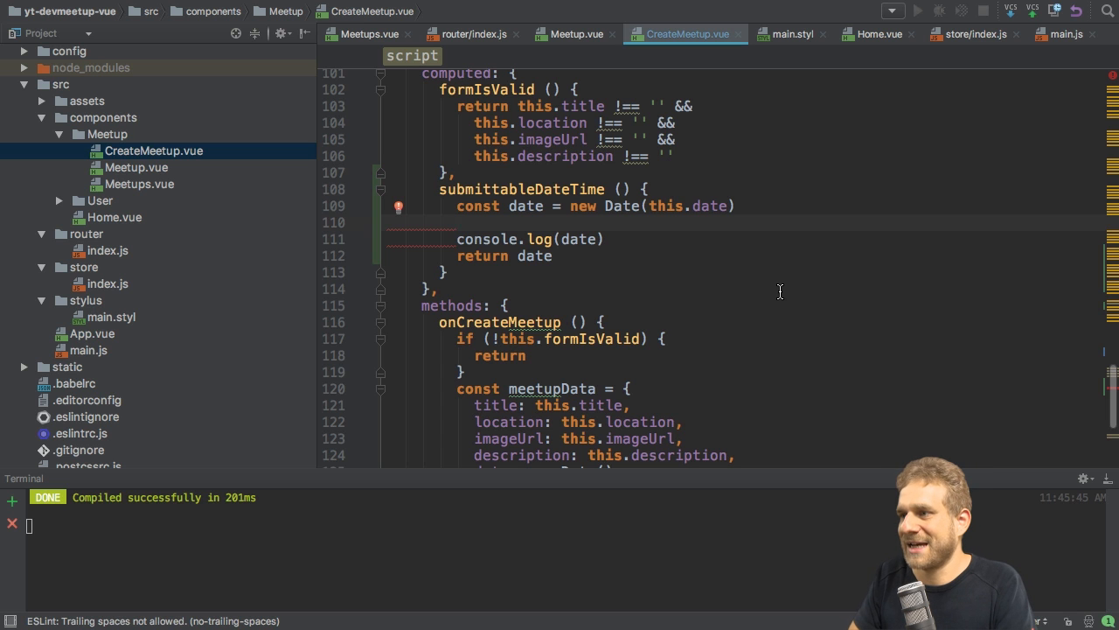
{"action": "type", "text": "date."}
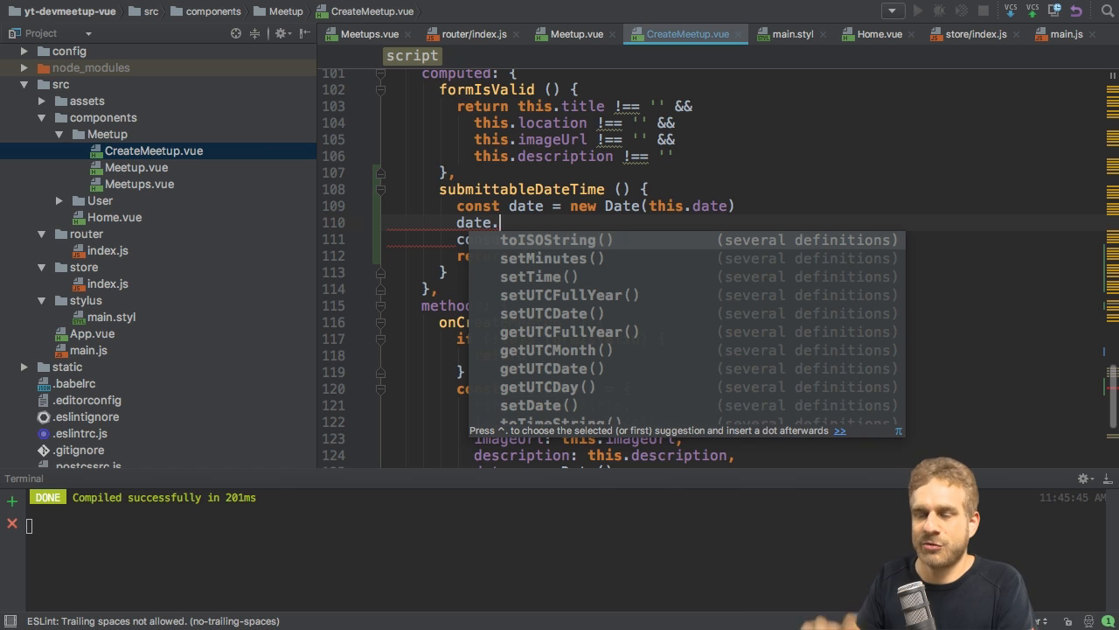
{"action": "type", "text": "setHours("}
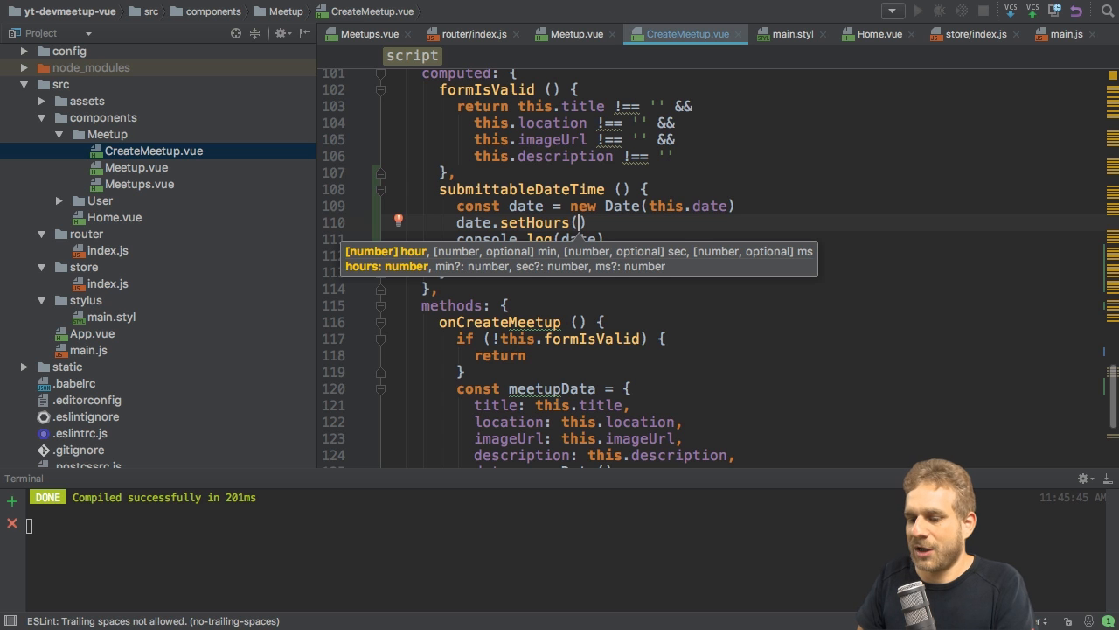
{"action": "type", "text": "this.time.getHours("}
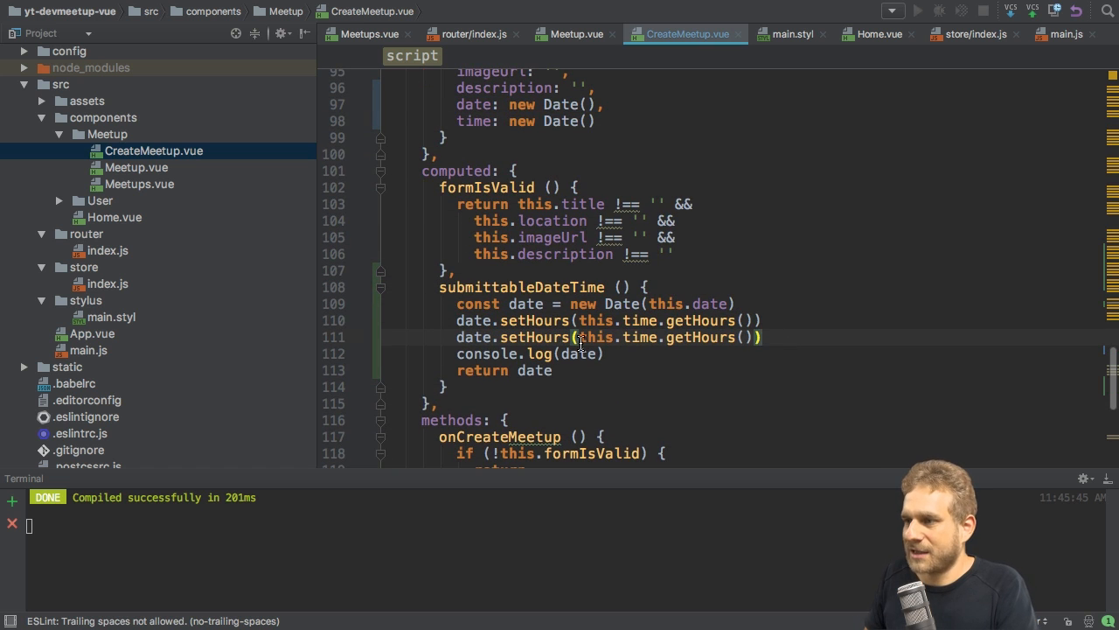
{"action": "type", "text": "setMin"}
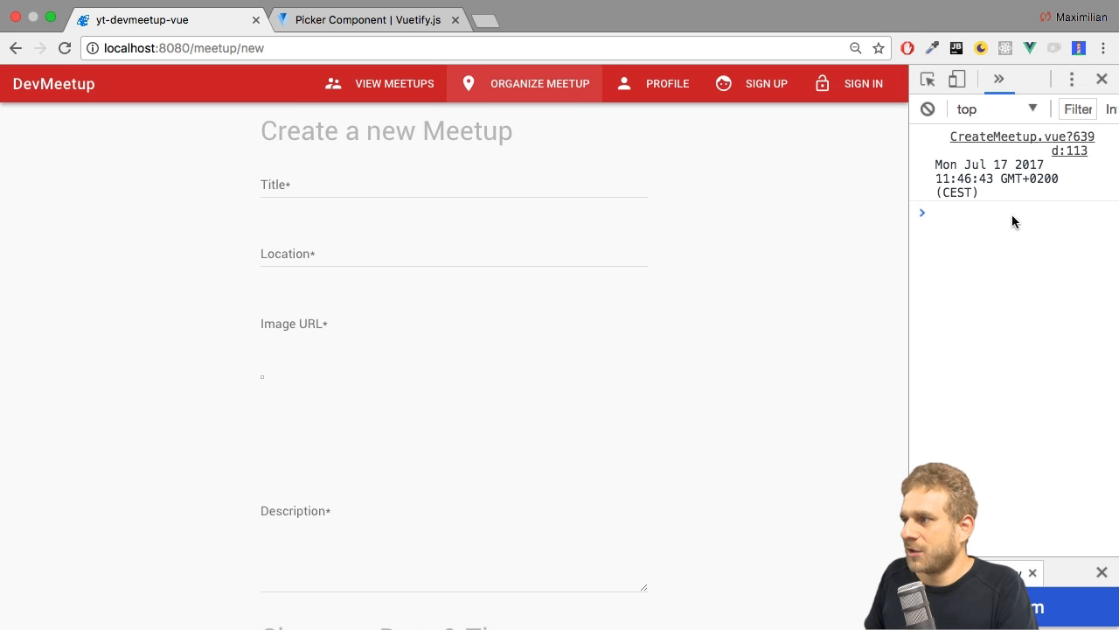
{"action": "scroll", "scroll_direction": "down", "scroll_amount": 3}
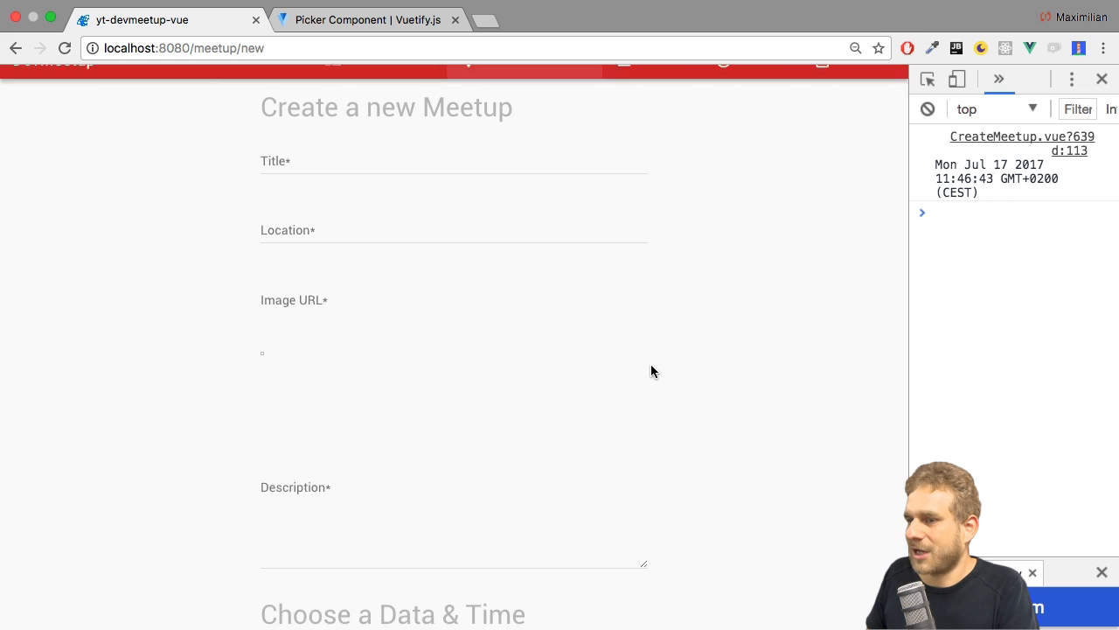
{"action": "scroll", "scroll_direction": "down", "scroll_amount": 3}
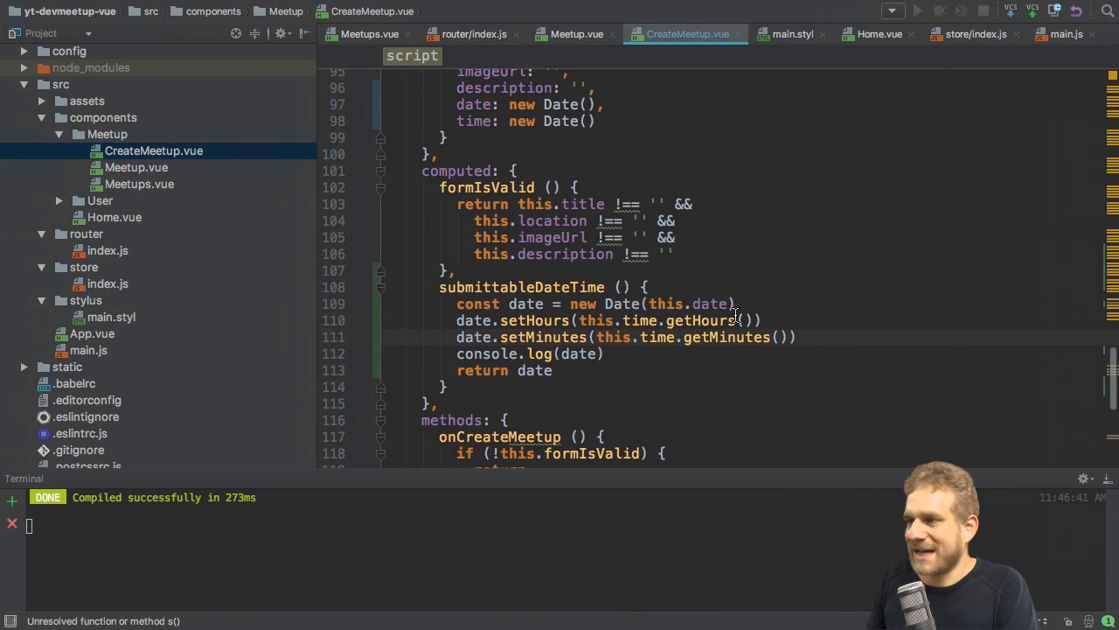
{"action": "mouse_move", "coordinate": [636, 304]}
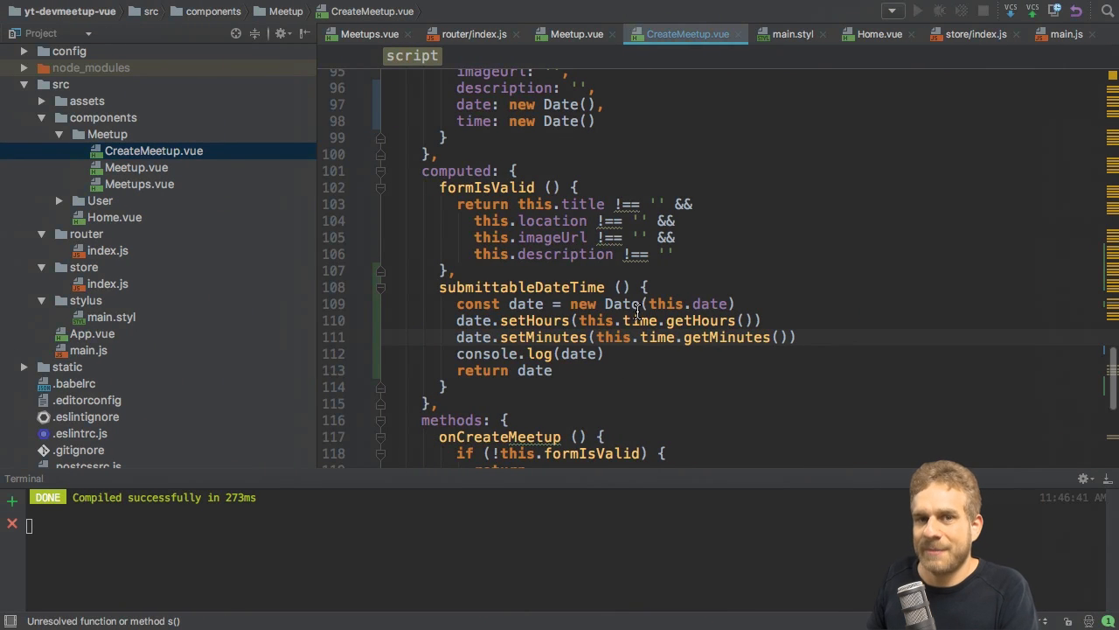
Scroll through CreateMeetup.vue to review the data properties and the setMinutes line
{"action": "scroll", "scroll_direction": "up", "scroll_amount": 3}
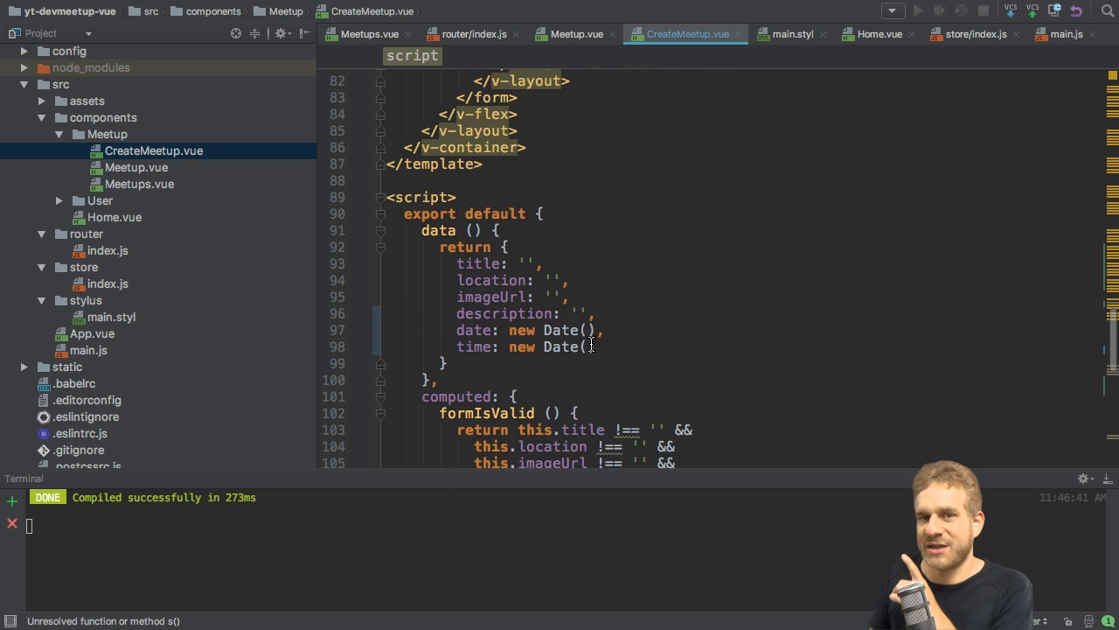
{"action": "mouse_move", "coordinate": [550, 332]}
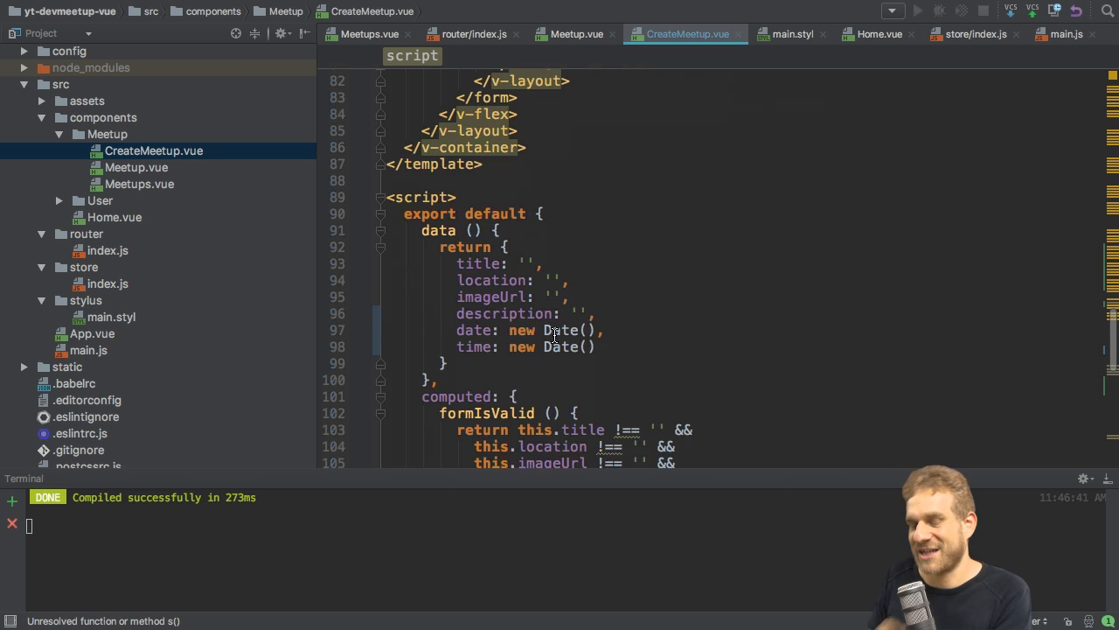
{"action": "scroll", "scroll_direction": "down", "scroll_amount": 3}
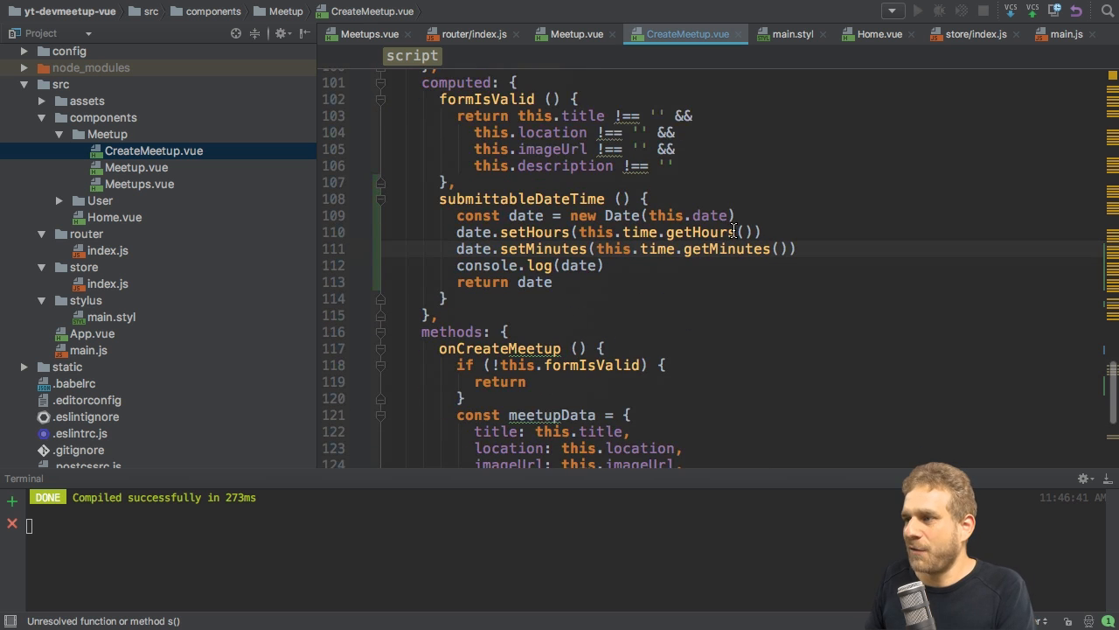
Wrap the setters in if (typeof this.time === 'string') { } else { } keeping setHours in the else branch
{"action": "type", "text": "if"}
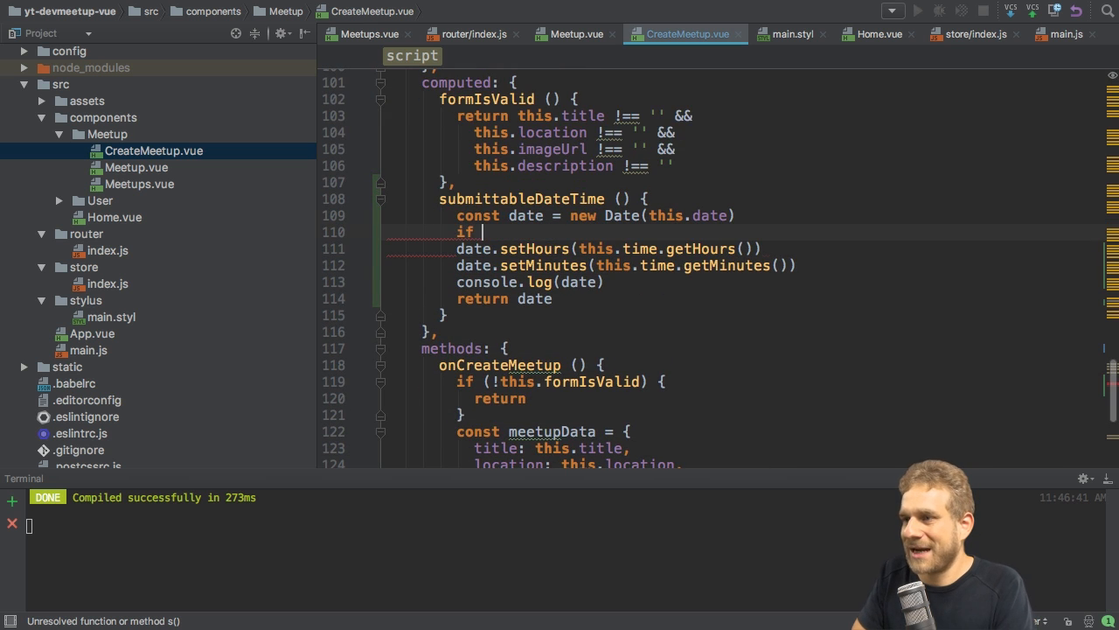
{"action": "type", "text": "()"}
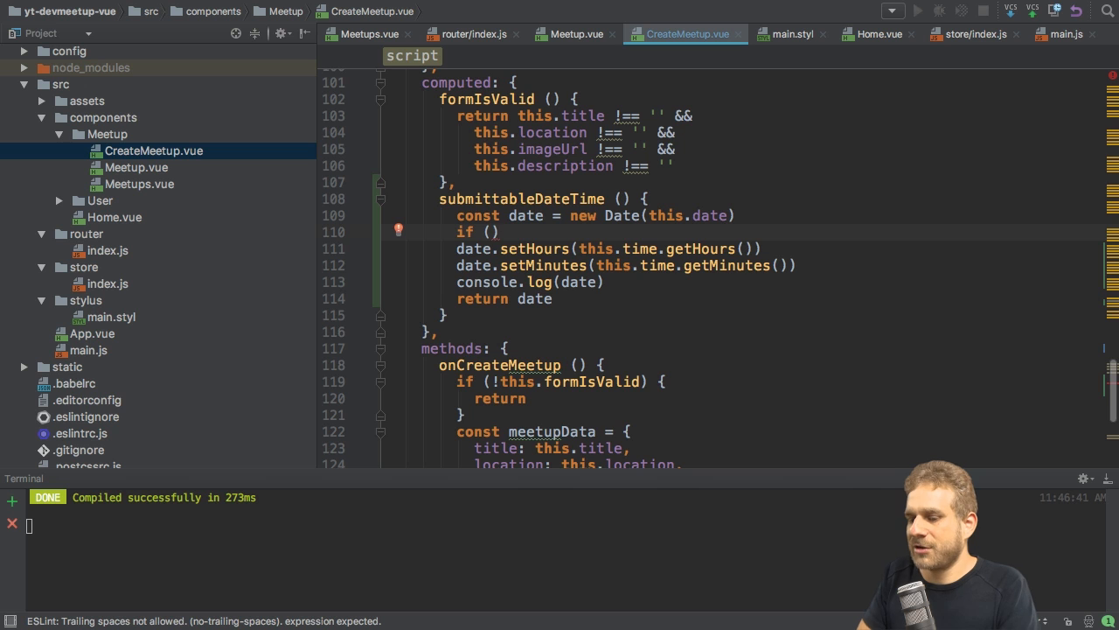
{"action": "type", "text": "typeof"}
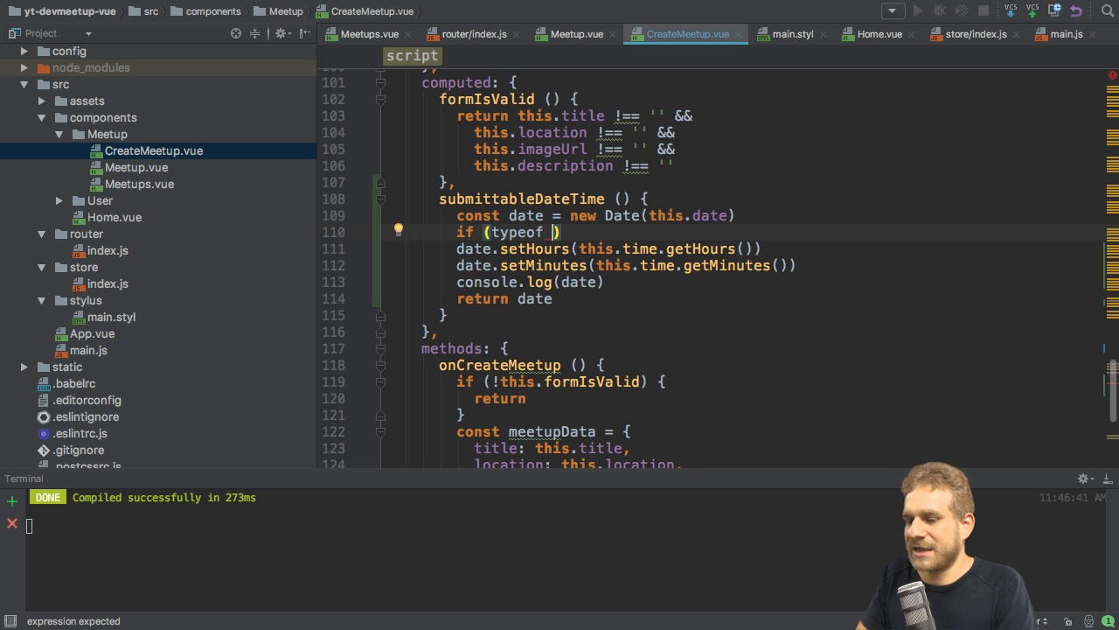
{"action": "type", "text": "this.time"}
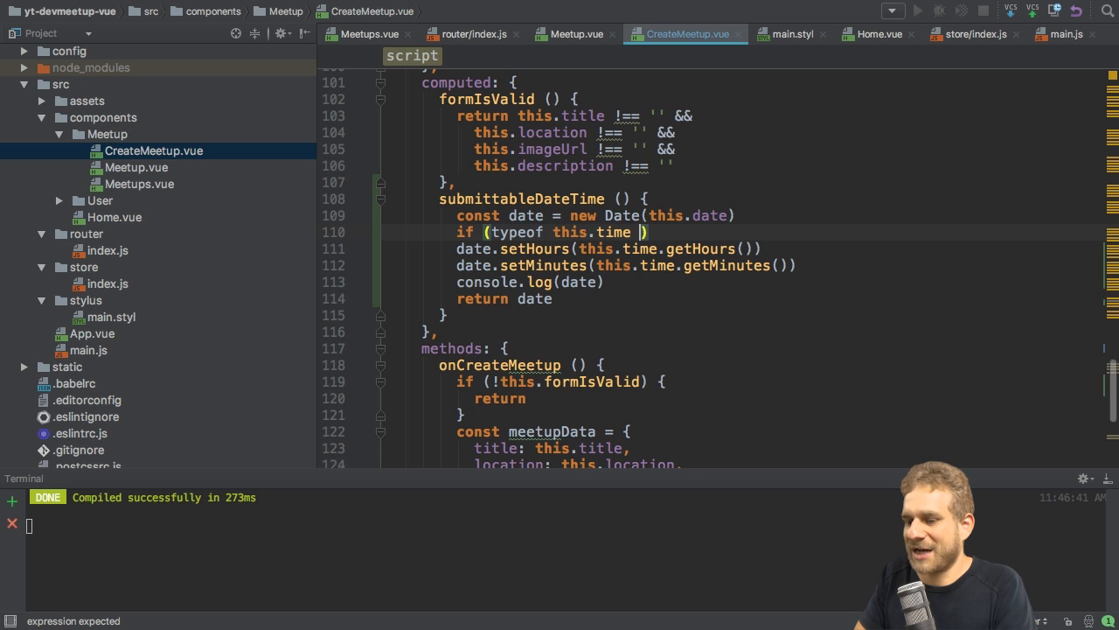
{"action": "type", "text": "=== 's'"}
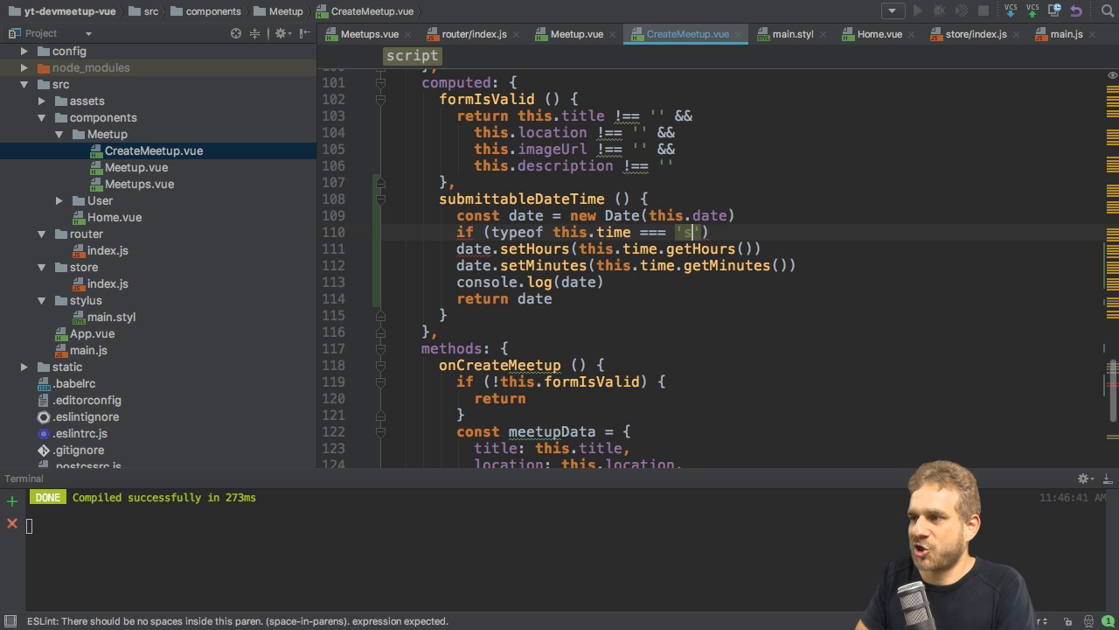
{"action": "type", "text": "tring') {"}
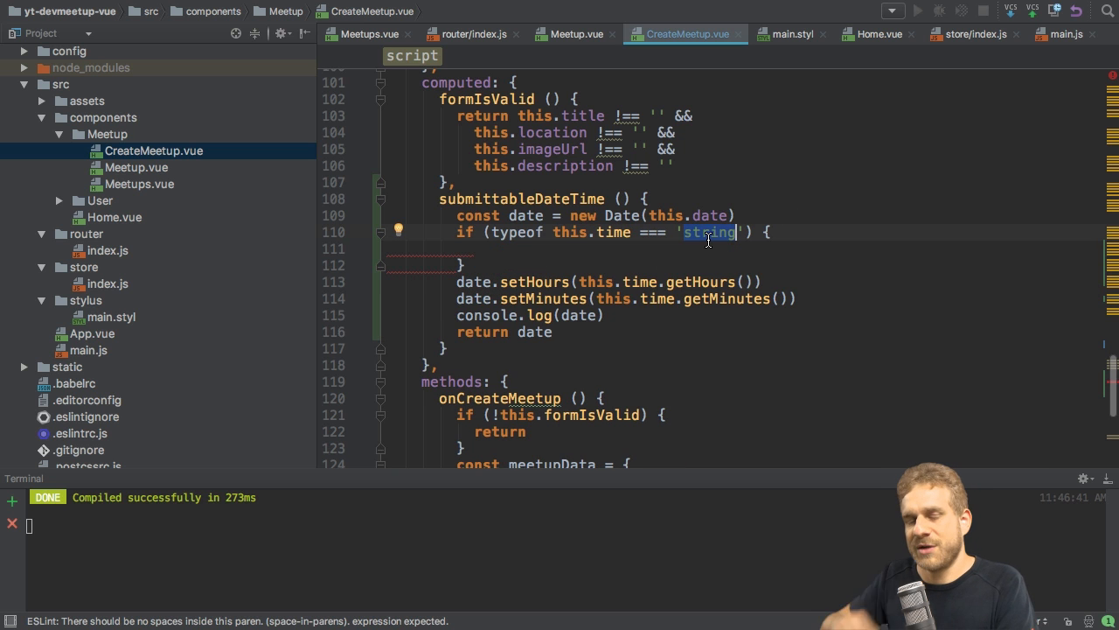
{"action": "mouse_move", "coordinate": [709, 243]}
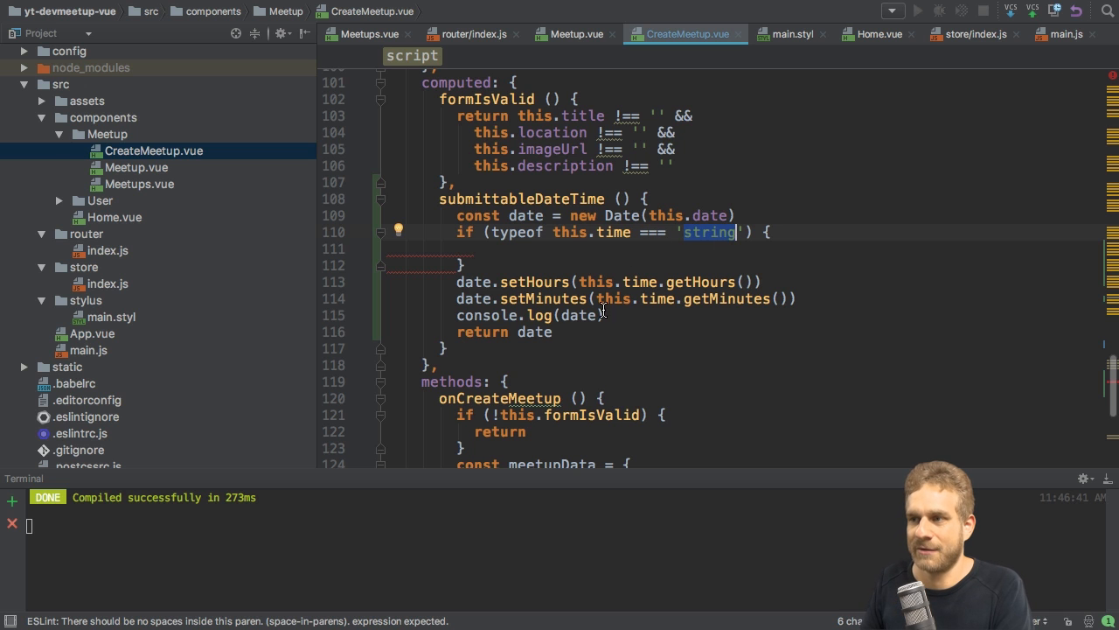
{"action": "mouse_move", "coordinate": [728, 311]}
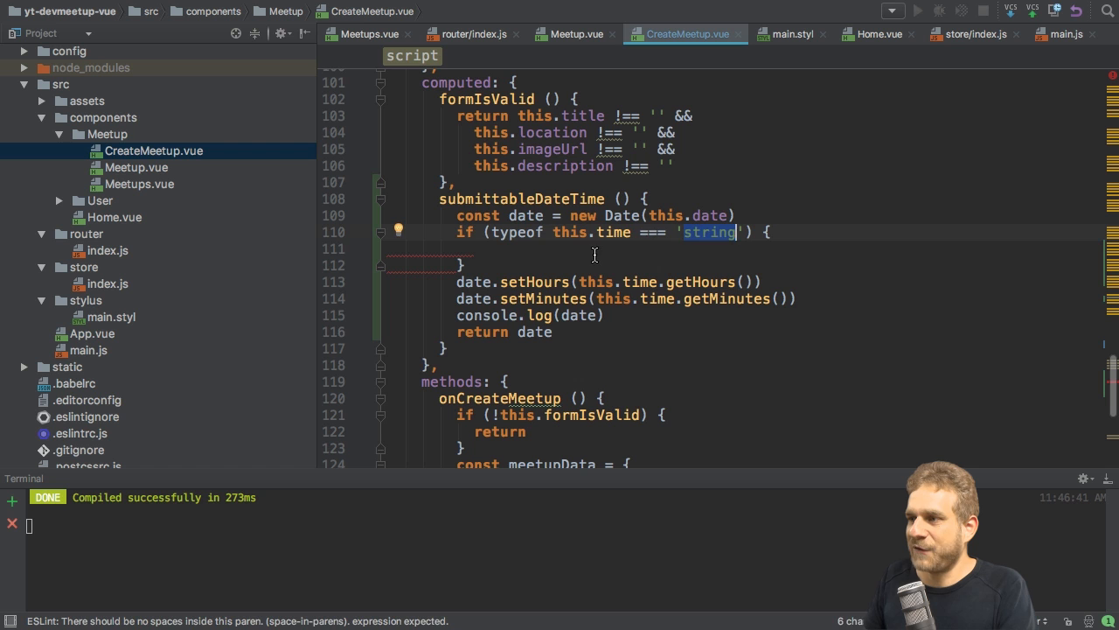
{"action": "type", "text": "else"}
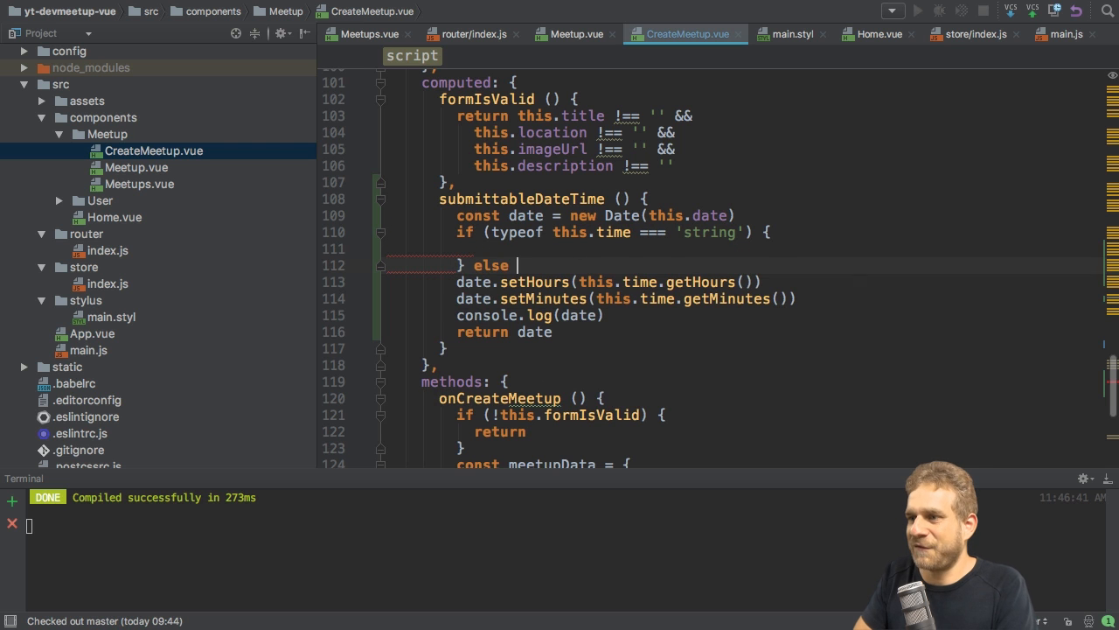
{"action": "key", "text": "enter"}
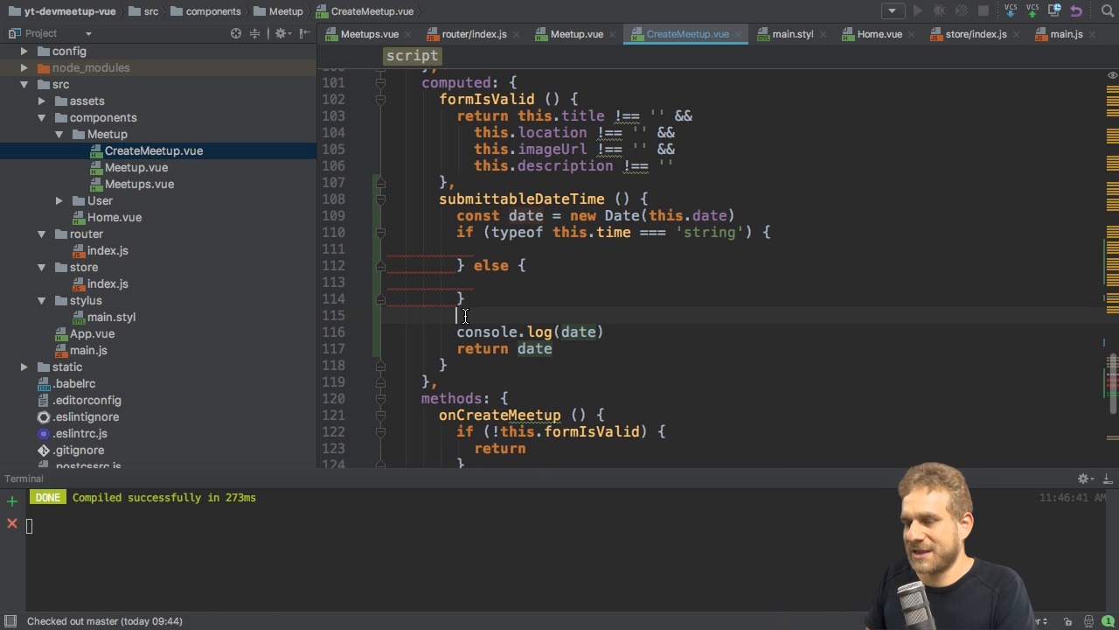
{"action": "type", "text": "date.setHours(this.time.getHours())"}
{"action": "type", "text": "date.setMinutes(this.time.getMinutes("}
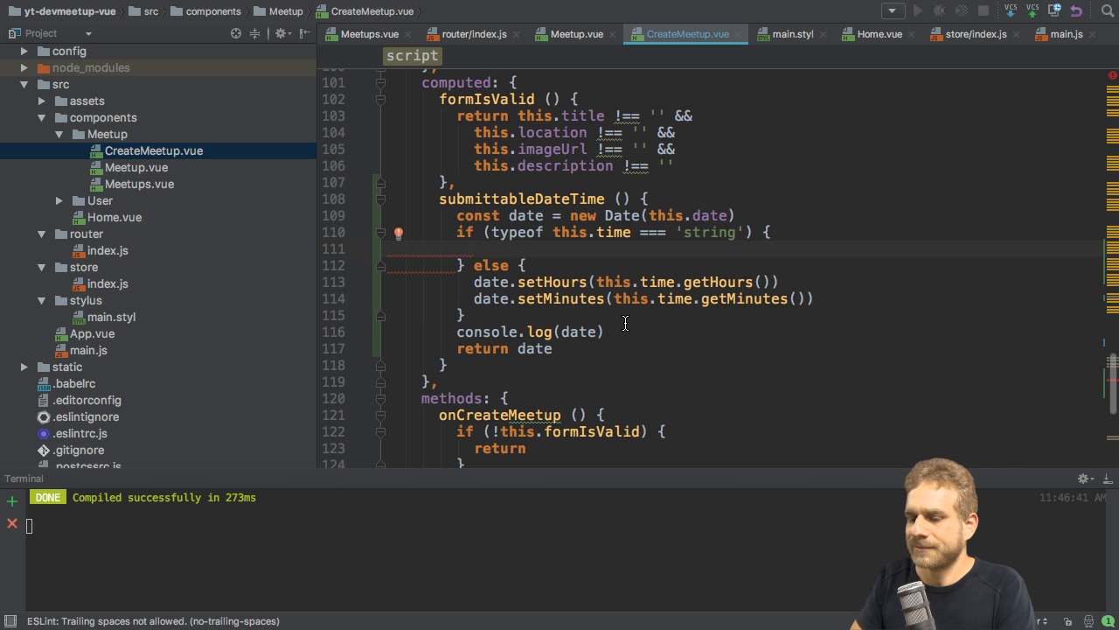
In the string branch extract const hours = this.time.match(/^(\d+)/)[1]
{"action": "type", "text": "const hours ="}
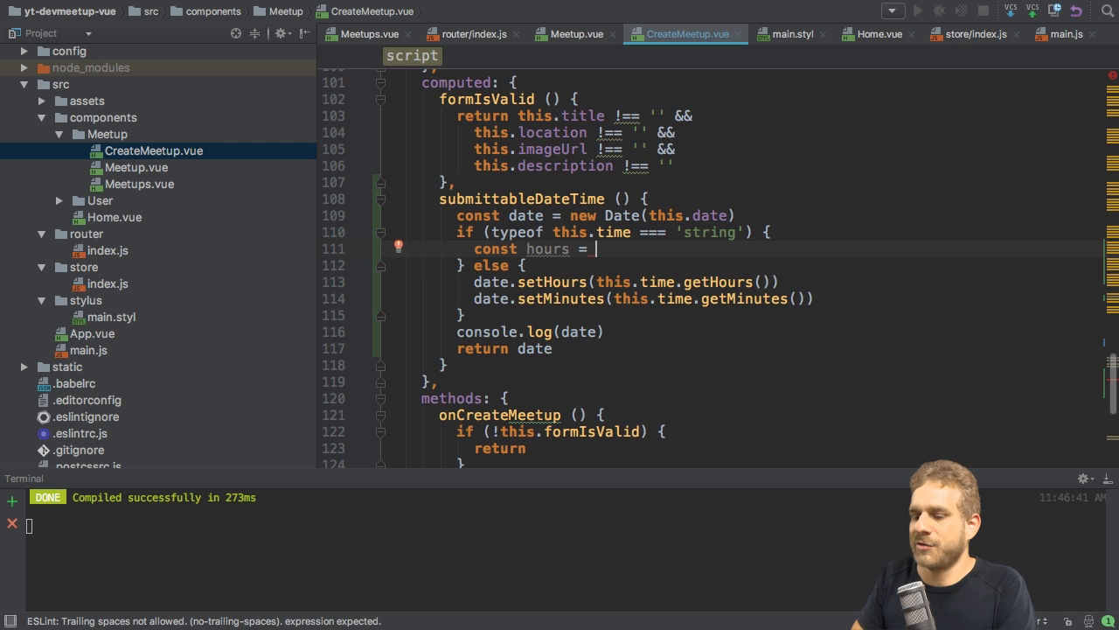
{"action": "type", "text": "this.time.match()"}
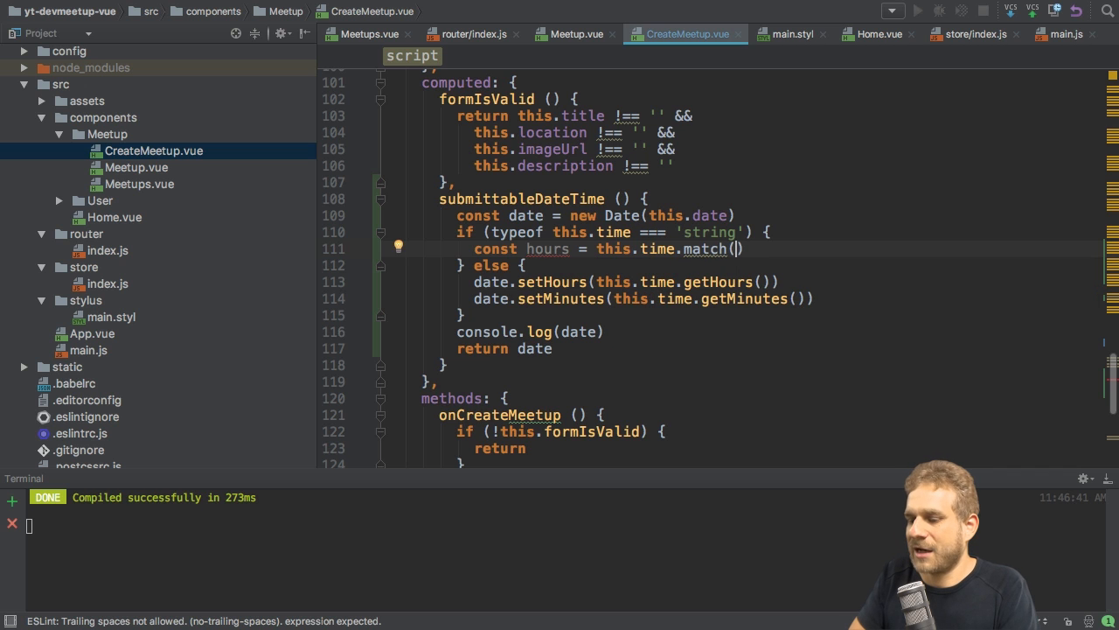
{"action": "type", "text": "//"}
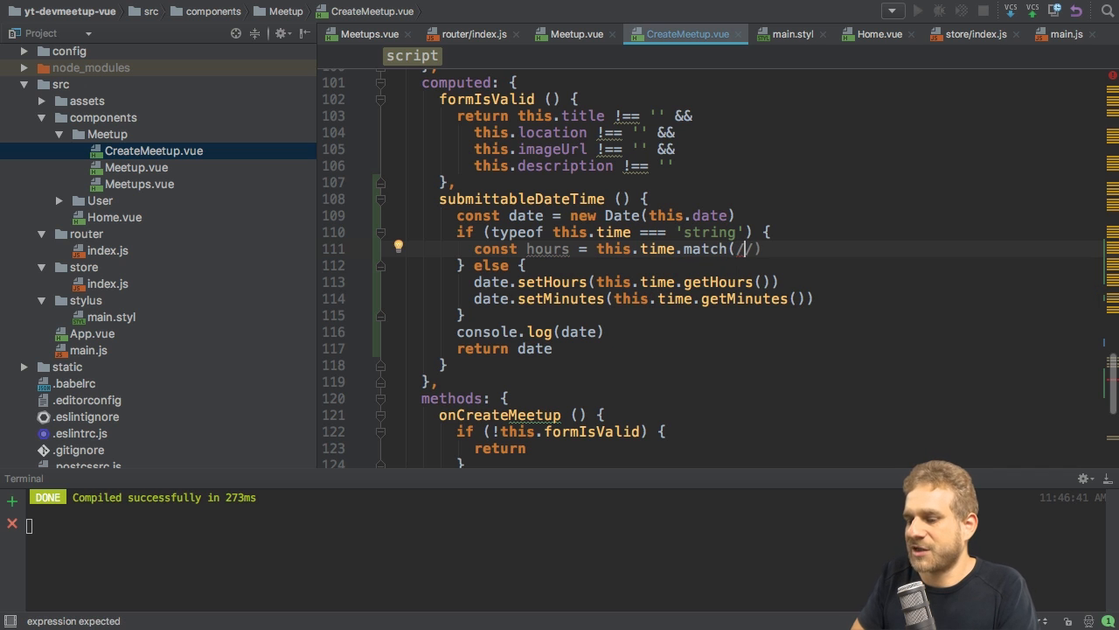
{"action": "type", "text": "^)"}
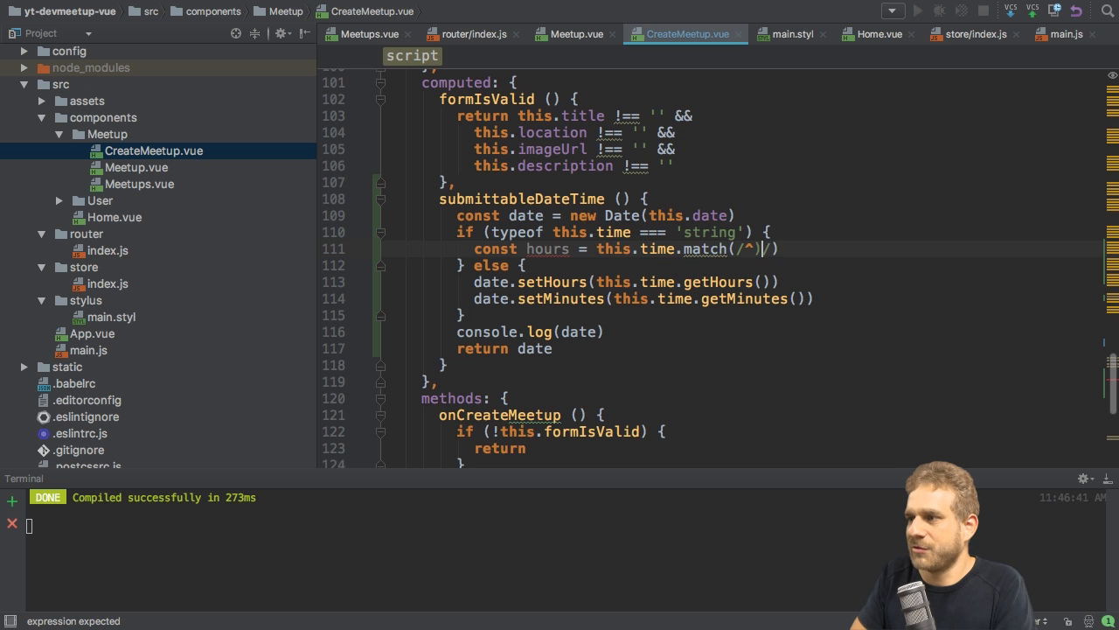
{"action": "type", "text": "()"}
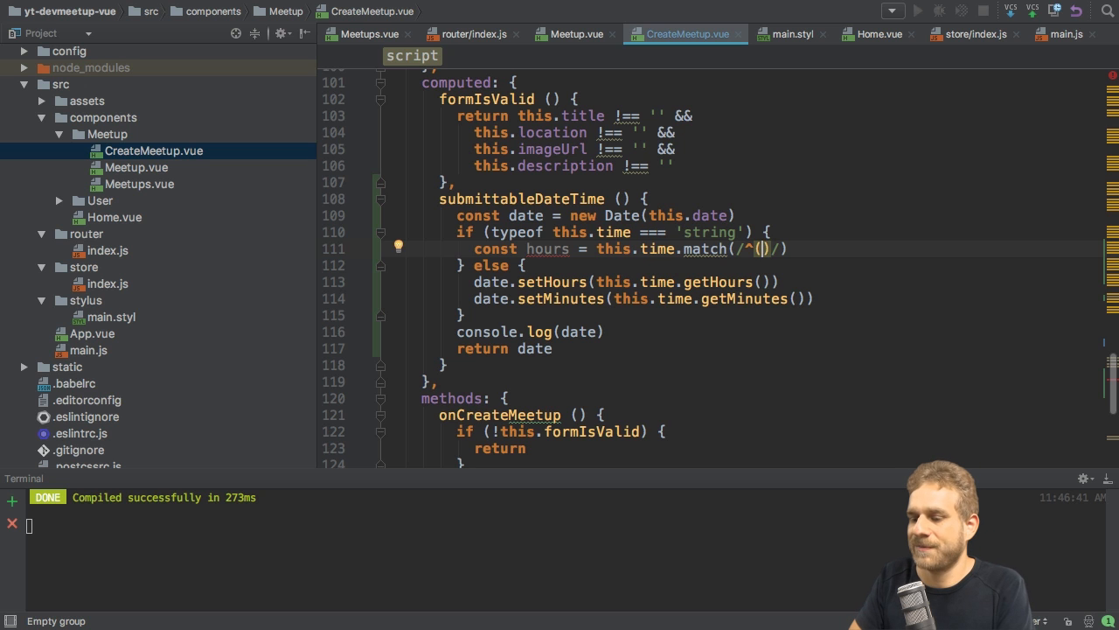
{"action": "type", "text": "\\d+"}
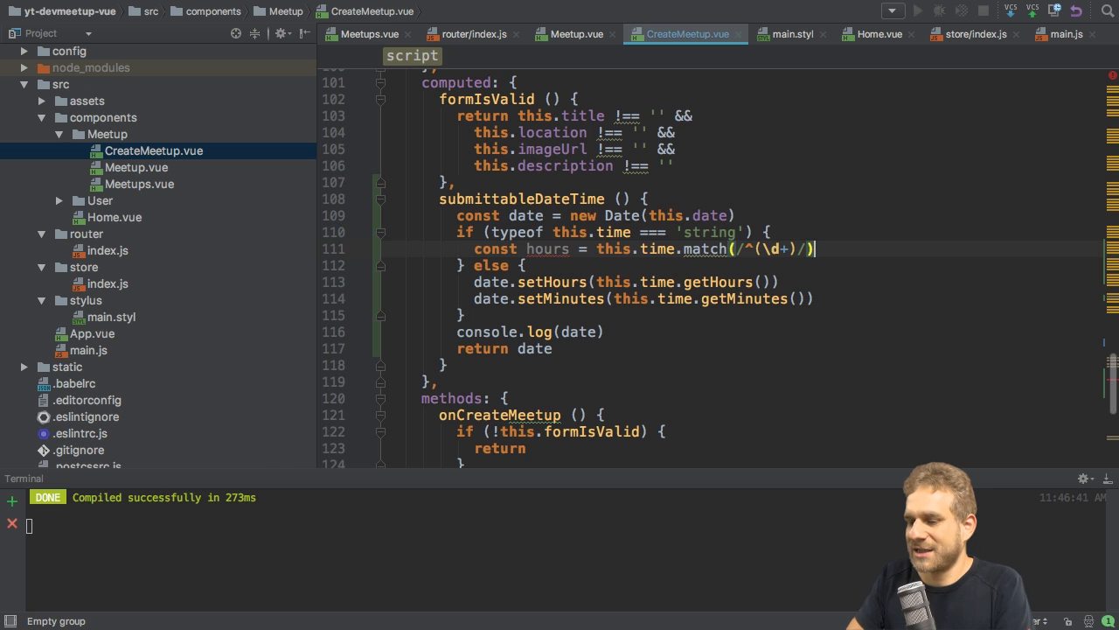
{"action": "type", "text": "[]"}
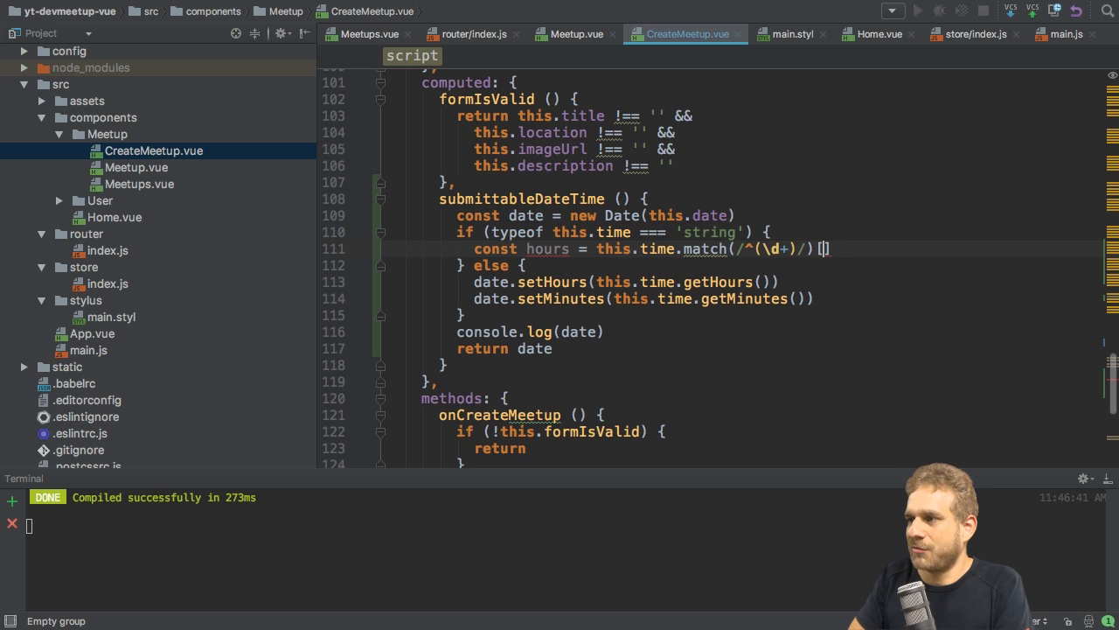
{"action": "type", "text": "1"}
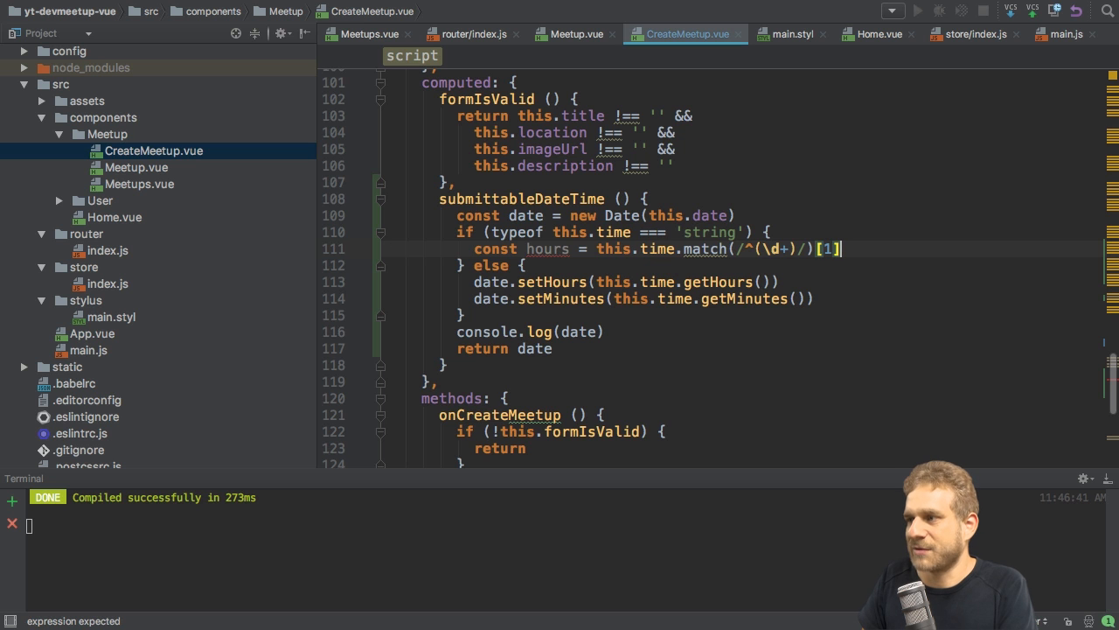
Extract const minutes = this.time.match(/:(\d+)/)[1] in the string branch
{"action": "type", "text": "const minutes = this.time.match("}
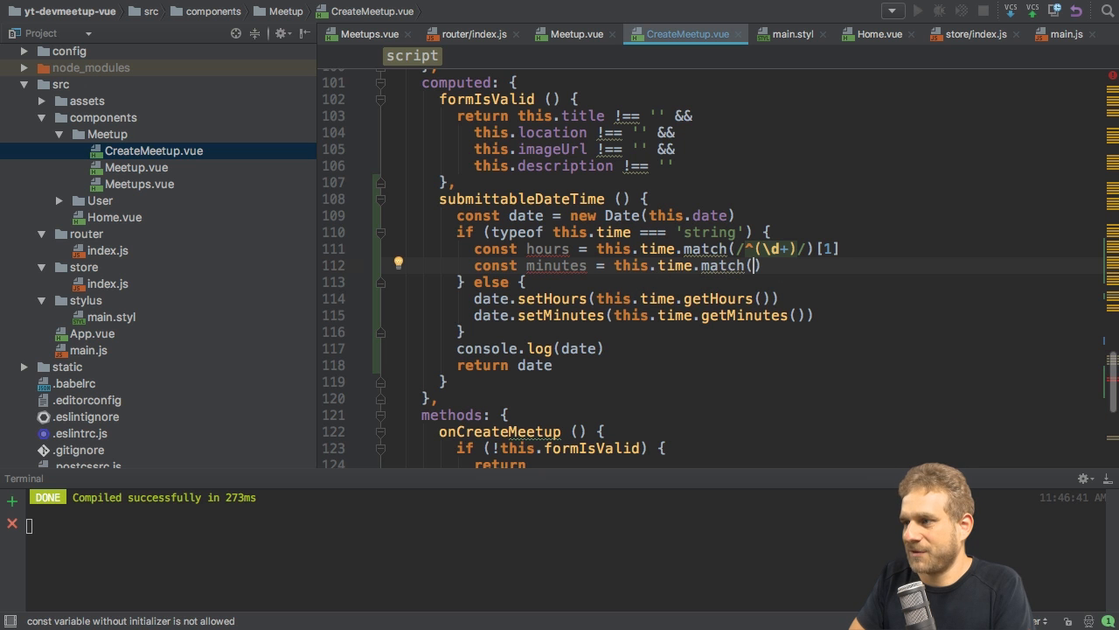
{"action": "type", "text": "//"}
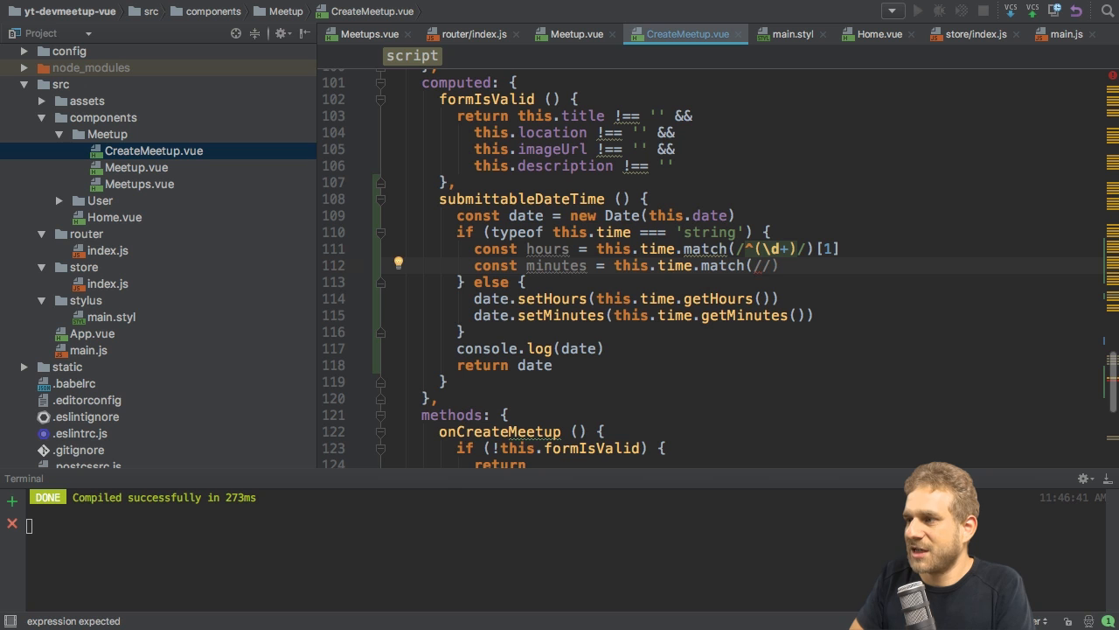
{"action": "type", "text": ":()"}
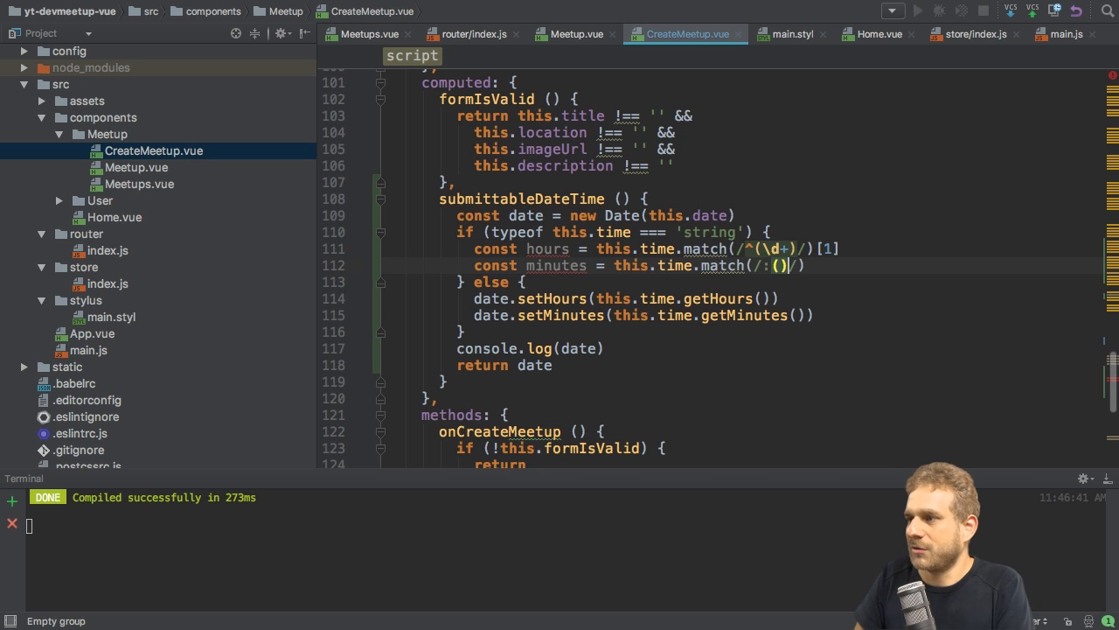
{"action": "type", "text": "\\d+"}
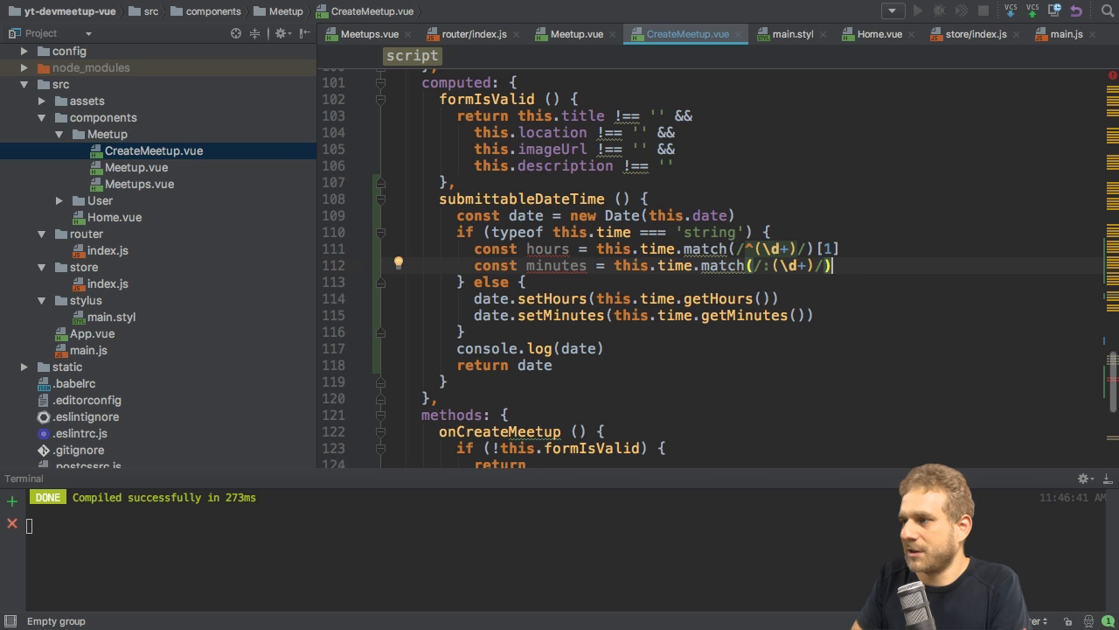
{"action": "type", "text": "[1]"}
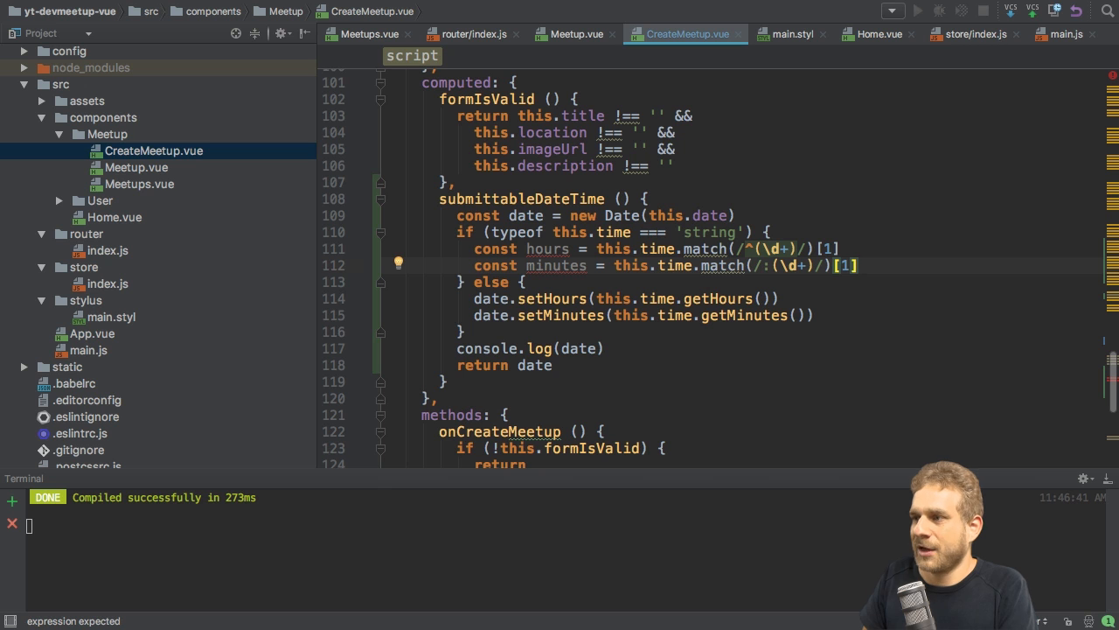
{"action": "mouse_move", "coordinate": [542, 283]}
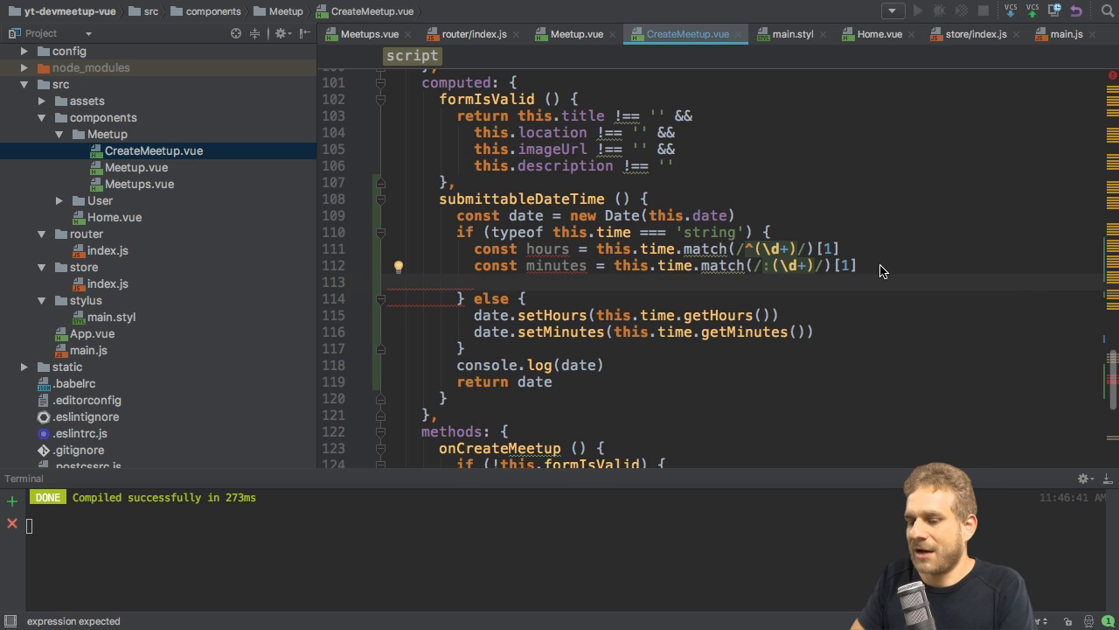
Apply date.setHours(hours) and date.setMinutes(minutes) inside the string-time branch
{"action": "type", "text": "date.setHours"}
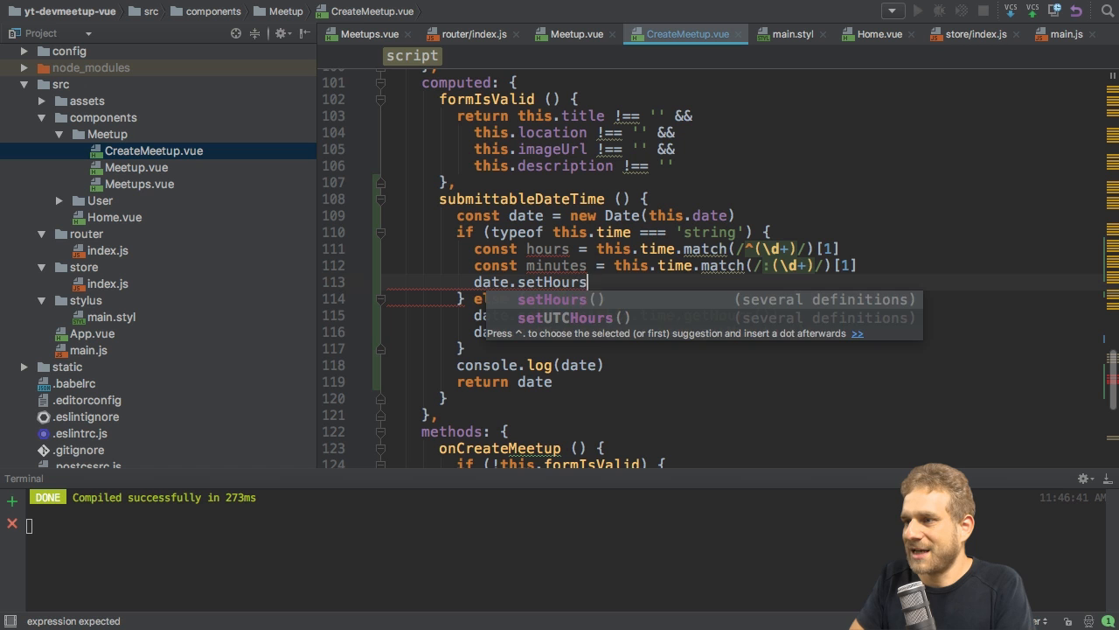
{"action": "type", "text": "(hours)"}
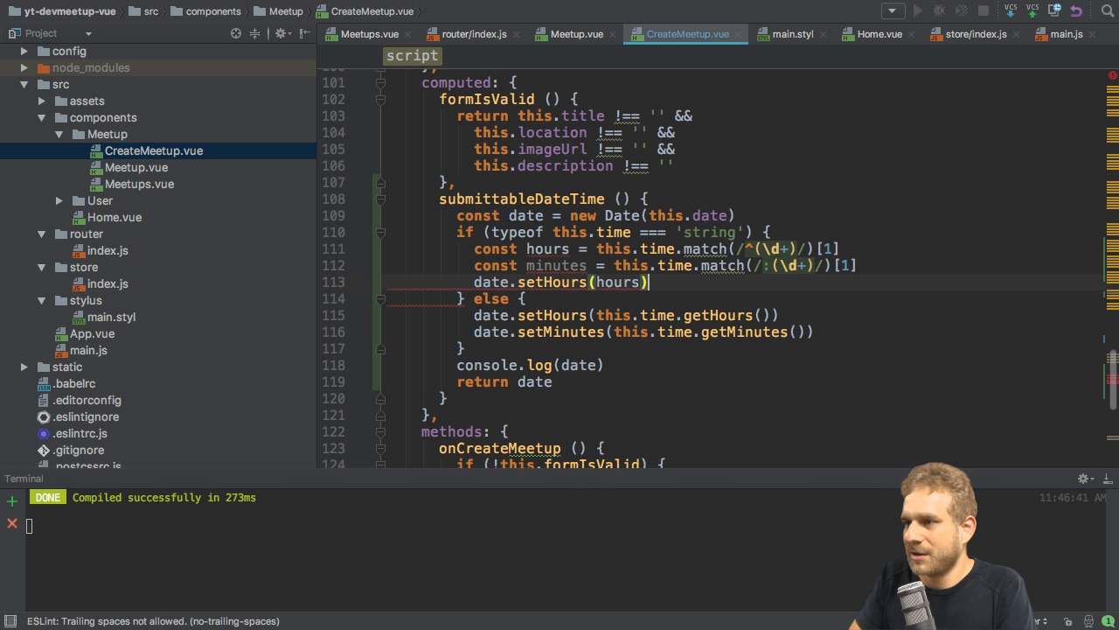
{"action": "type", "text": "date.setMi"}
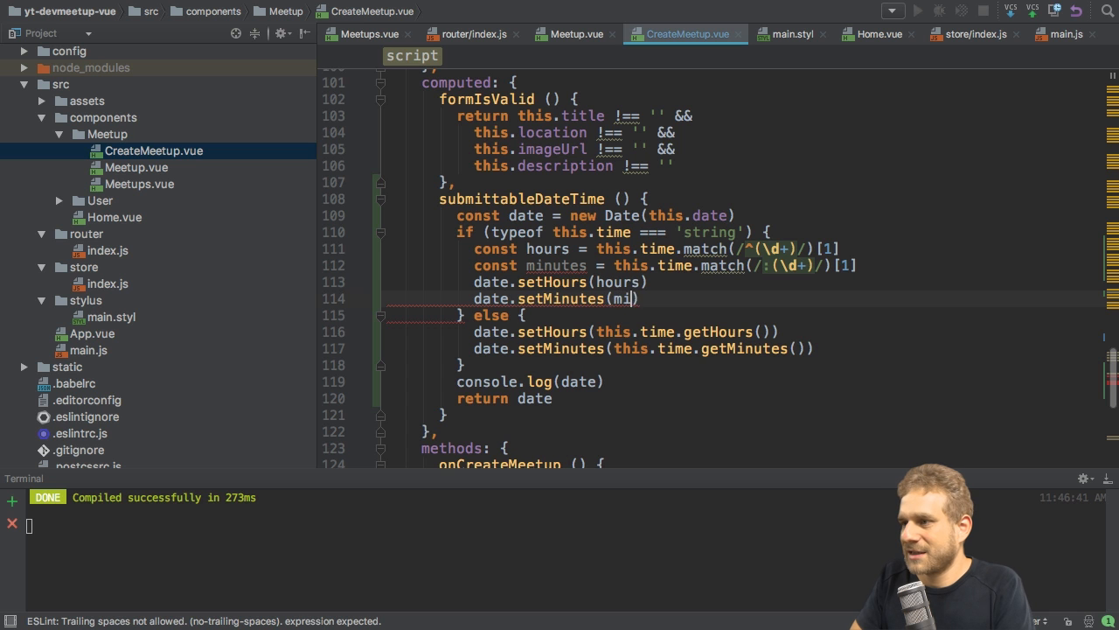
{"action": "type", "text": "nutes"}
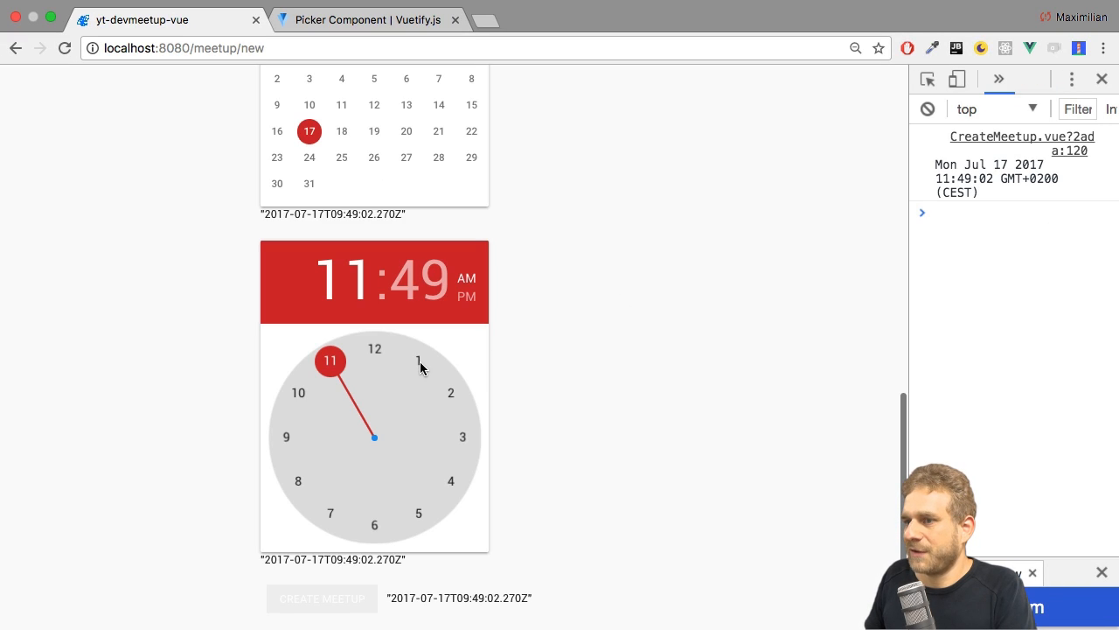
Set the time picker to 1:00 pm, check the GMT+0200 log, then set minutes to 10 giving 2017-07-16T23:10
{"action": "left_click", "coordinate": [418, 361]}
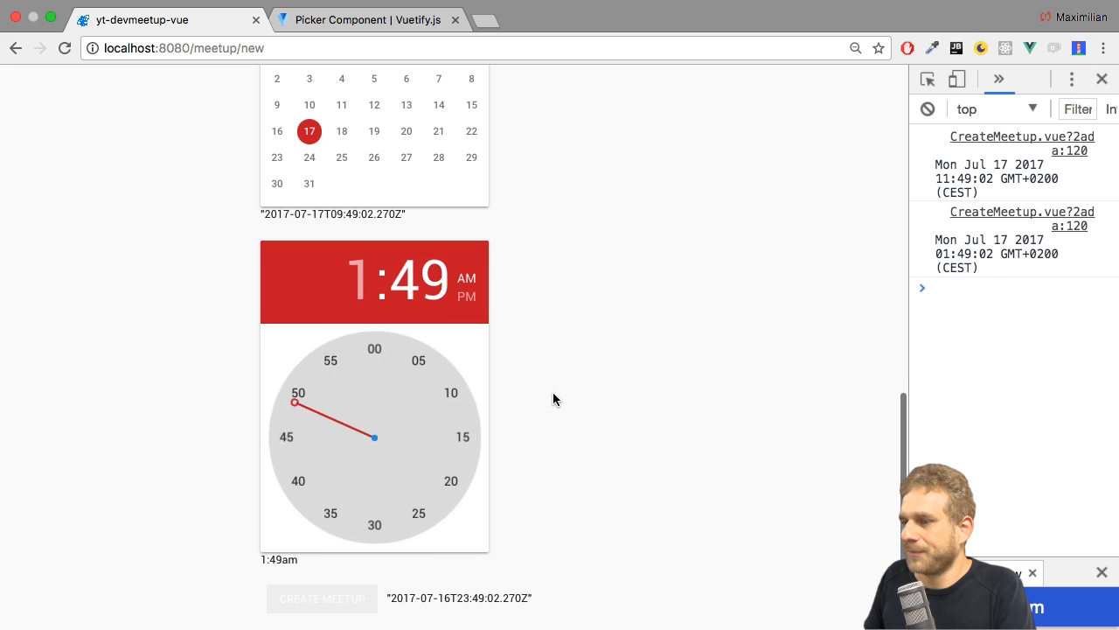
{"action": "mouse_move", "coordinate": [528, 552]}
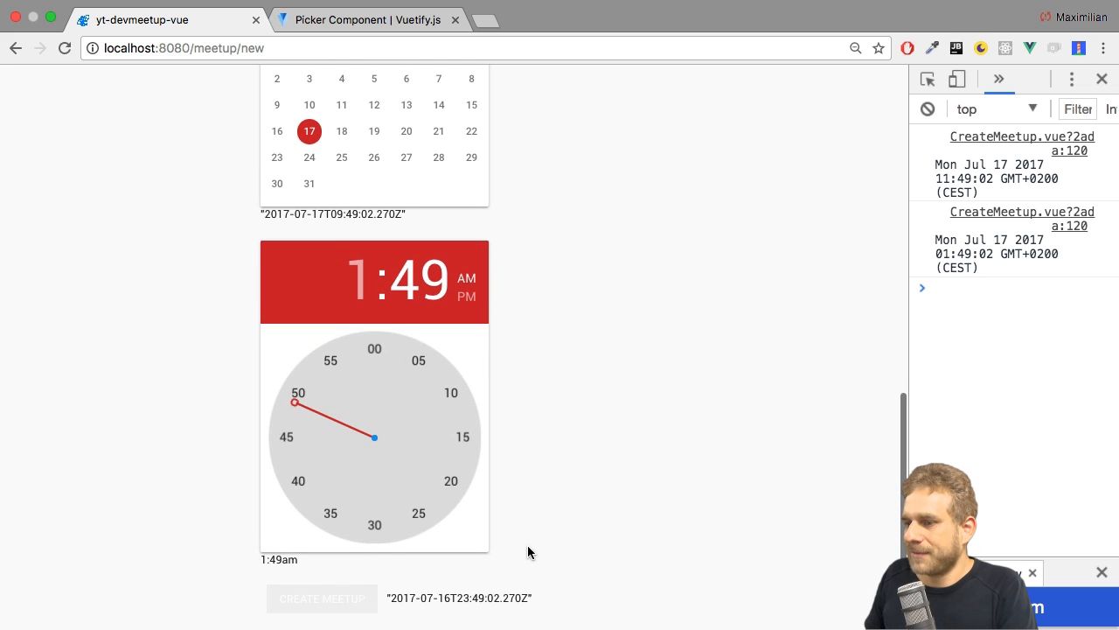
{"action": "mouse_move", "coordinate": [448, 545]}
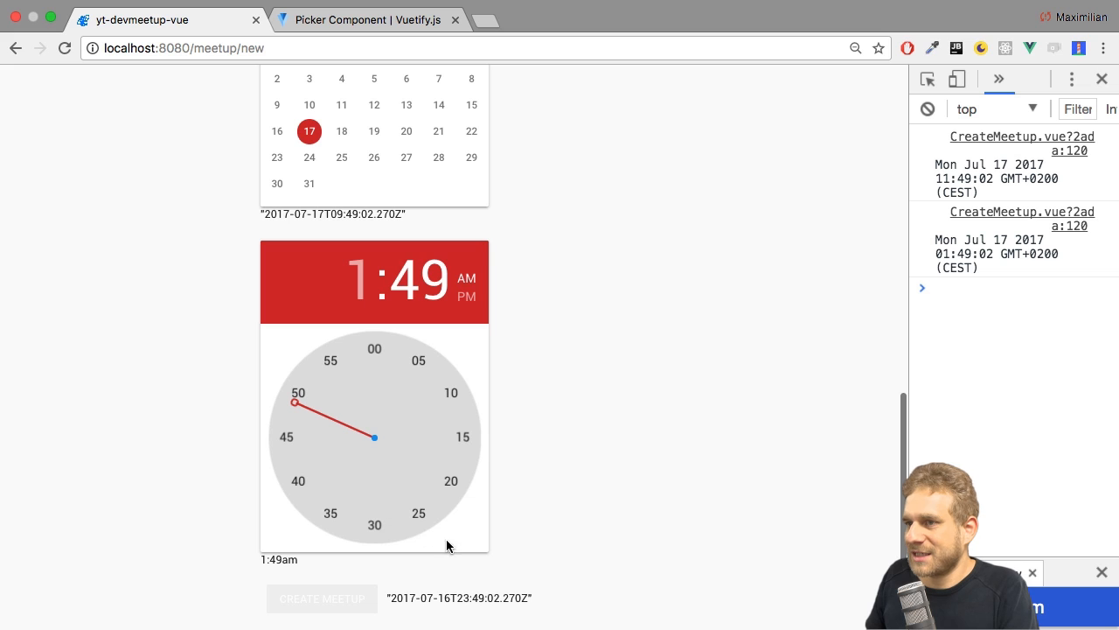
{"action": "mouse_move", "coordinate": [938, 259]}
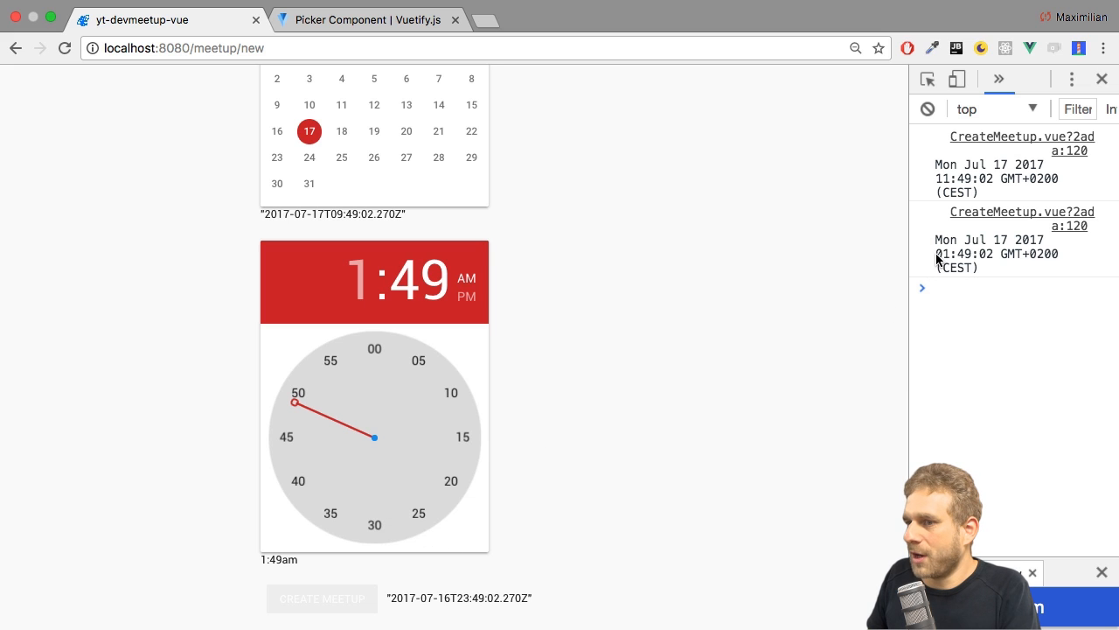
{"action": "mouse_move", "coordinate": [374, 381]}
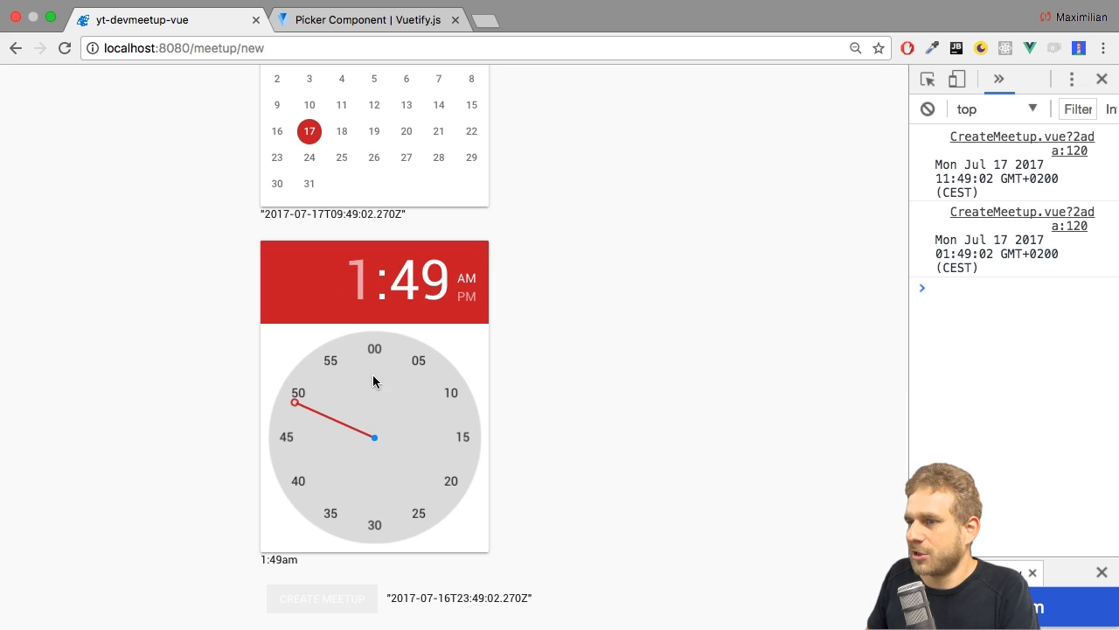
{"action": "left_click", "coordinate": [374, 348]}
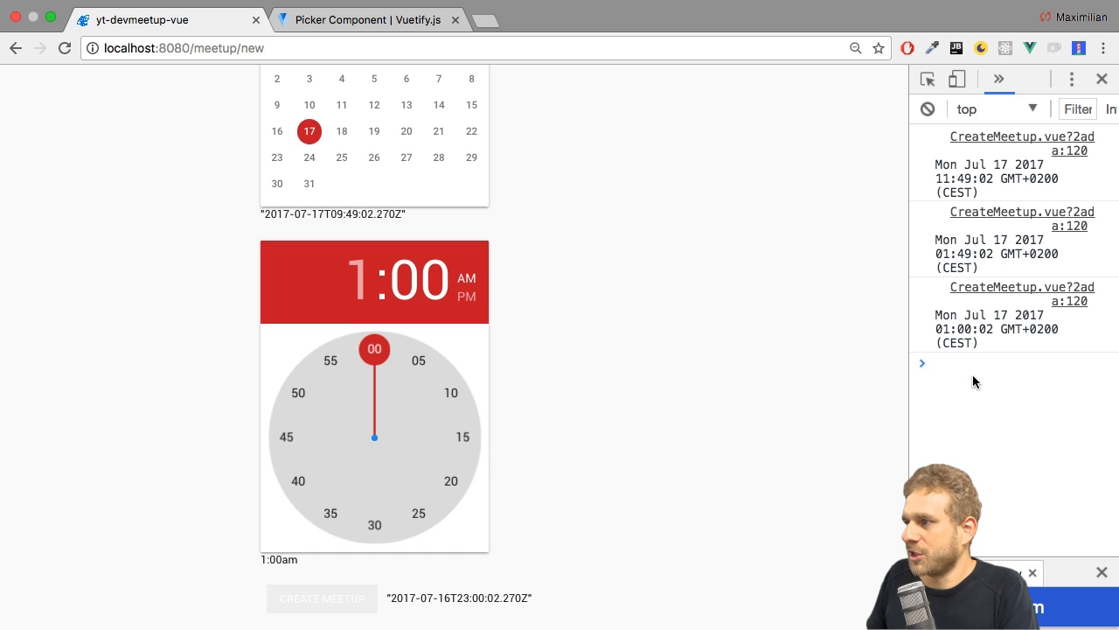
{"action": "mouse_move", "coordinate": [805, 363]}
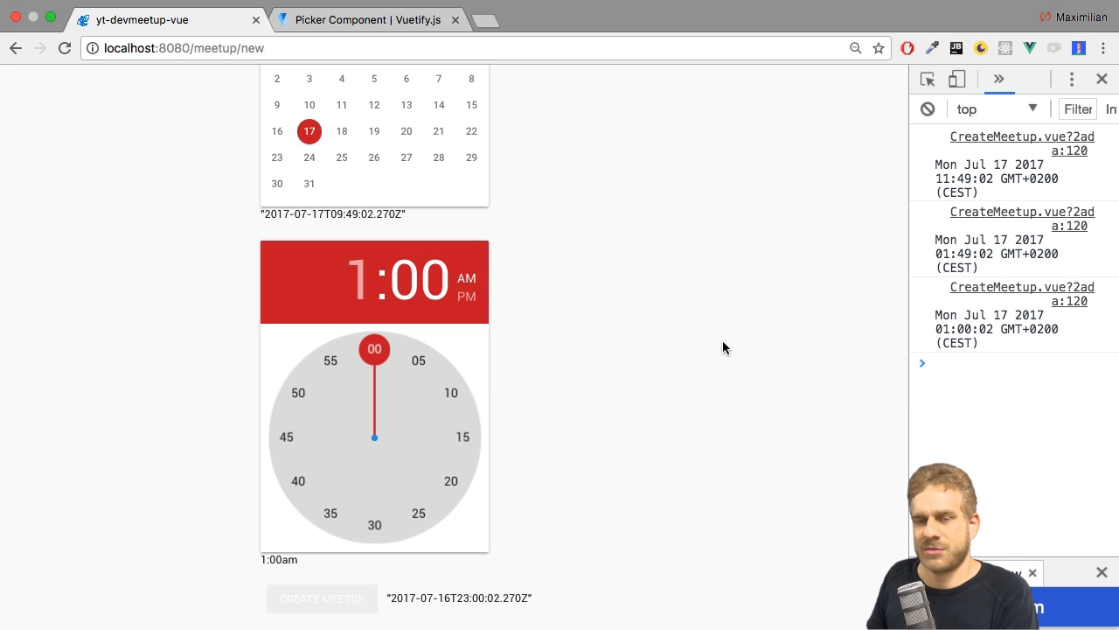
{"action": "mouse_move", "coordinate": [1012, 341]}
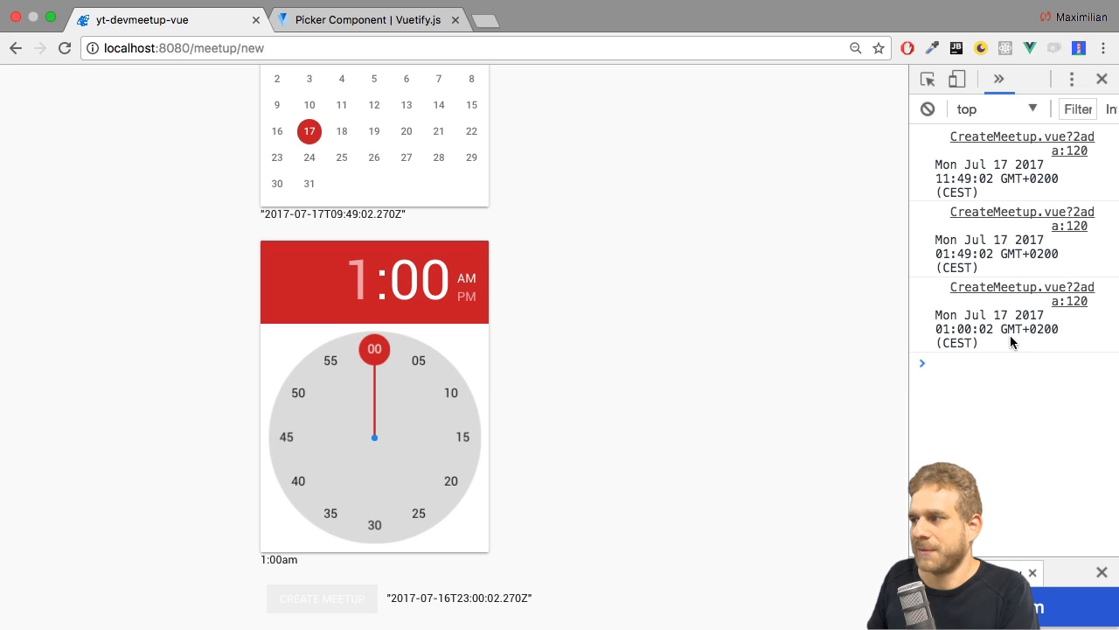
{"action": "double_click", "coordinate": [1028, 328]}
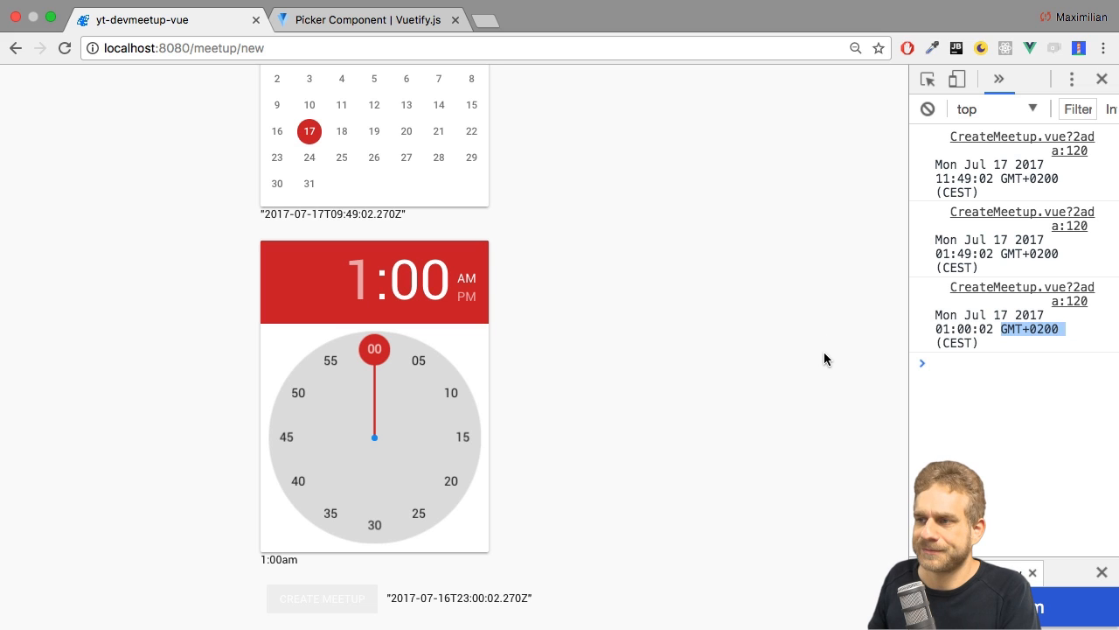
{"action": "left_click", "coordinate": [465, 298]}
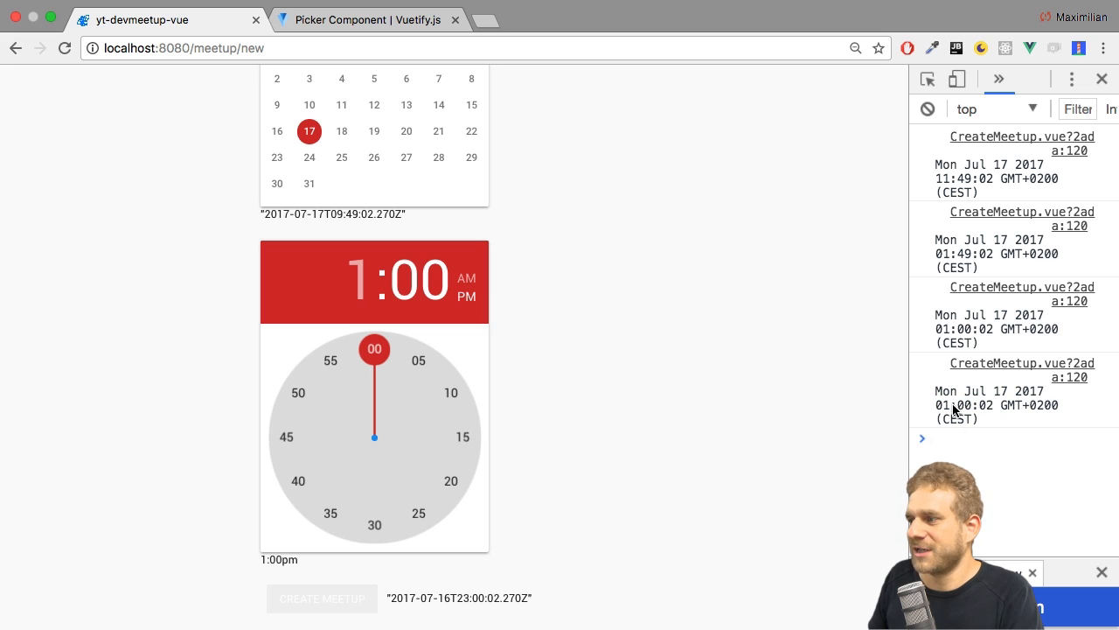
{"action": "mouse_move", "coordinate": [931, 409]}
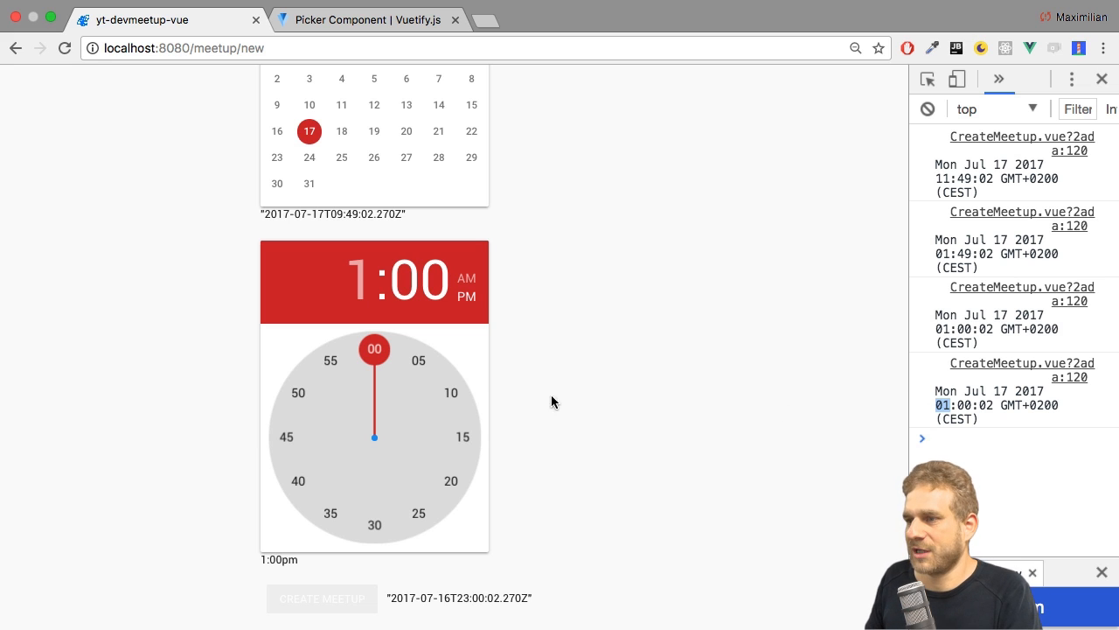
{"action": "left_click", "coordinate": [451, 392]}
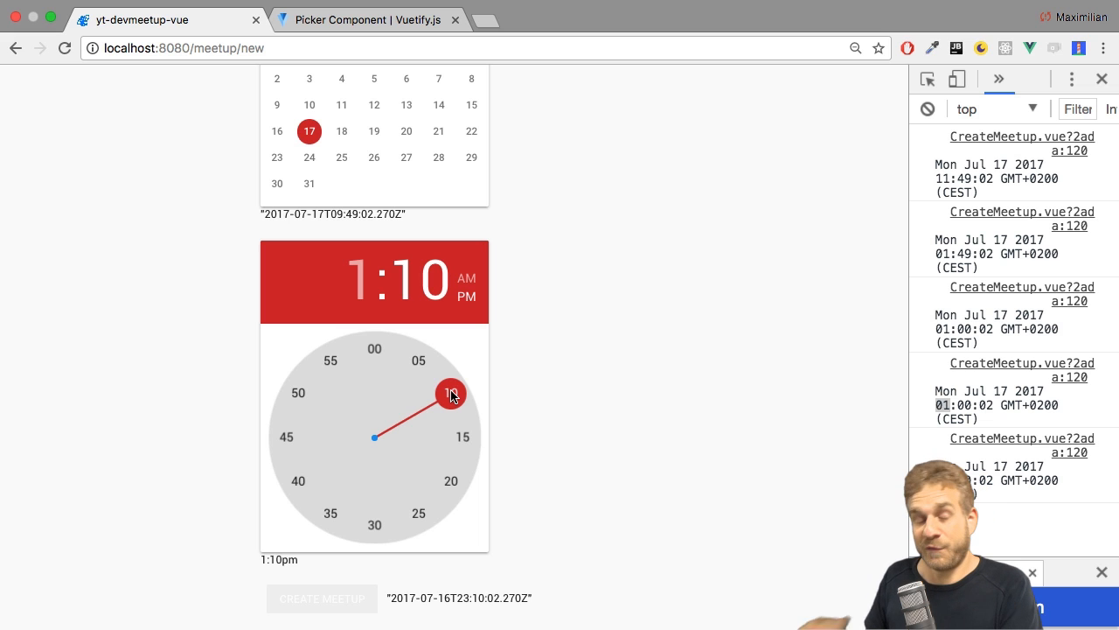
{"action": "mouse_move", "coordinate": [500, 401]}
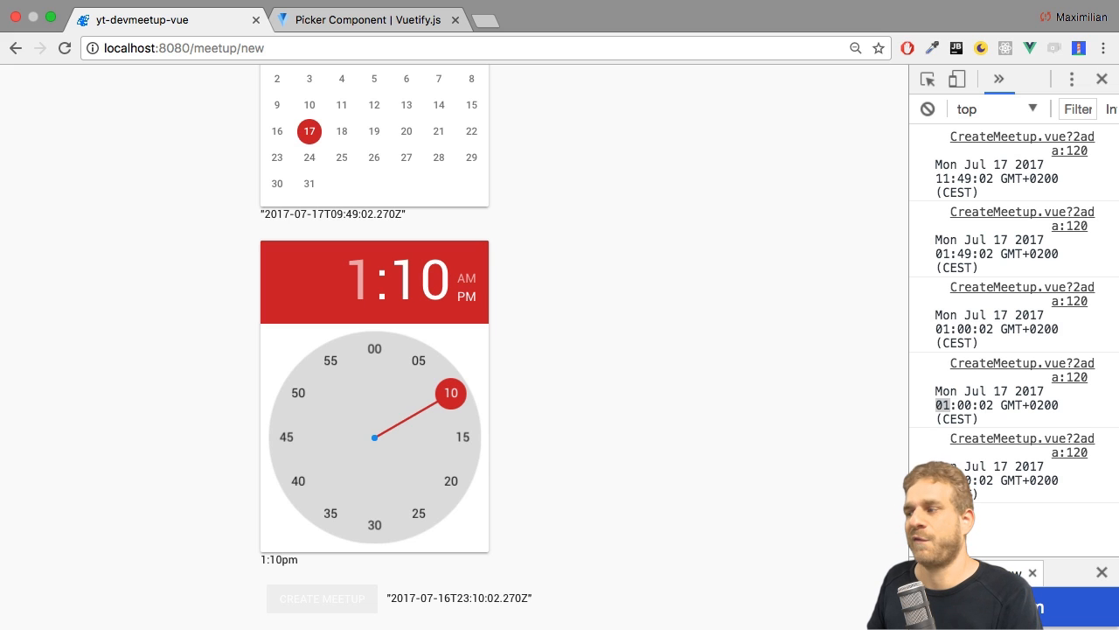
{"action": "mouse_move", "coordinate": [797, 469]}
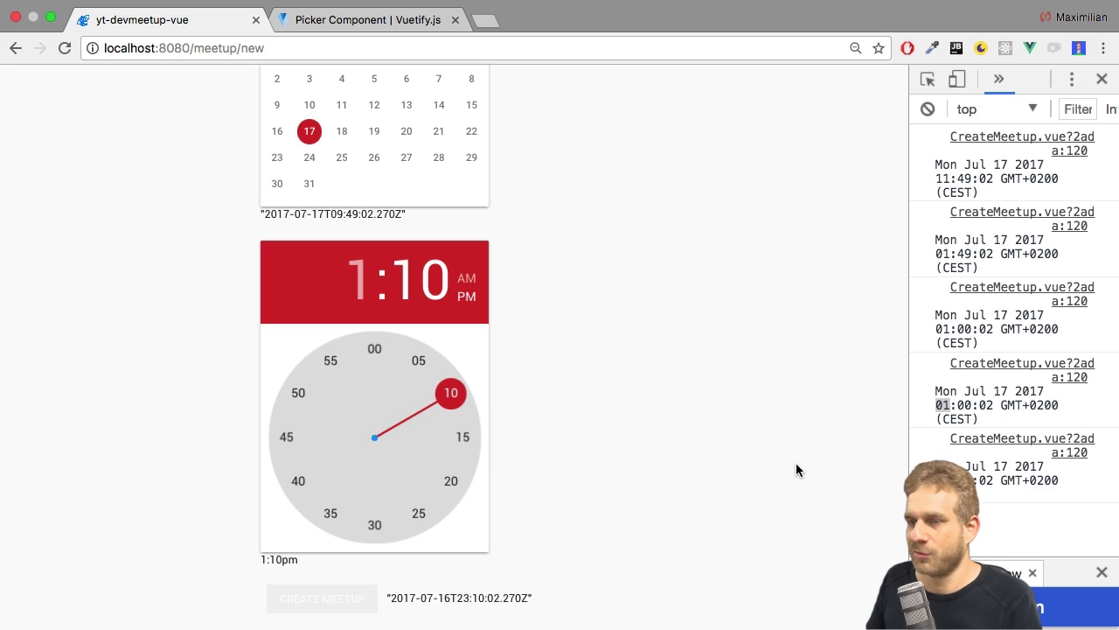
{"action": "mouse_move", "coordinate": [902, 473]}
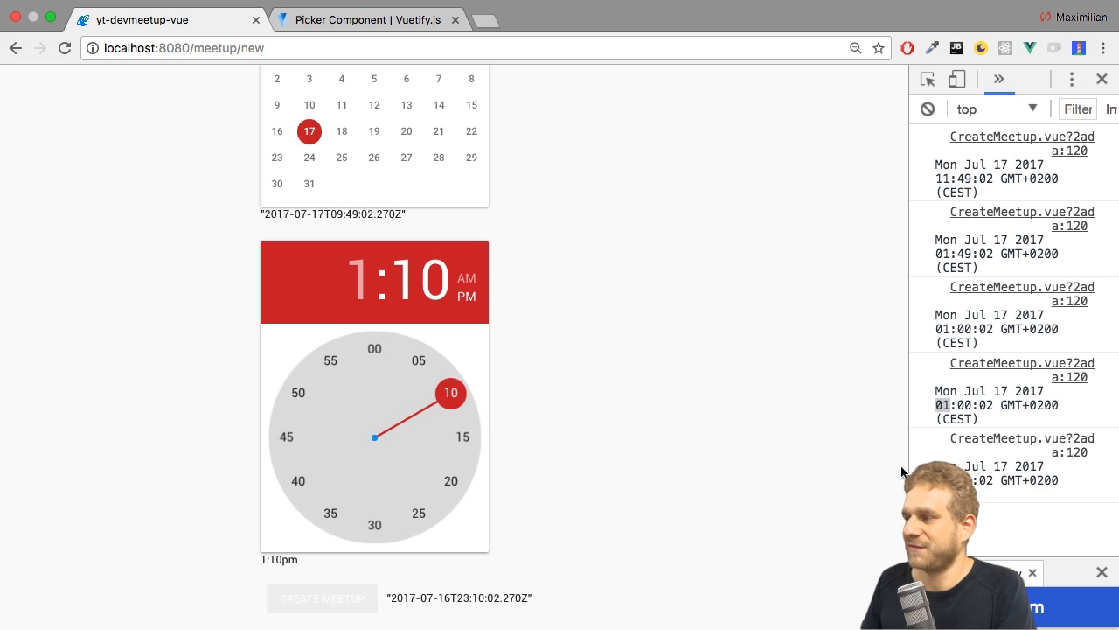
{"action": "mouse_move", "coordinate": [892, 479]}
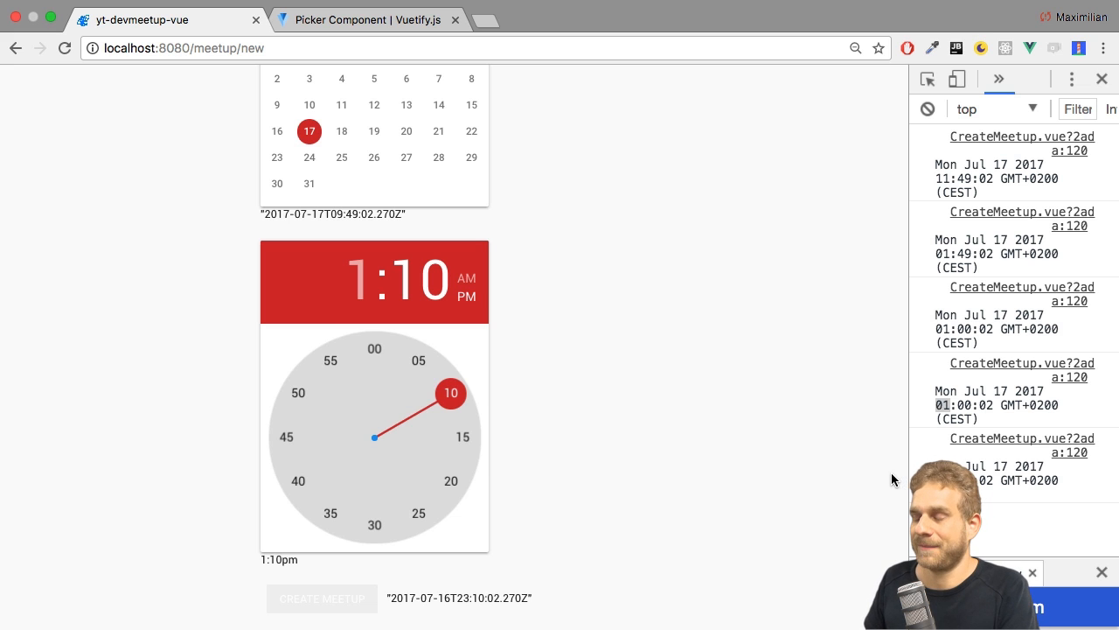
{"action": "mouse_move", "coordinate": [864, 468]}
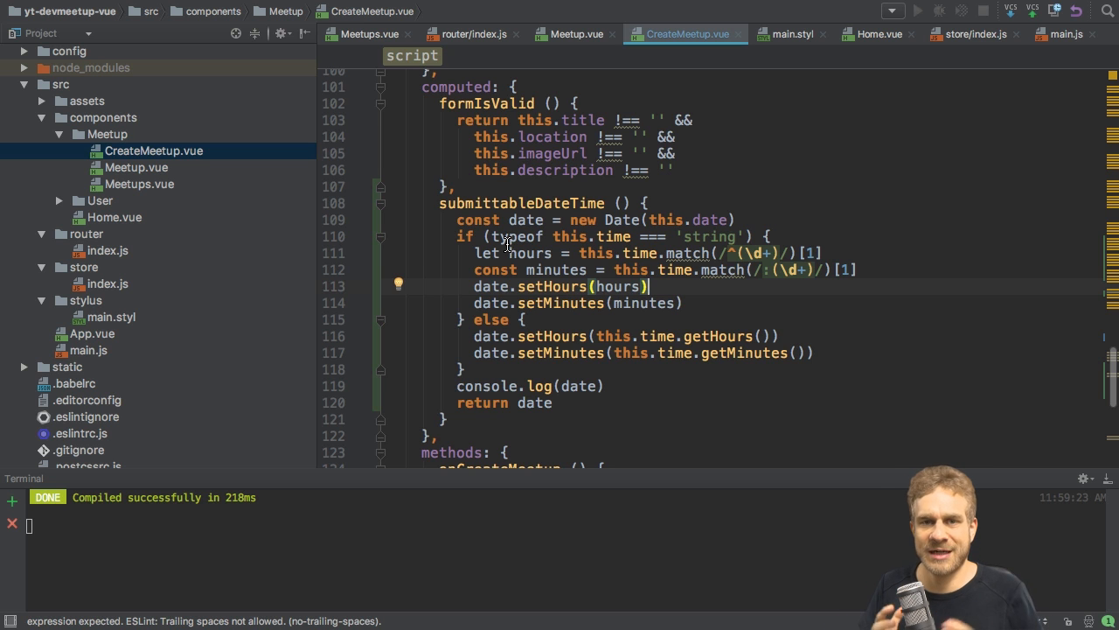
{"action": "mouse_move", "coordinate": [305, 239]}
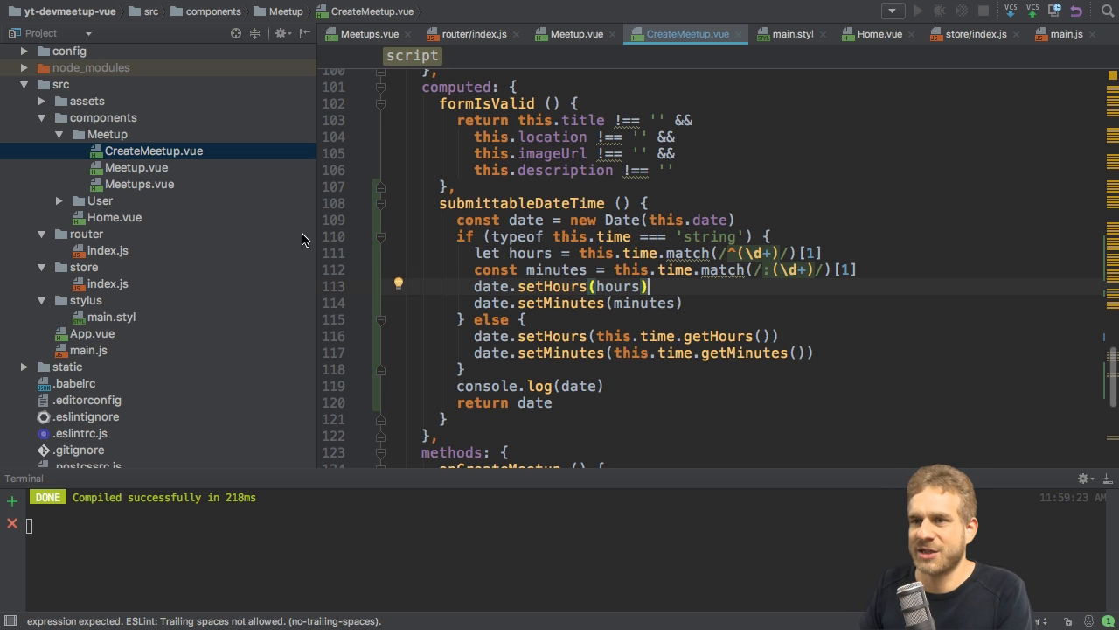
Add format="24hr" to the v-time-picker in CreateMeetup.vue
{"action": "scroll", "scroll_direction": "up", "scroll_amount": 3}
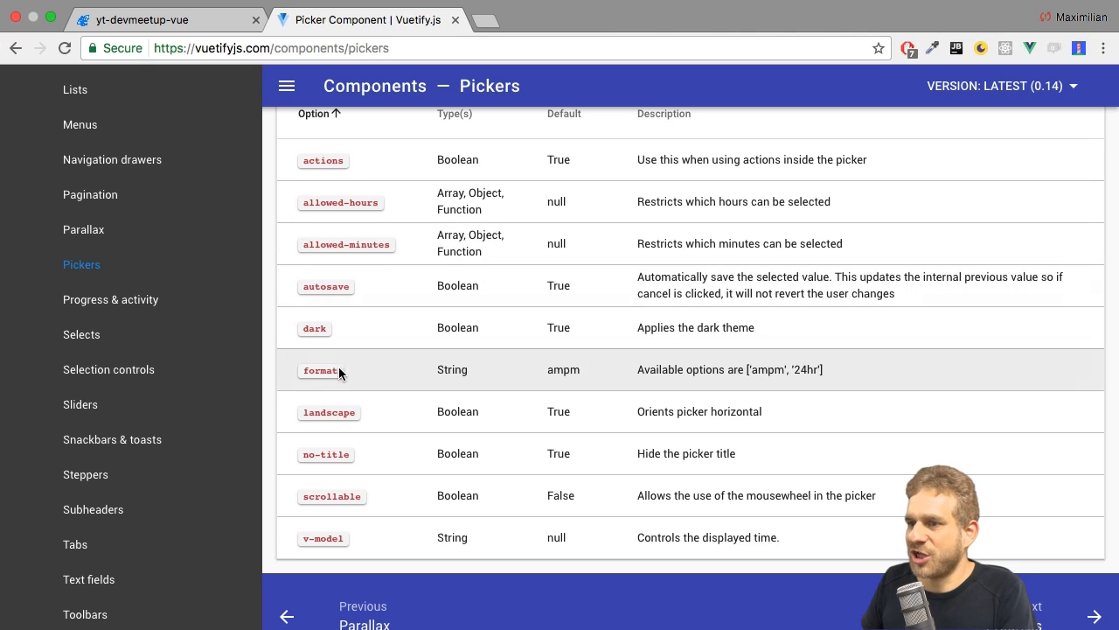
{"action": "mouse_move", "coordinate": [808, 376]}
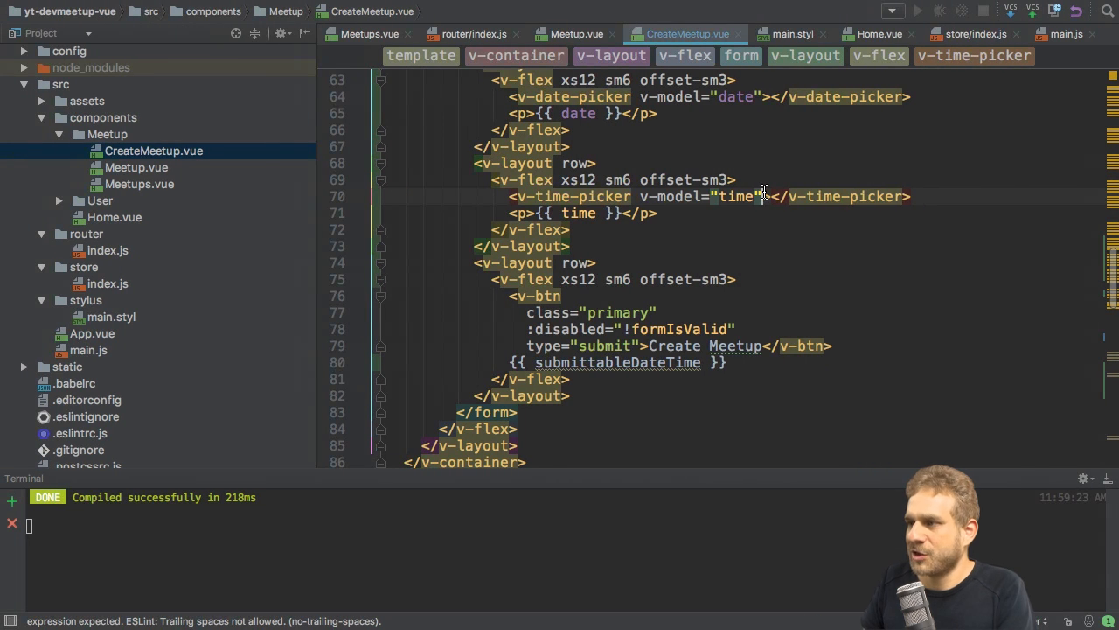
{"action": "type", "text": "format=\"2\""}
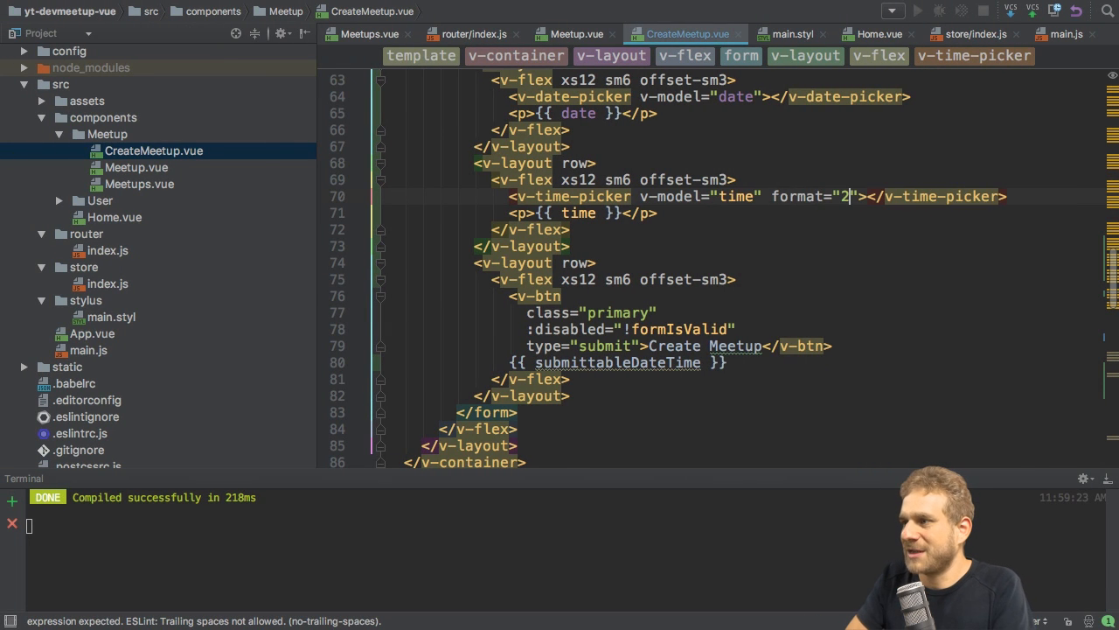
{"action": "type", "text": "4hr"}
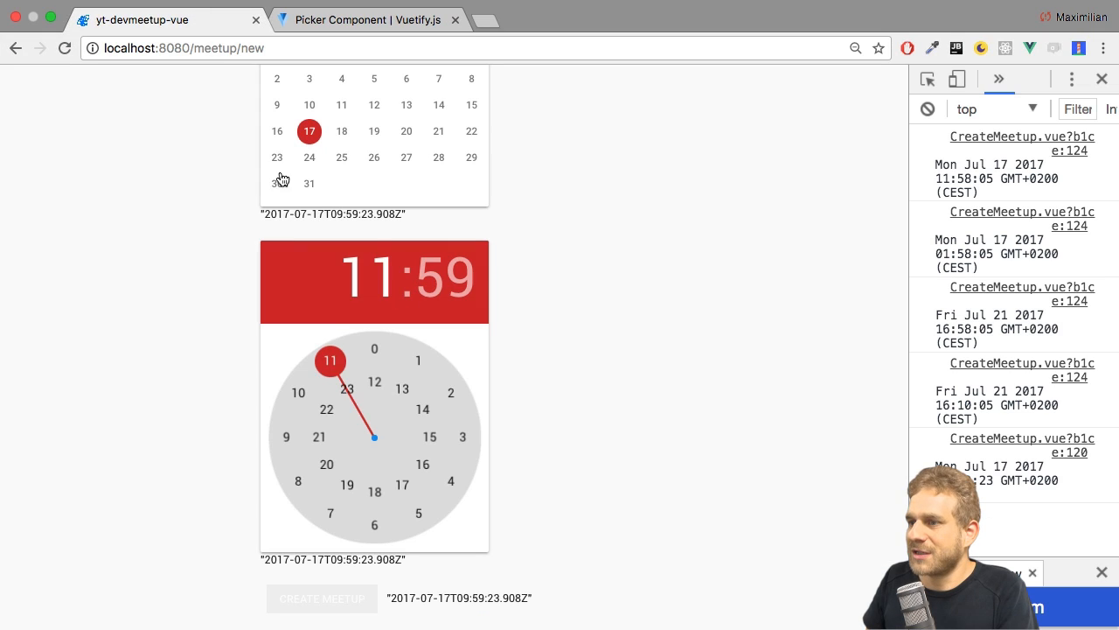
{"action": "mouse_move", "coordinate": [402, 454]}
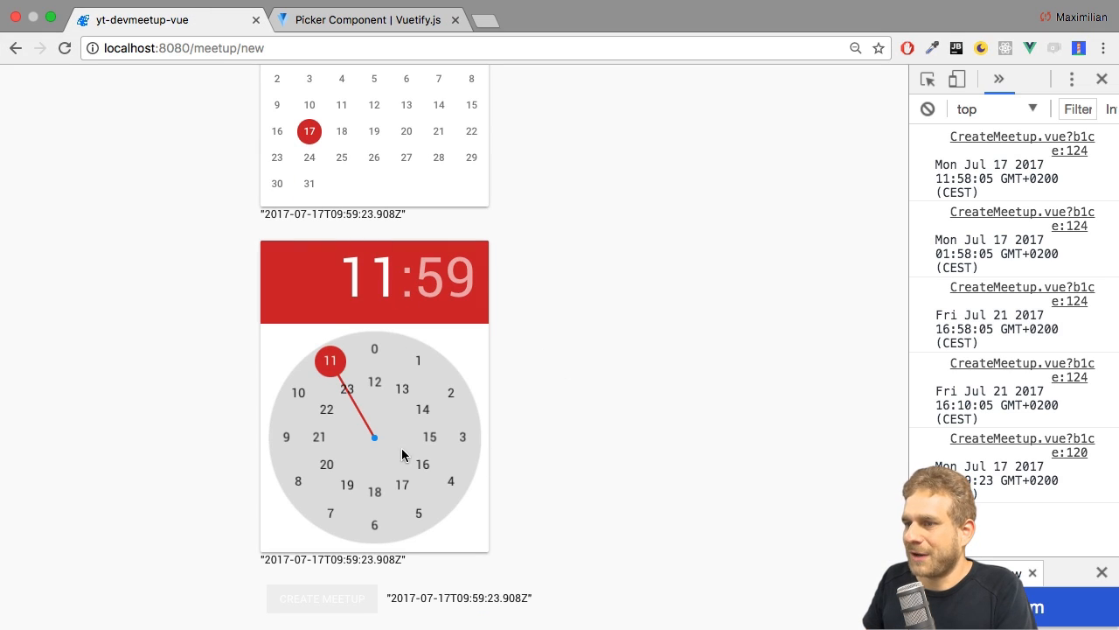
{"action": "mouse_move", "coordinate": [420, 362]}
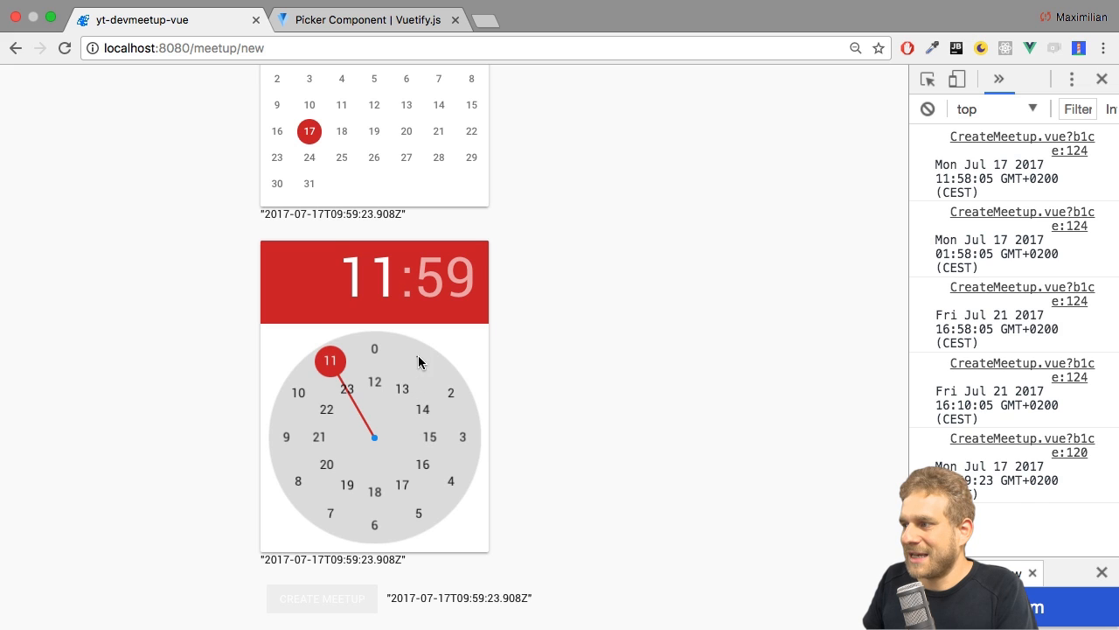
Pick hour 12, then 2, then 14:00 on the clock and check the console logs 14:00 GMT+0200
{"action": "left_click", "coordinate": [375, 381]}
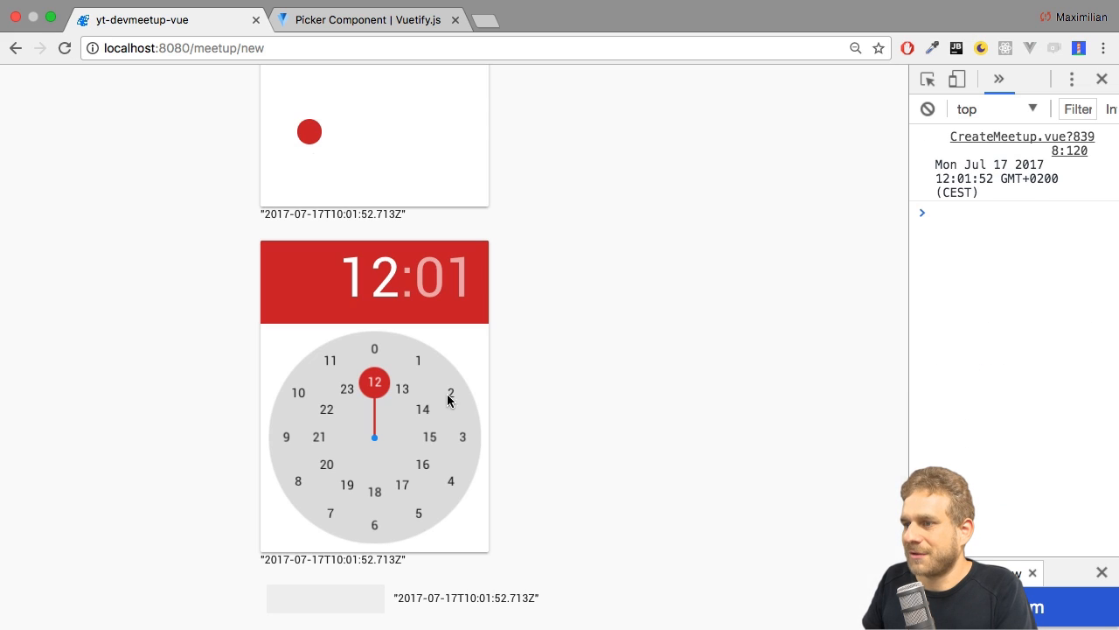
{"action": "left_click", "coordinate": [451, 391]}
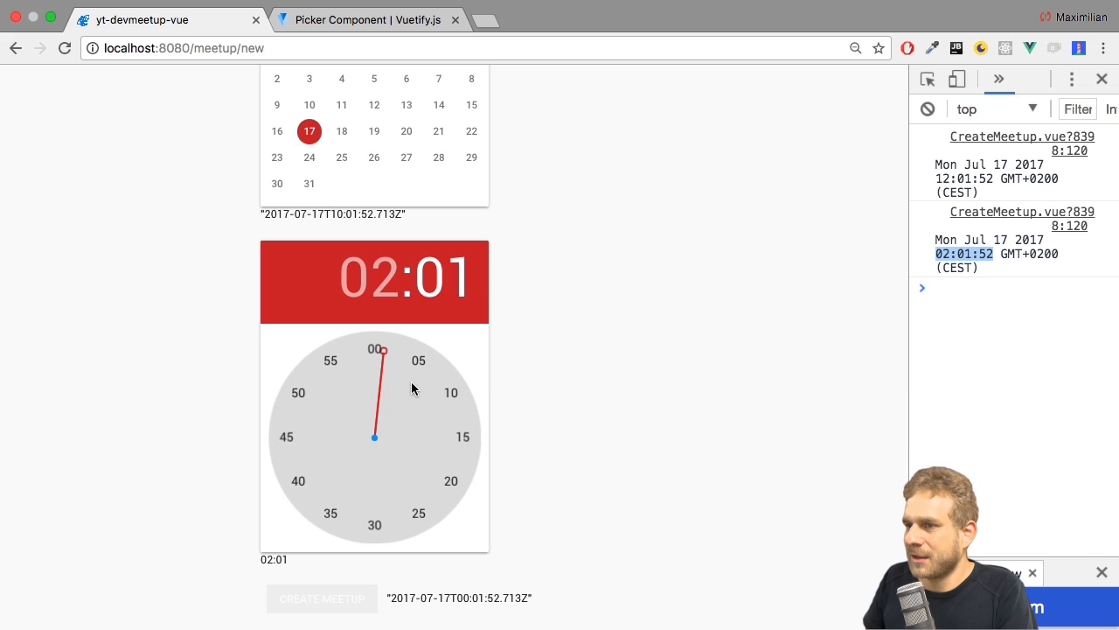
{"action": "left_click", "coordinate": [374, 348]}
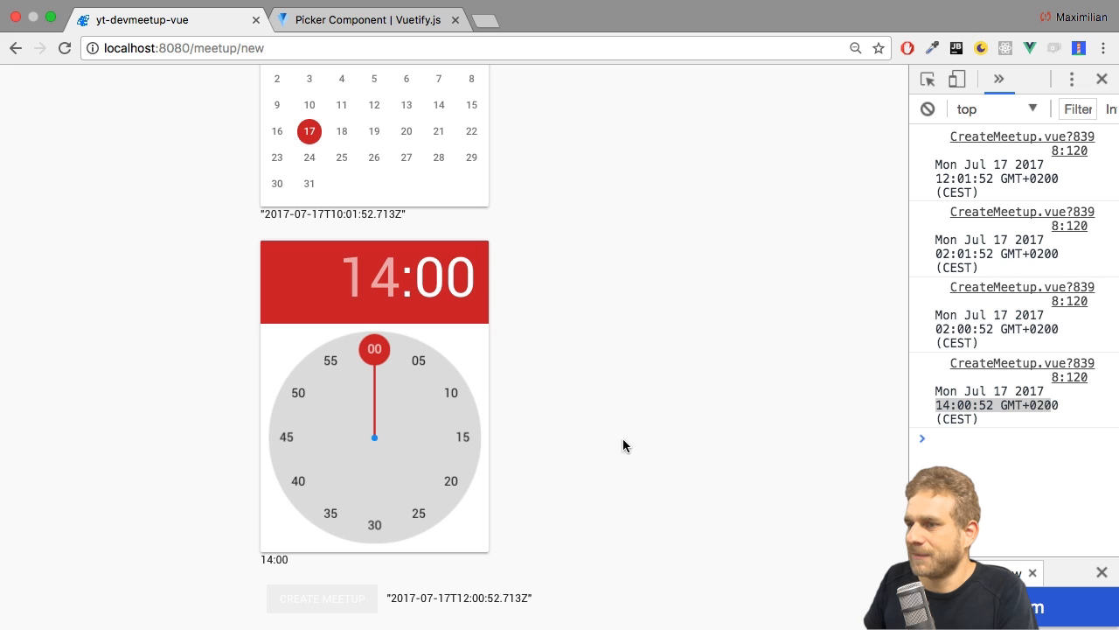
{"action": "mouse_move", "coordinate": [551, 413]}
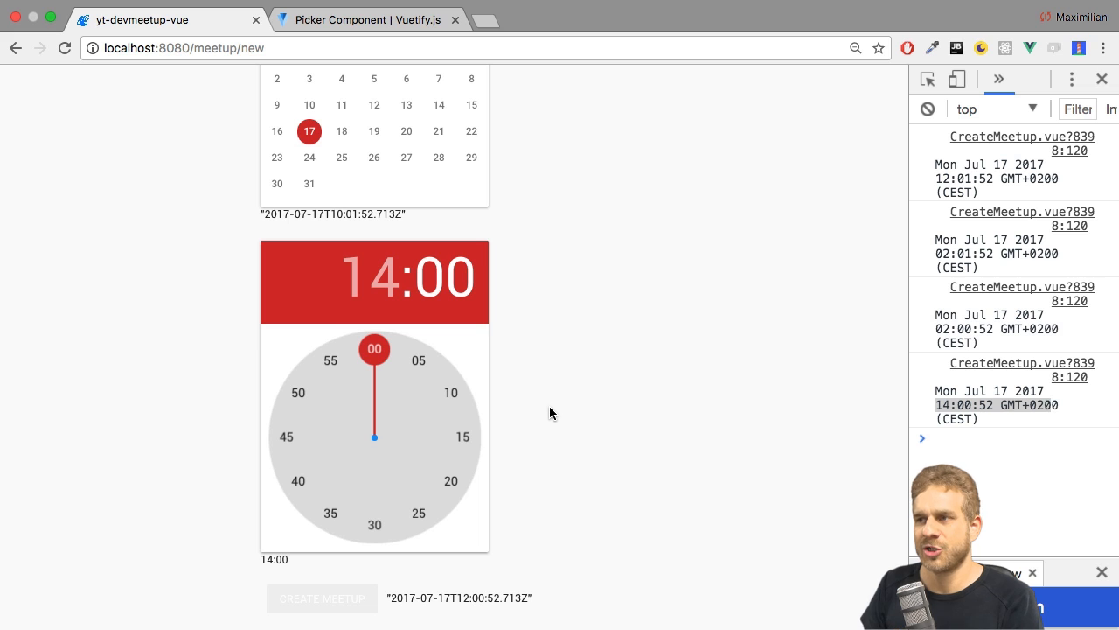
{"action": "mouse_move", "coordinate": [510, 417]}
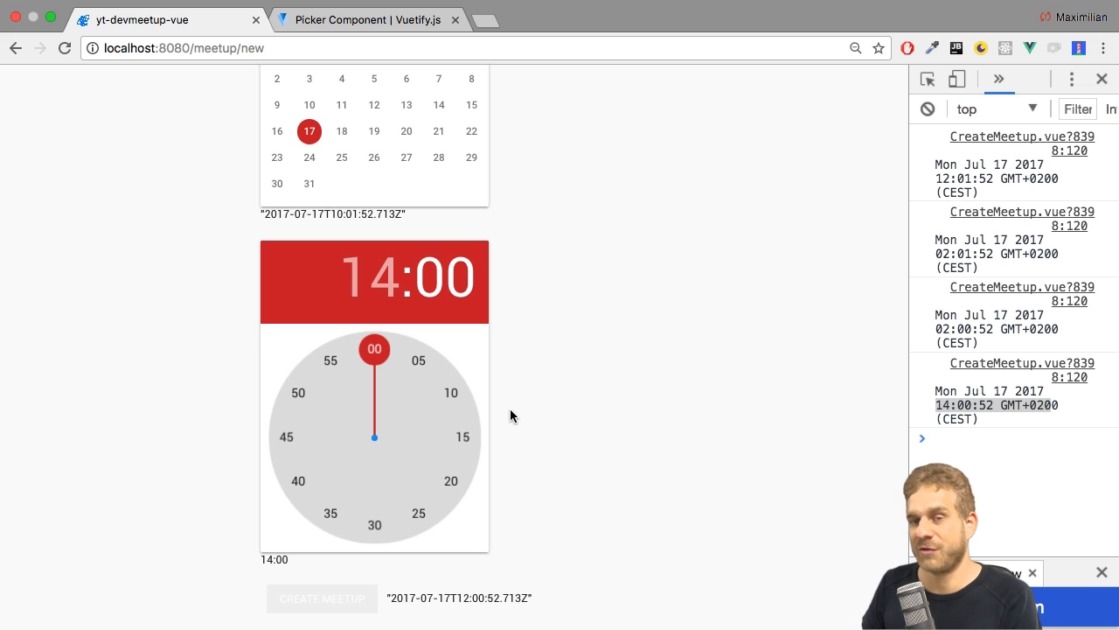
{"action": "mouse_move", "coordinate": [416, 358]}
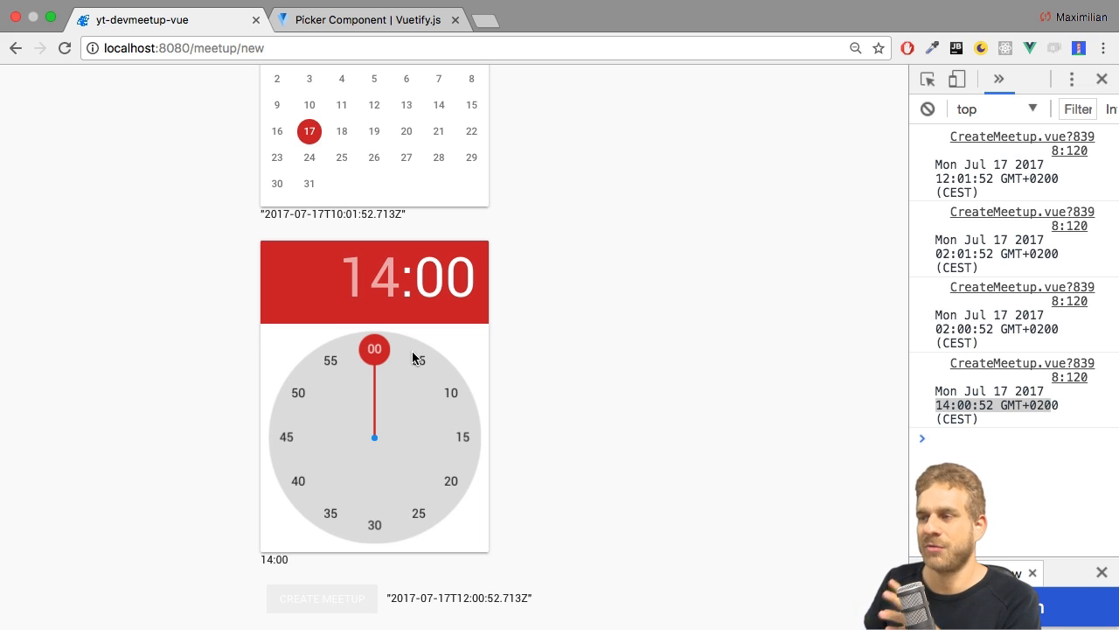
{"action": "scroll", "scroll_direction": "up", "scroll_amount": 3}
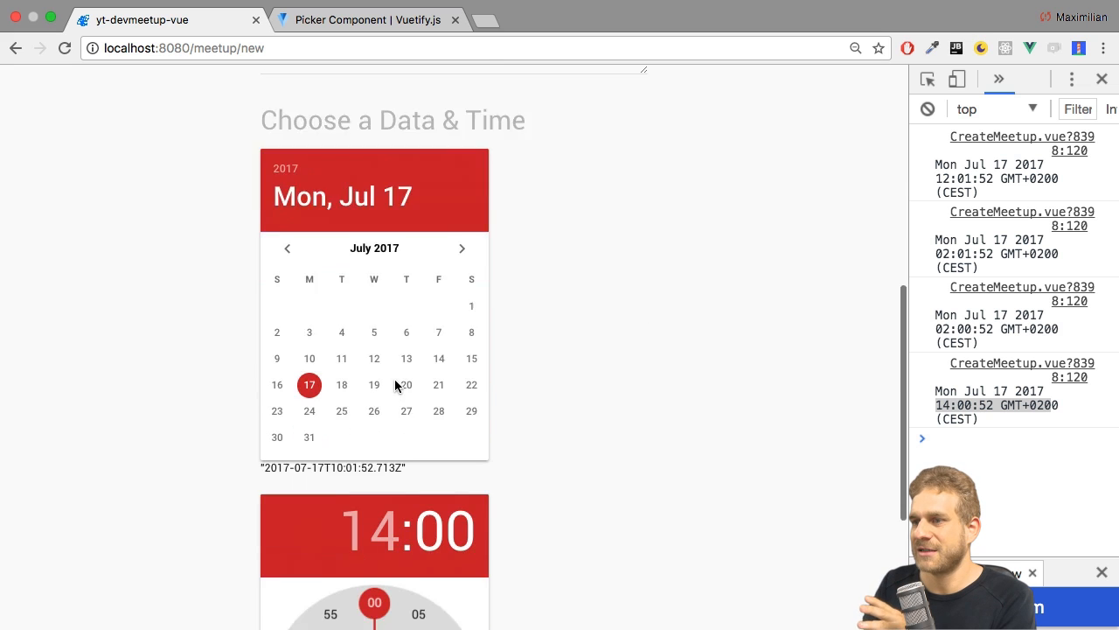
{"action": "scroll", "scroll_direction": "down", "scroll_amount": 3}
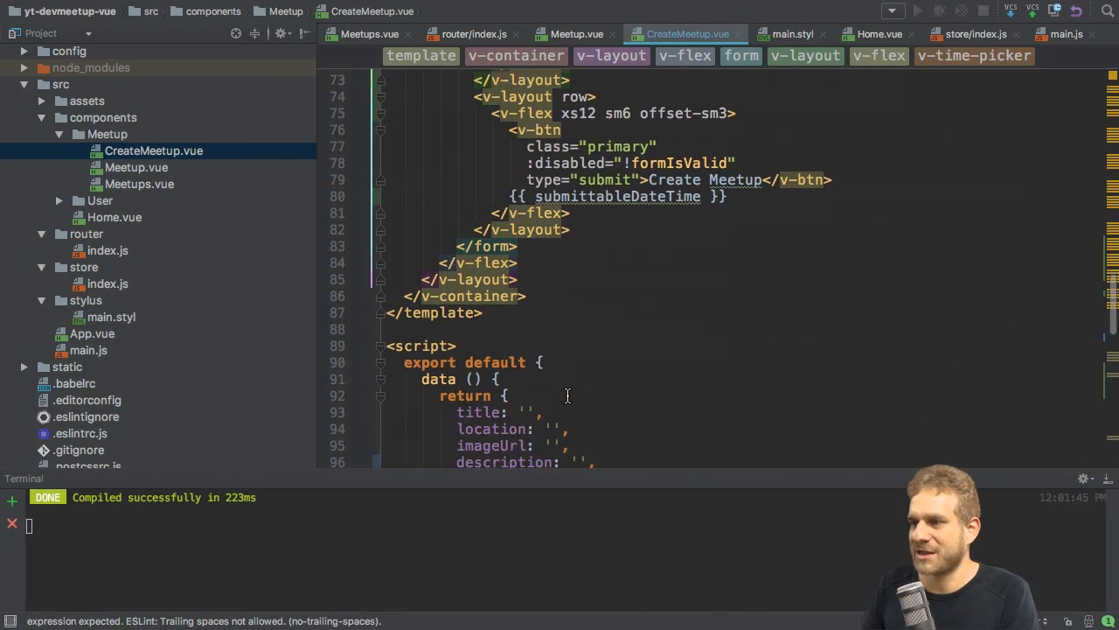
In onCreateMeetup, send this.submittableDateTime as the meetup's date instead of new Date()
{"action": "scroll", "scroll_direction": "down", "scroll_amount": 3}
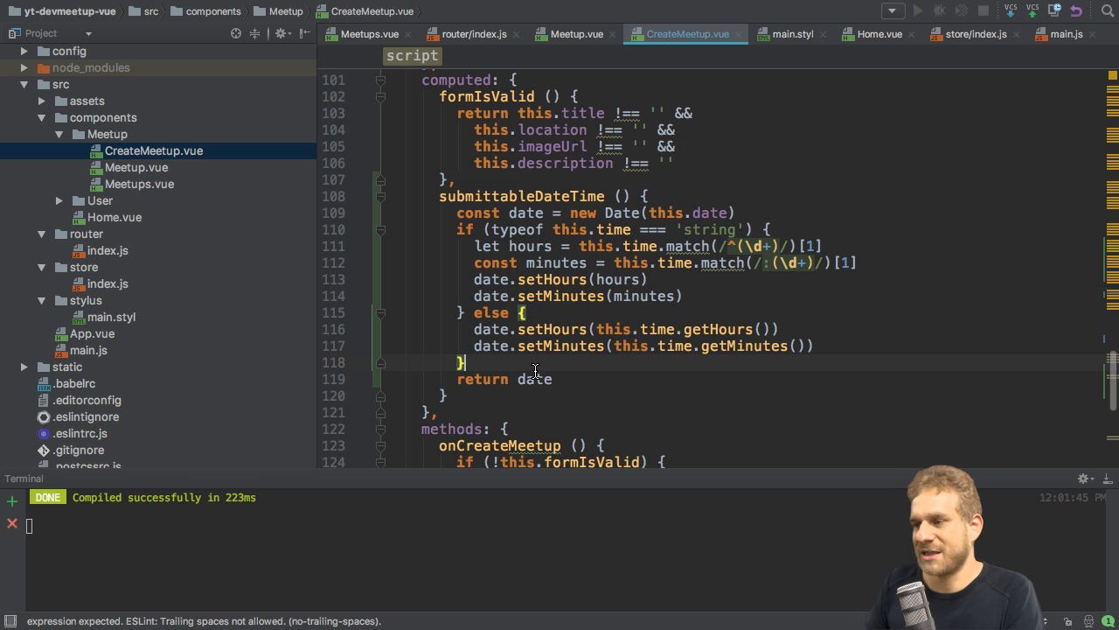
{"action": "scroll", "scroll_direction": "down", "scroll_amount": 3}
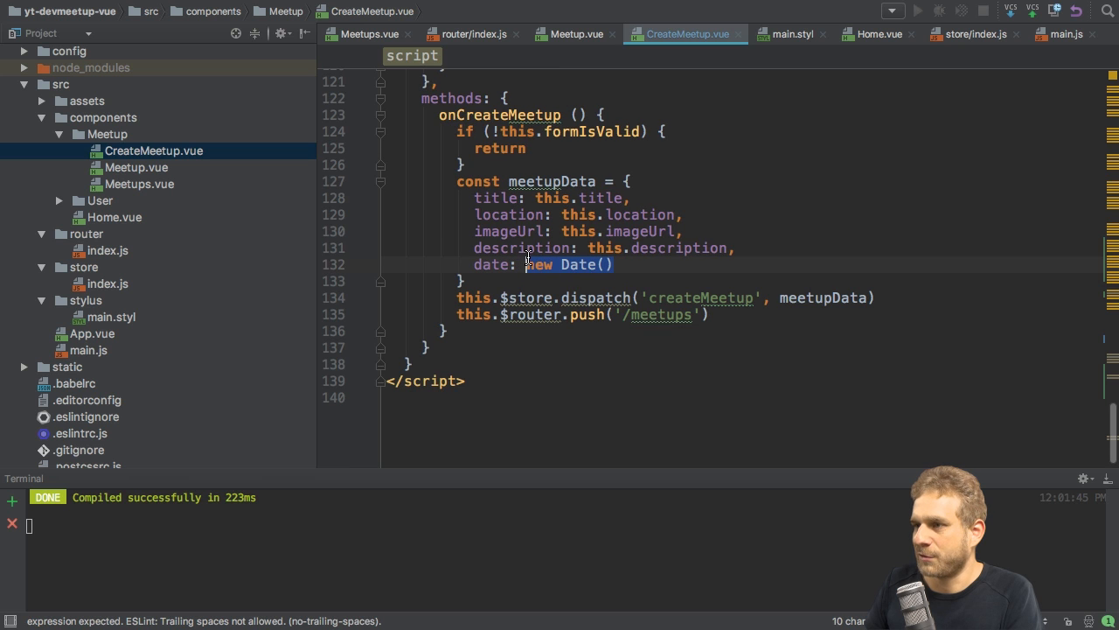
{"action": "type", "text": "te: t"}
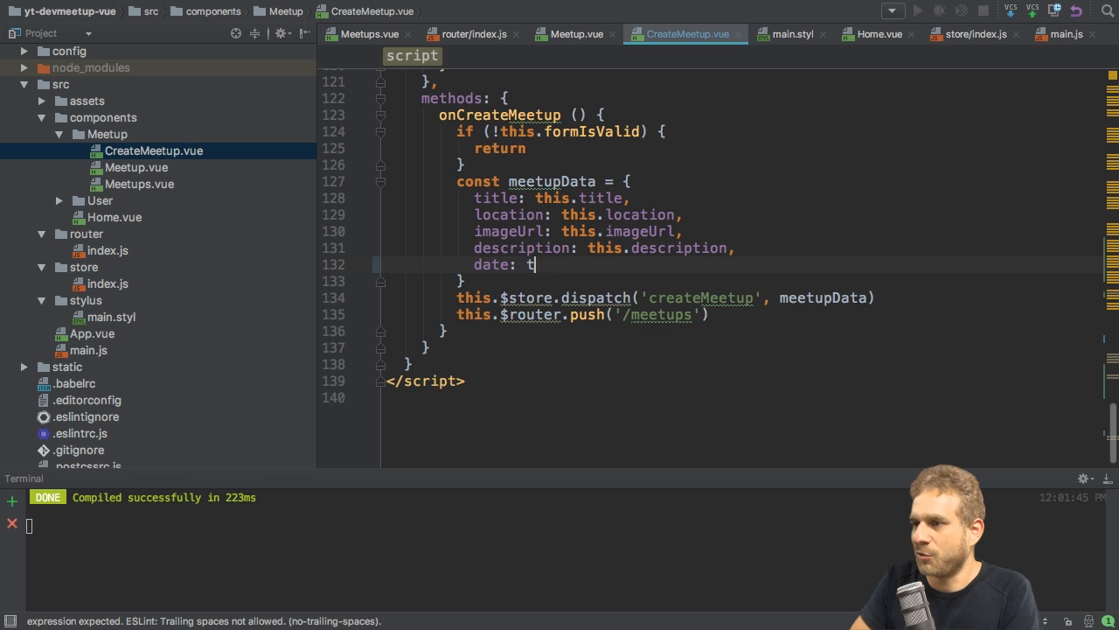
{"action": "type", "text": "his.submitt"}
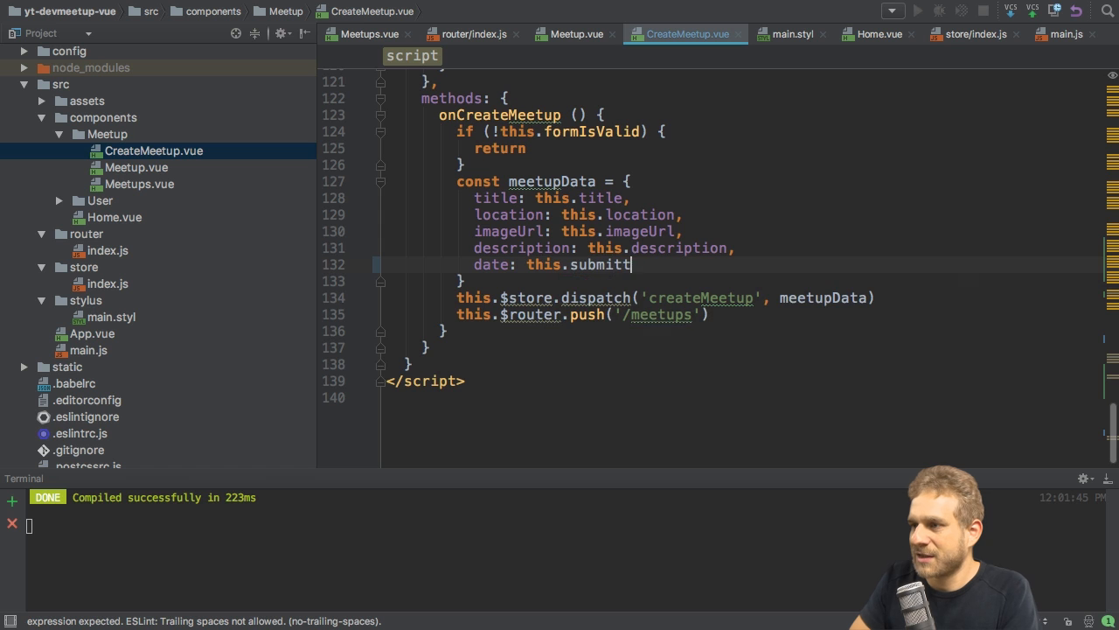
{"action": "type", "text": "ableDateTime"}
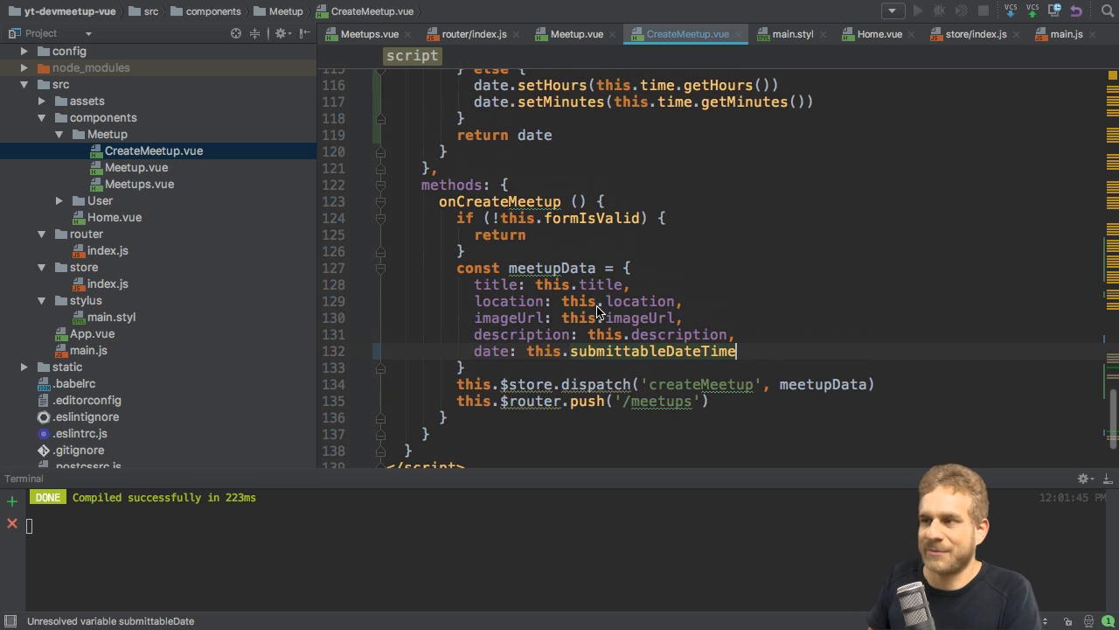
{"action": "scroll", "scroll_direction": "up", "scroll_amount": 3}
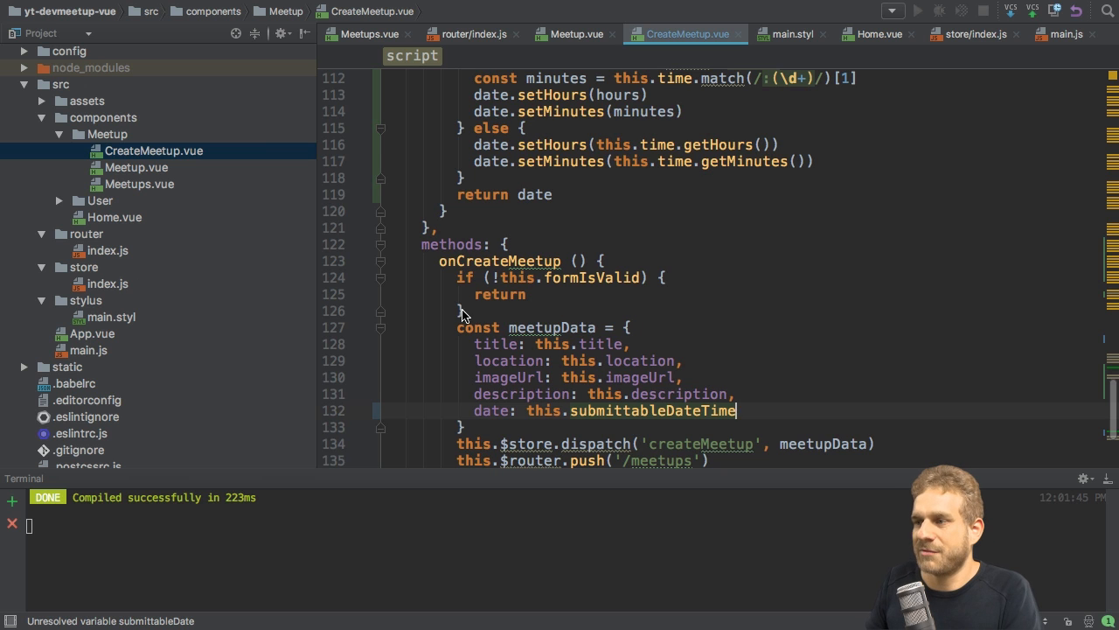
{"action": "scroll", "scroll_direction": "down", "scroll_amount": 3}
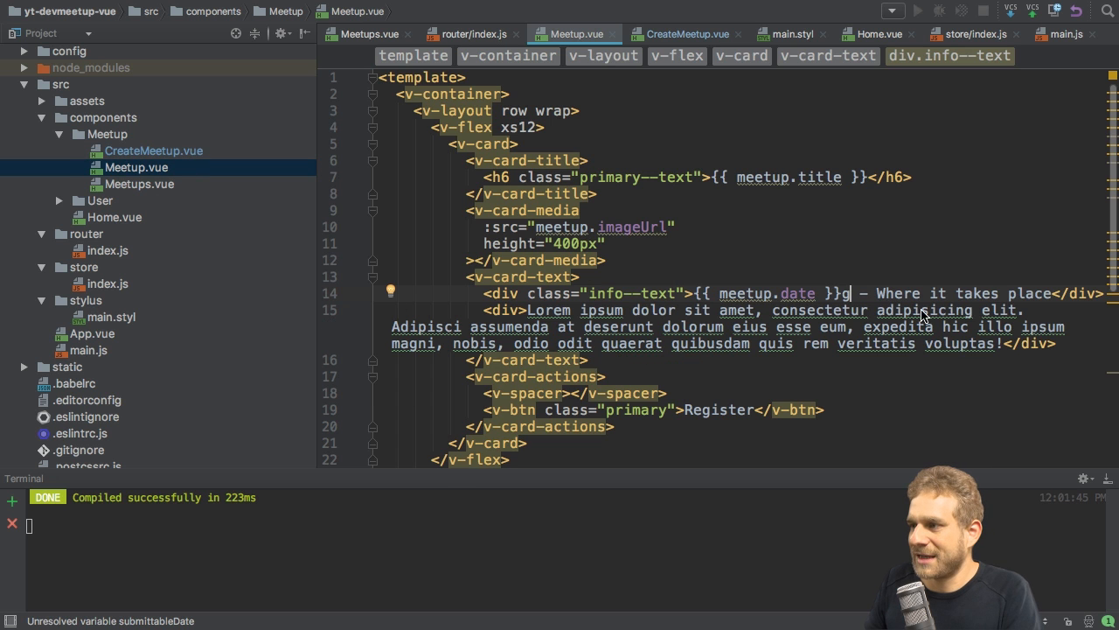
In Meetup.vue, add a div rendering {{ meetup.description }} under the date/location line
{"action": "key", "text": "Backspace"}
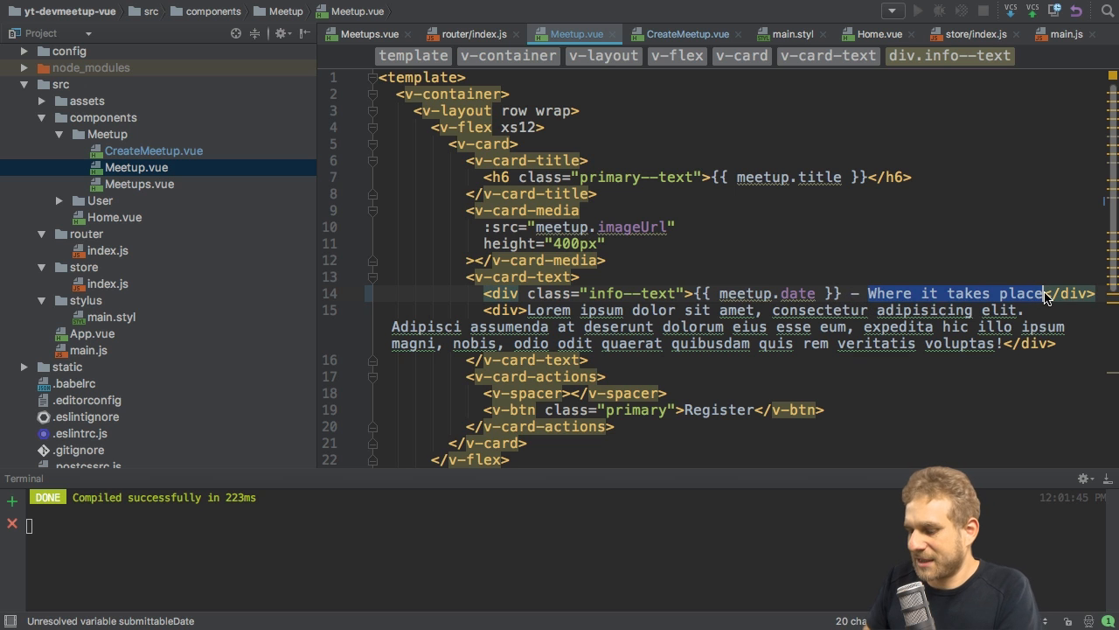
{"action": "type", "text": "{{ meetup.location"}
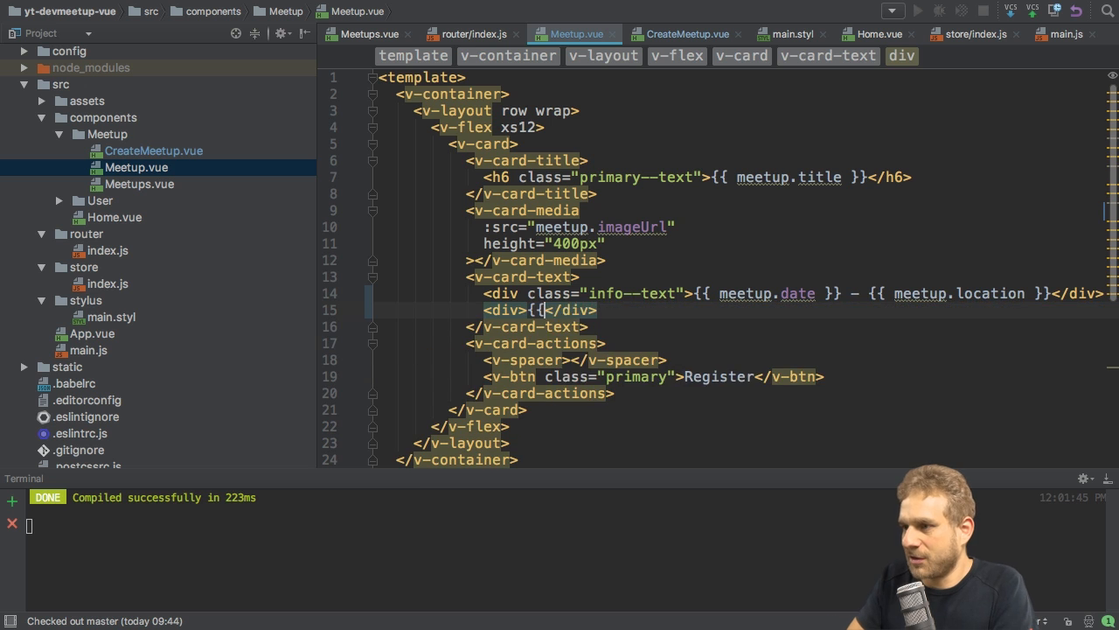
{"action": "type", "text": "meetup.descrip"}
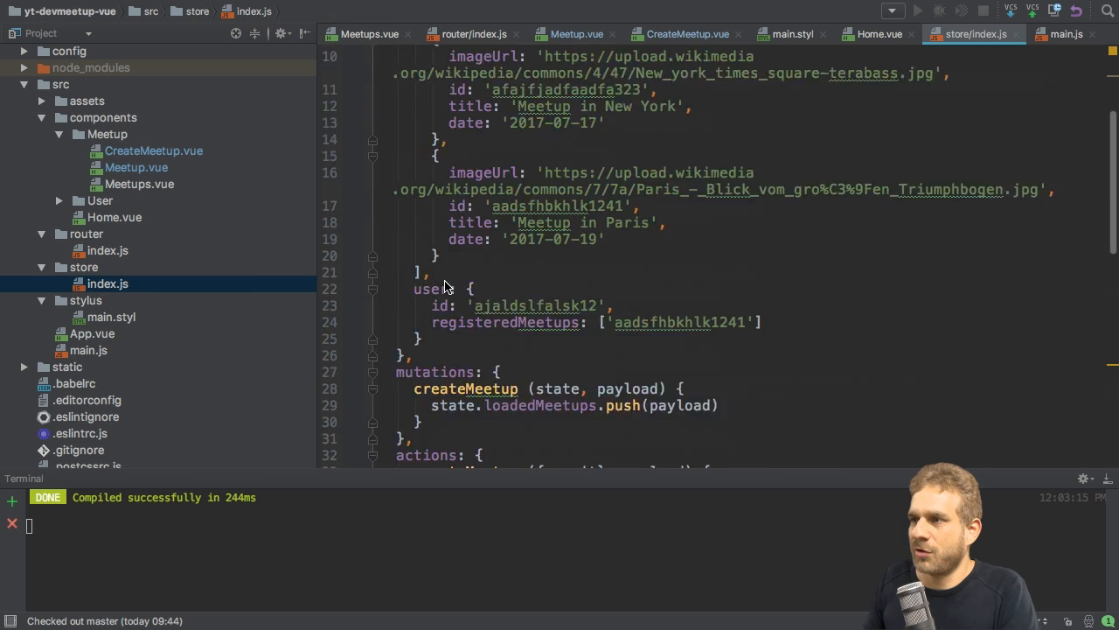
Add location 'New York' and 'Paris' to the two loadedMeetups entries in store/index.js
{"action": "scroll", "scroll_direction": "up", "scroll_amount": 3}
{"action": "type", "text": ","}
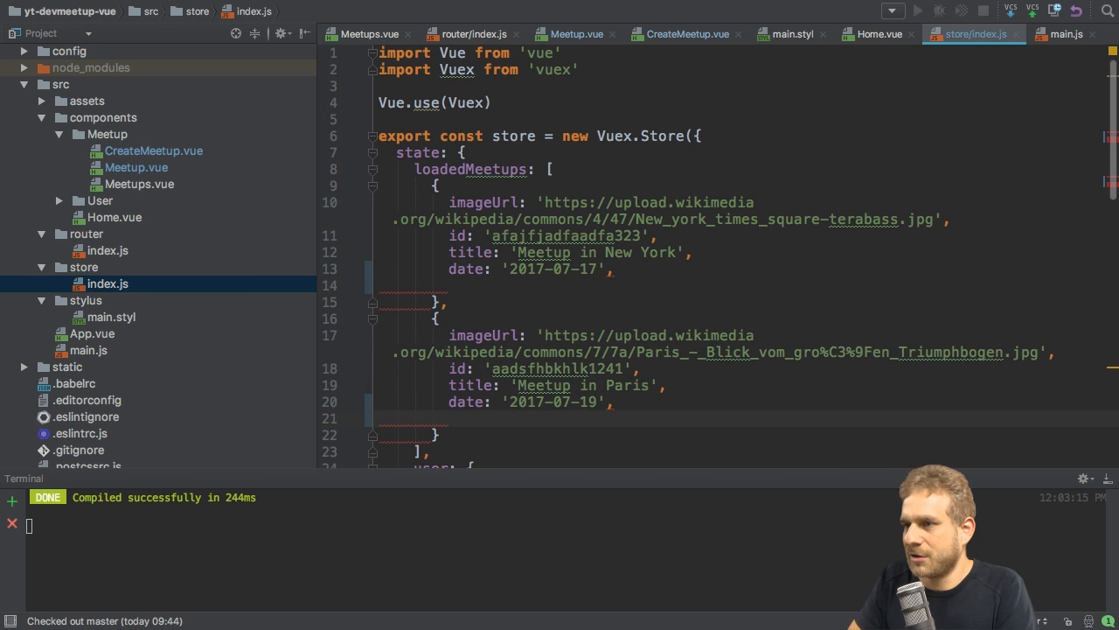
{"action": "type", "text": "des"}
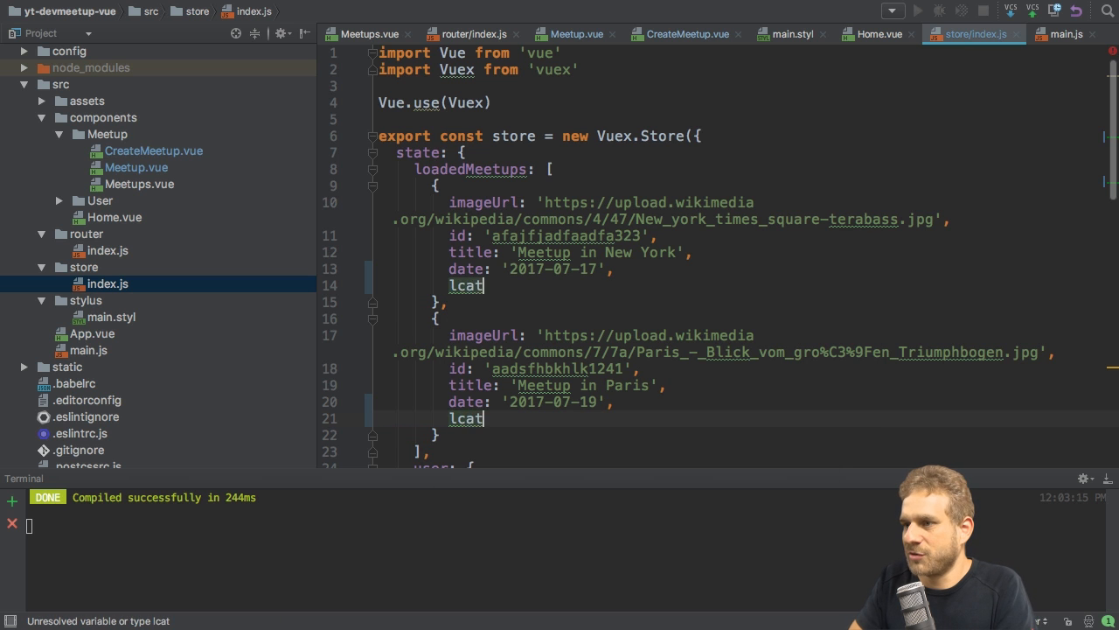
{"action": "type", "text": "location:"}
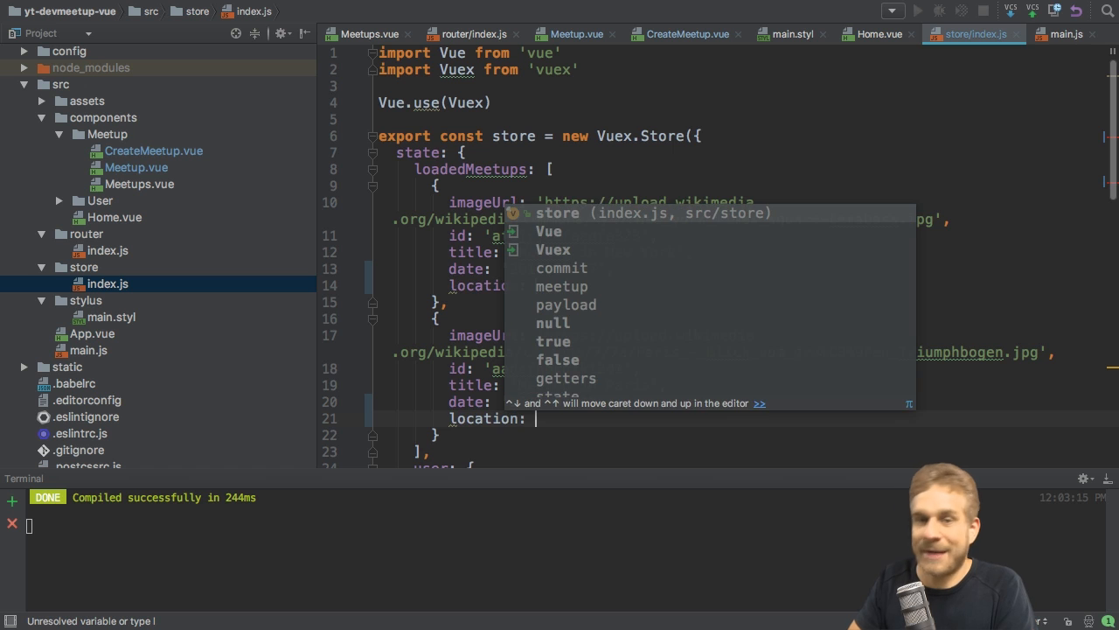
{"action": "key", "text": "Escape"}
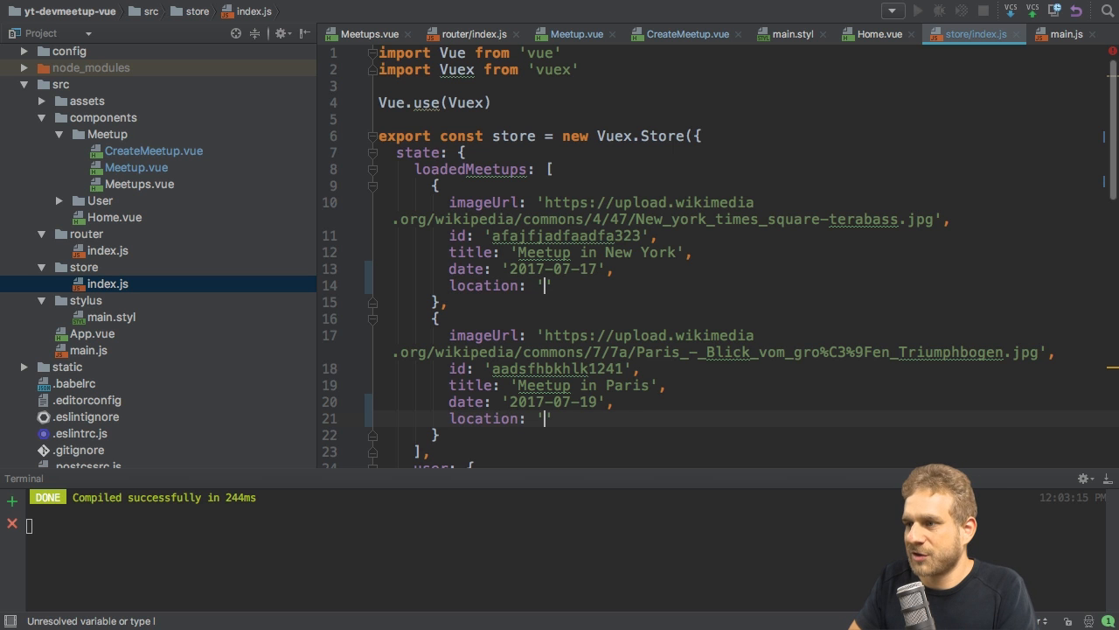
{"action": "type", "text": "New"}
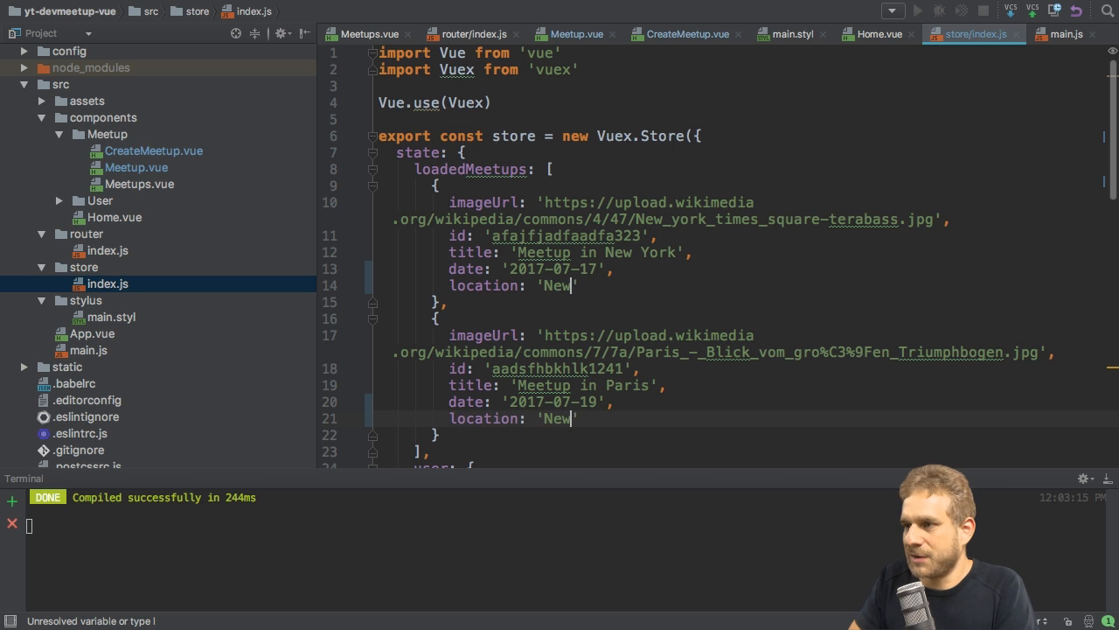
{"action": "type", "text": "York"}
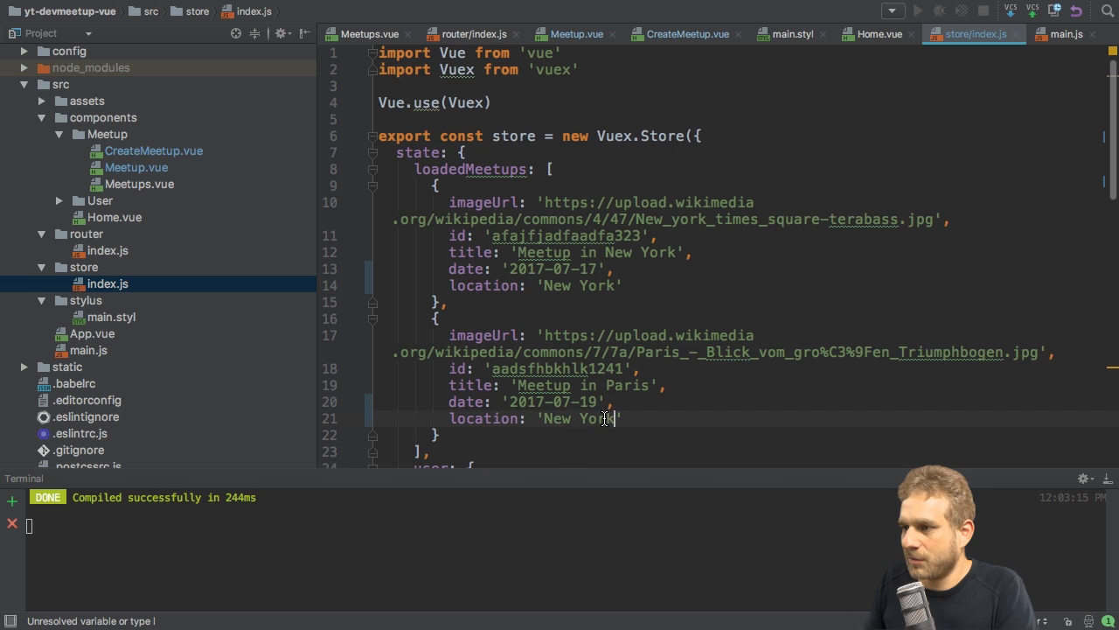
{"action": "type", "text": "Paris"}
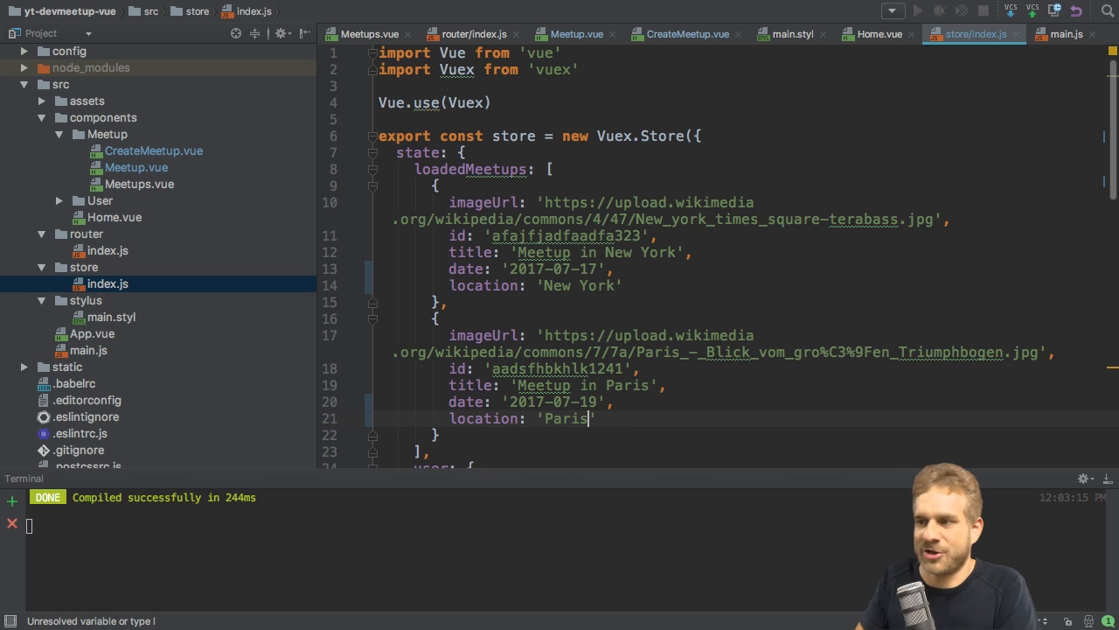
{"action": "mouse_move", "coordinate": [592, 418]}
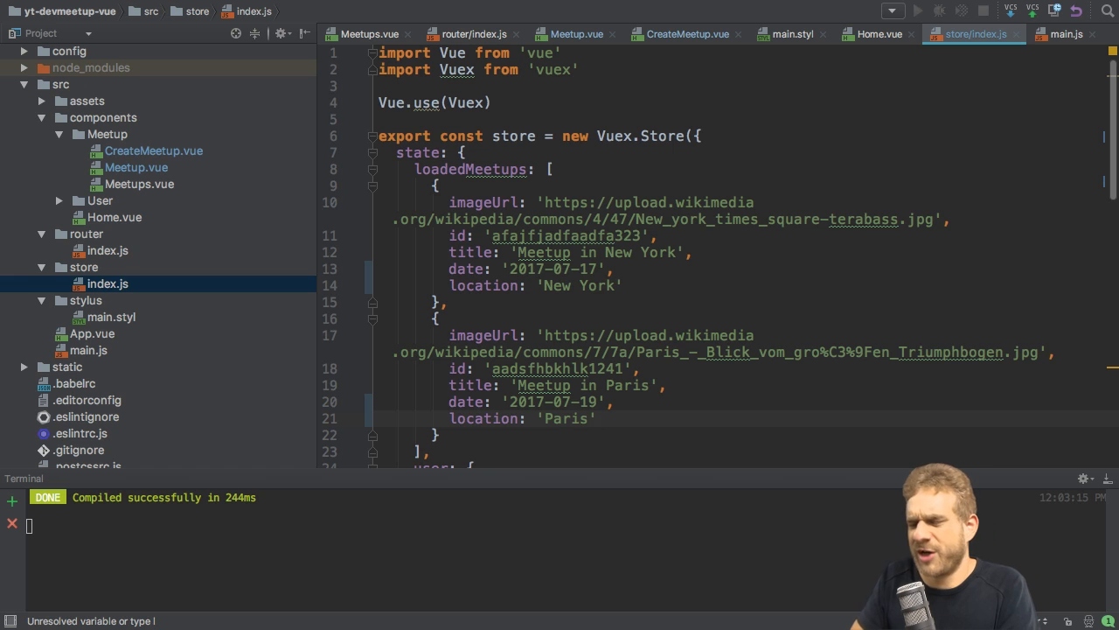
Add descriptions "It's Paris!" and "New York, New York" to the dummy meetups
{"action": "type", "text": ","}
{"action": "key", "text": "Enter"}
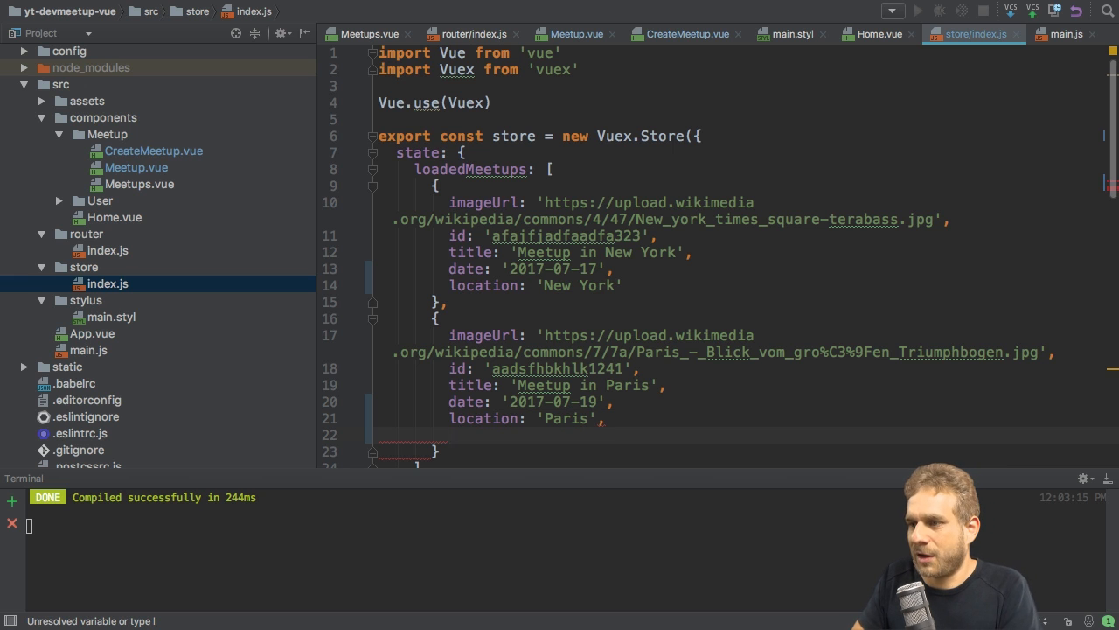
{"action": "type", "text": "description: 'It\\' '"}
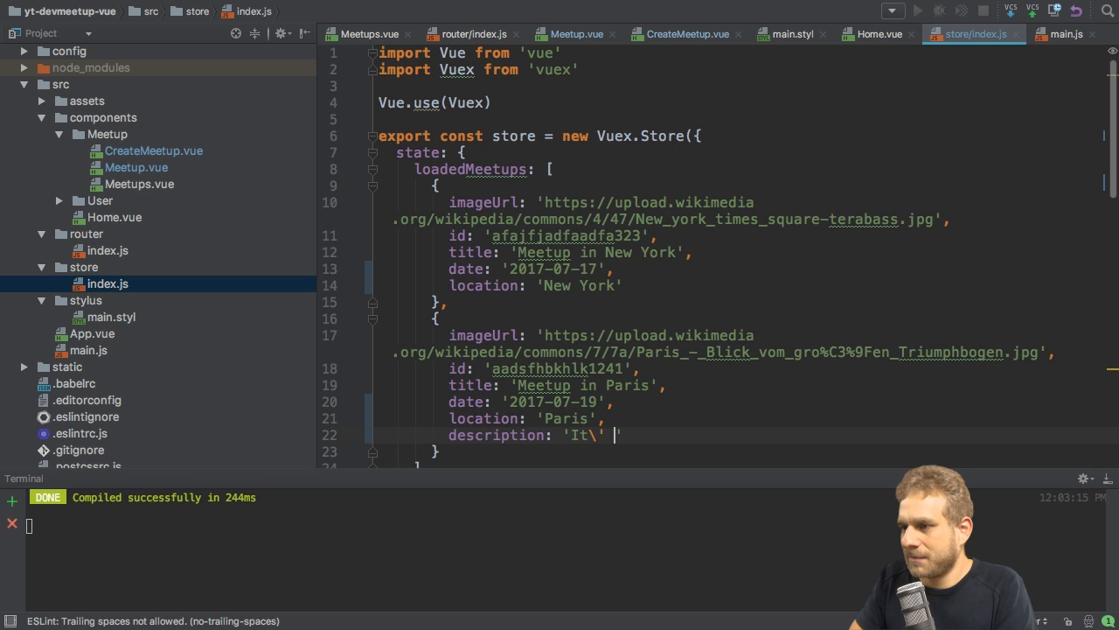
{"action": "type", "text": "s Paris!"}
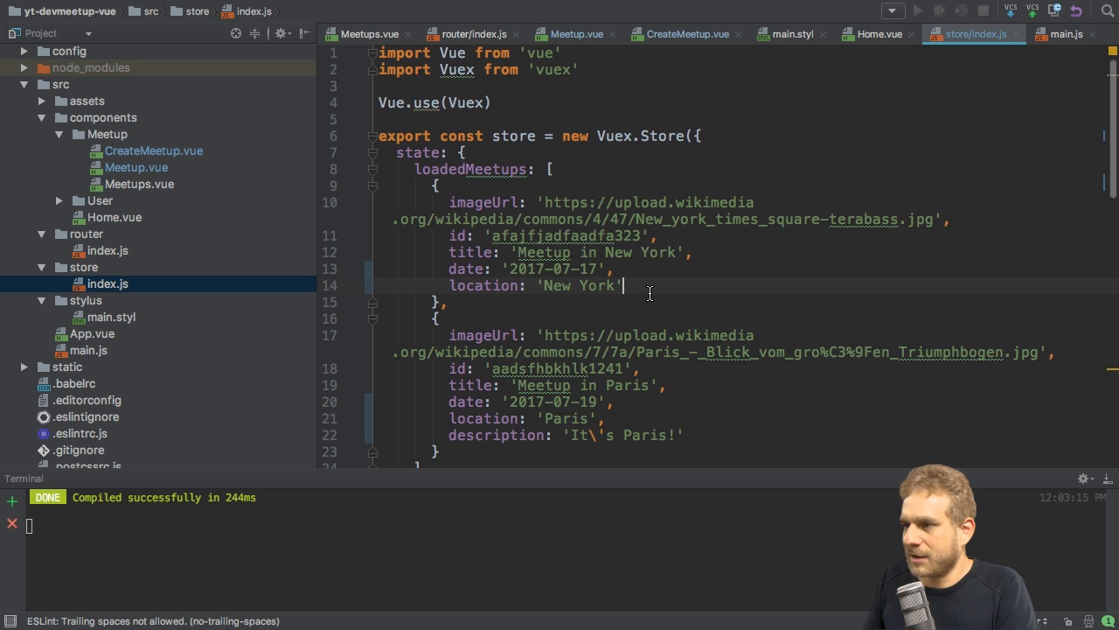
{"action": "type", "text": "description: 'New"}
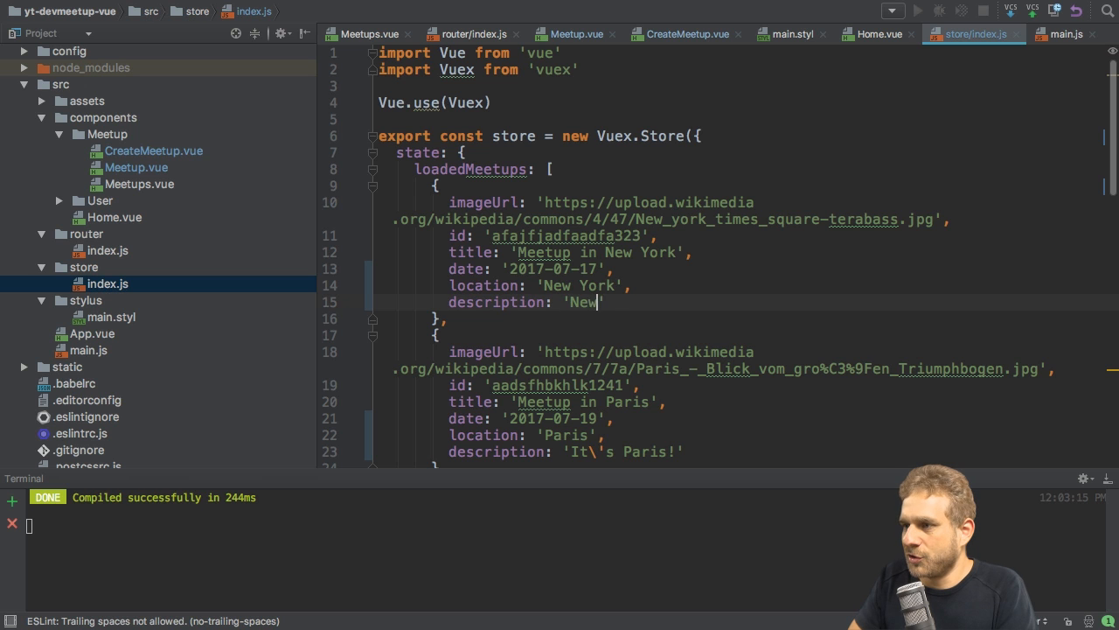
{"action": "type", "text": "York, New YOrk"}
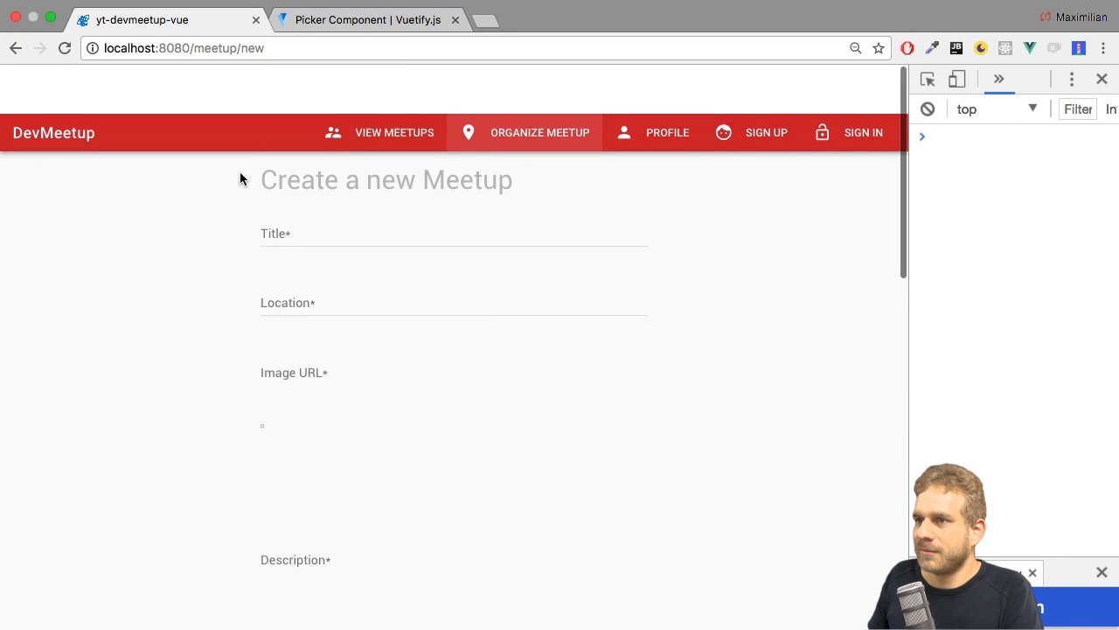
Fill the Munich meetup form, pick July 20 and hour 17, and submit with Create Meetup
{"action": "scroll", "scroll_direction": "up", "scroll_amount": 3}
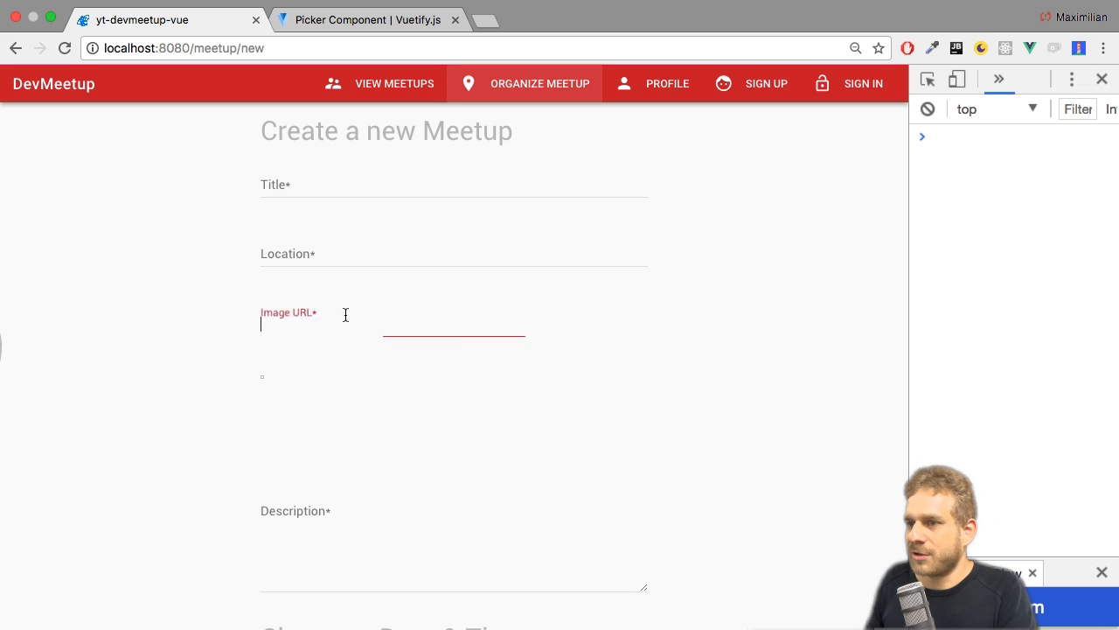
{"action": "type", "text": "Munich JavaScript Meetup"}
{"action": "left_click", "coordinate": [453, 254]}
{"action": "type", "text": "Ma"}
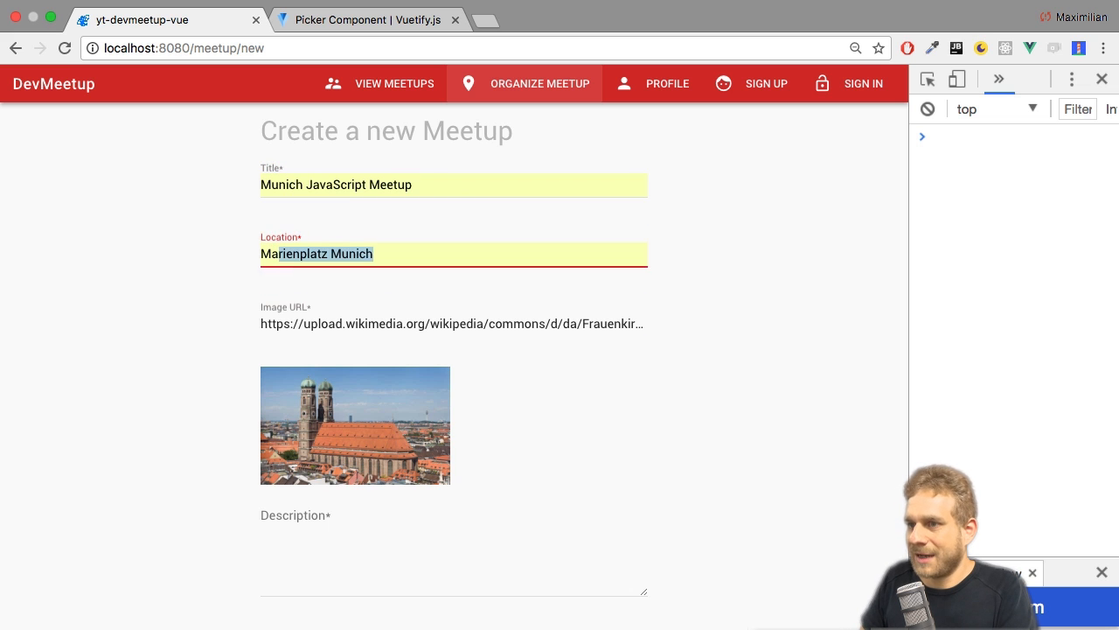
{"action": "scroll", "scroll_direction": "down", "scroll_amount": 3}
{"action": "type", "text": "Awesome!"}
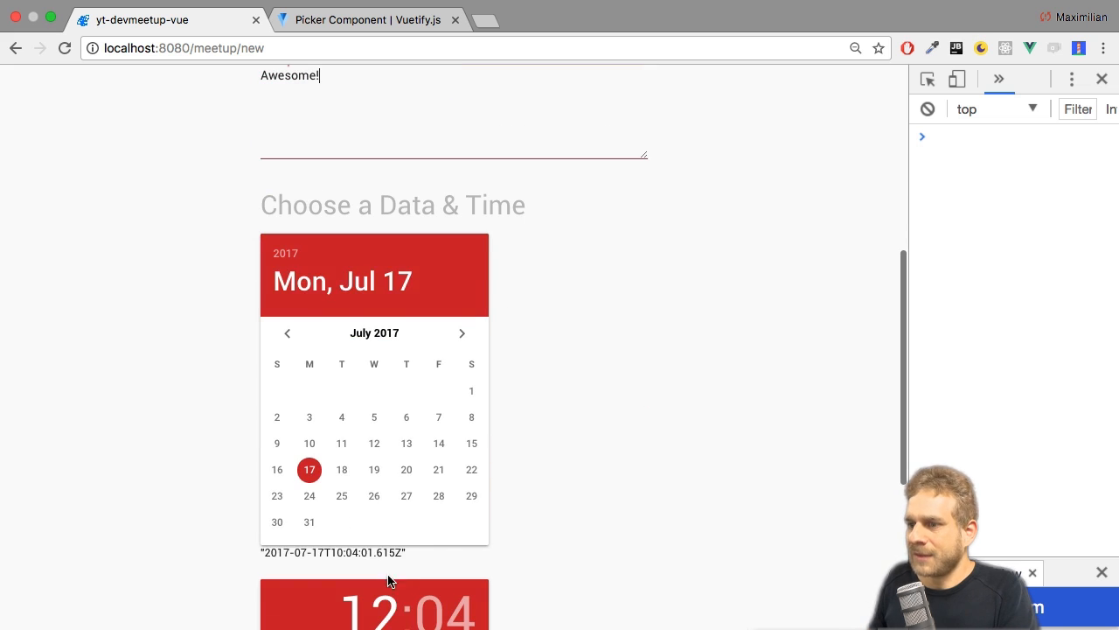
{"action": "left_click", "coordinate": [406, 469]}
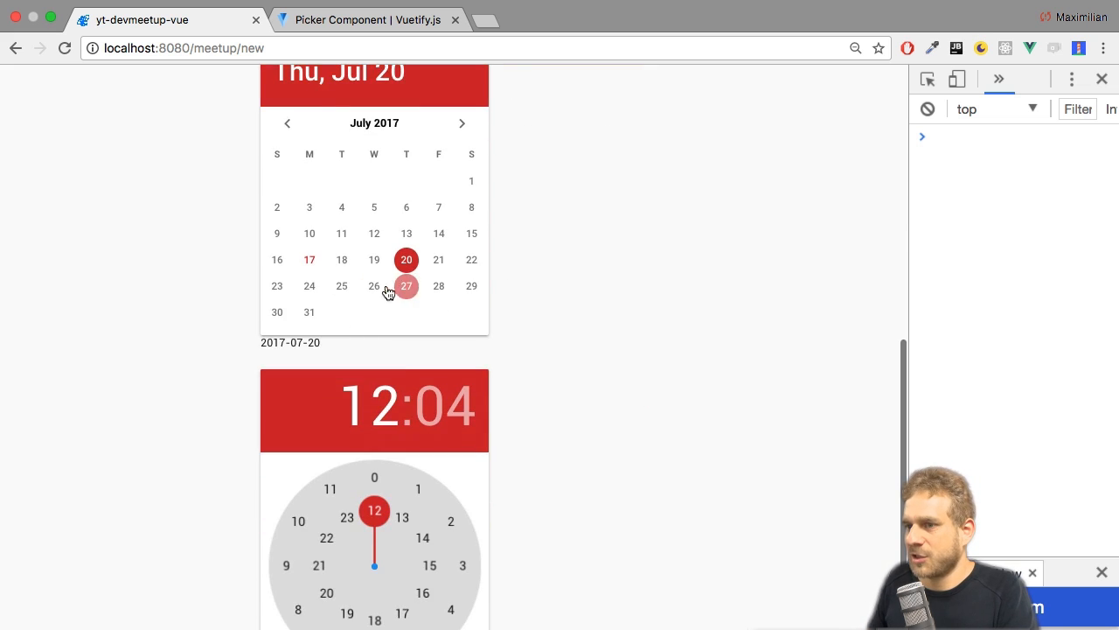
{"action": "scroll", "scroll_direction": "down", "scroll_amount": 3}
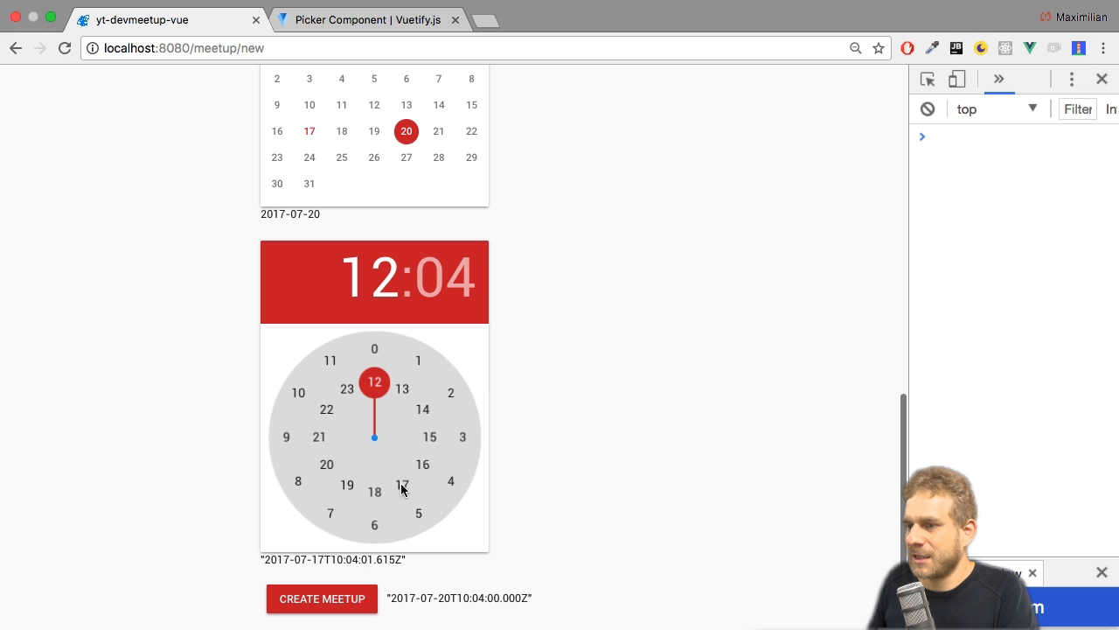
{"action": "left_click", "coordinate": [402, 486]}
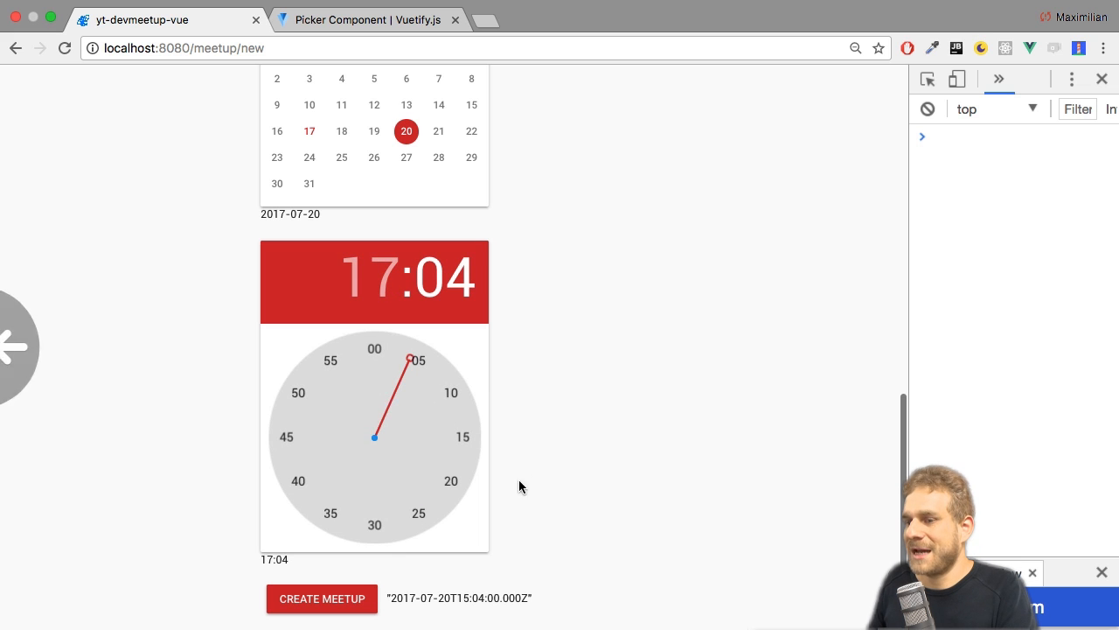
{"action": "left_click", "coordinate": [322, 598]}
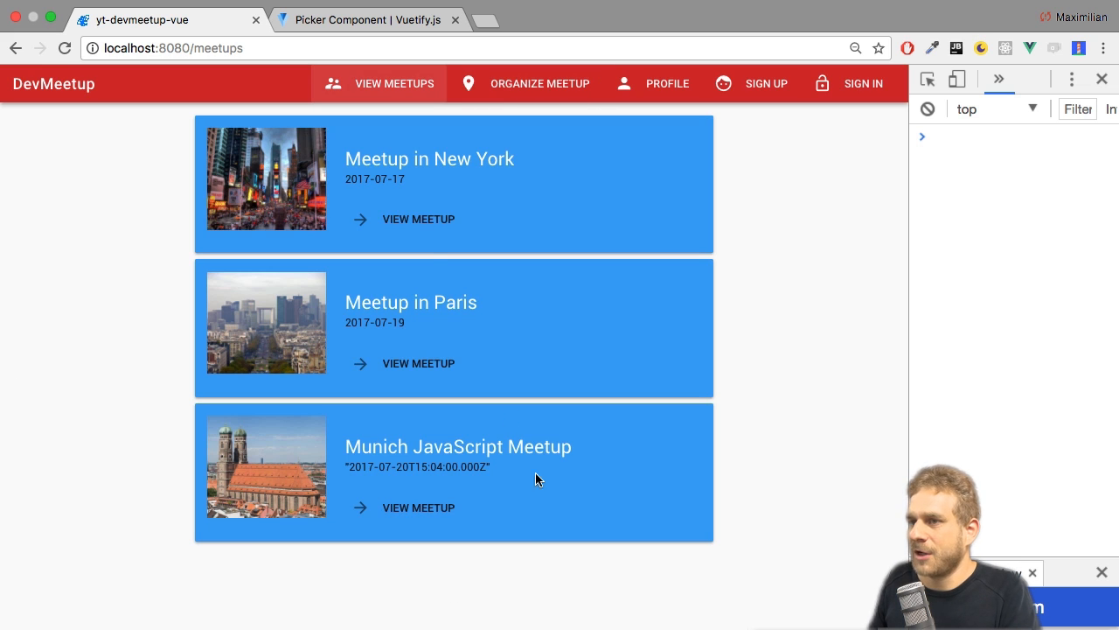
{"action": "mouse_move", "coordinate": [381, 472]}
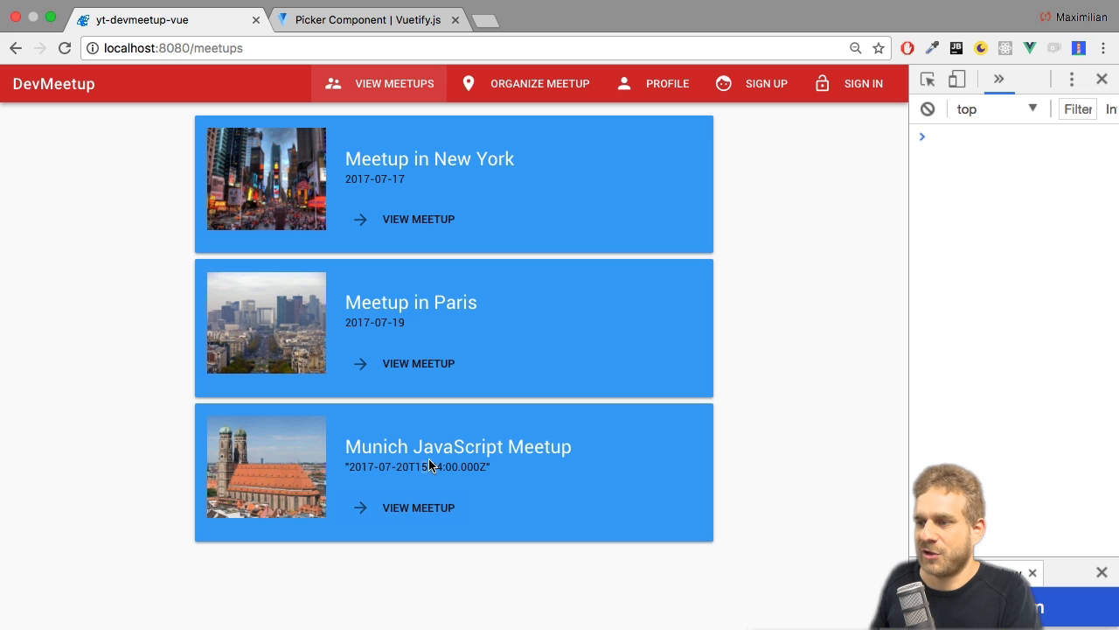
{"action": "mouse_move", "coordinate": [468, 474]}
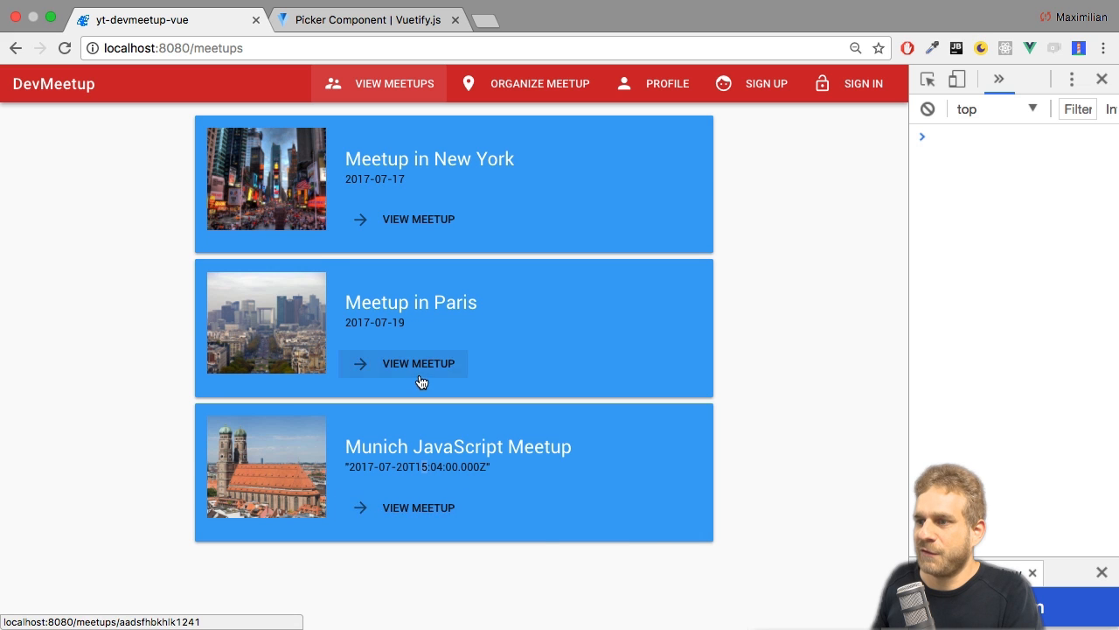
View the Munich JavaScript Meetup card to reach its details page
{"action": "left_click", "coordinate": [418, 362]}
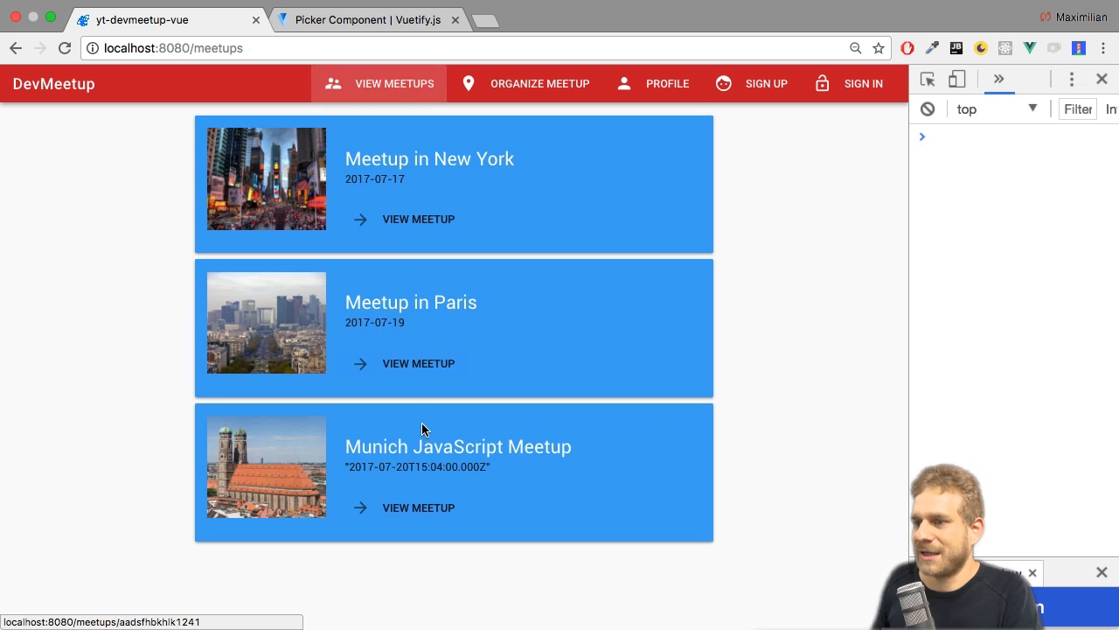
{"action": "left_click", "coordinate": [418, 507]}
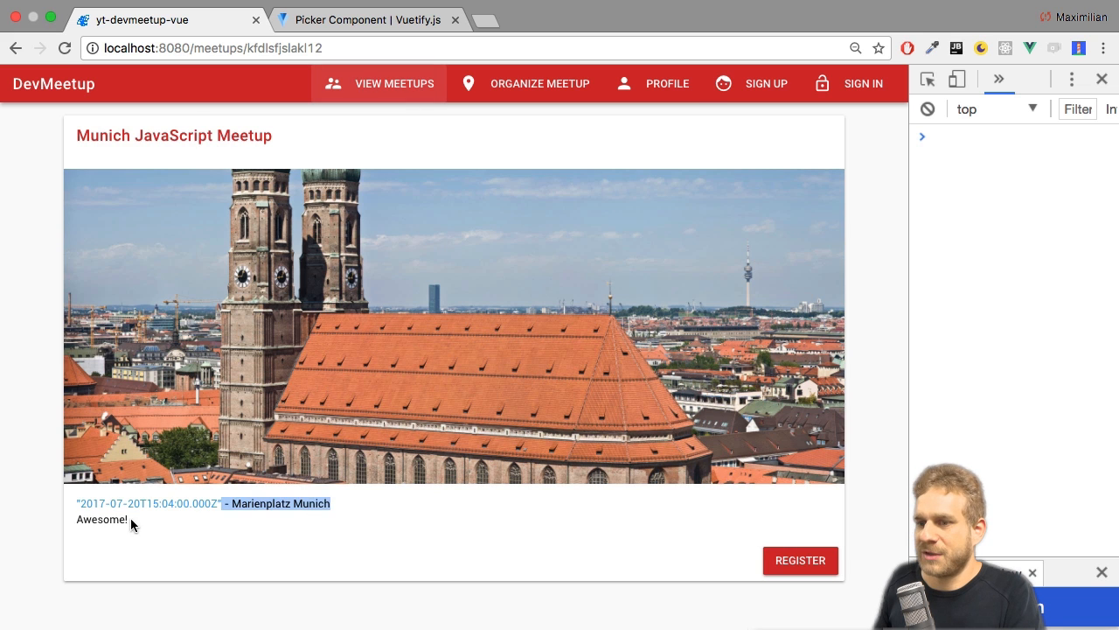
{"action": "double_click", "coordinate": [101, 518]}
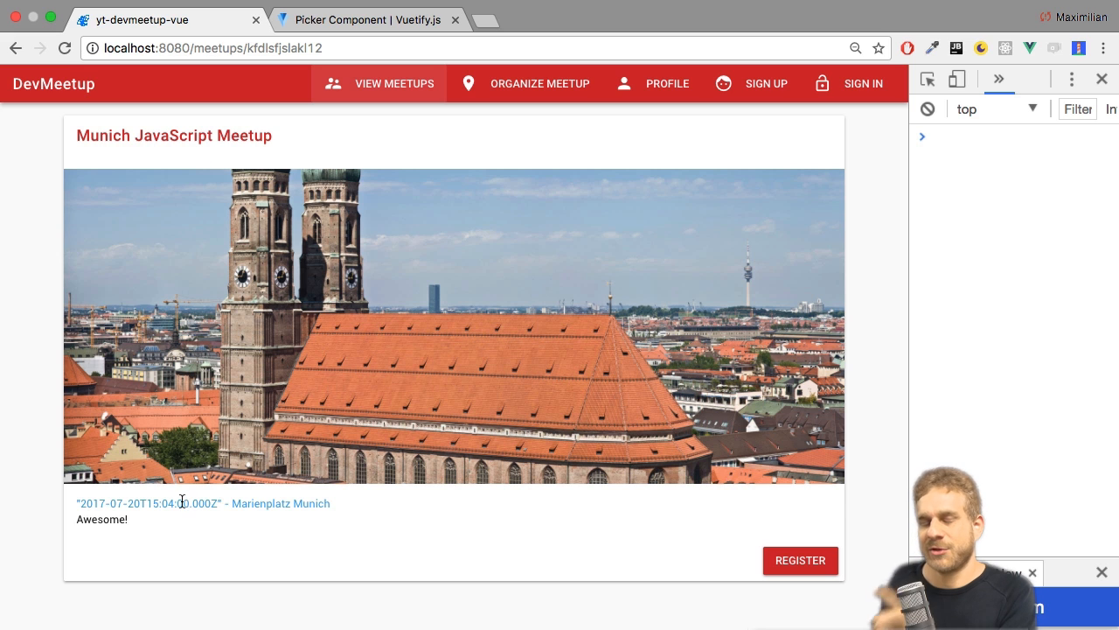
{"action": "mouse_move", "coordinate": [194, 493]}
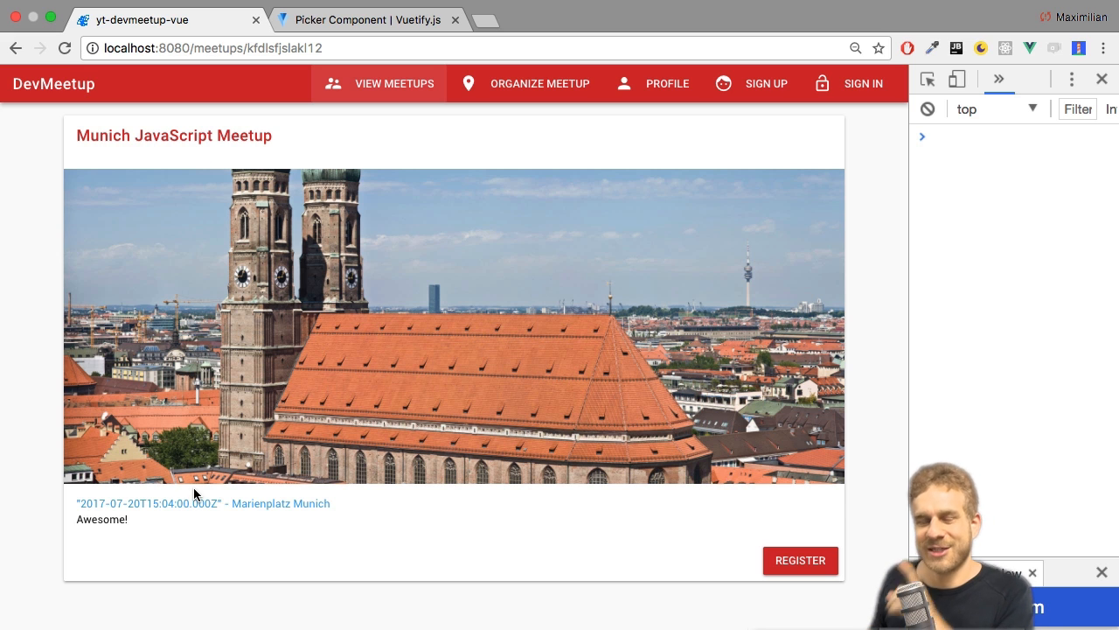